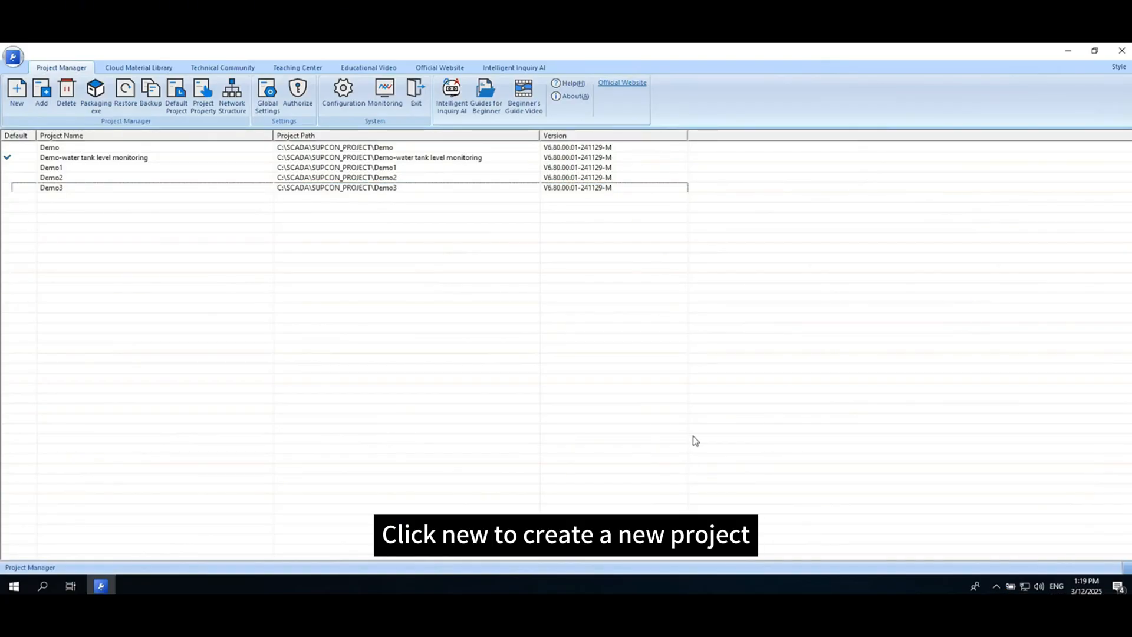
- Create a new project named project1 with engineer 'admin' and a password
{"action": "left_click", "coordinate": [16, 91]}
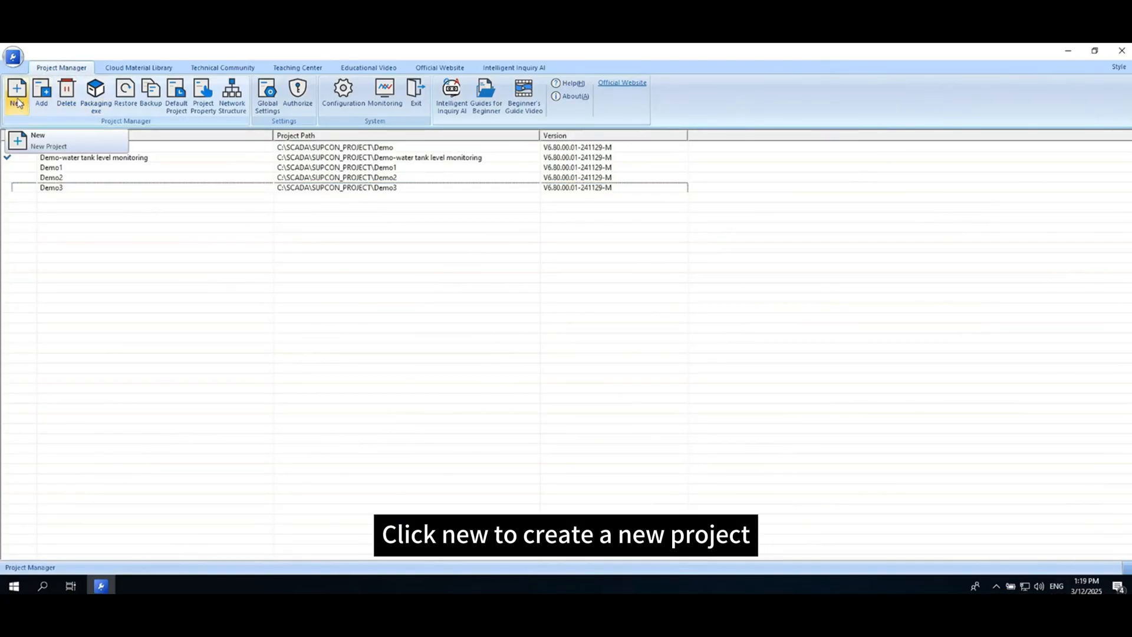
{"action": "left_click", "coordinate": [47, 146]}
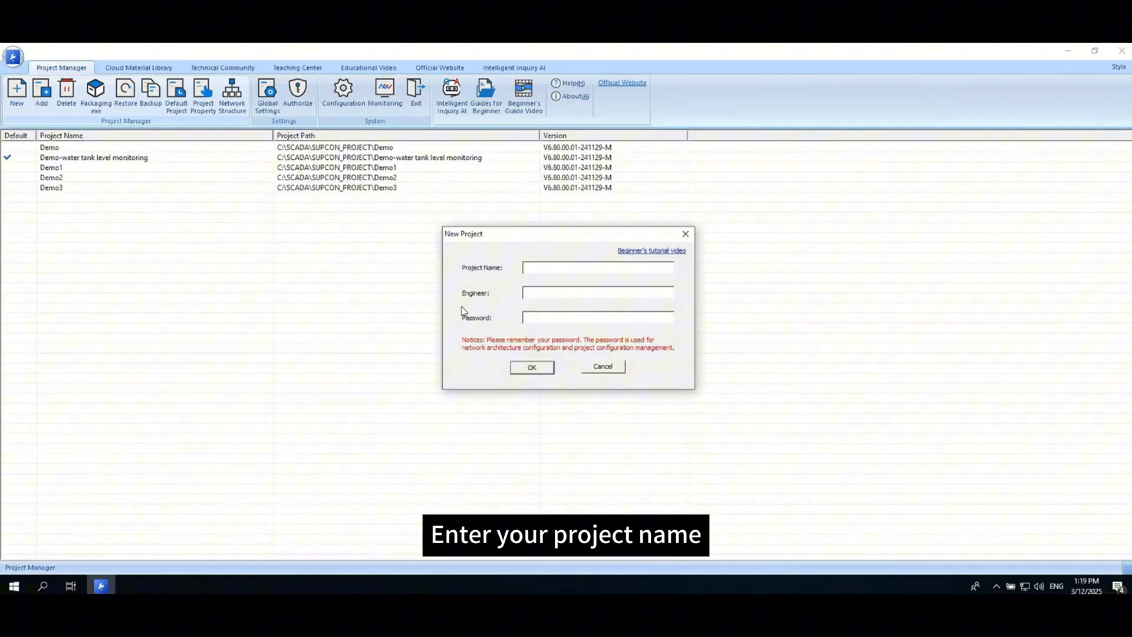
{"action": "type", "text": "p"}
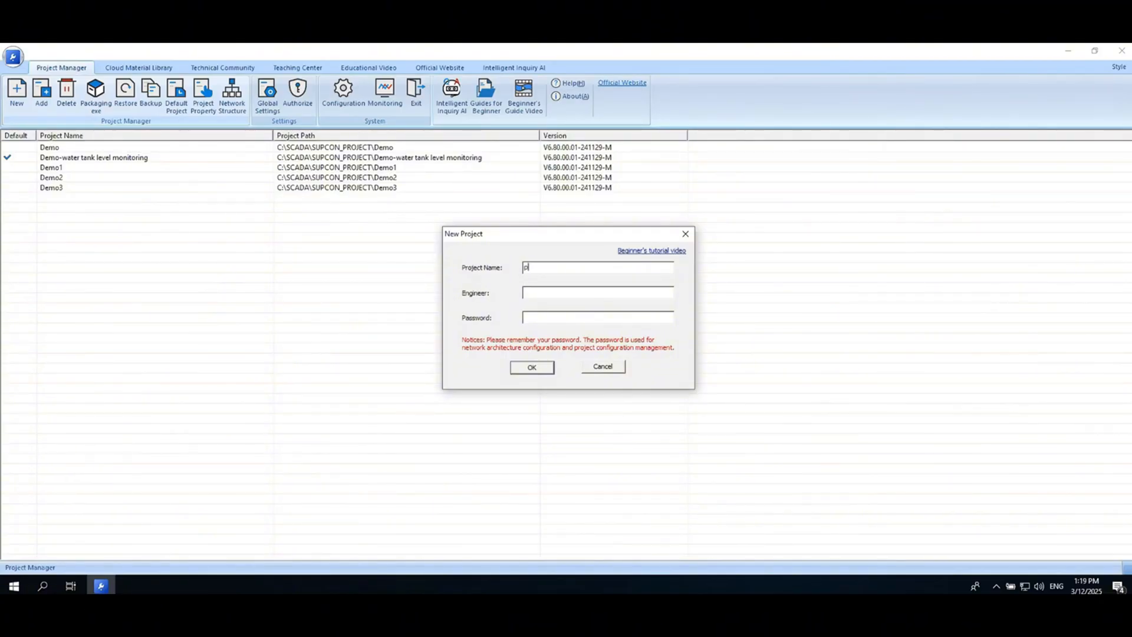
{"action": "type", "text": "roject1"}
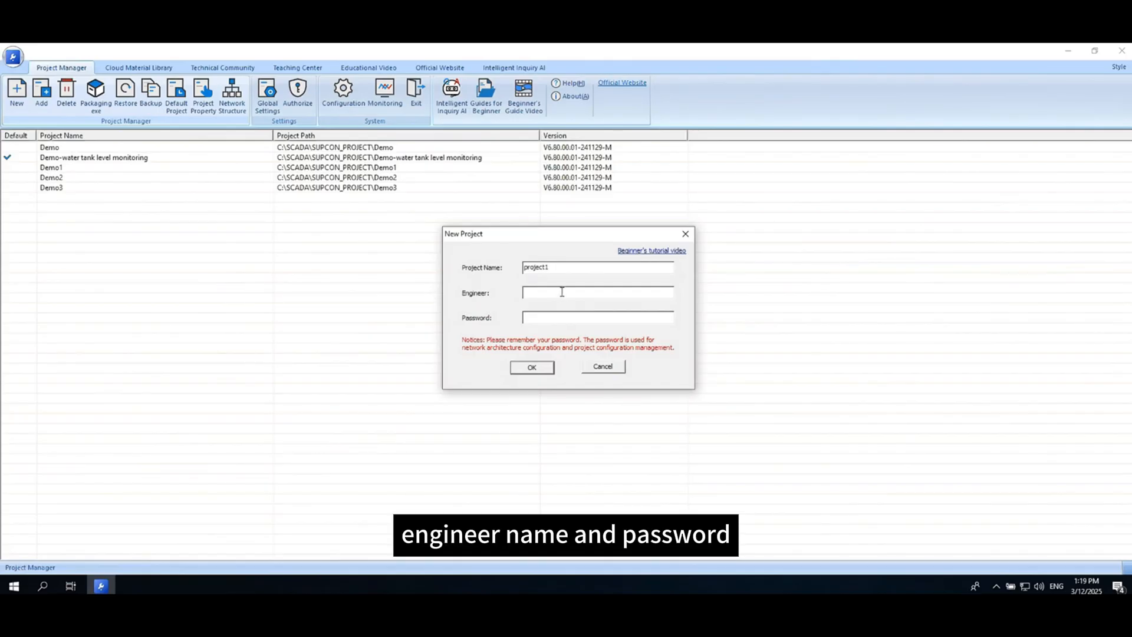
{"action": "type", "text": "admin"}
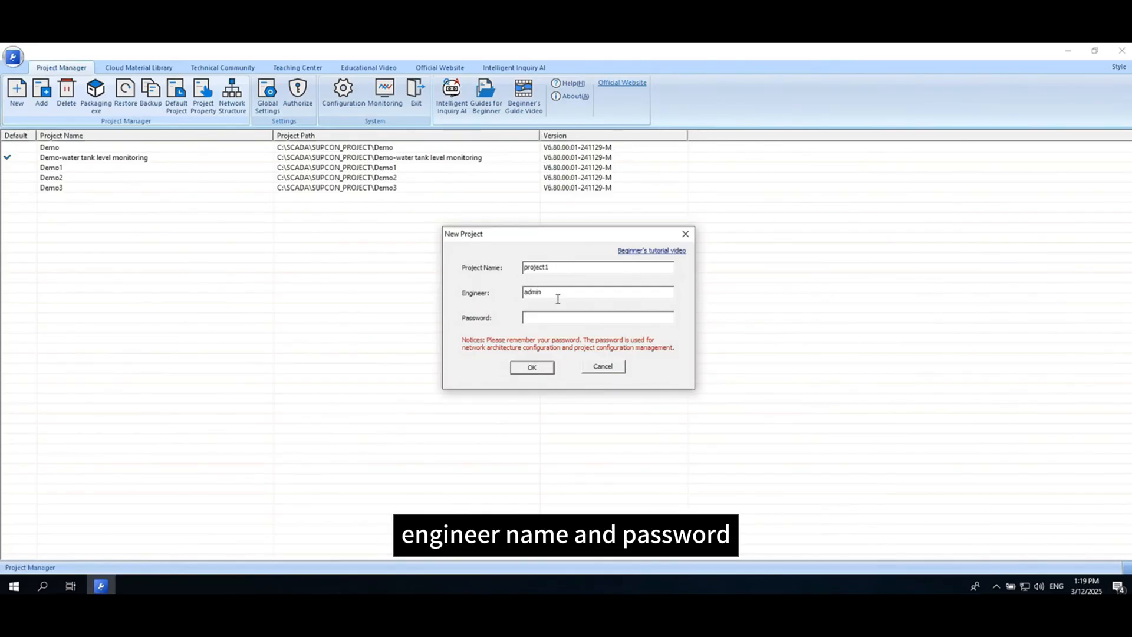
{"action": "type", "text": "admin"}
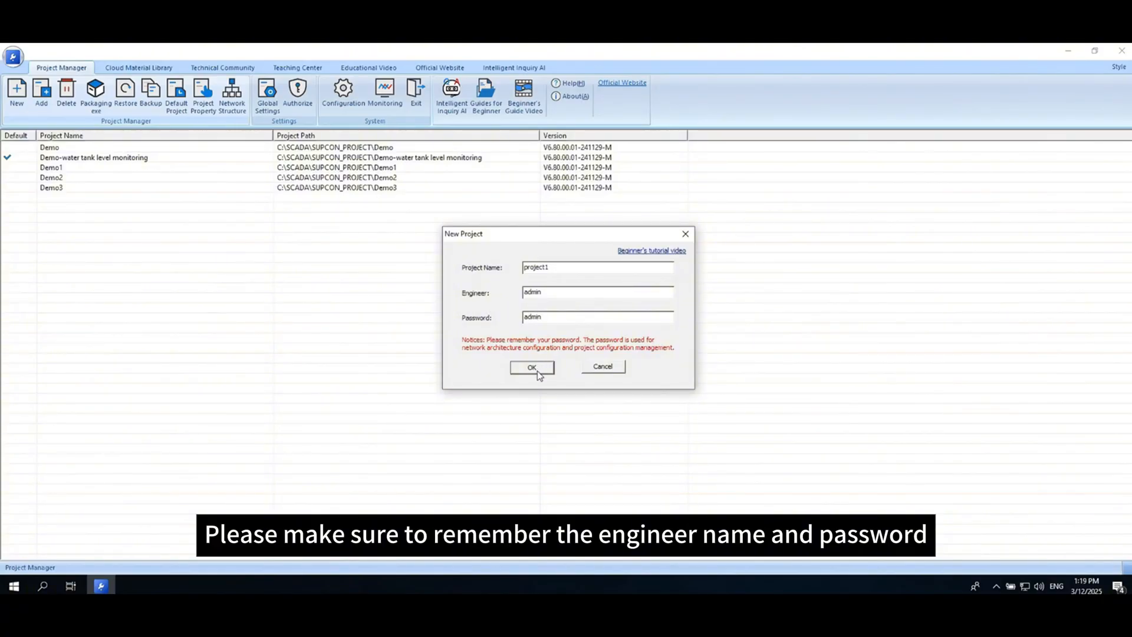
{"action": "left_click", "coordinate": [532, 367]}
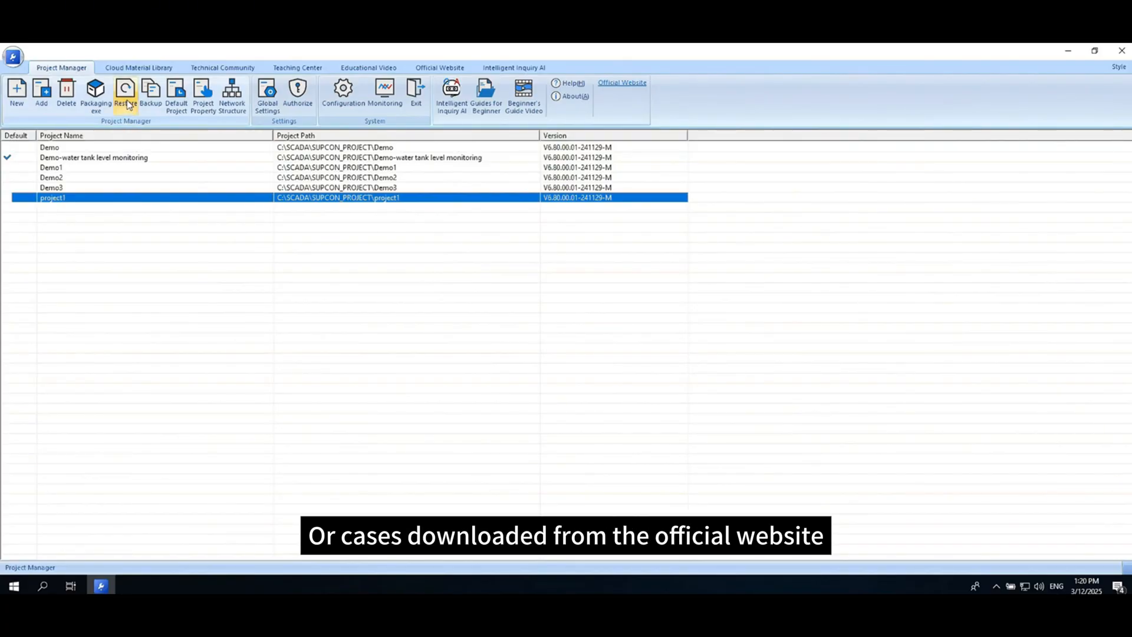
- Set project1 as the default project, replacing the water tank monitoring demo
{"action": "left_click", "coordinate": [125, 94]}
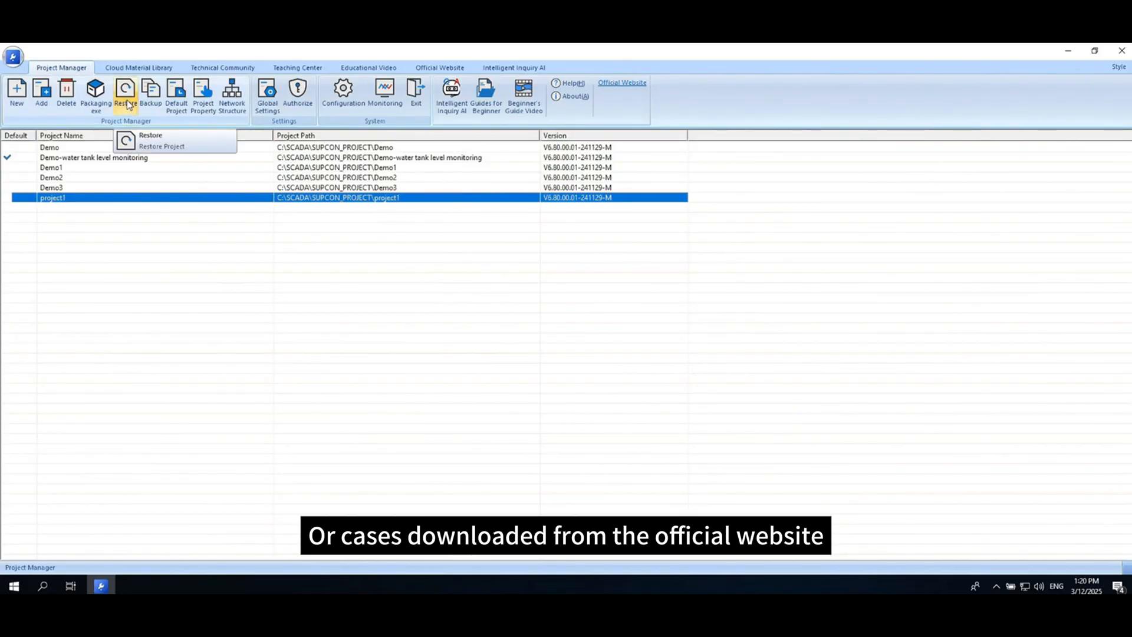
{"action": "left_click", "coordinate": [162, 146]}
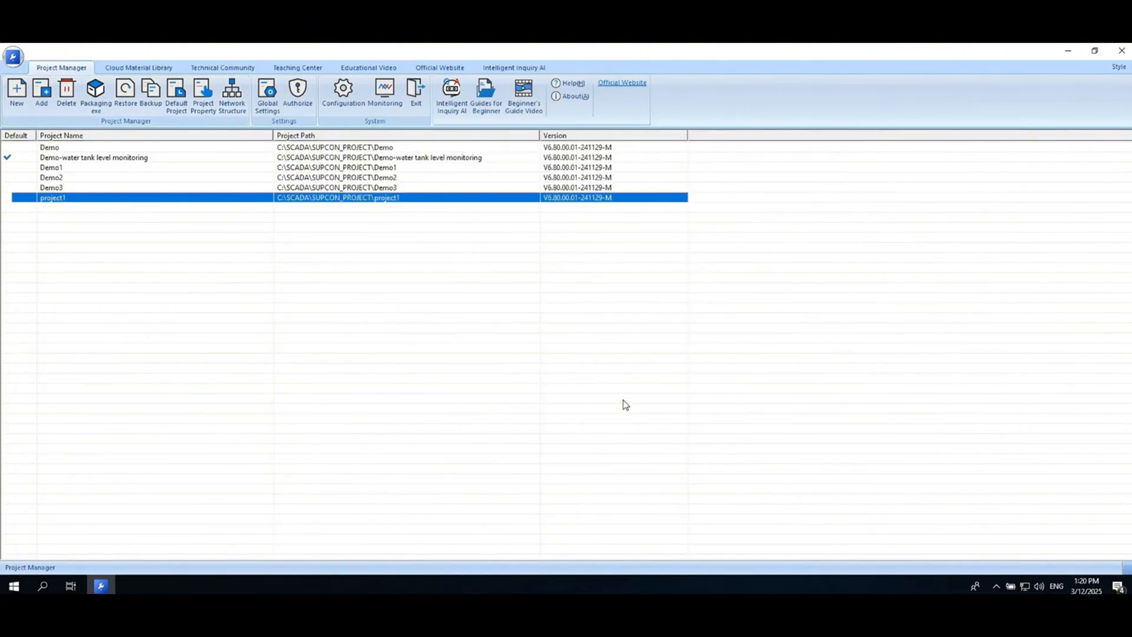
{"action": "mouse_move", "coordinate": [253, 205]}
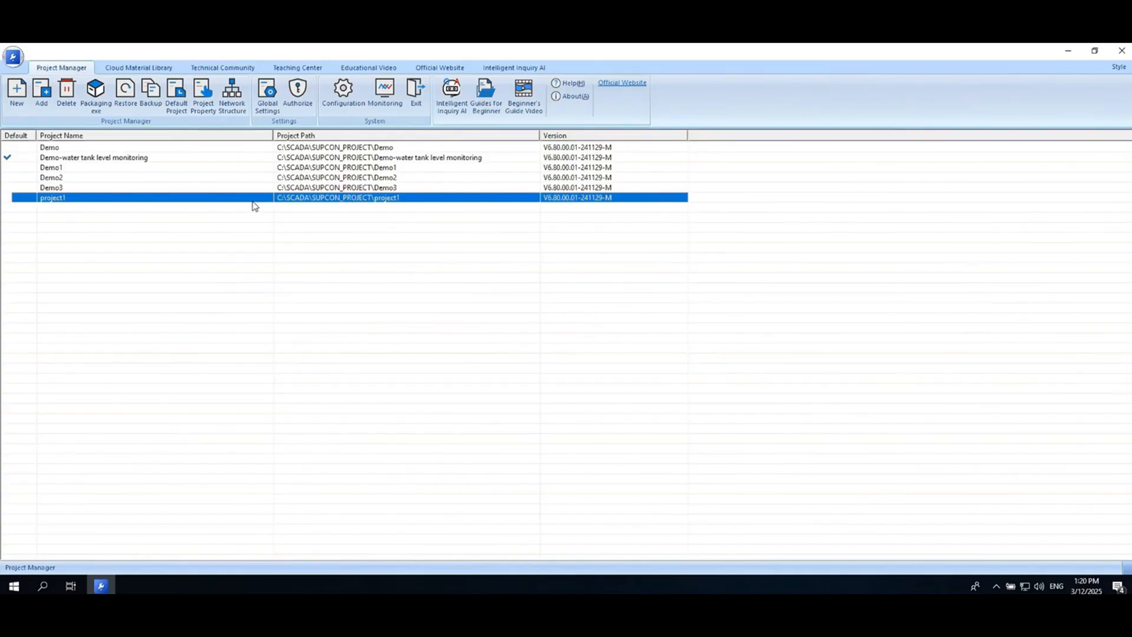
{"action": "left_click", "coordinate": [511, 212]}
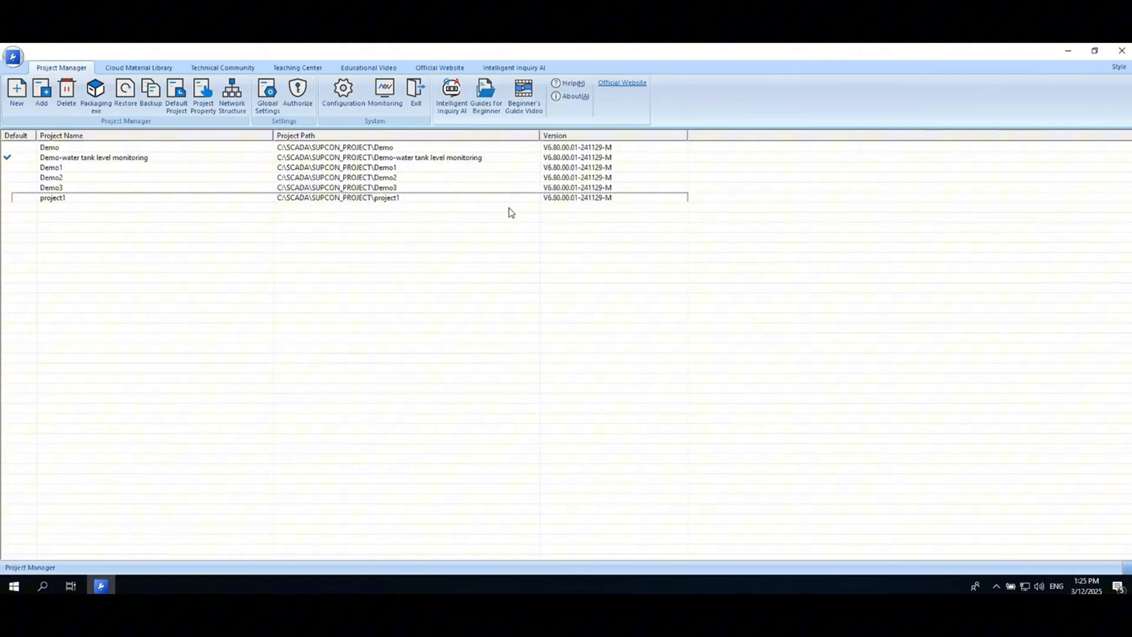
{"action": "left_click", "coordinate": [53, 197]}
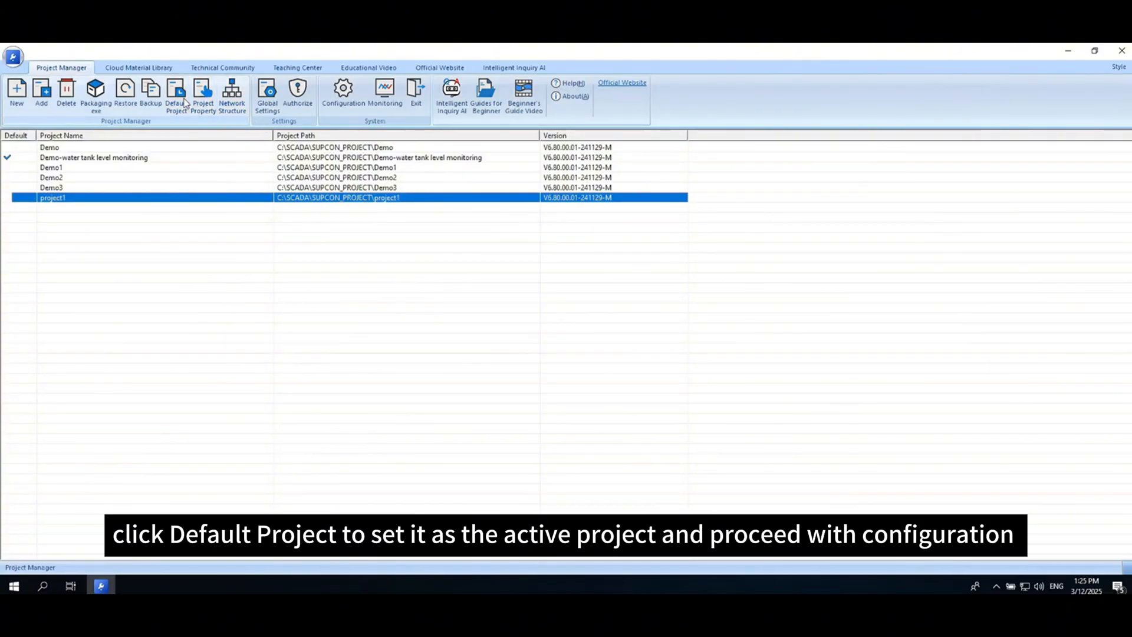
{"action": "left_click", "coordinate": [174, 92]}
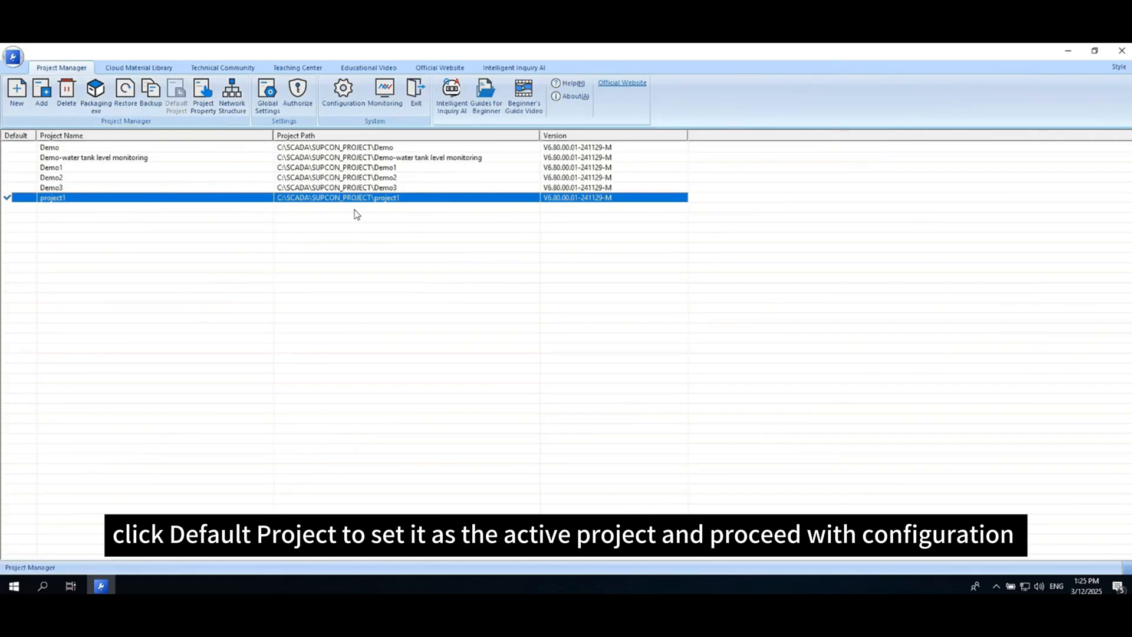
- In Global Settings, enable Windows-startup launch, multi-screen and system-hotkey blocking, then view Startup options
{"action": "left_click", "coordinate": [268, 91]}
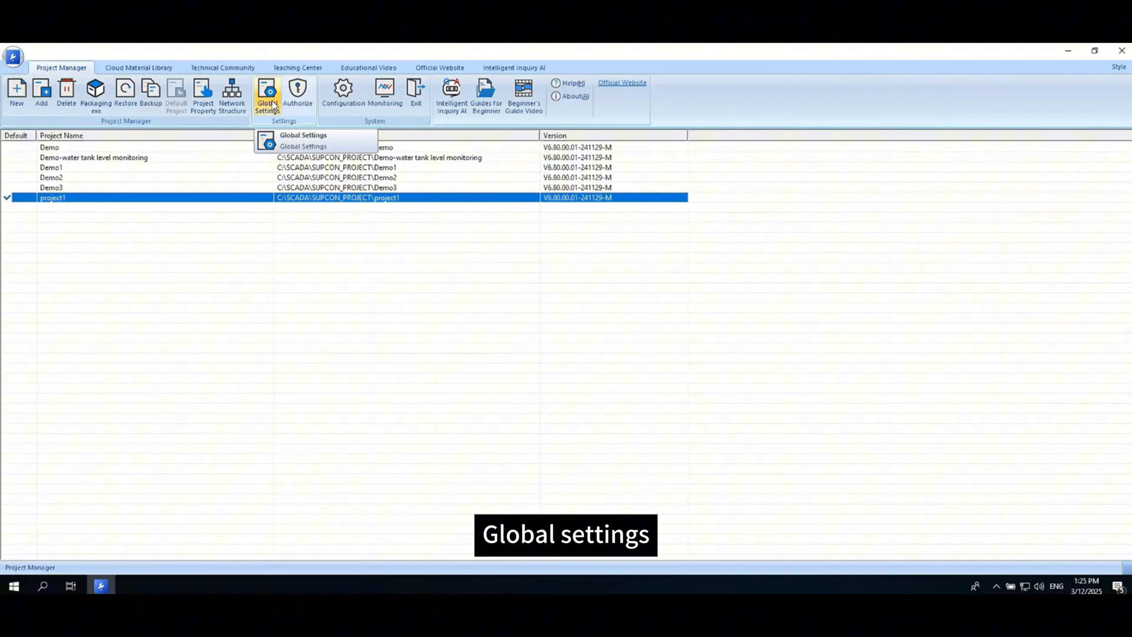
{"action": "left_click", "coordinate": [302, 141]}
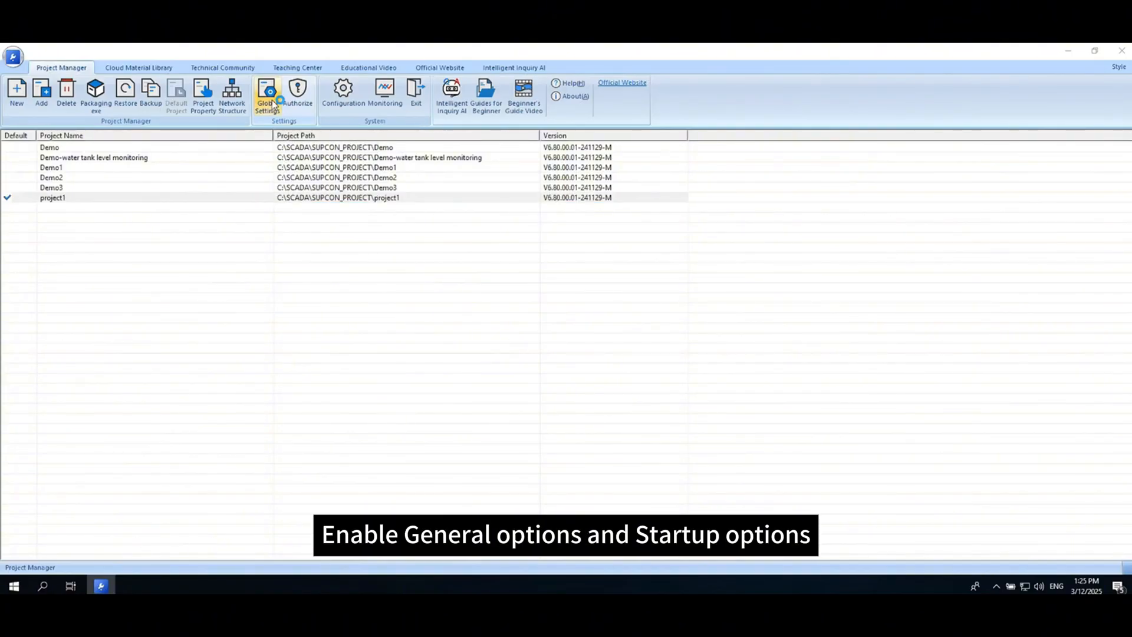
{"action": "left_click", "coordinate": [267, 91]}
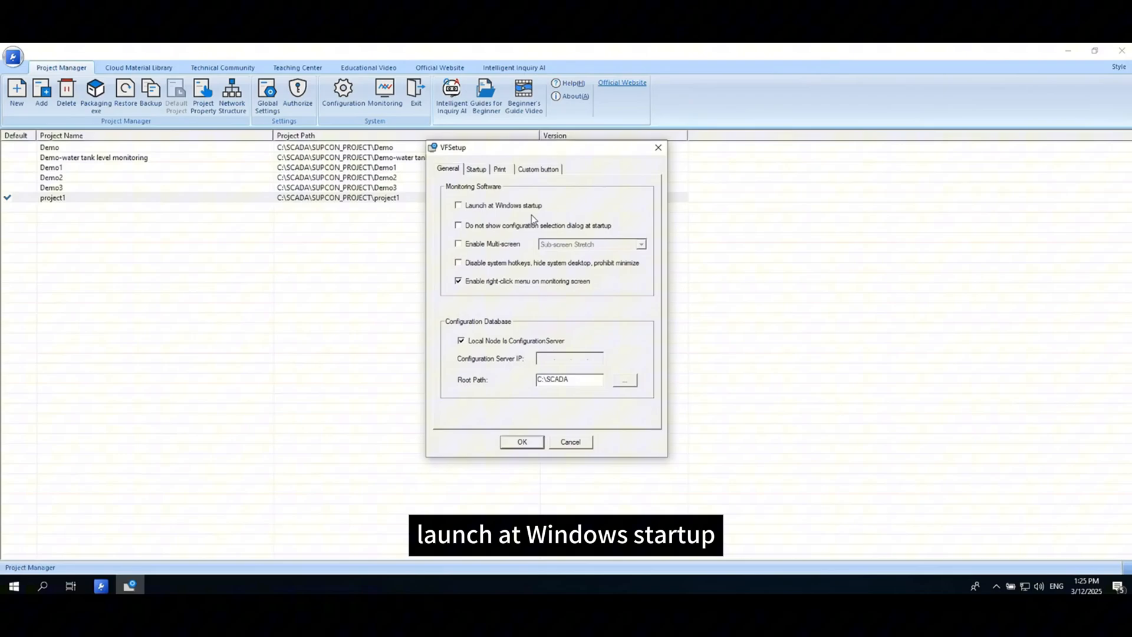
{"action": "left_click", "coordinate": [458, 205]}
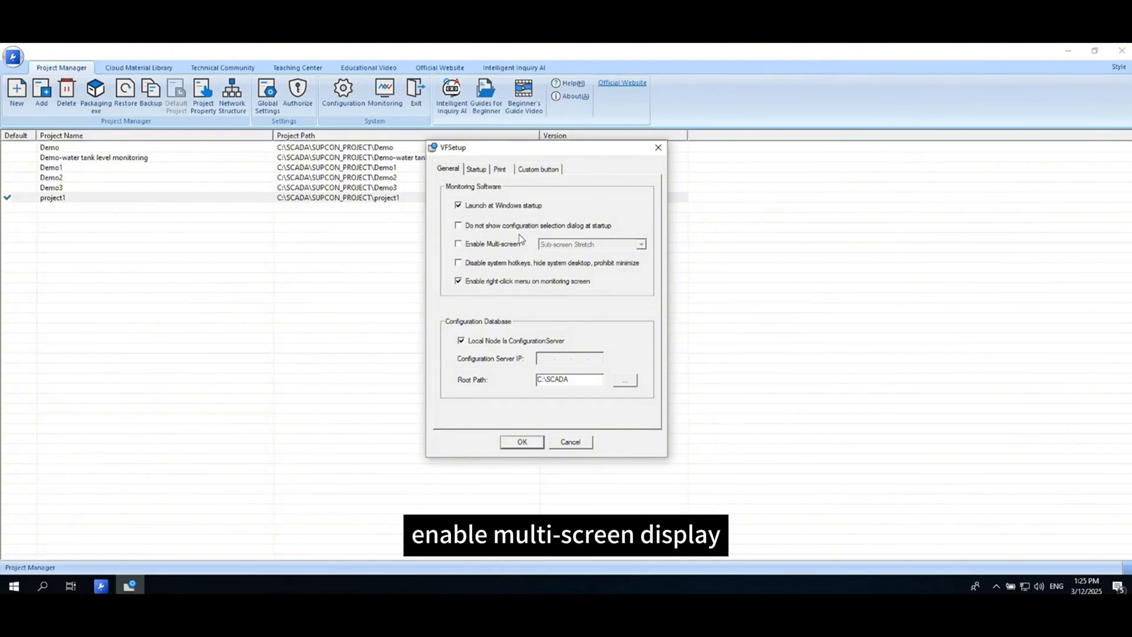
{"action": "mouse_move", "coordinate": [526, 255]}
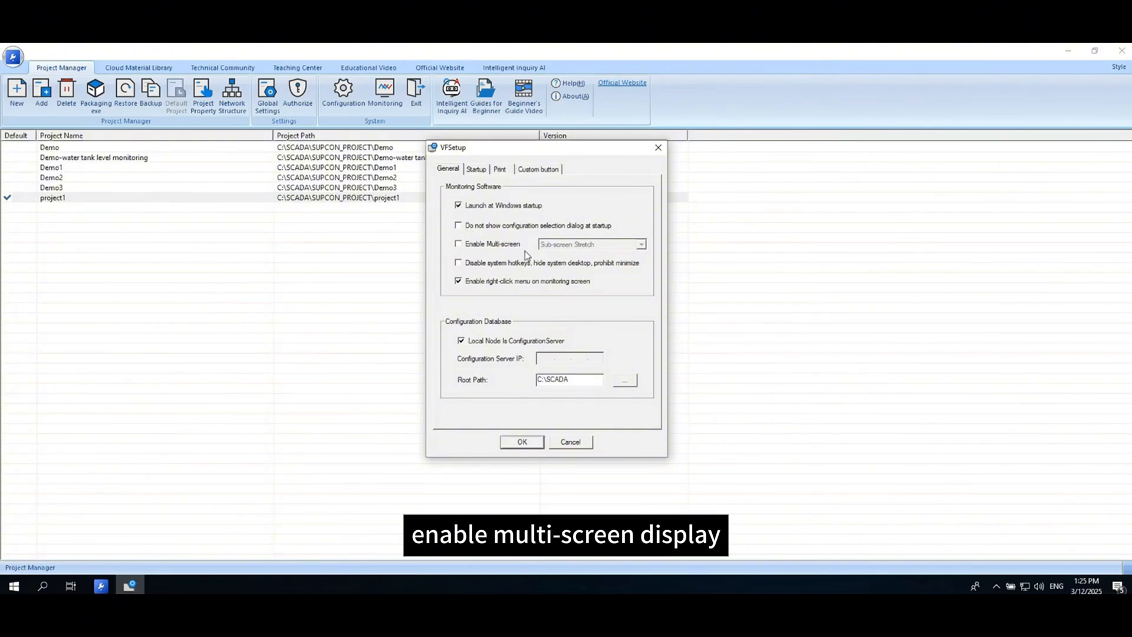
{"action": "left_click", "coordinate": [458, 244]}
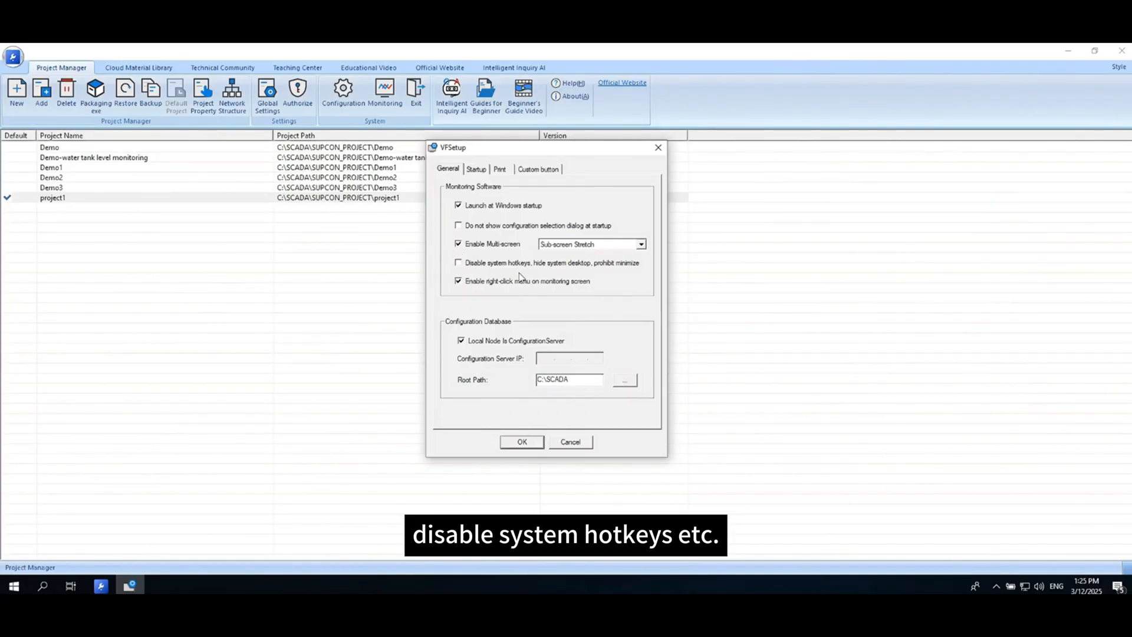
{"action": "left_click", "coordinate": [458, 263]}
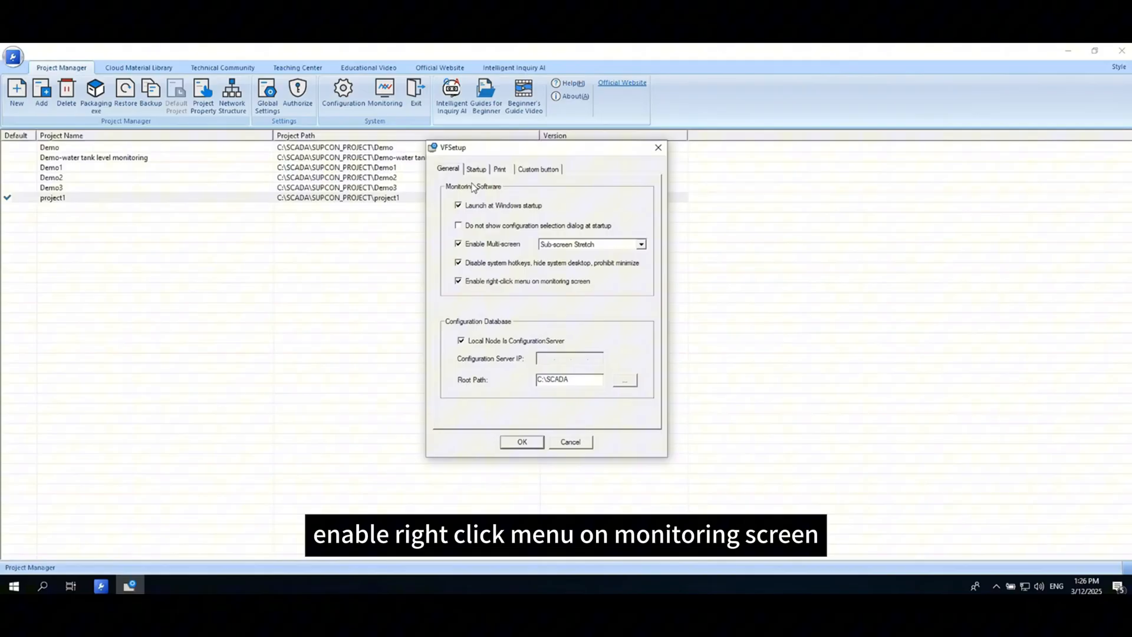
{"action": "left_click", "coordinate": [476, 169]}
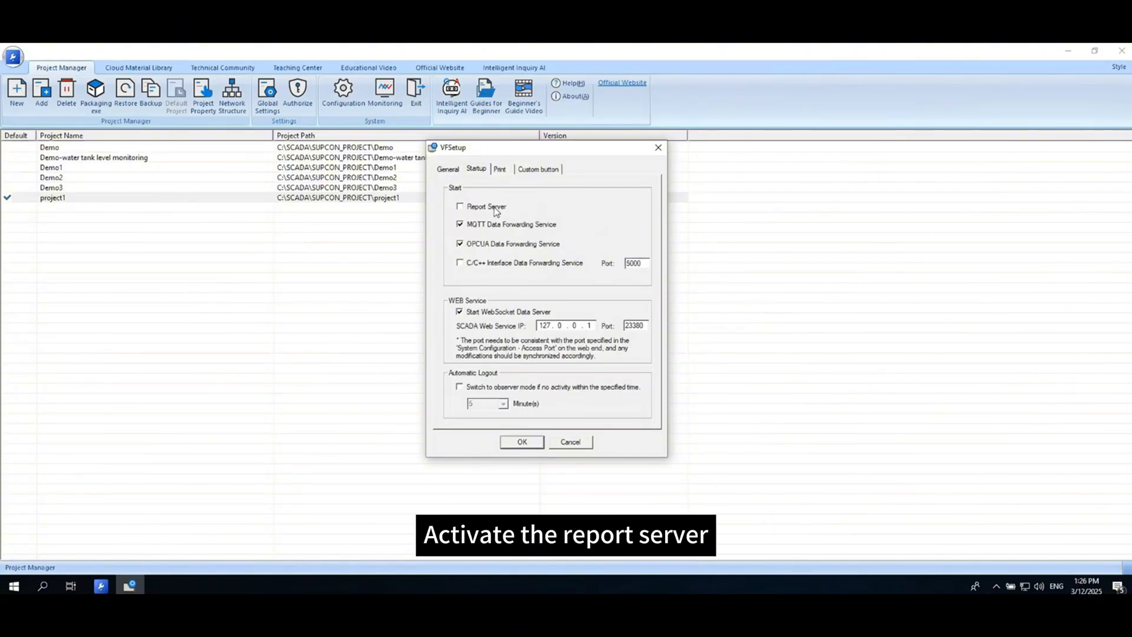
- Enable Report Server at startup and confirm the VFSetup global settings
{"action": "left_click", "coordinate": [460, 206]}
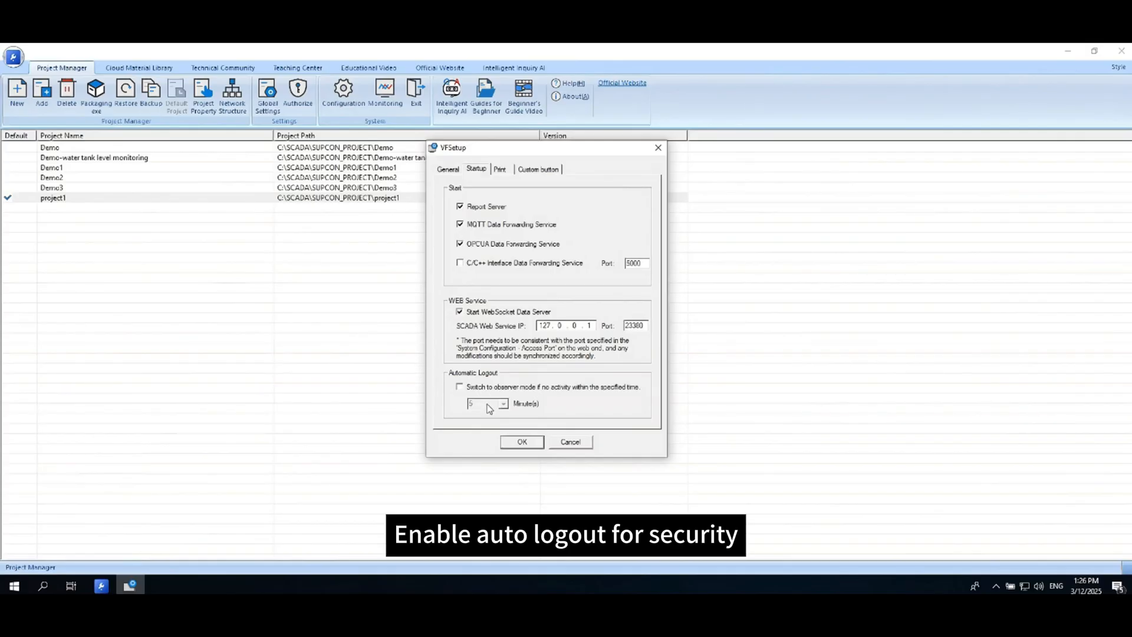
{"action": "left_click", "coordinate": [459, 386]}
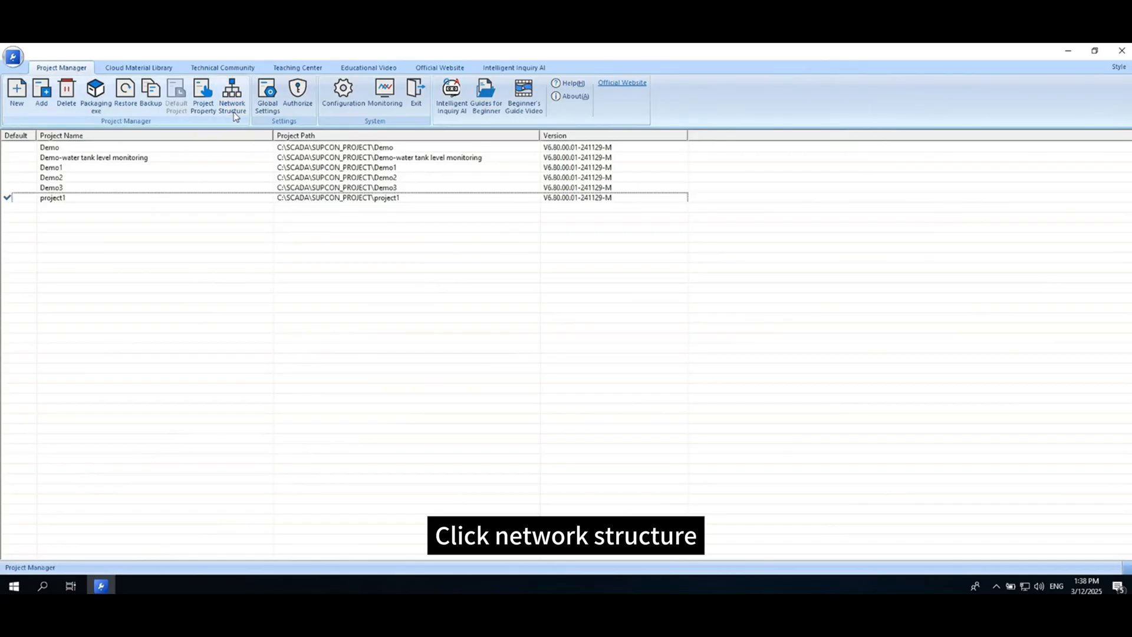
- Open project1 in VxSysBuilder's Network Structure, logging in with the admin password
{"action": "left_click", "coordinate": [232, 91]}
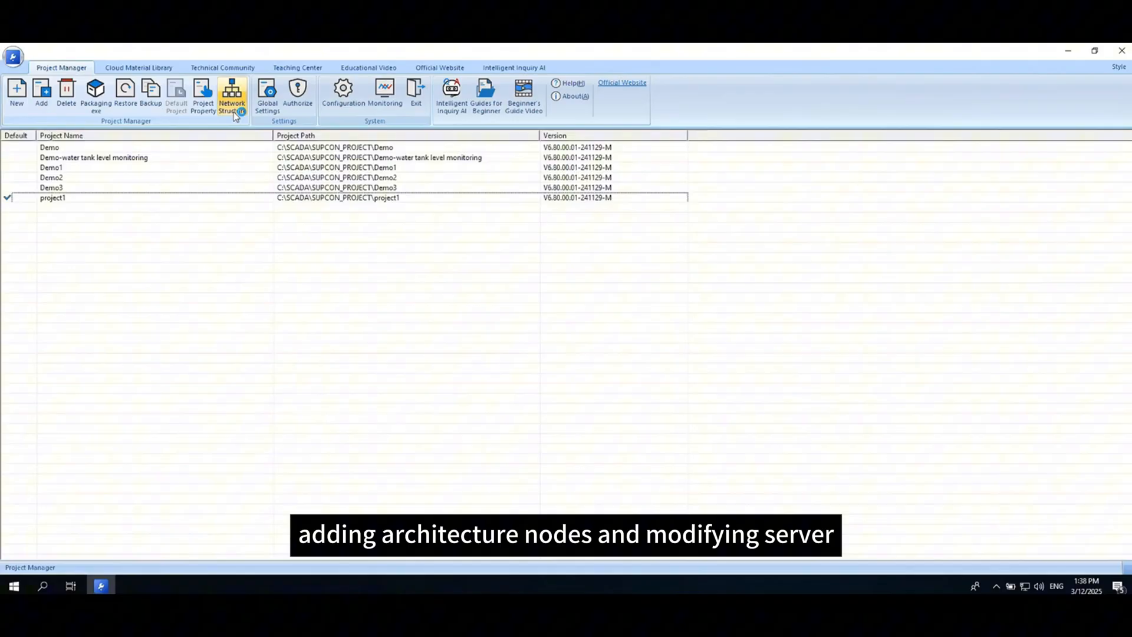
{"action": "left_click", "coordinate": [233, 91]}
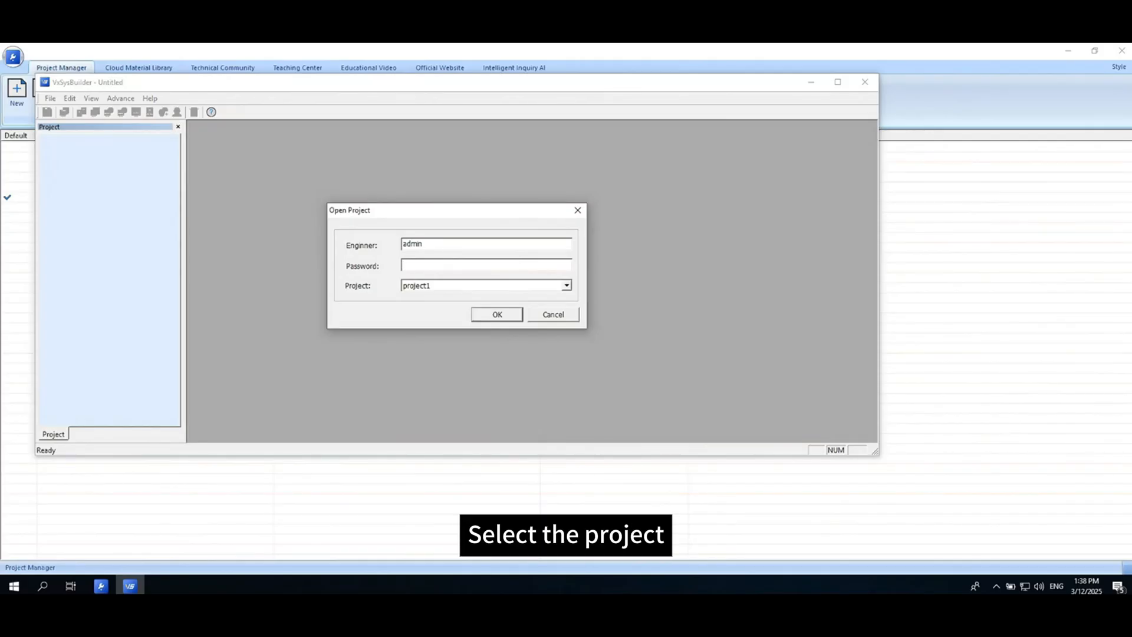
{"action": "type", "text": "*****"}
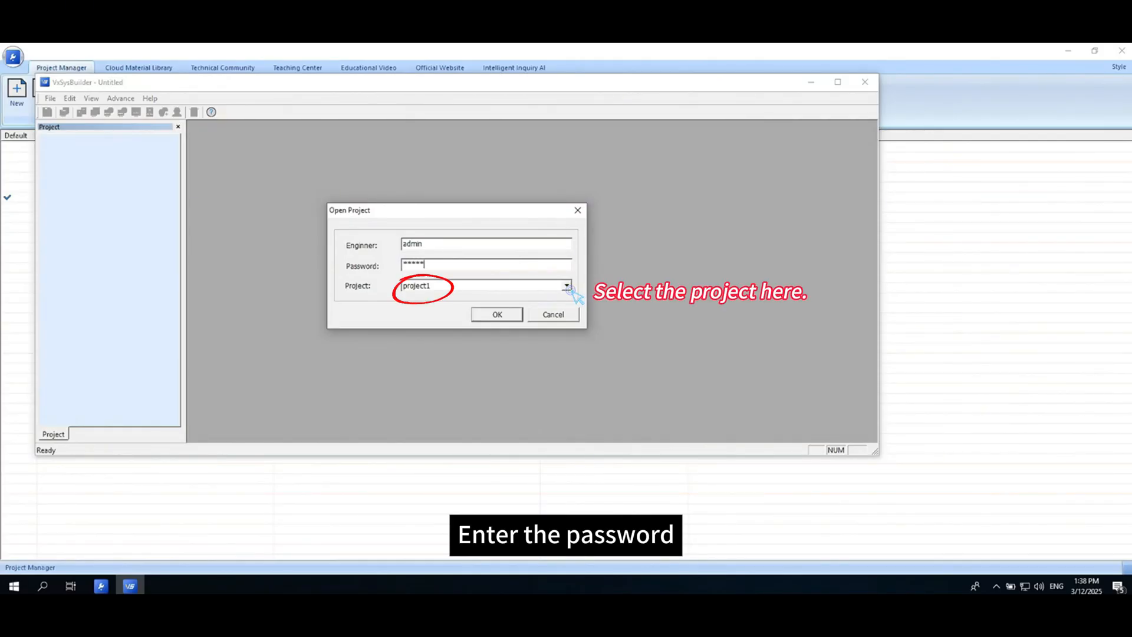
{"action": "left_click", "coordinate": [496, 315]}
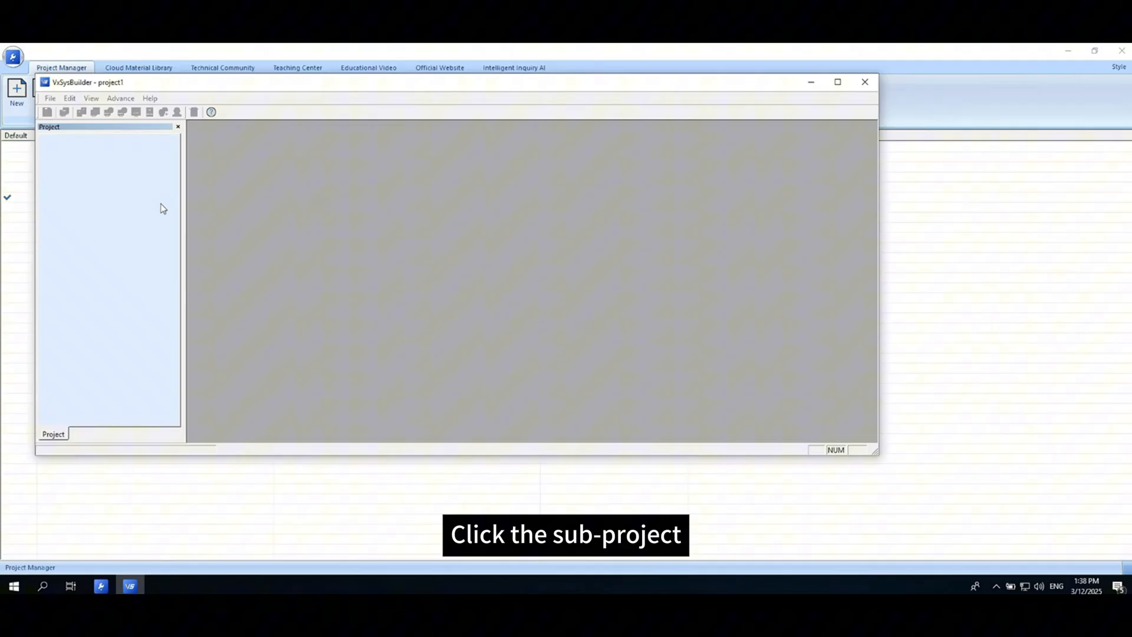
- Keep Internet Redundant as Disable and change Server Group_0's IP Address1 to 127.0.0.1
{"action": "left_click", "coordinate": [100, 161]}
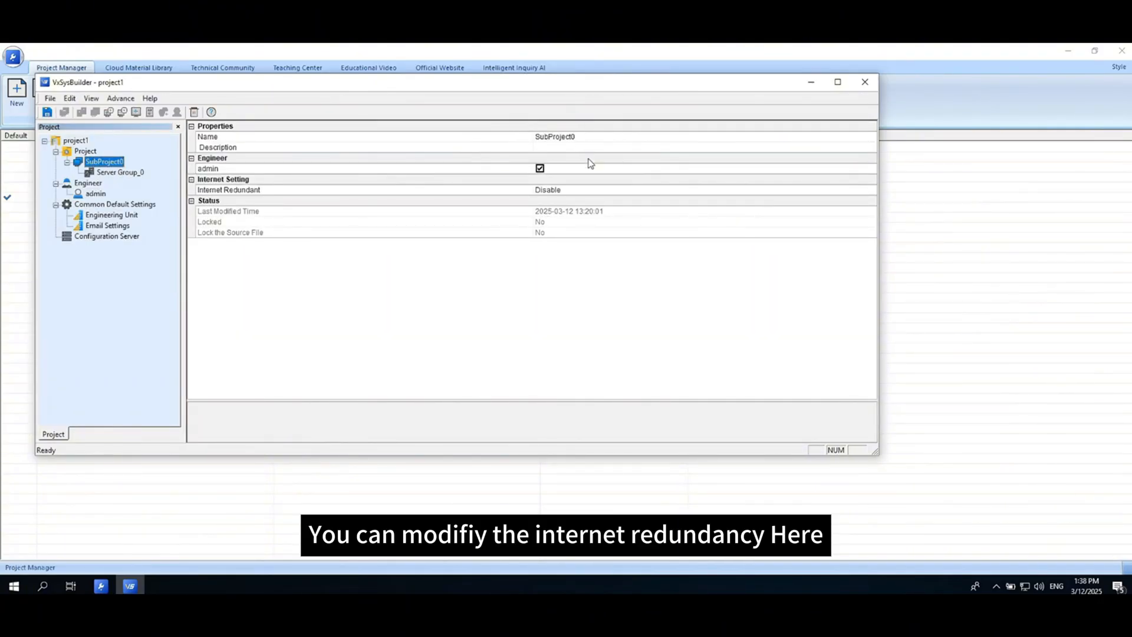
{"action": "left_click", "coordinate": [870, 191]}
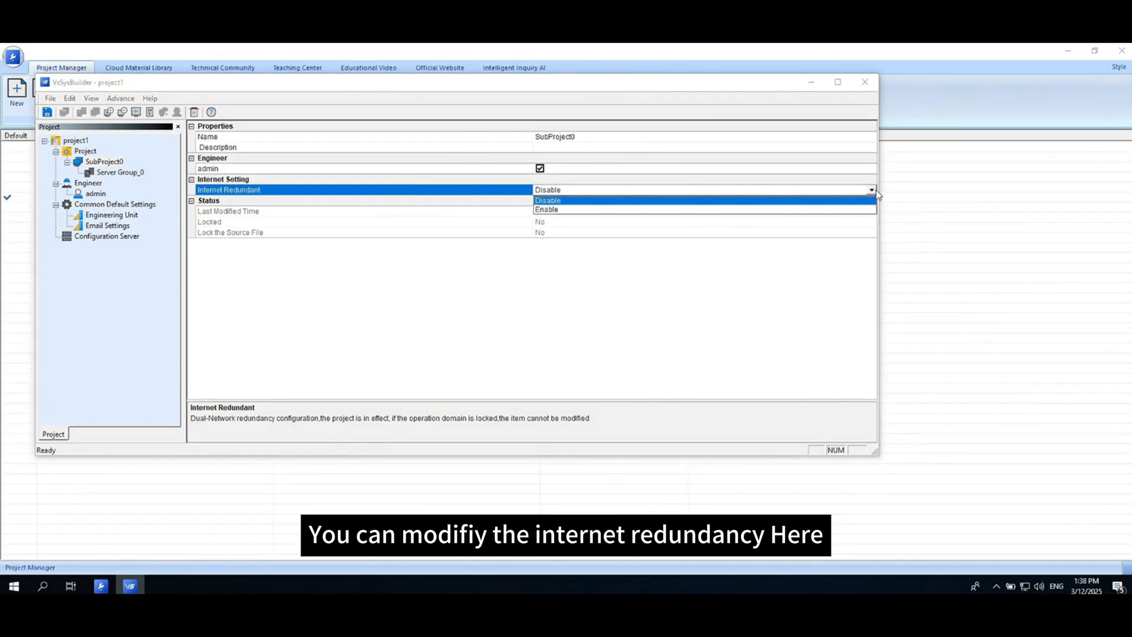
{"action": "left_click", "coordinate": [547, 200]}
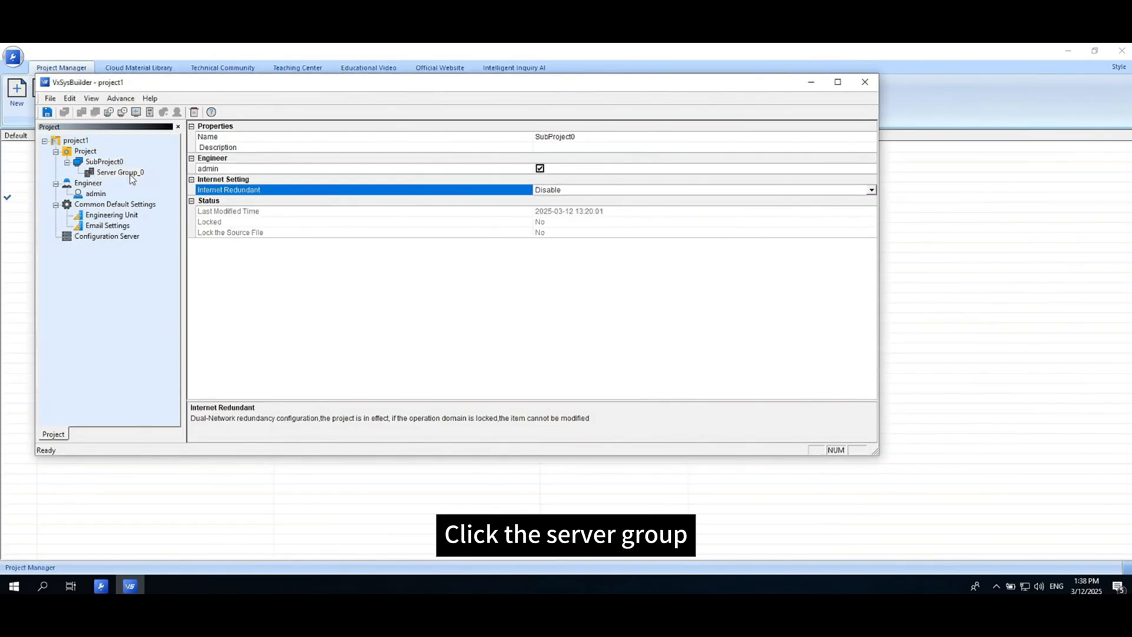
{"action": "left_click", "coordinate": [118, 171]}
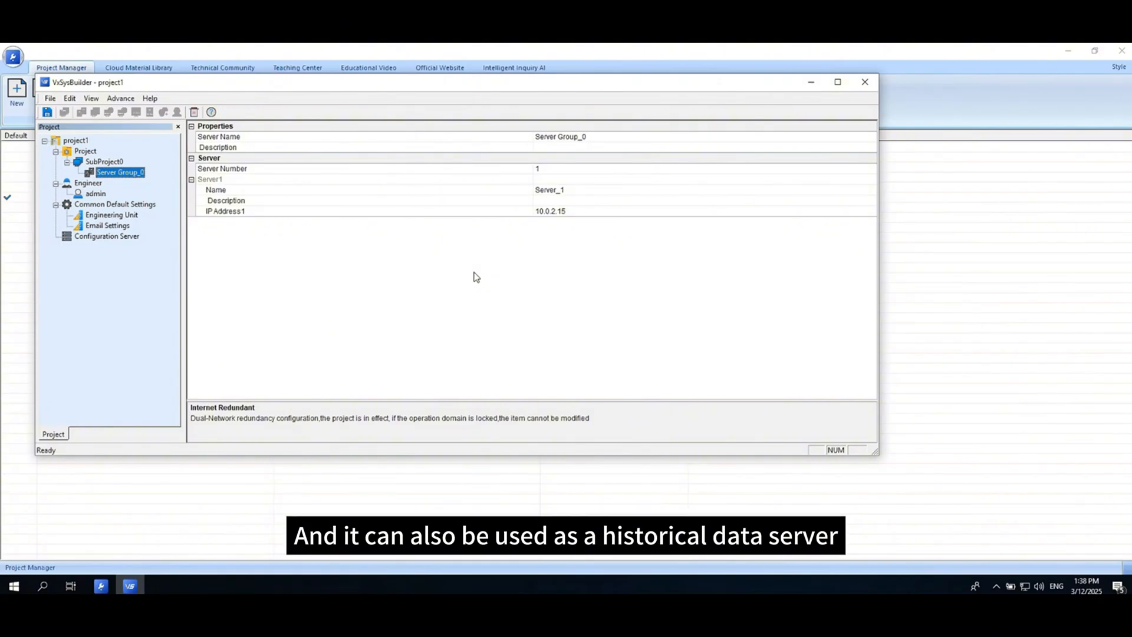
{"action": "mouse_move", "coordinate": [618, 238]}
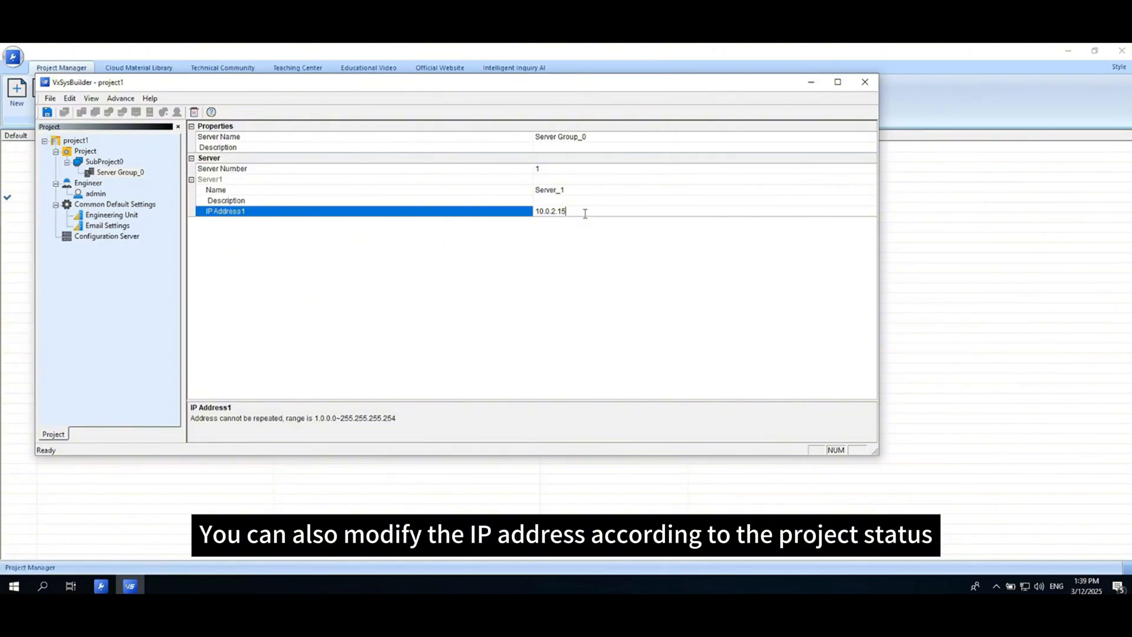
{"action": "triple_click", "coordinate": [549, 211]}
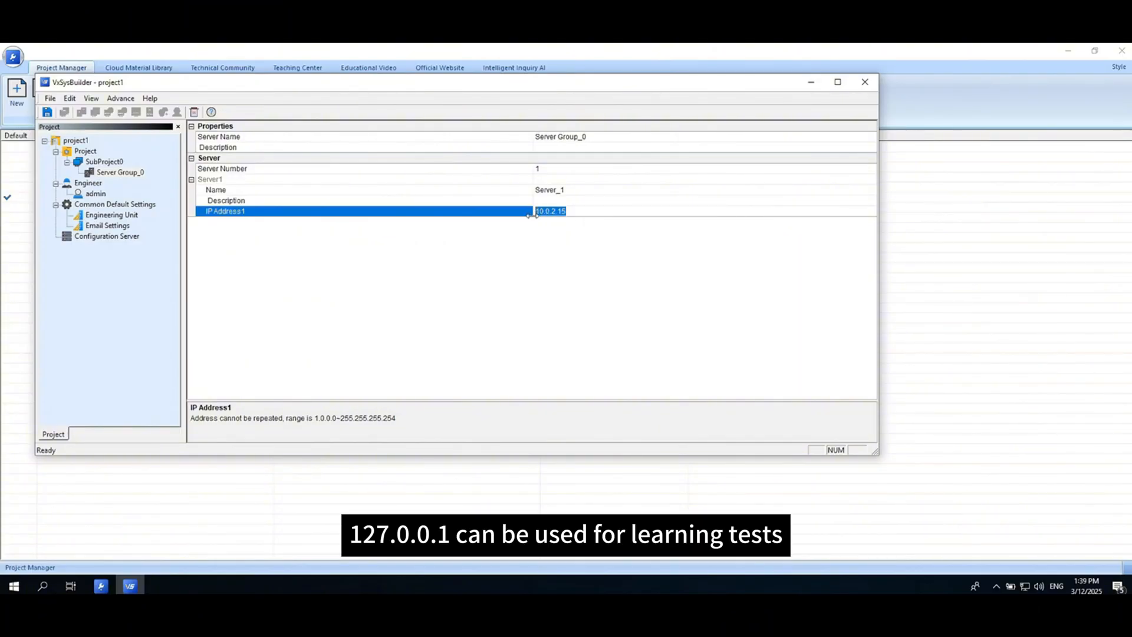
{"action": "type", "text": "127.0.0"}
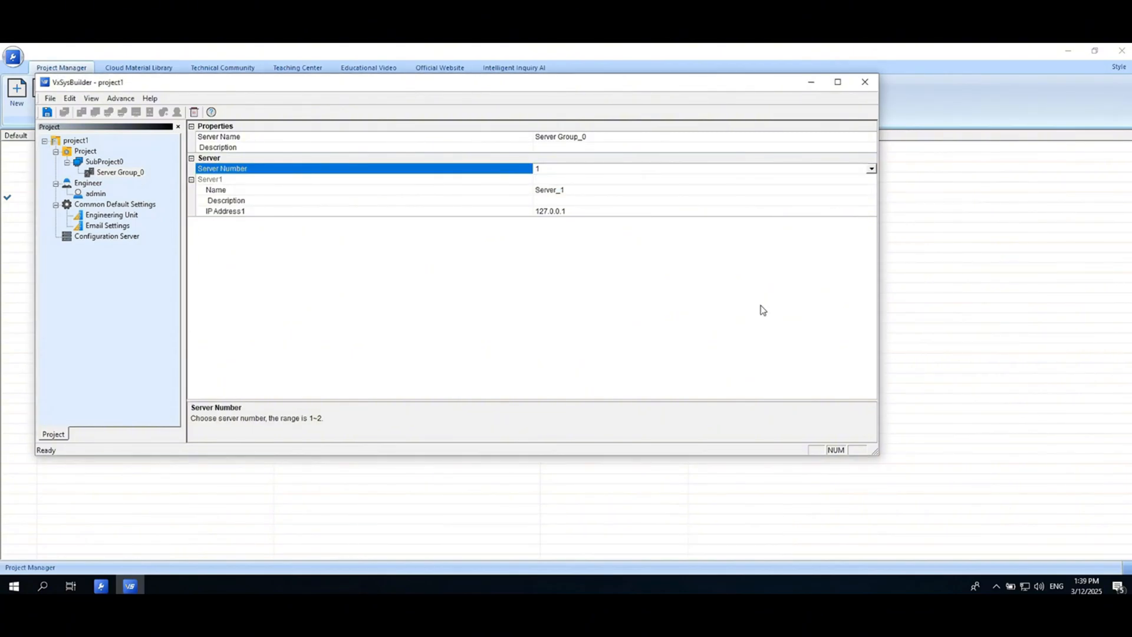
- Add an operation node to SubProject0 with IP address 1.1.1.1
{"action": "right_click", "coordinate": [103, 161]}
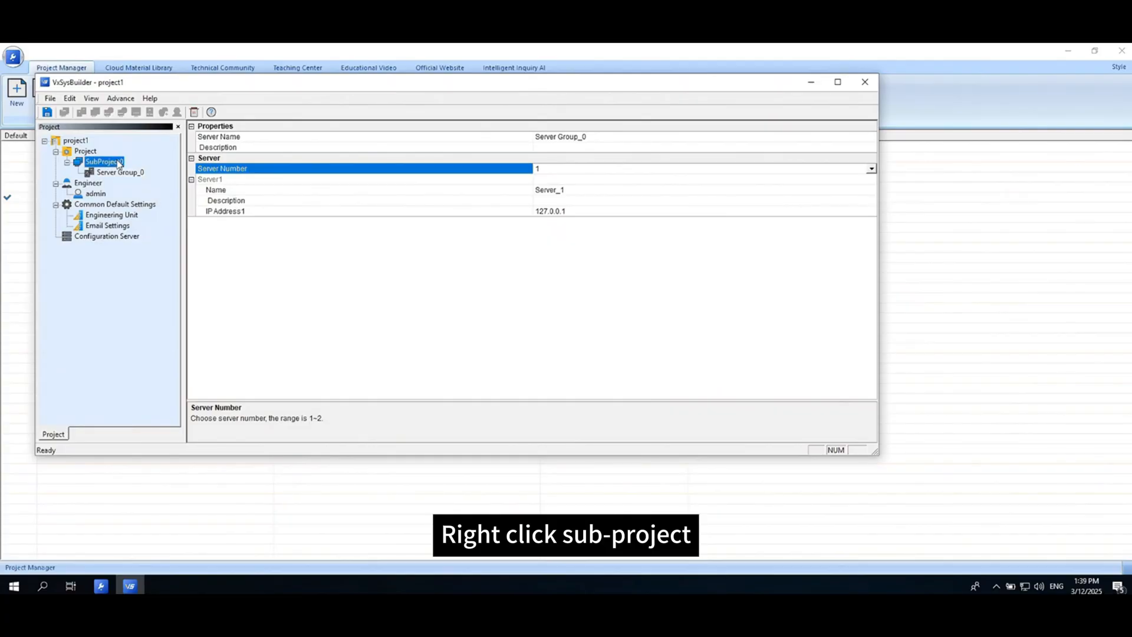
{"action": "right_click", "coordinate": [103, 162]}
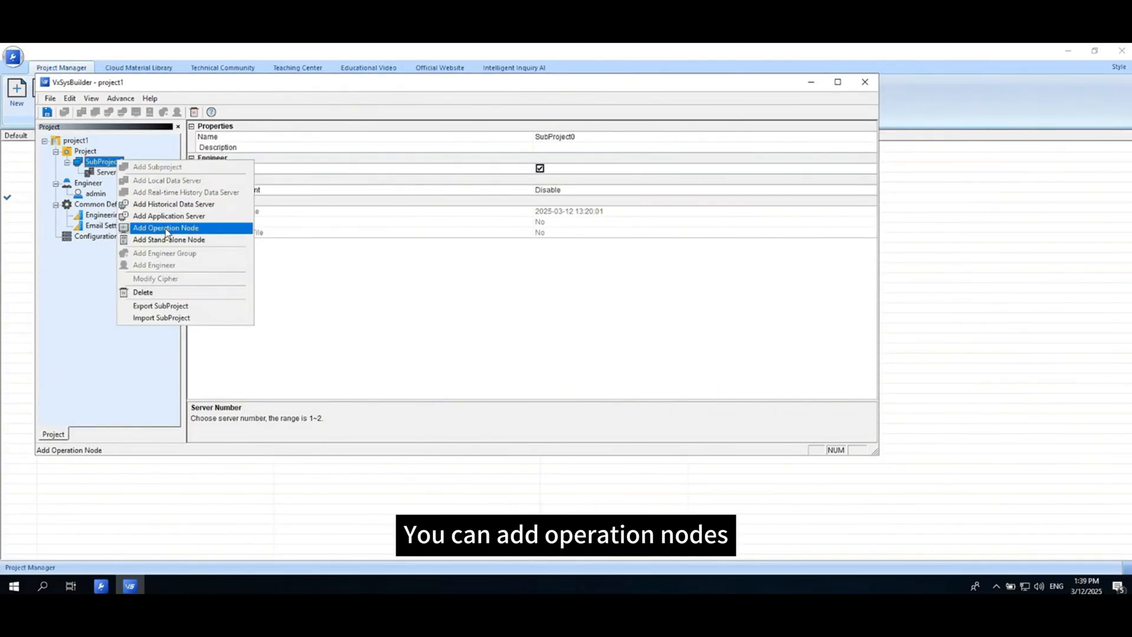
{"action": "left_click", "coordinate": [166, 228]}
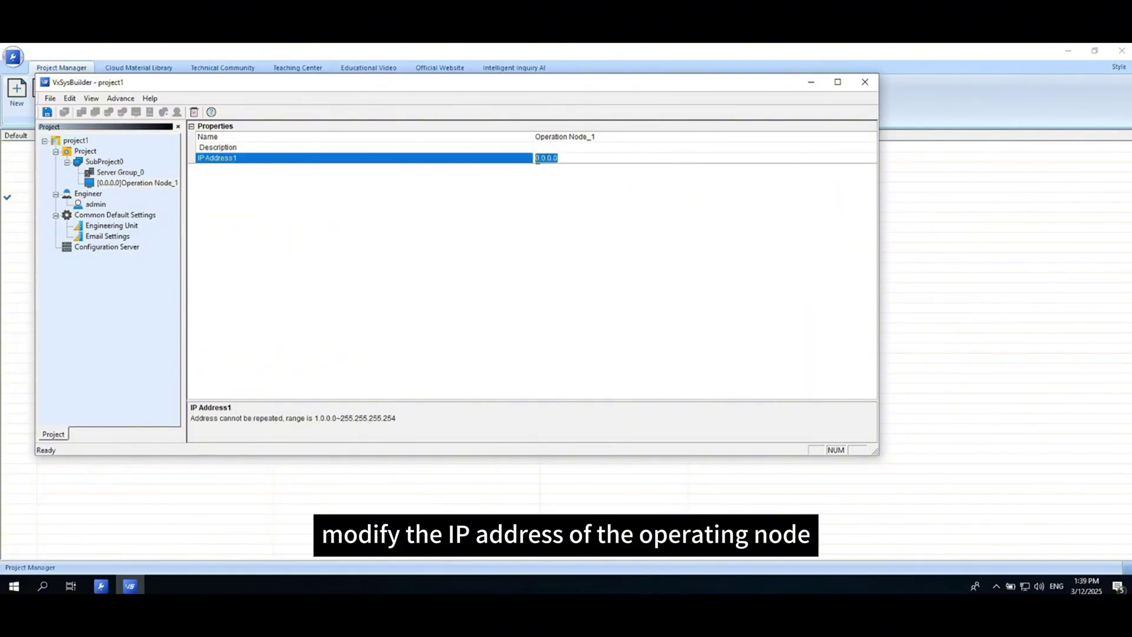
{"action": "type", "text": "1.1.1.1"}
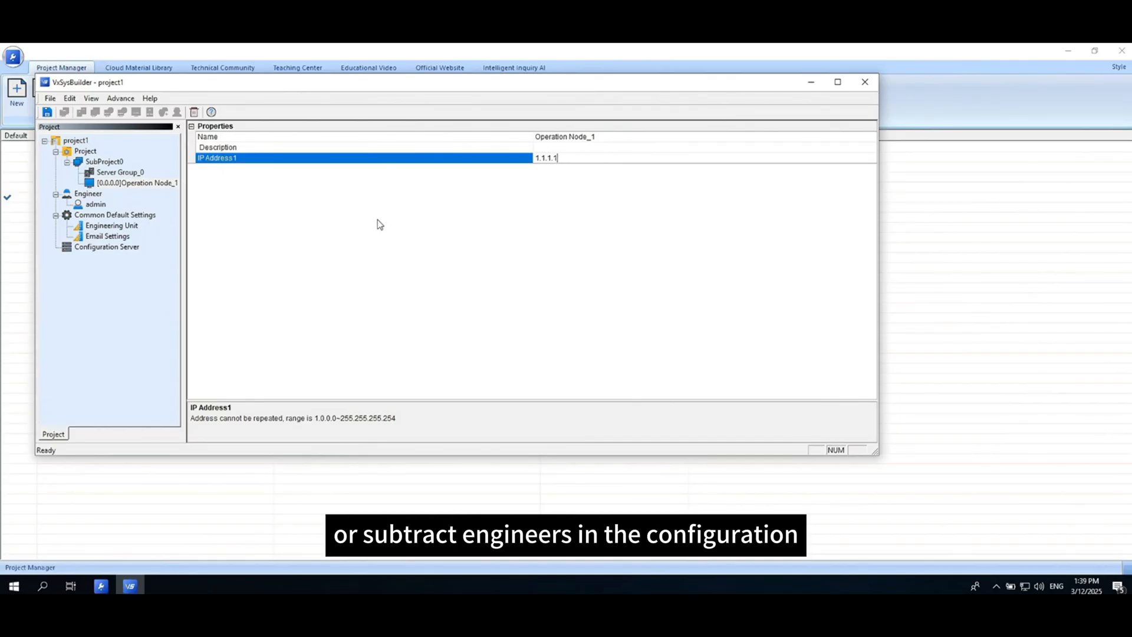
- Review the engineer, default settings, units, email and configuration server nodes, then save
{"action": "left_click", "coordinate": [87, 193]}
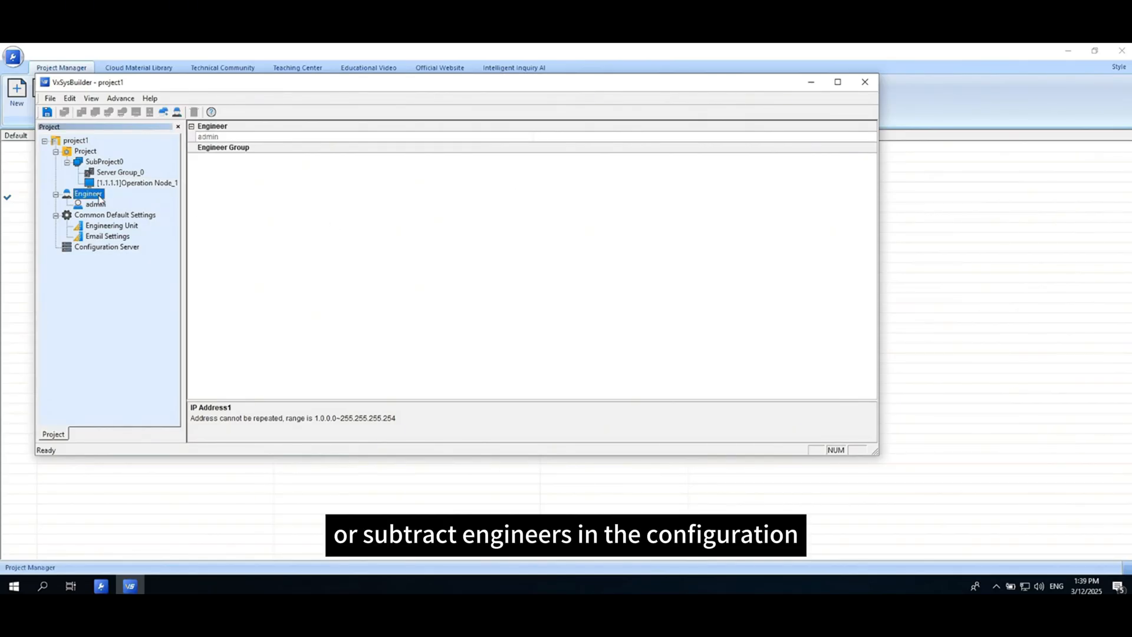
{"action": "left_click", "coordinate": [88, 204]}
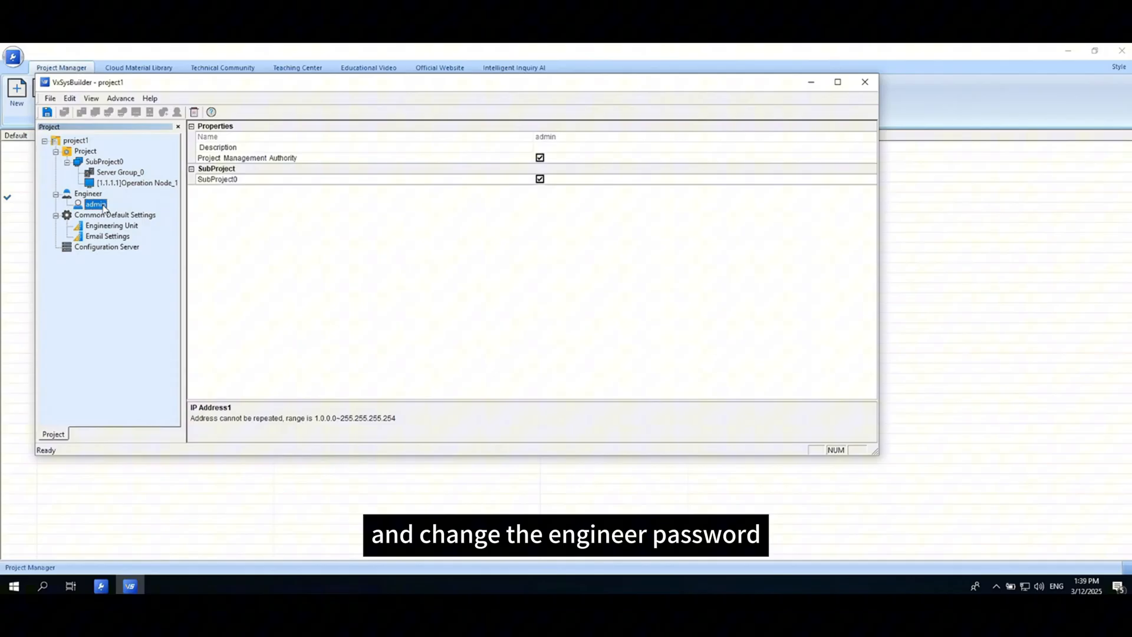
{"action": "left_click", "coordinate": [114, 215]}
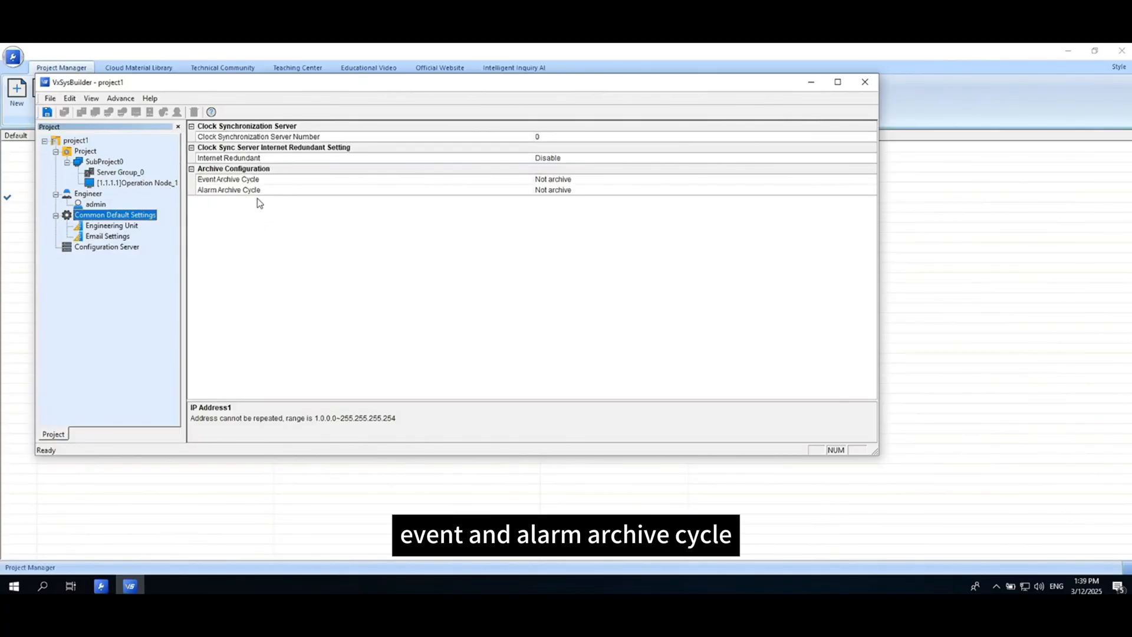
{"action": "left_click", "coordinate": [111, 225]}
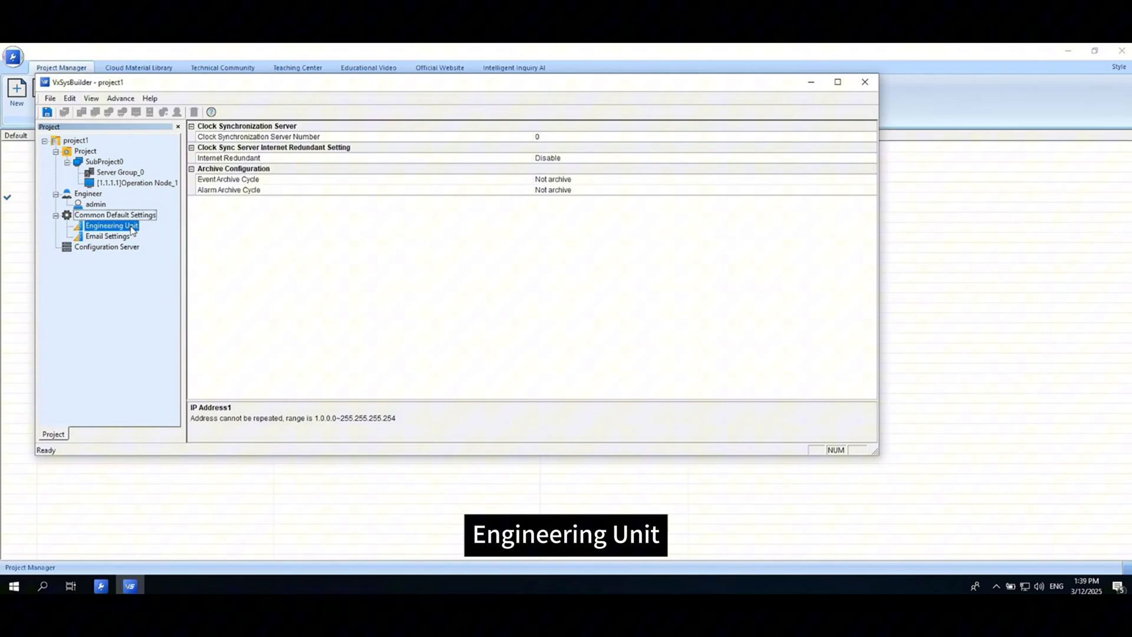
{"action": "left_click", "coordinate": [107, 236]}
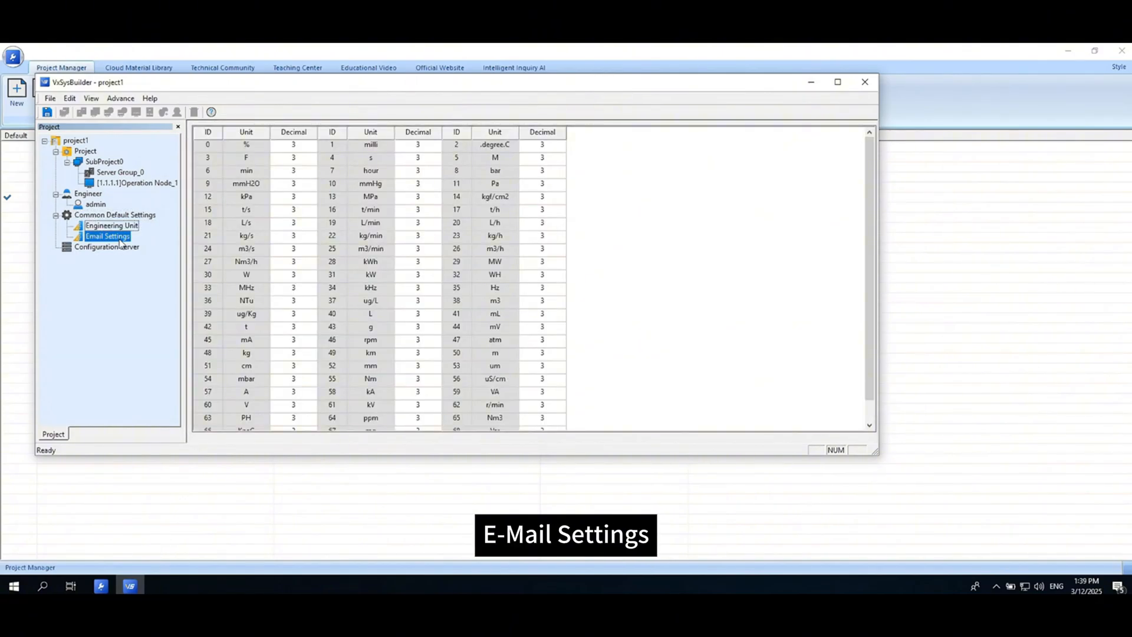
{"action": "left_click", "coordinate": [106, 246]}
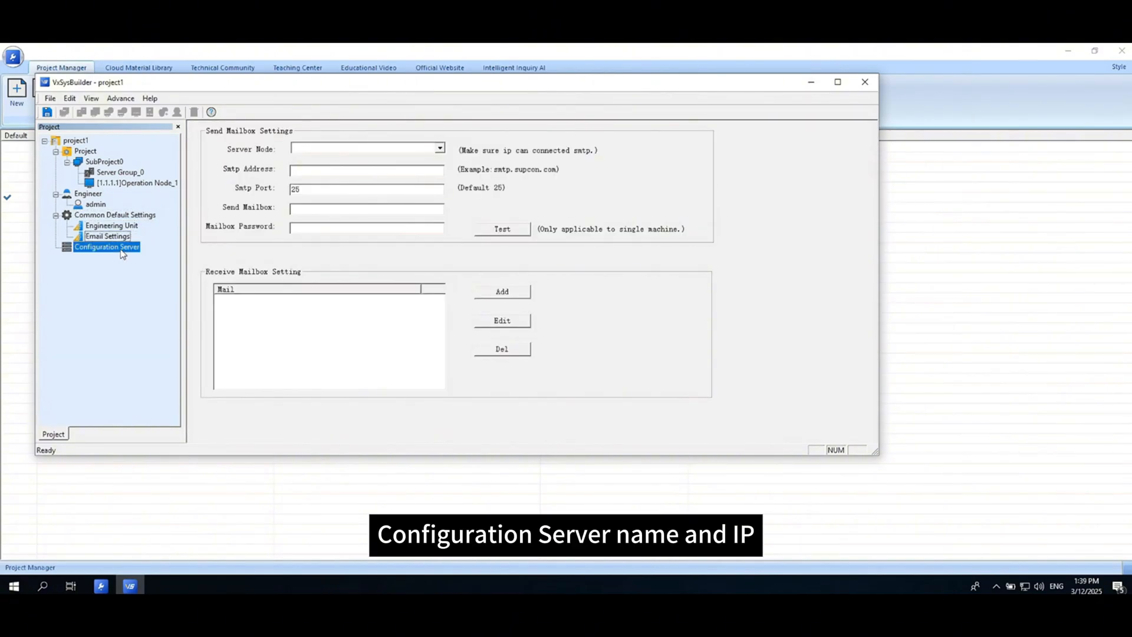
{"action": "left_click", "coordinate": [107, 246]}
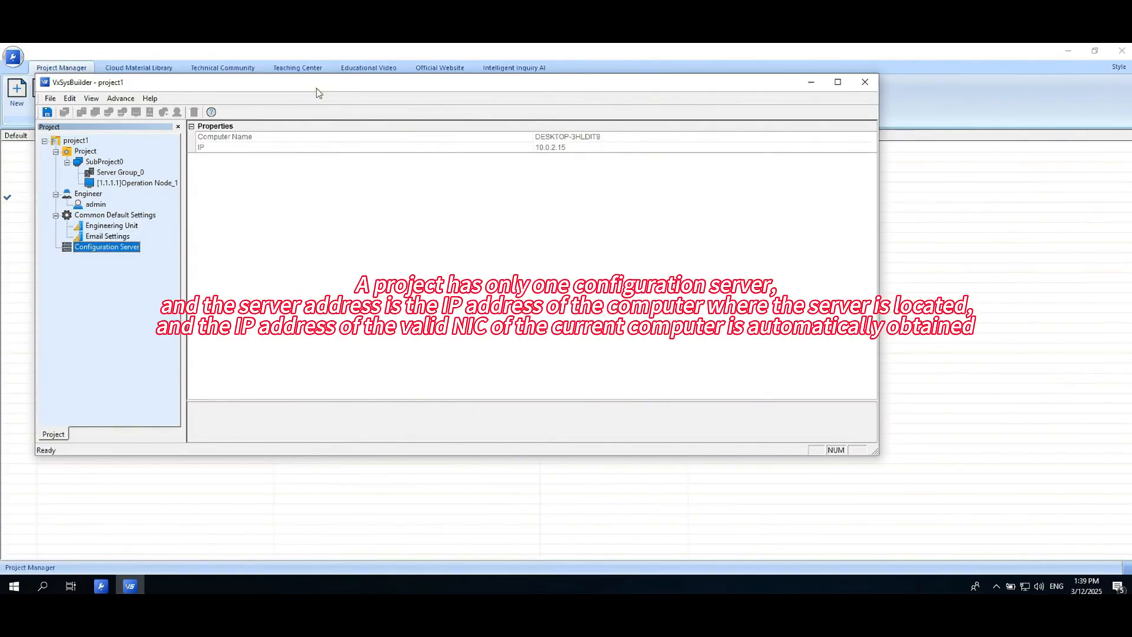
{"action": "left_click", "coordinate": [47, 112]}
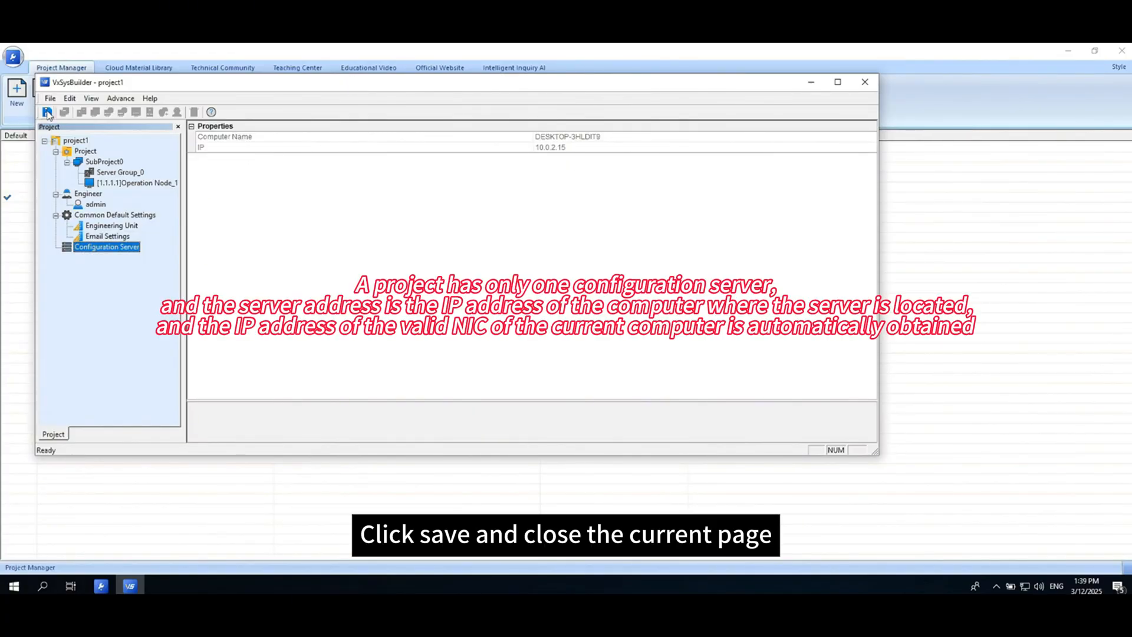
{"action": "left_click", "coordinate": [48, 111]}
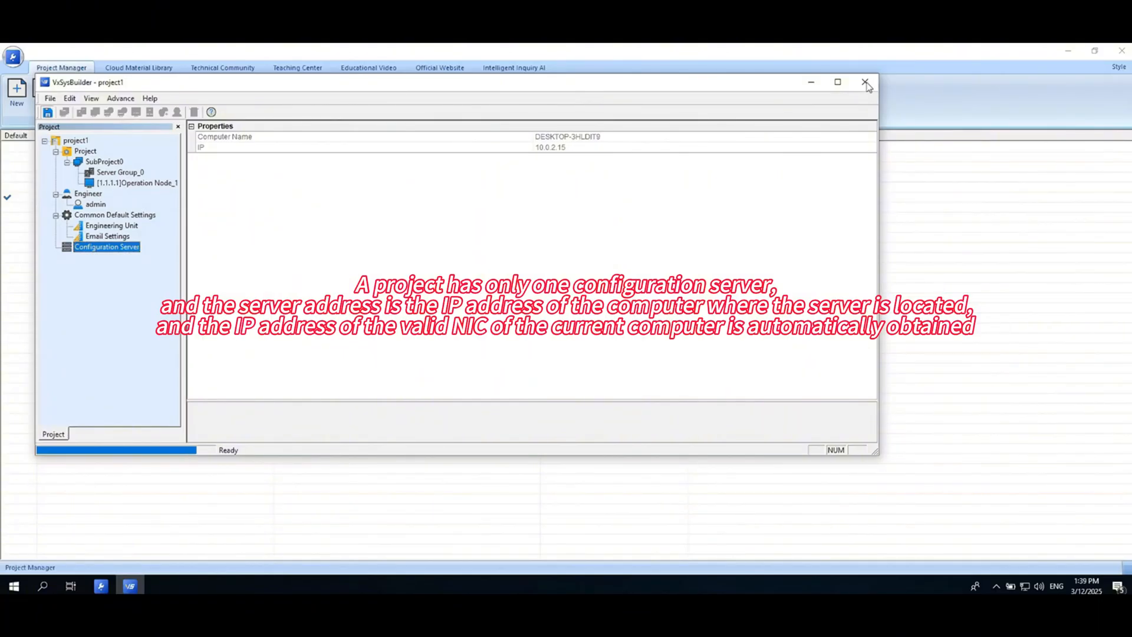
- Close VxSysBuilder and launch Configuration for project1, opening VxExplorer's login prompt
{"action": "left_click", "coordinate": [864, 81]}
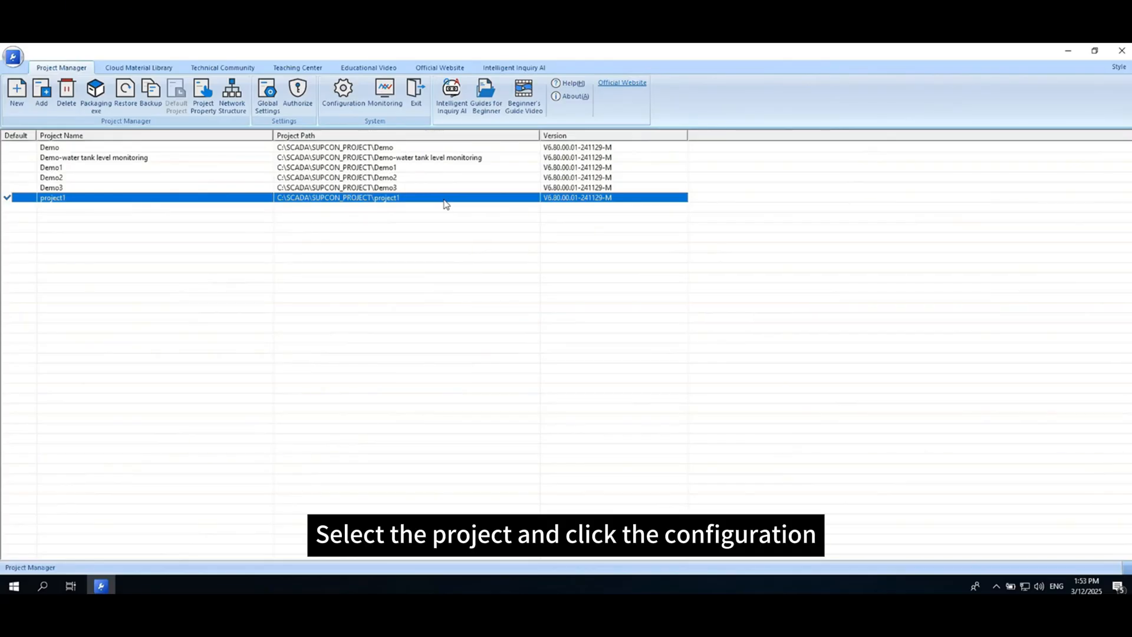
{"action": "mouse_move", "coordinate": [466, 211]}
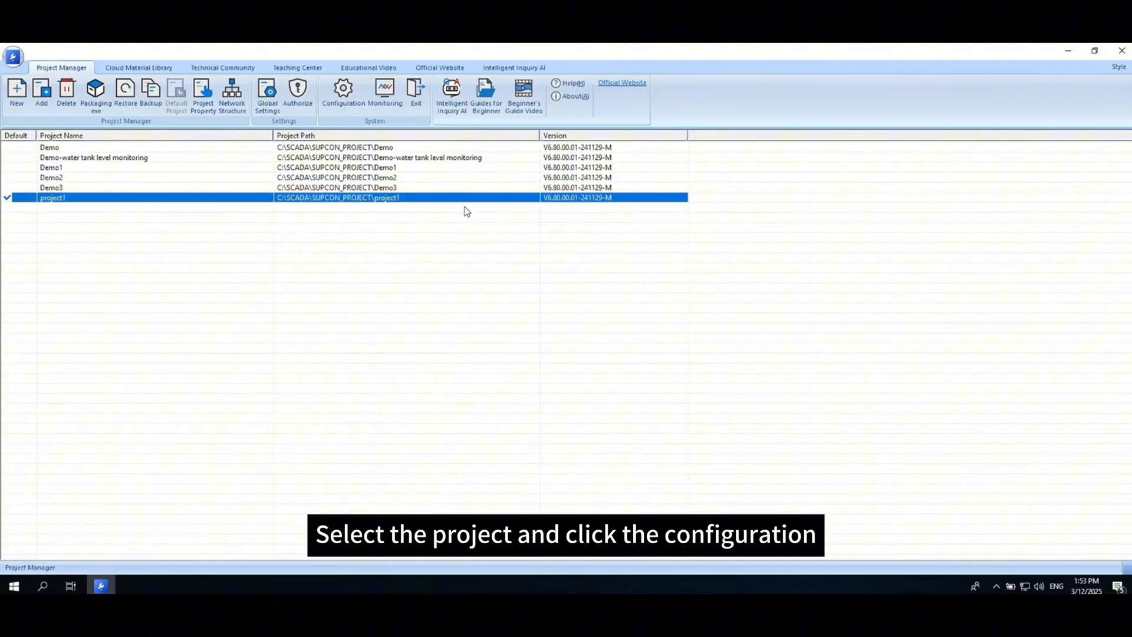
{"action": "left_click", "coordinate": [342, 89]}
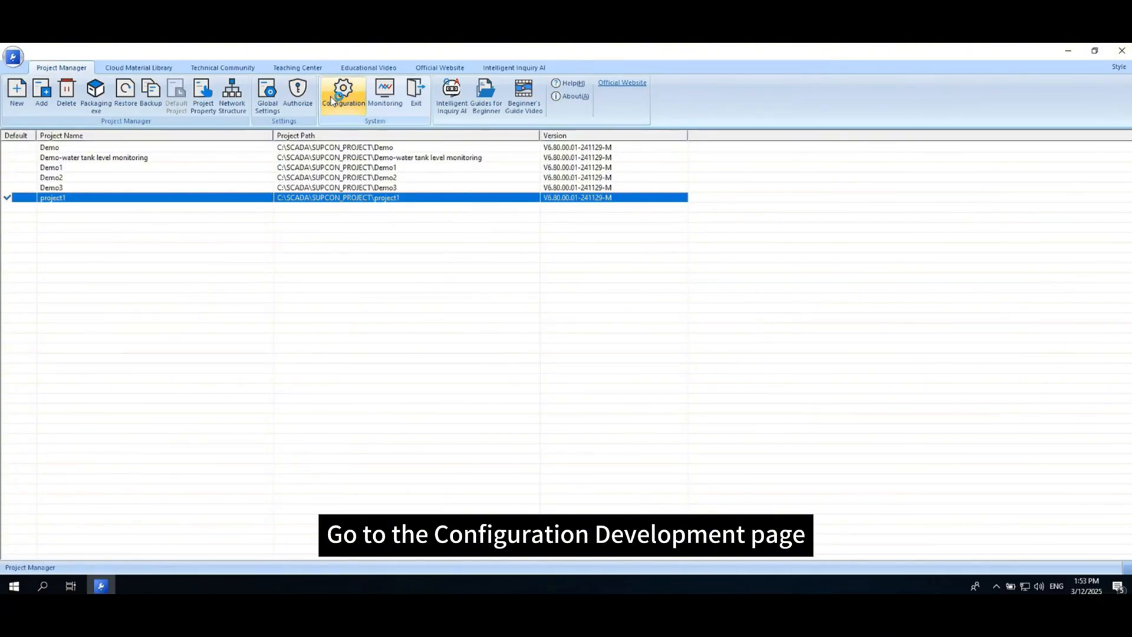
{"action": "left_click", "coordinate": [343, 89]}
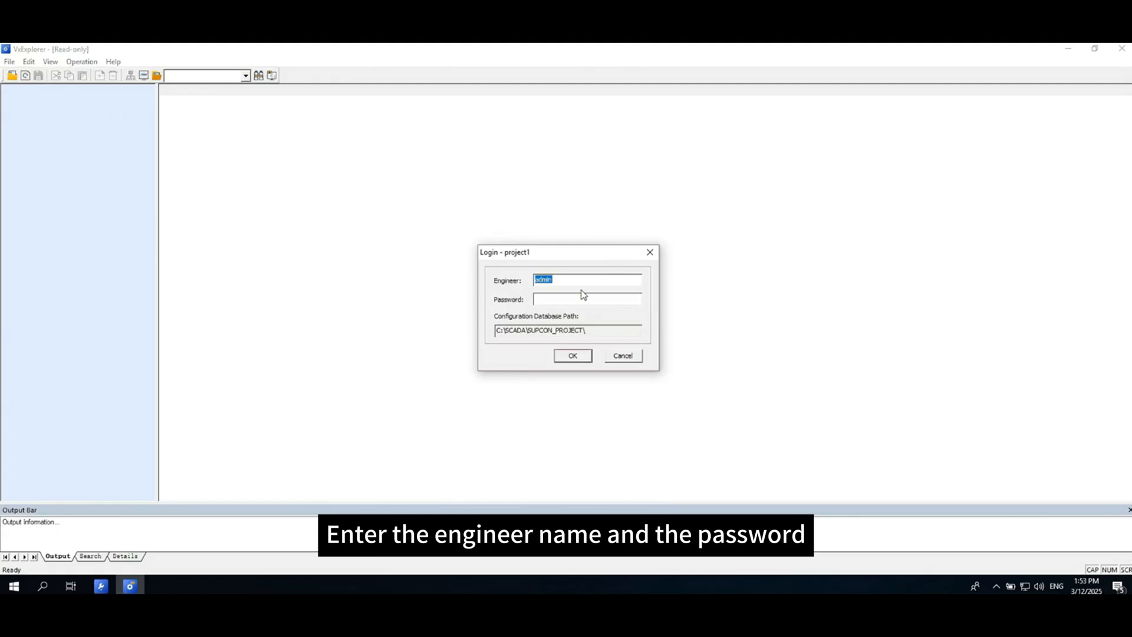
- Log in as admin and show SubProject0's Server_1 and Operation Node_1 with its context menu
{"action": "type", "text": "*****"}
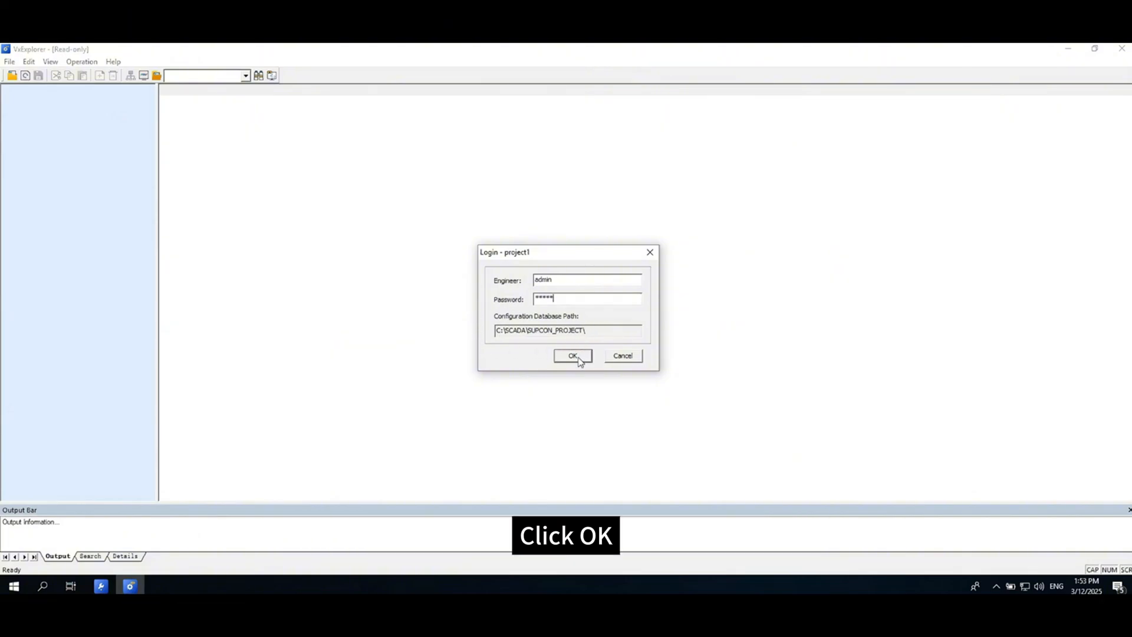
{"action": "left_click", "coordinate": [572, 355]}
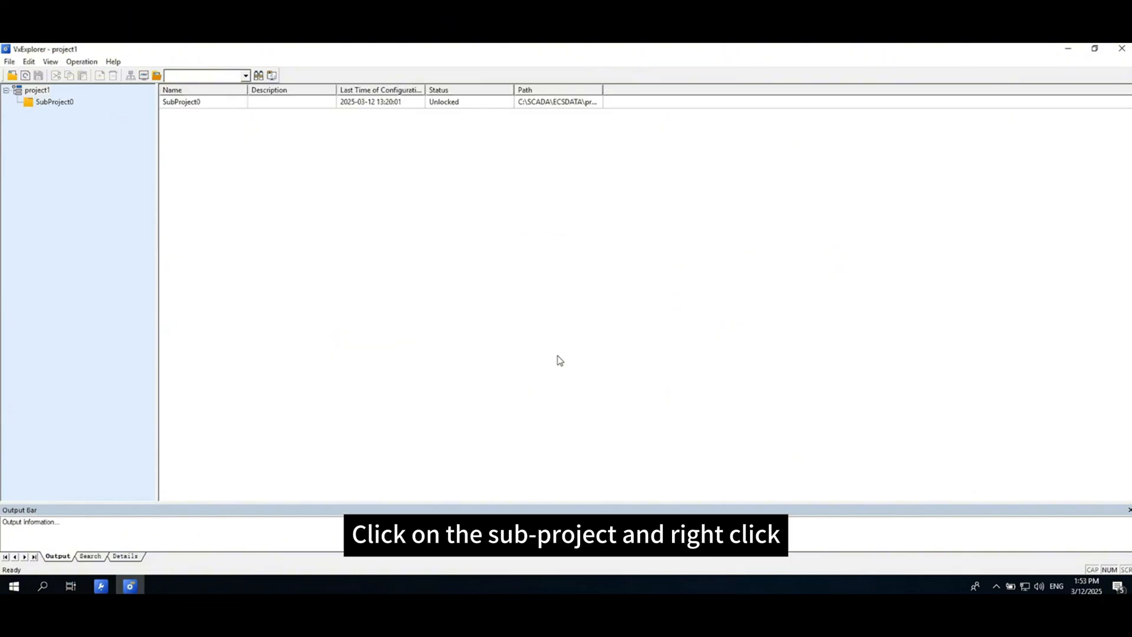
{"action": "left_click", "coordinate": [52, 102]}
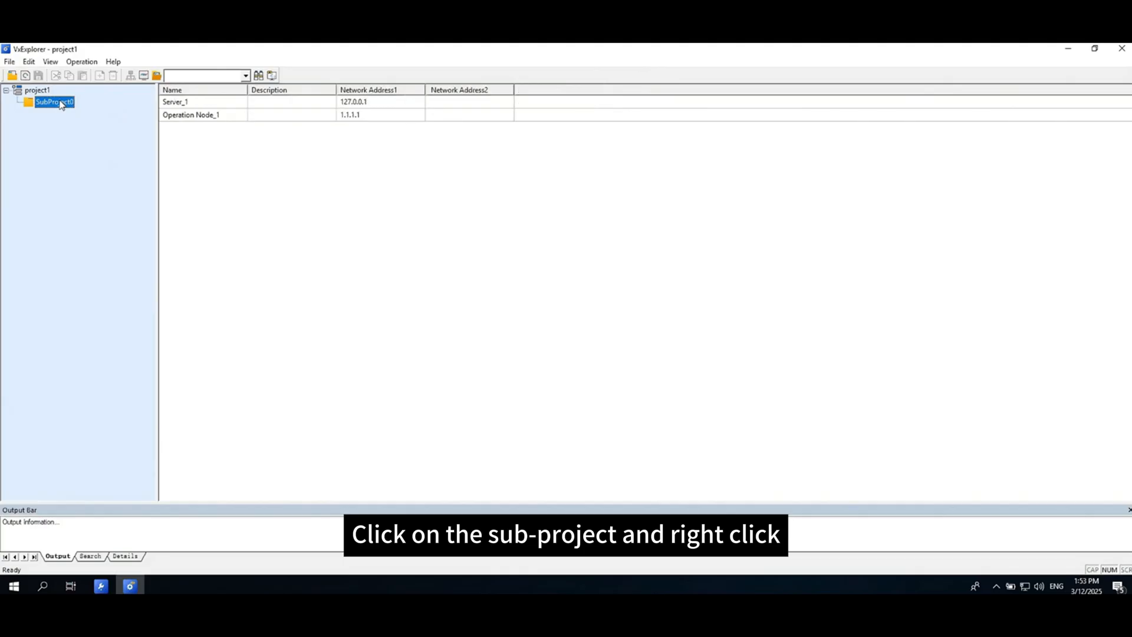
{"action": "right_click", "coordinate": [53, 106]}
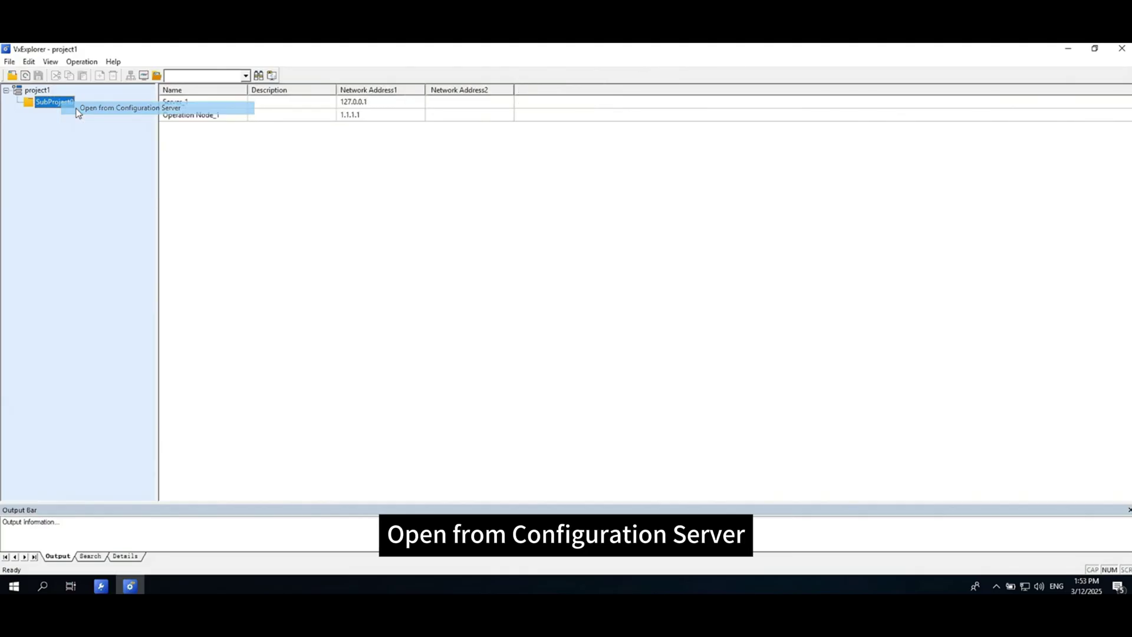
- Check out SubProject0, view the 3D Config install notice, and open Database Management
{"action": "left_click", "coordinate": [129, 108]}
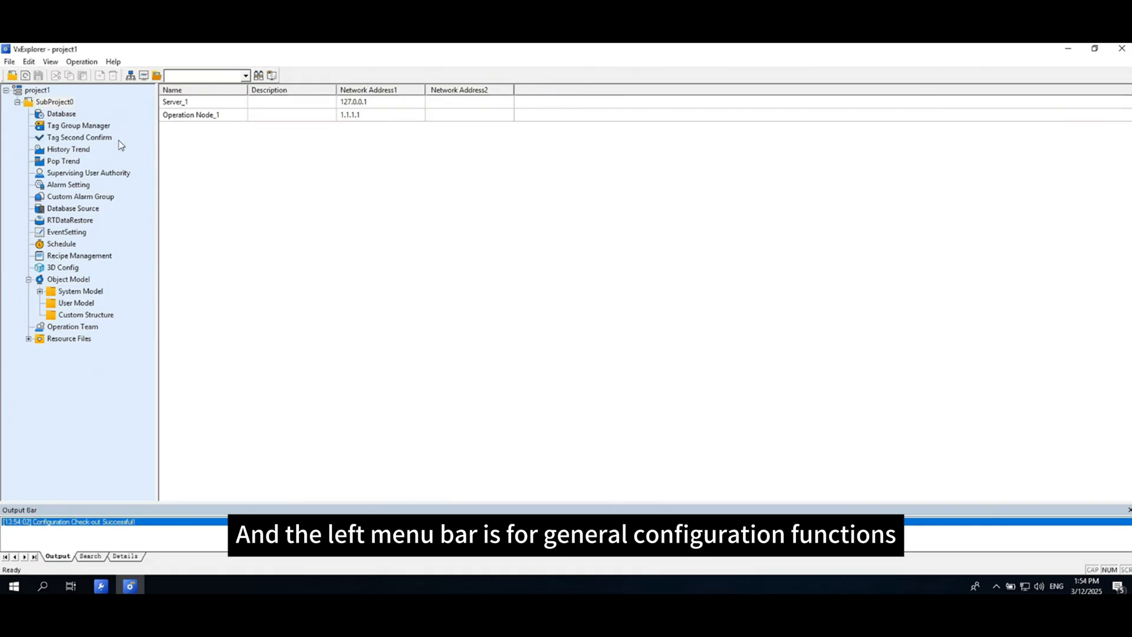
{"action": "left_click", "coordinate": [58, 113]}
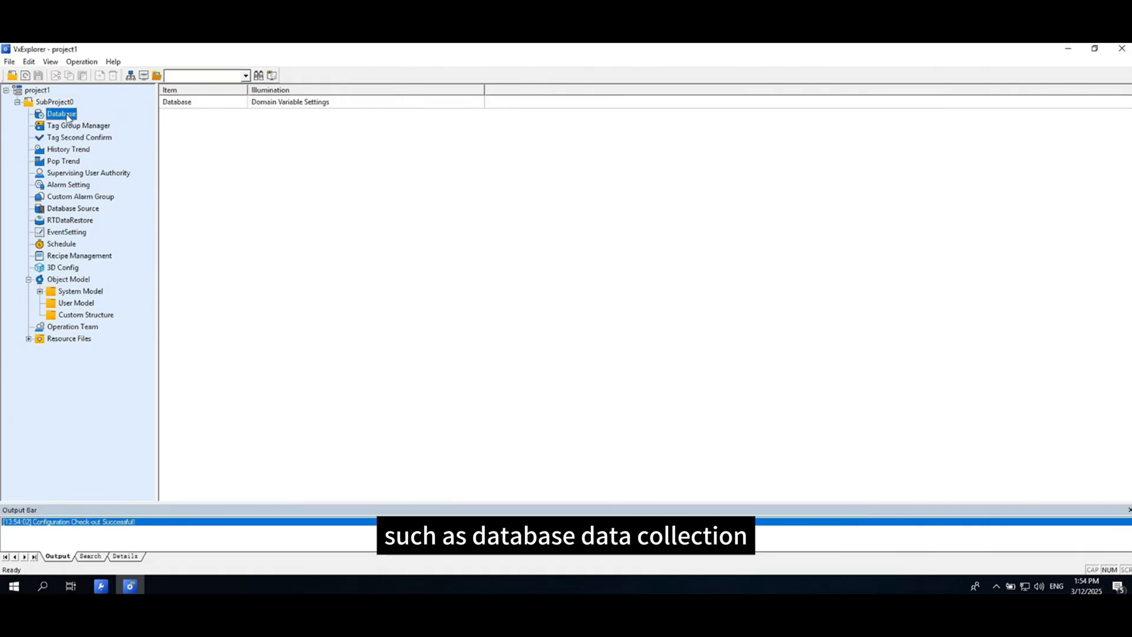
{"action": "left_click", "coordinate": [67, 149]}
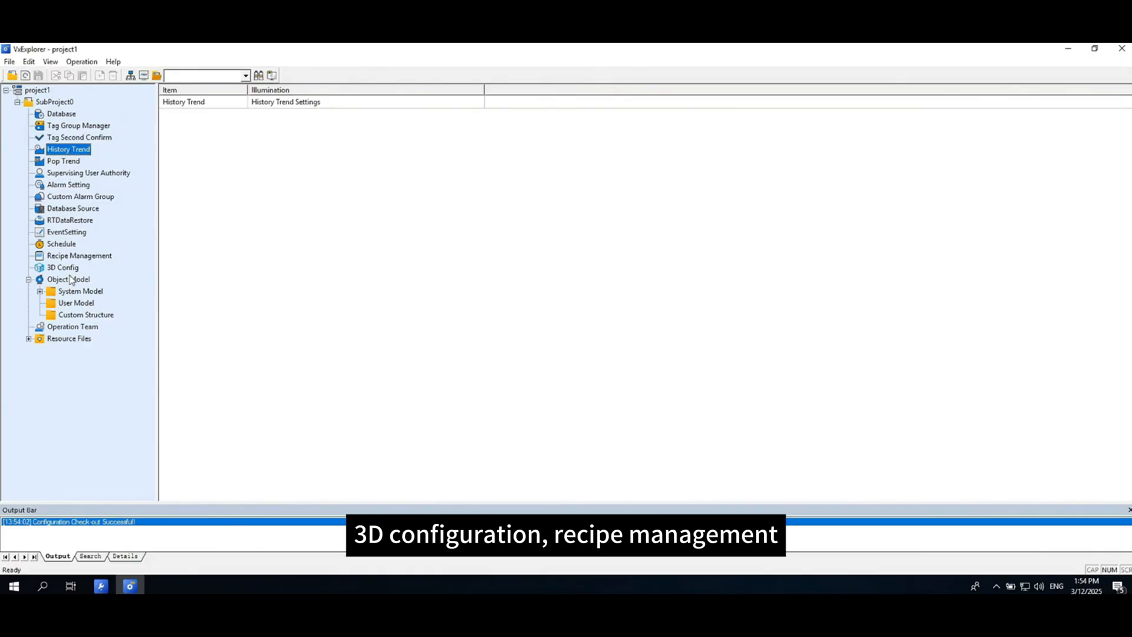
{"action": "left_click", "coordinate": [62, 267]}
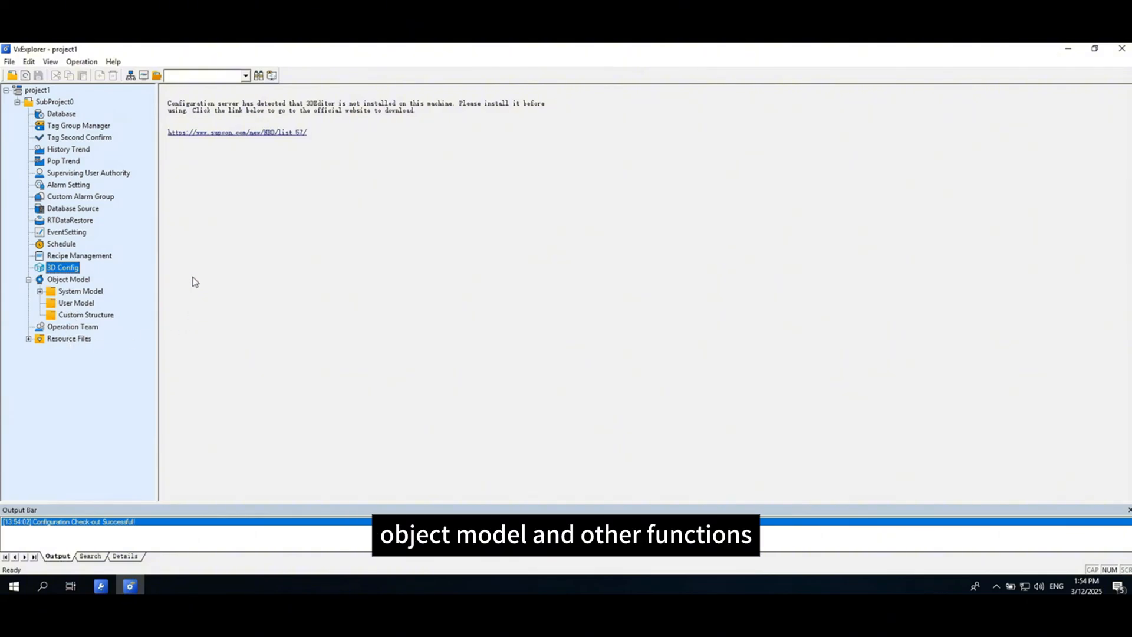
{"action": "left_click", "coordinate": [60, 114]}
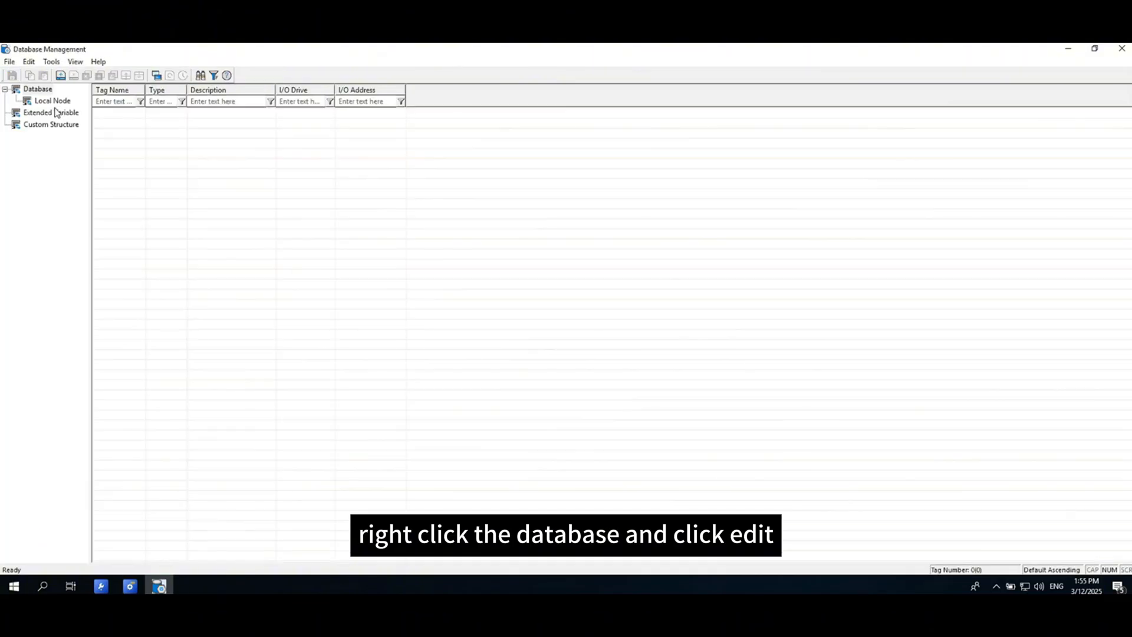
- Add Modbus TCP and Memory drivers to the Local Node with Add Driver
{"action": "right_click", "coordinate": [49, 100]}
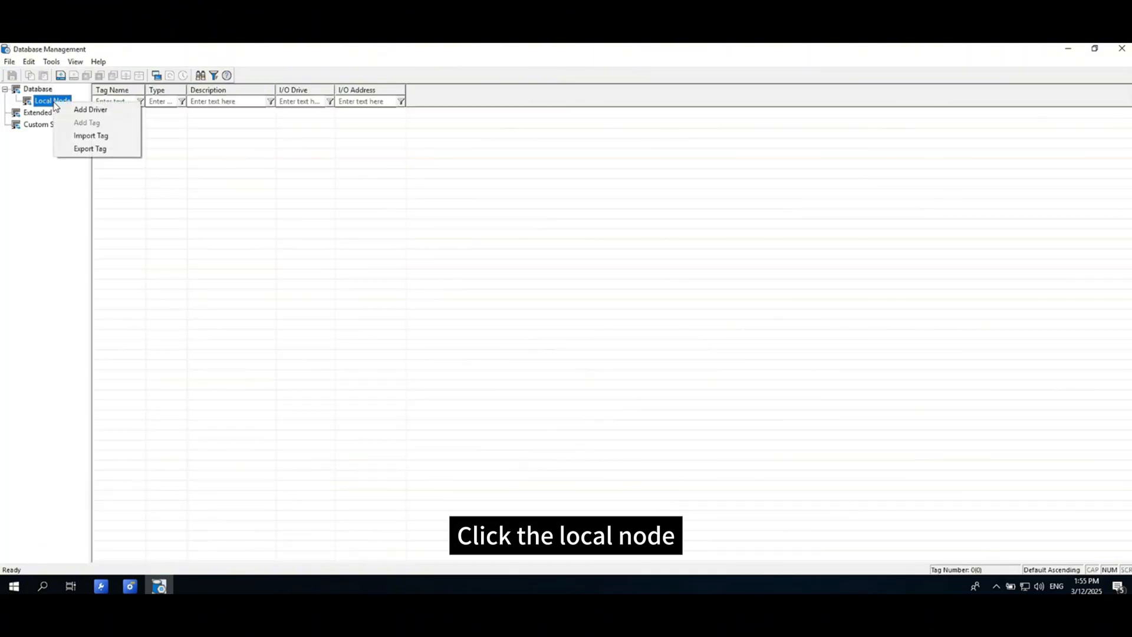
{"action": "left_click", "coordinate": [91, 109]}
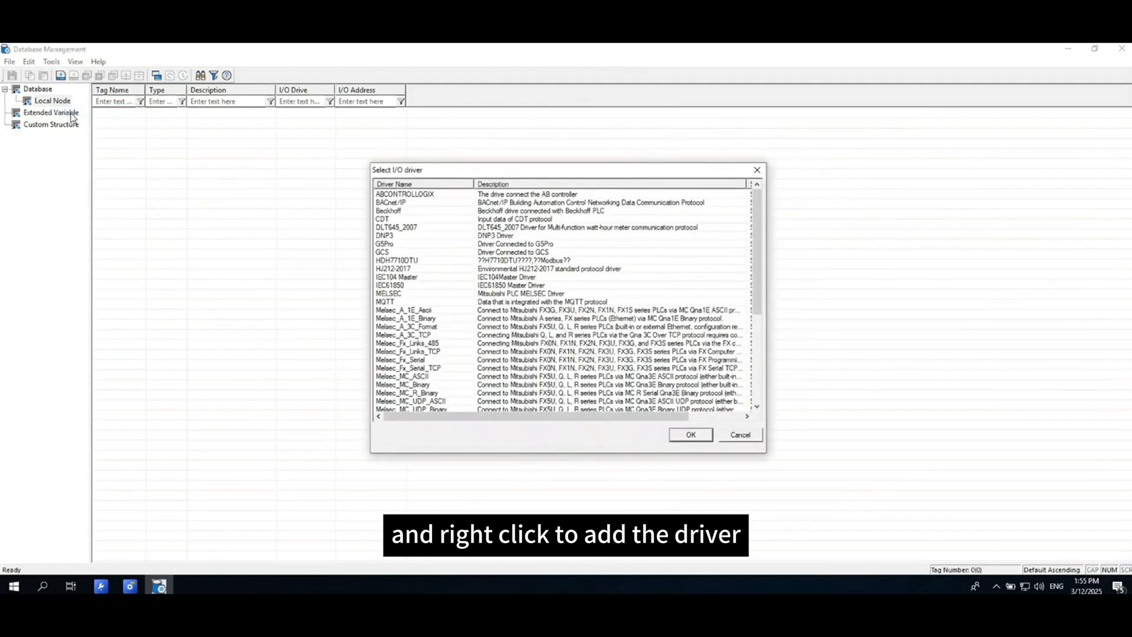
{"action": "scroll", "scroll_direction": "down", "scroll_amount": 3}
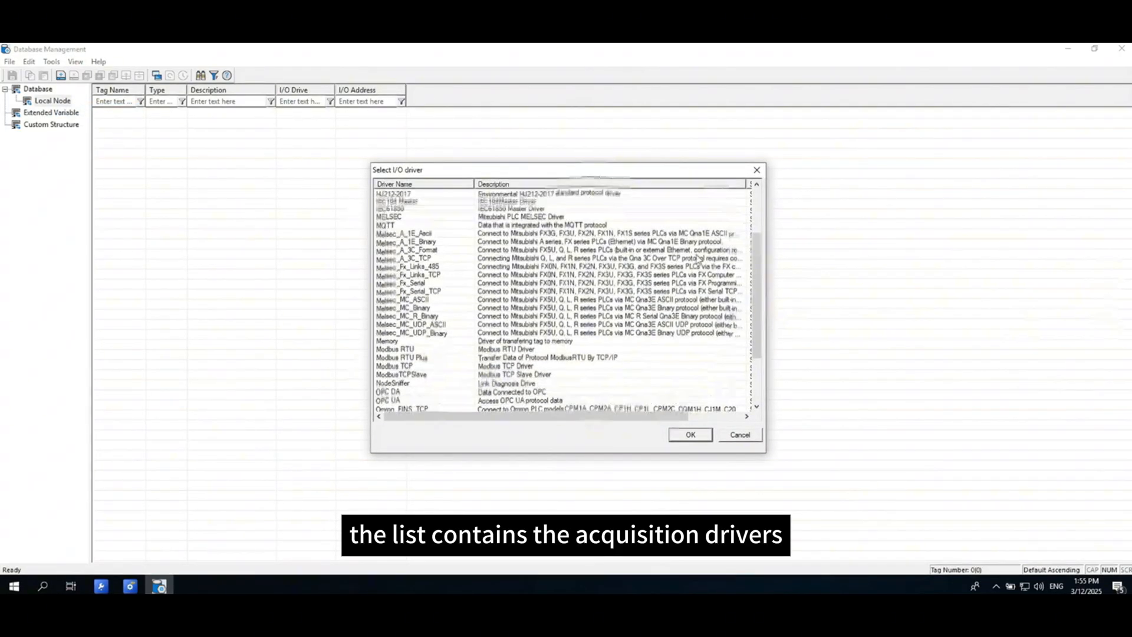
{"action": "scroll", "scroll_direction": "down", "scroll_amount": 3}
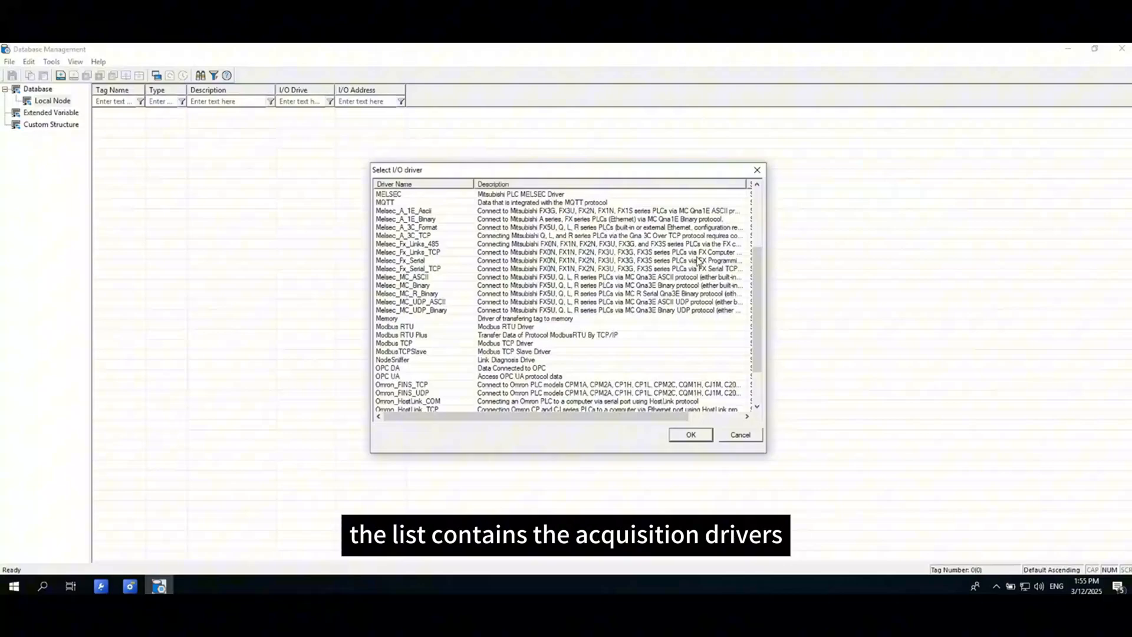
{"action": "scroll", "scroll_direction": "down", "scroll_amount": 3}
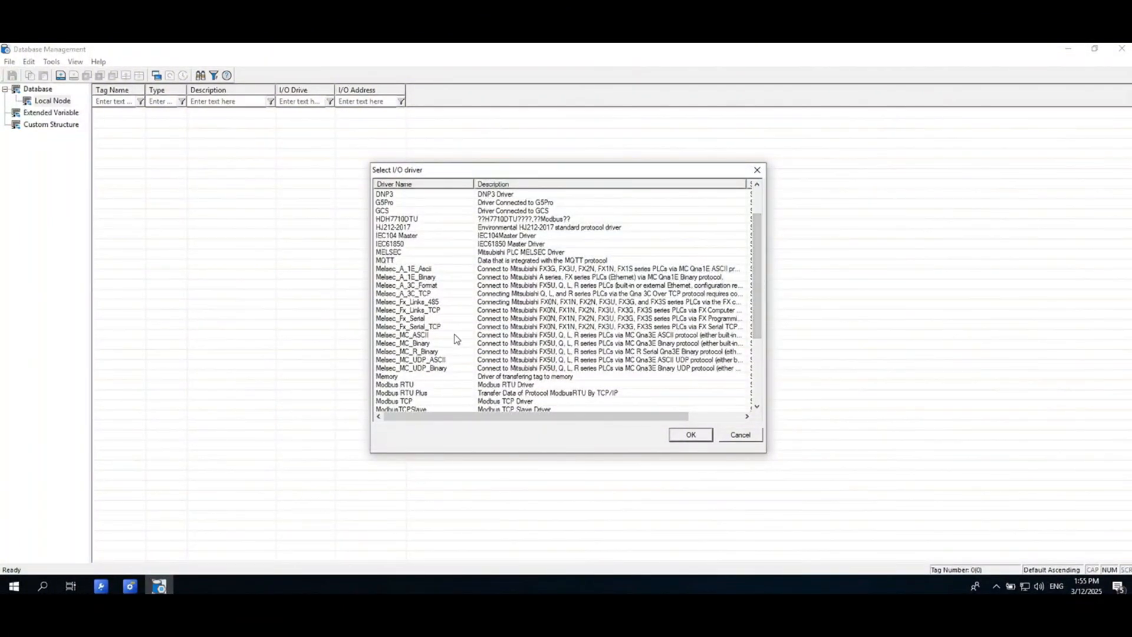
{"action": "left_click", "coordinate": [394, 401]}
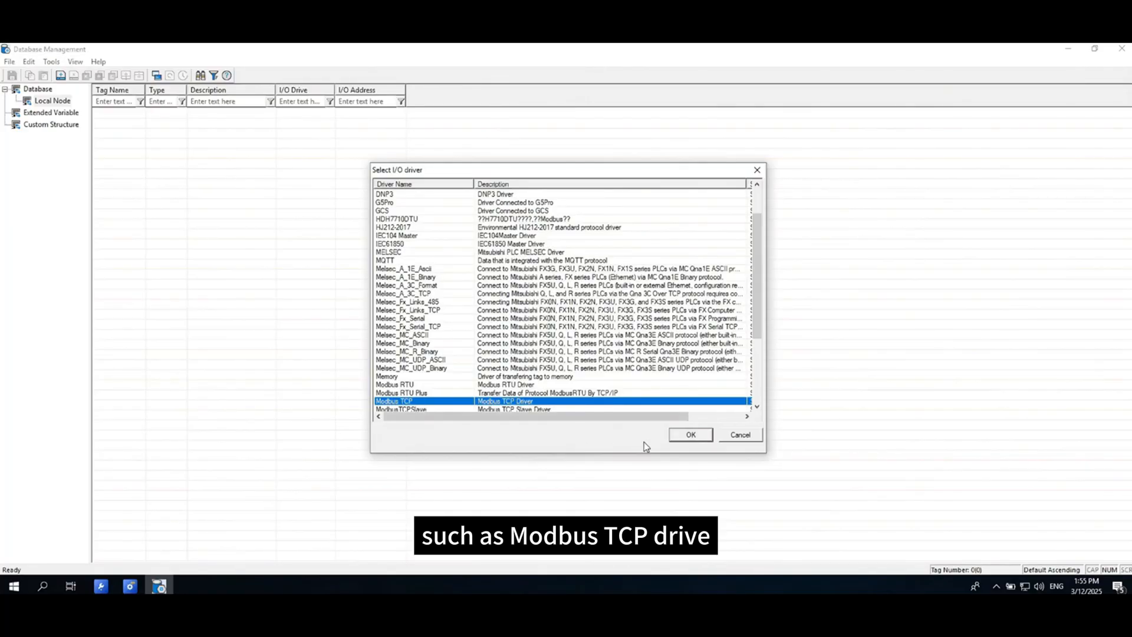
{"action": "left_click", "coordinate": [689, 435]}
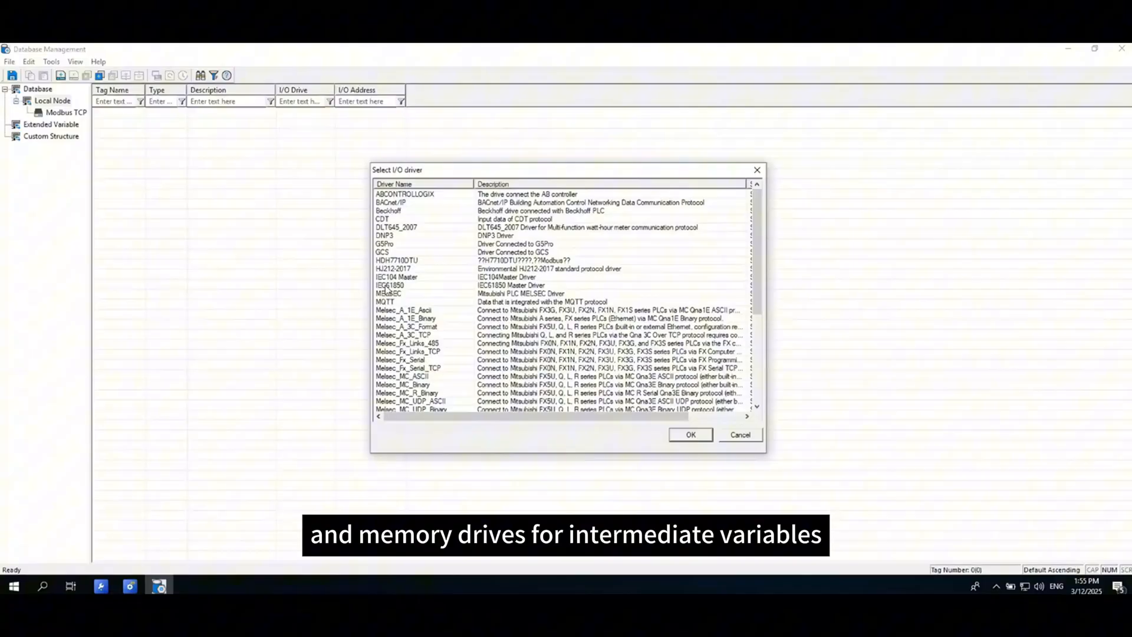
{"action": "left_click", "coordinate": [417, 392]}
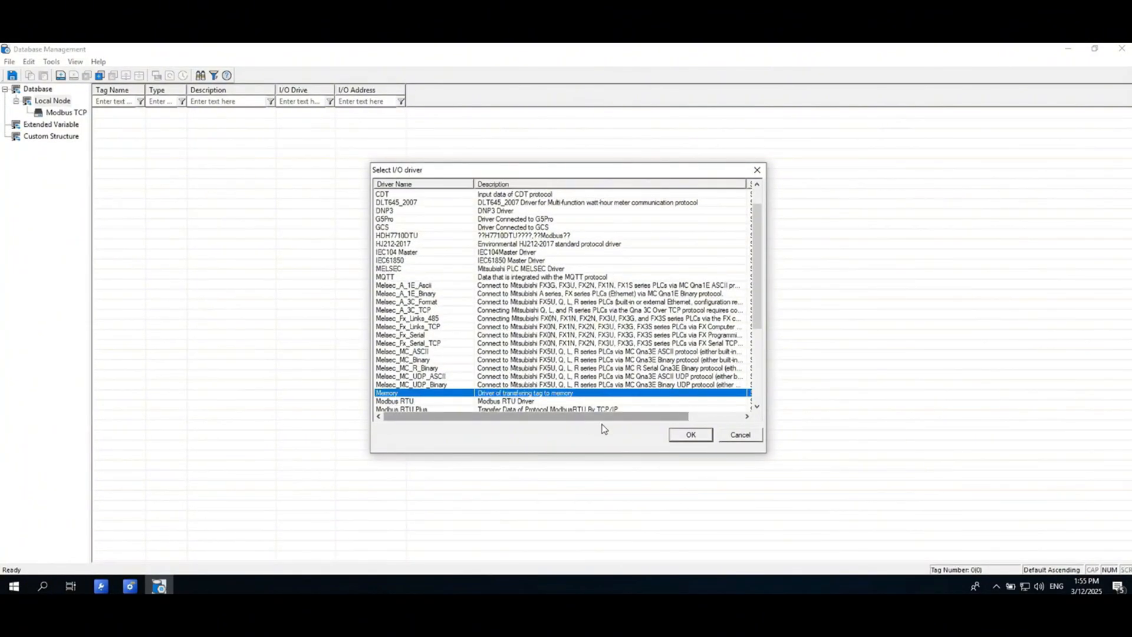
{"action": "left_click", "coordinate": [690, 435]}
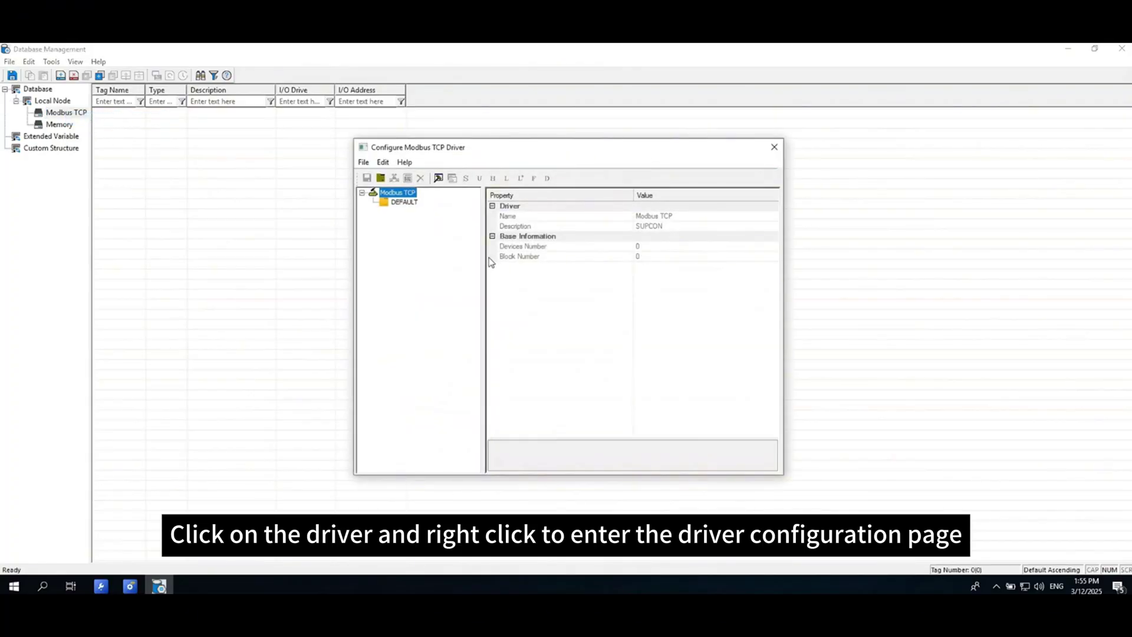
{"action": "mouse_move", "coordinate": [476, 256]}
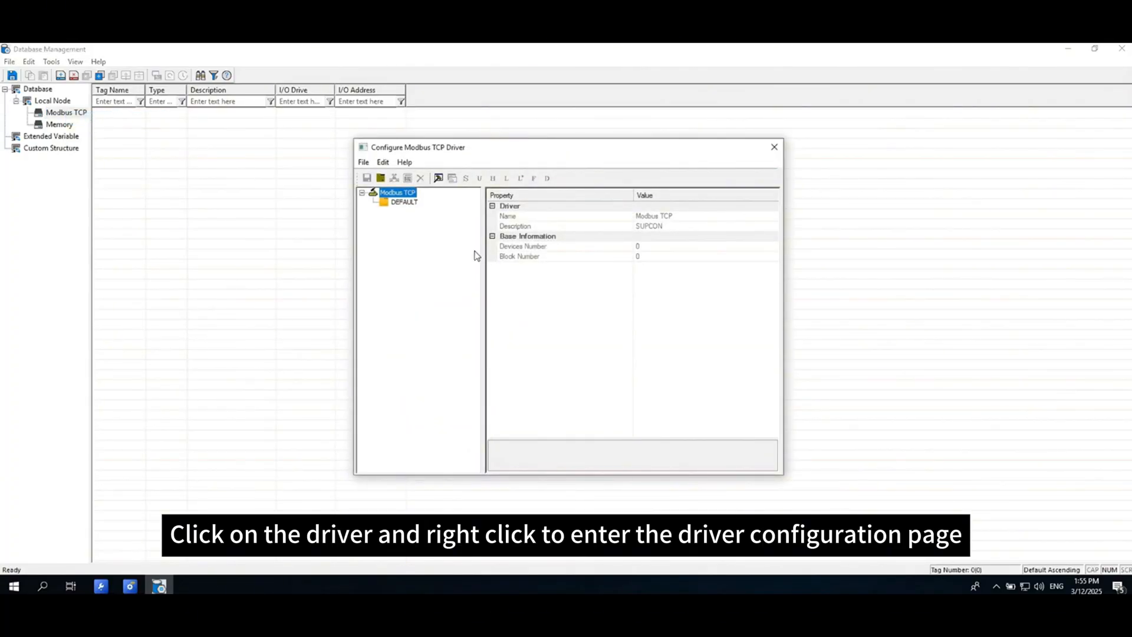
- Create DEVICE1 under DEFAULT with a HOLDING REGISTER BLOCK1, then close the driver configuration
{"action": "left_click", "coordinate": [402, 202]}
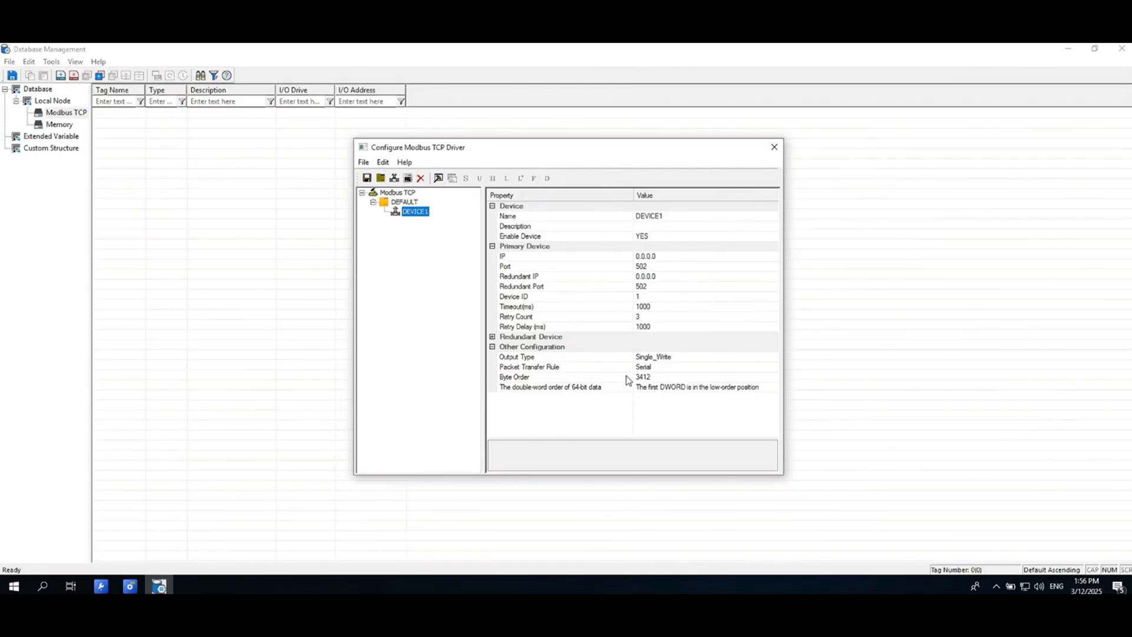
{"action": "mouse_move", "coordinate": [657, 385]}
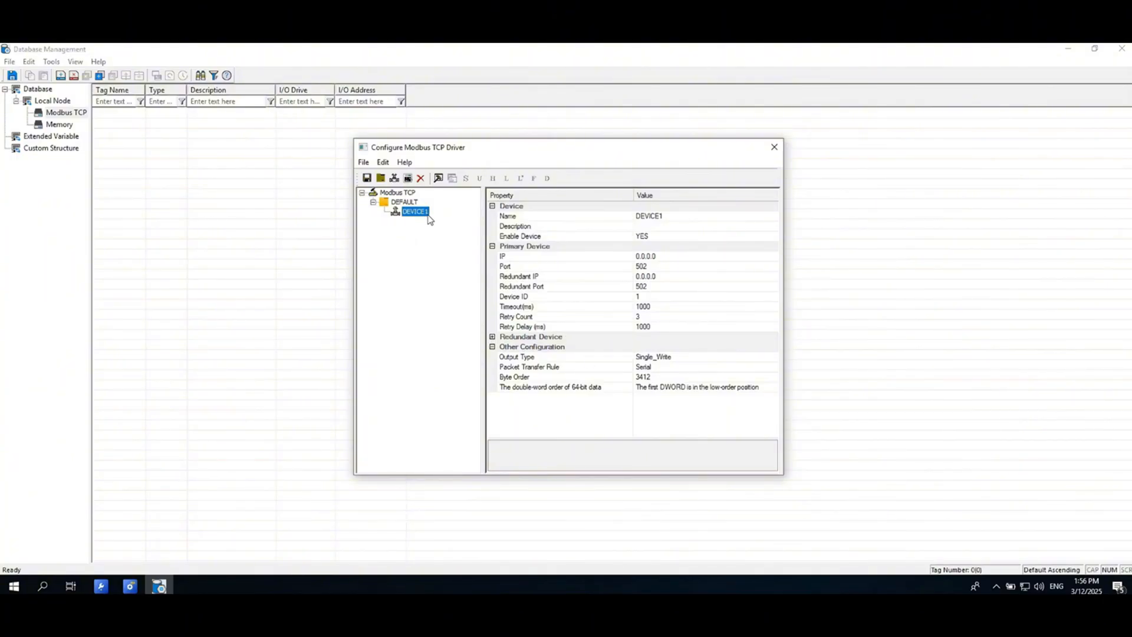
{"action": "left_click", "coordinate": [452, 178]}
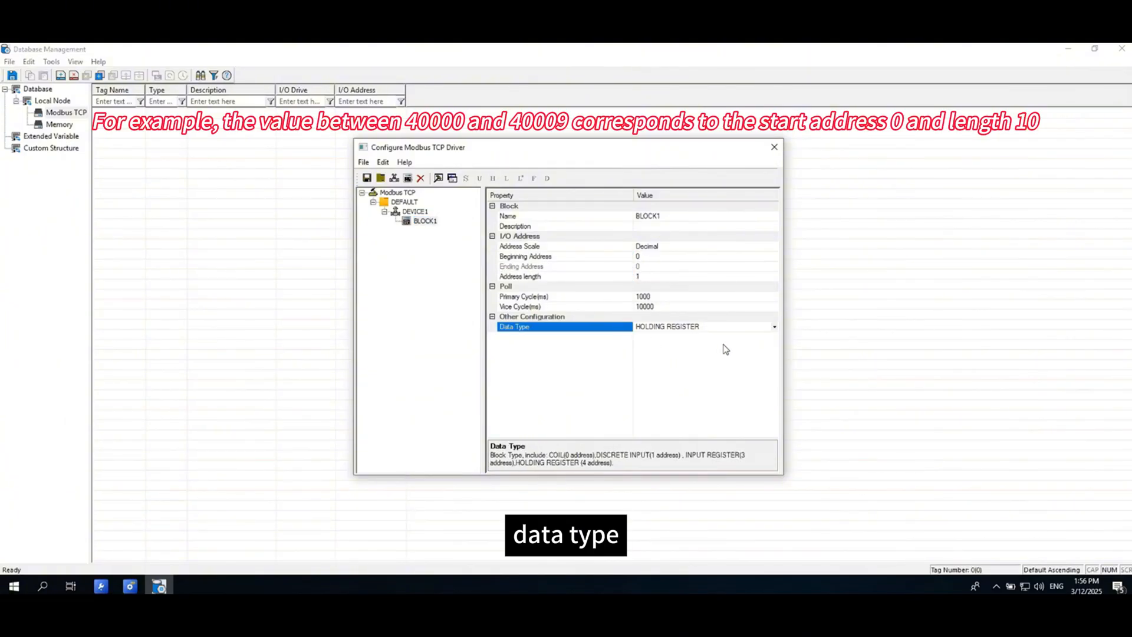
{"action": "left_click", "coordinate": [773, 326]}
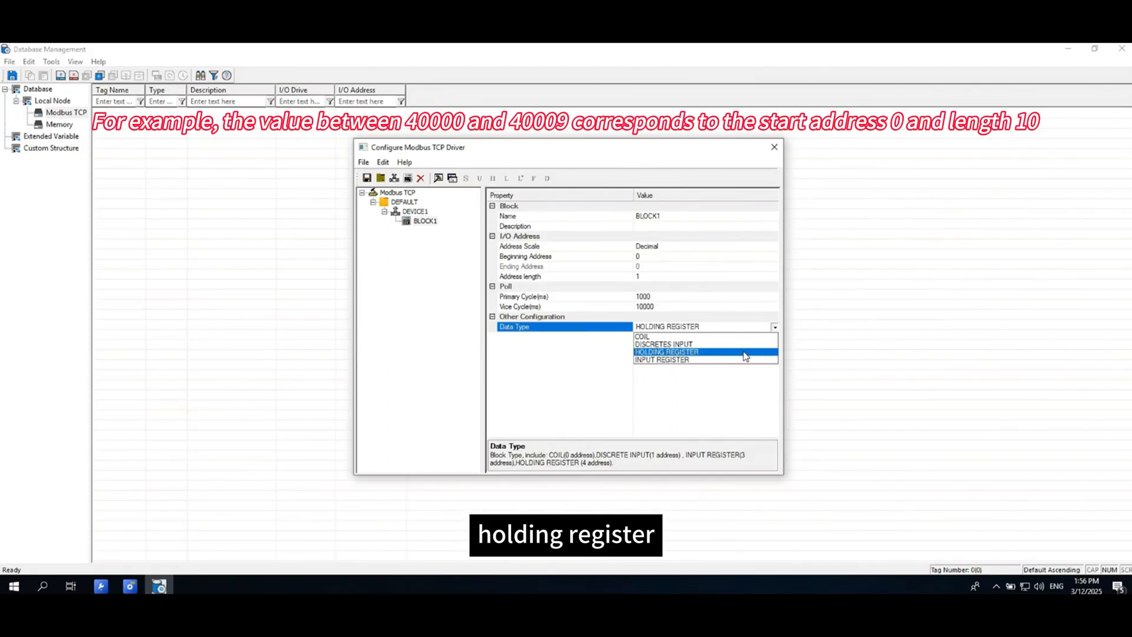
{"action": "left_click", "coordinate": [667, 351]}
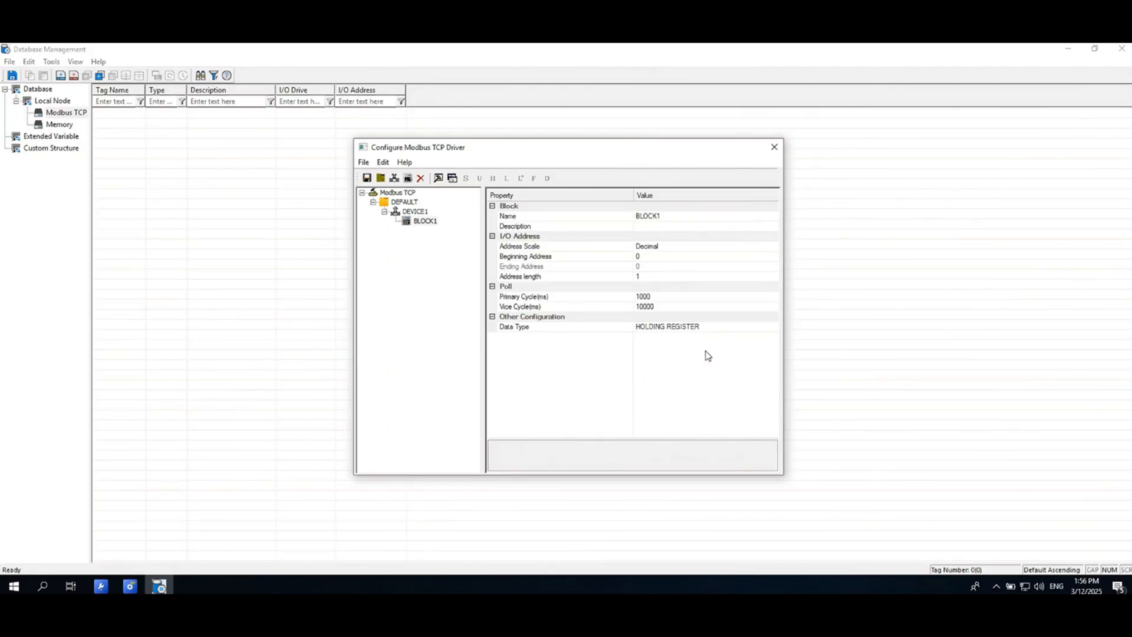
{"action": "right_click", "coordinate": [412, 211]}
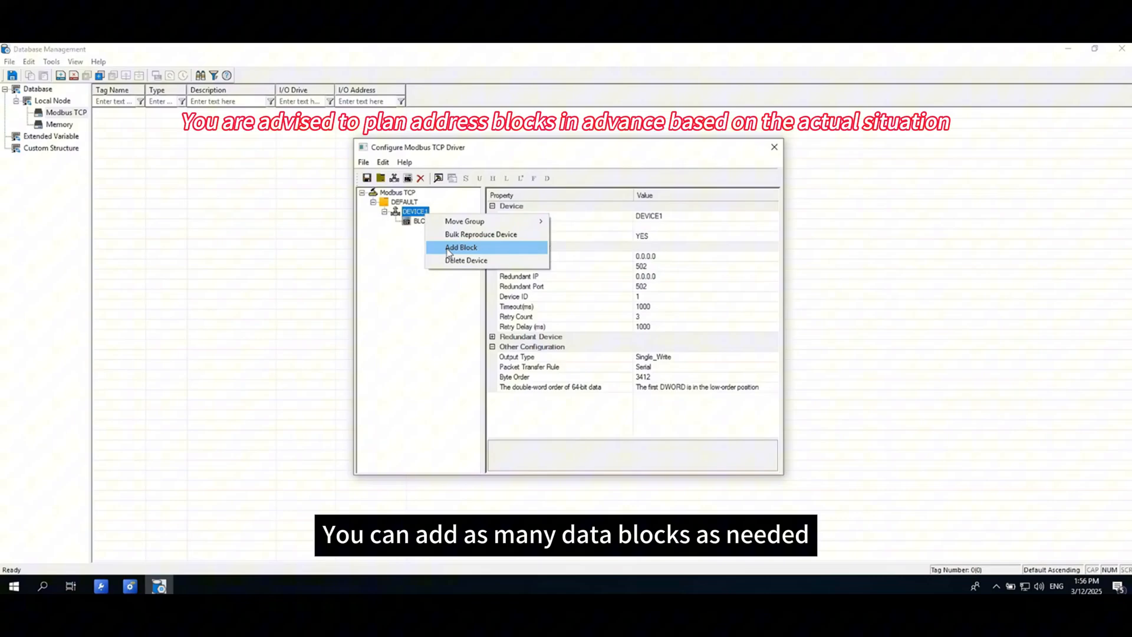
{"action": "left_click", "coordinate": [460, 247]}
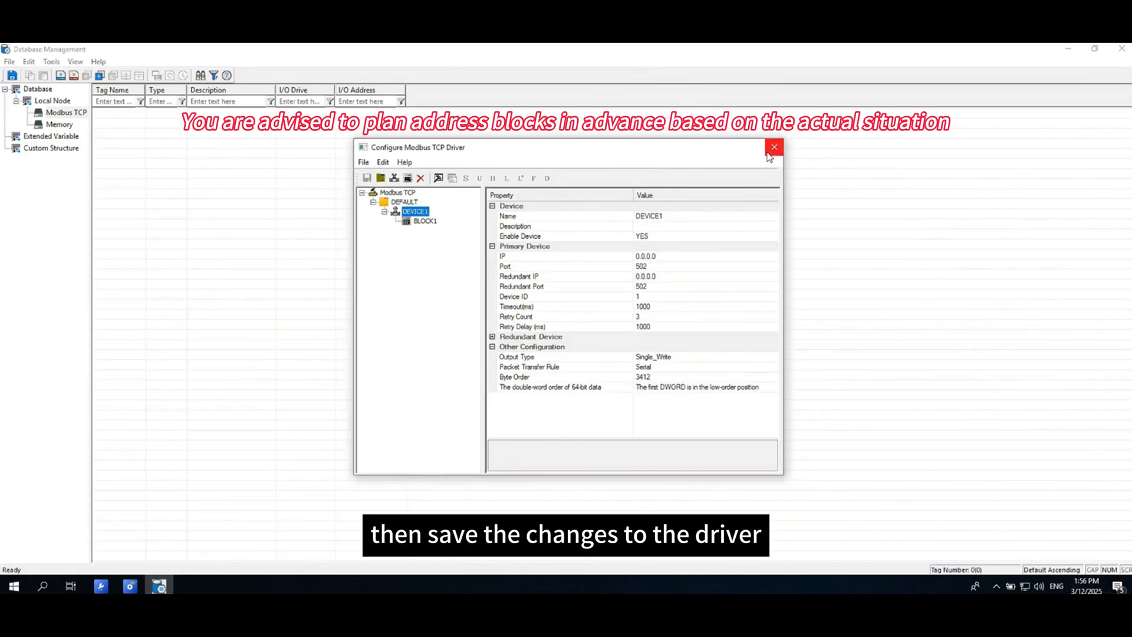
{"action": "left_click", "coordinate": [774, 146]}
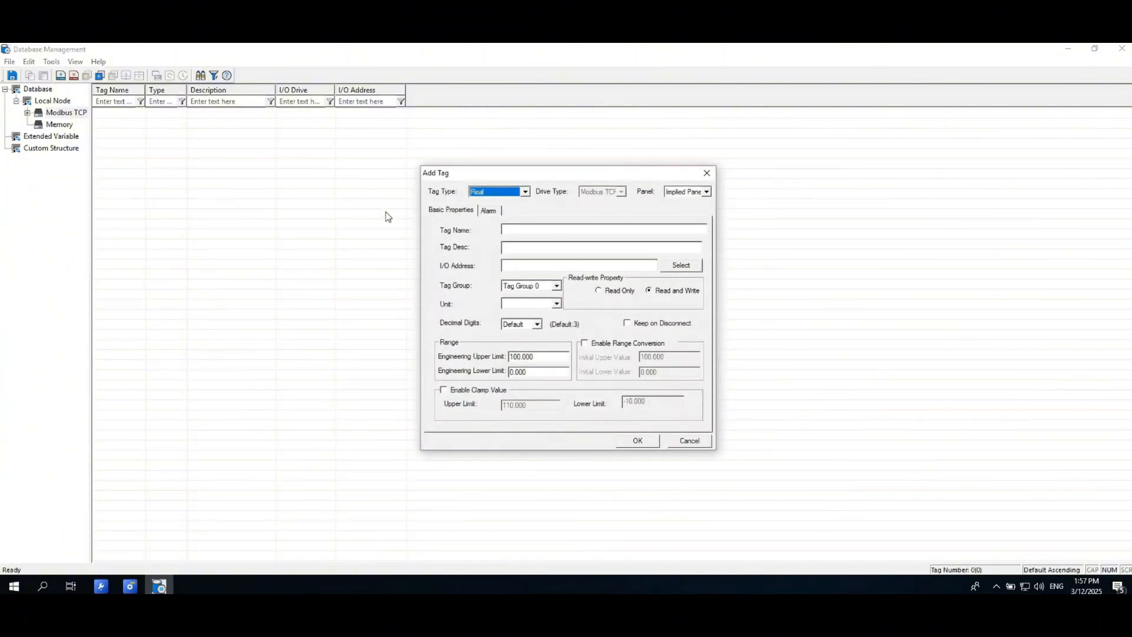
- Create tag1 with I/O address DEVICE1.BLOCK1.0 and data type WORD
{"action": "left_click", "coordinate": [523, 191]}
{"action": "type", "text": "tag1"}
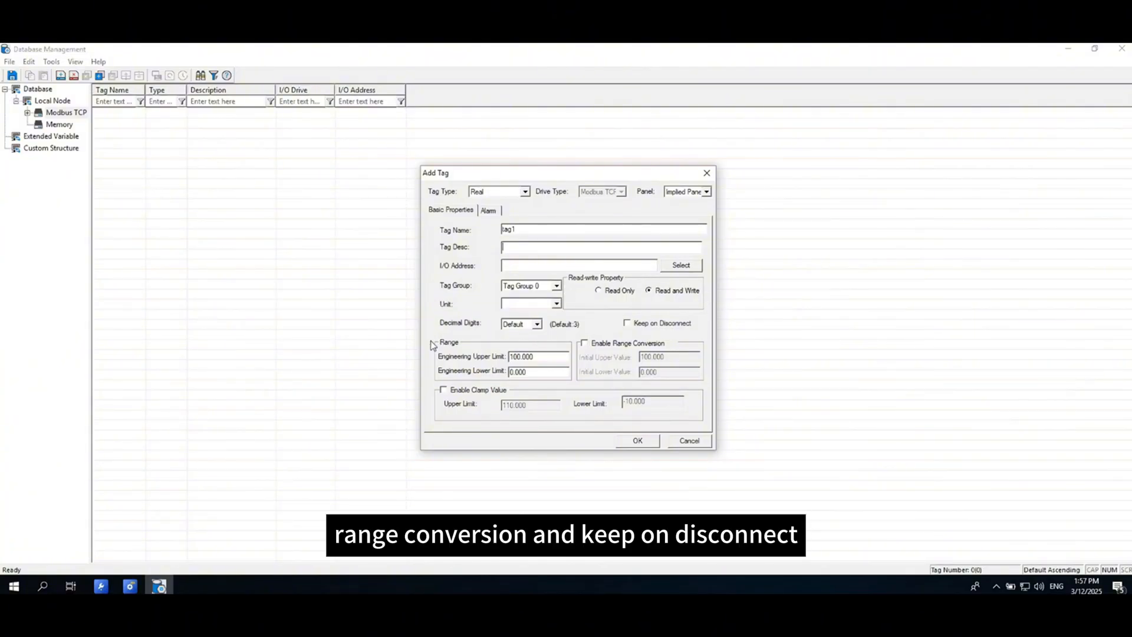
{"action": "mouse_move", "coordinate": [630, 315]}
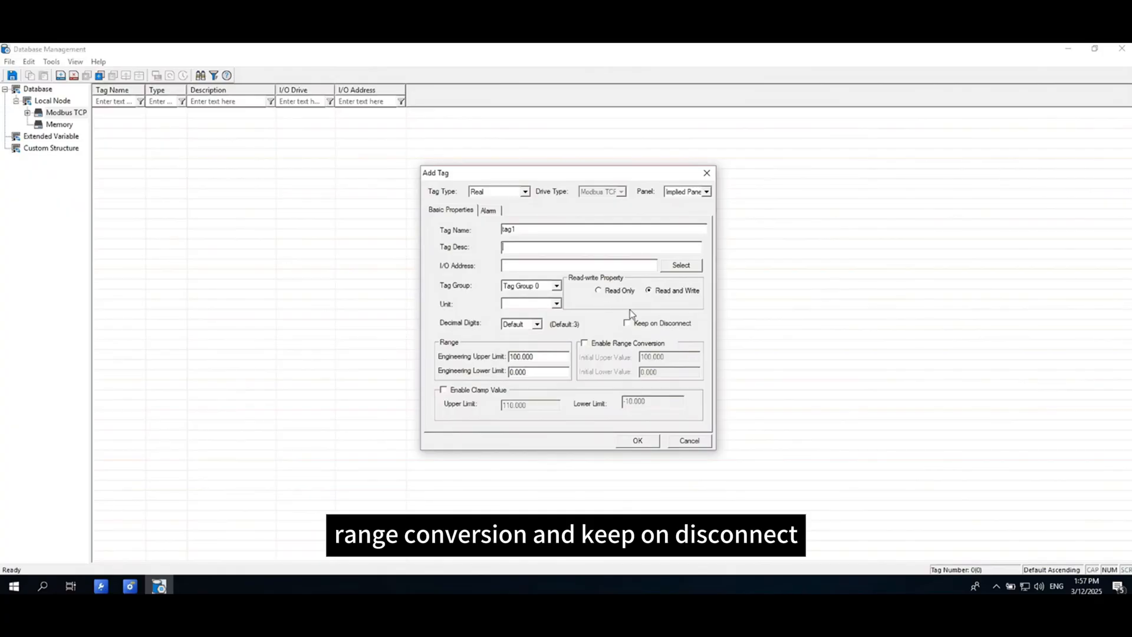
{"action": "left_click", "coordinate": [681, 264]}
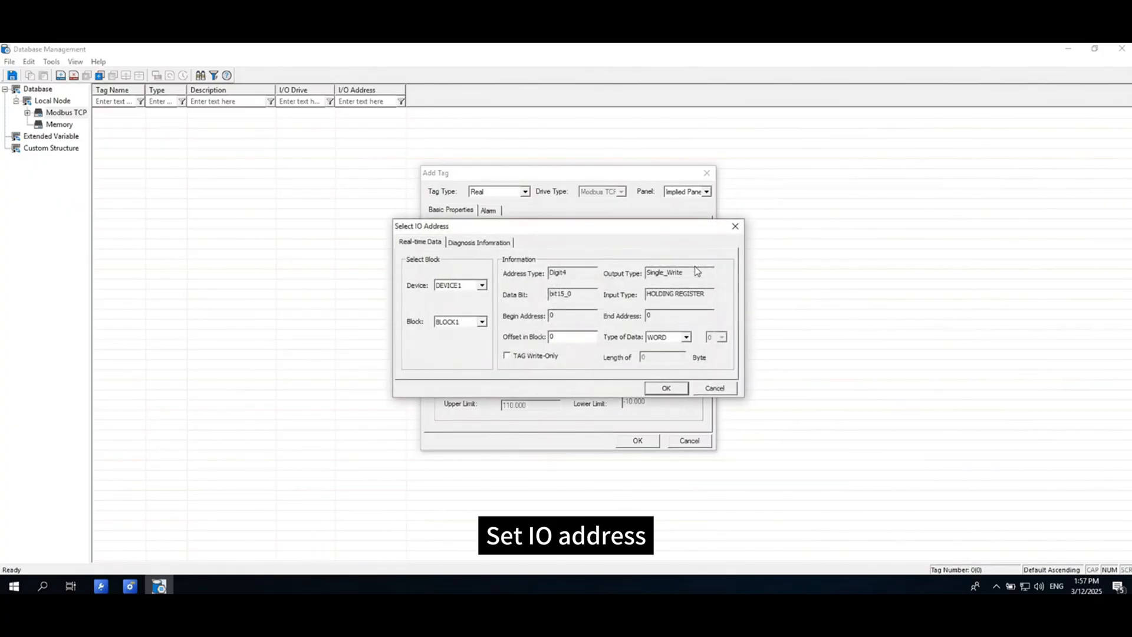
{"action": "left_click", "coordinate": [479, 284]}
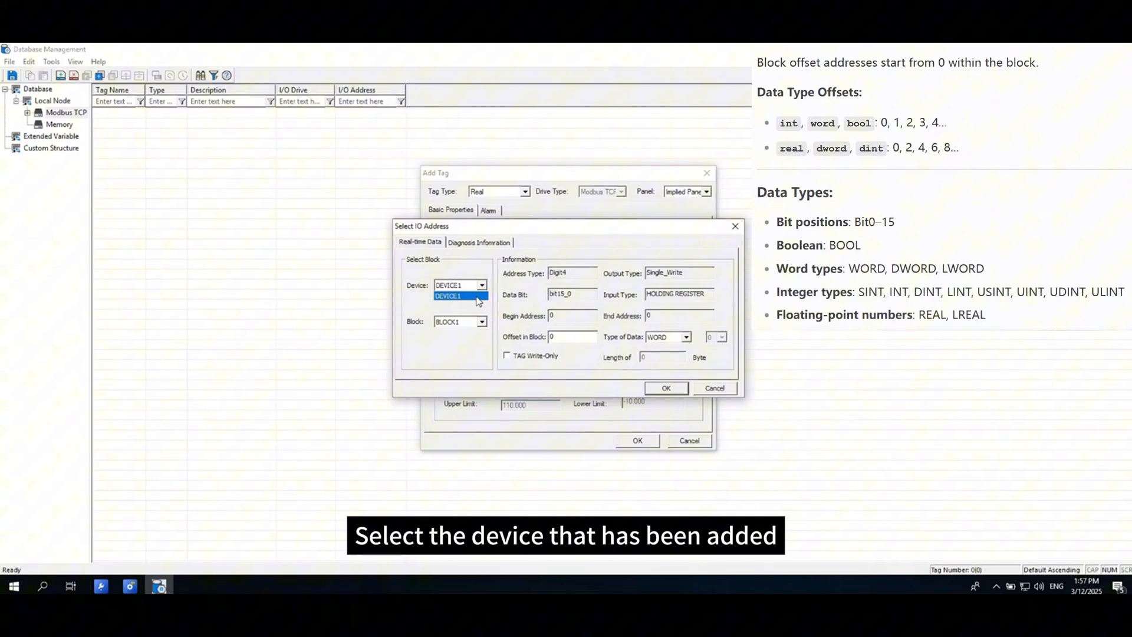
{"action": "left_click", "coordinate": [454, 296]}
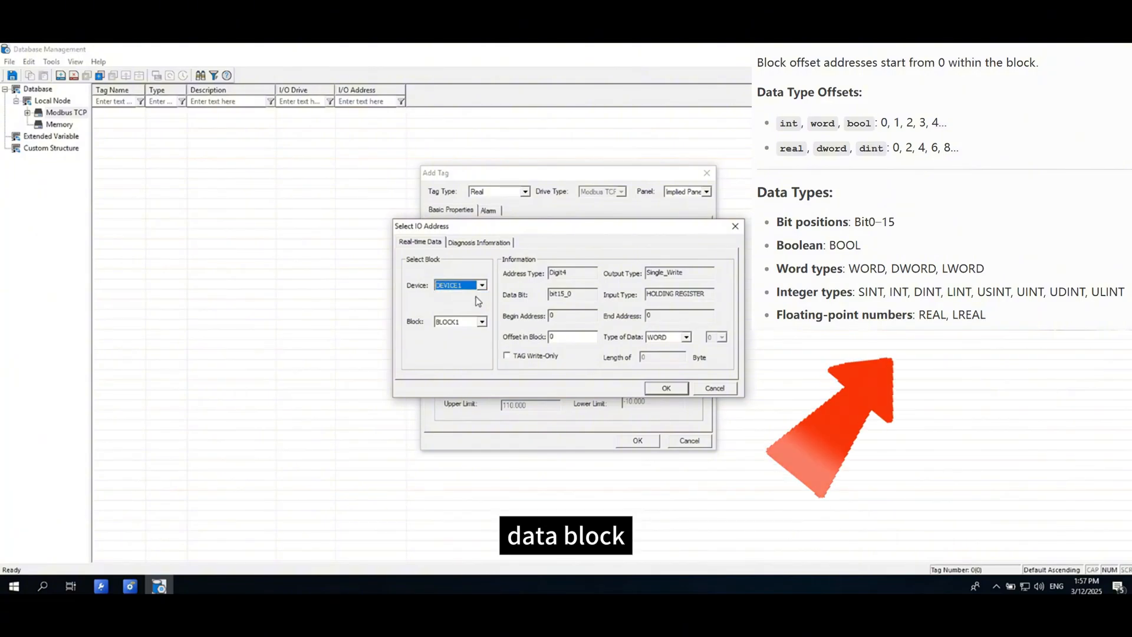
{"action": "left_click", "coordinate": [480, 321]}
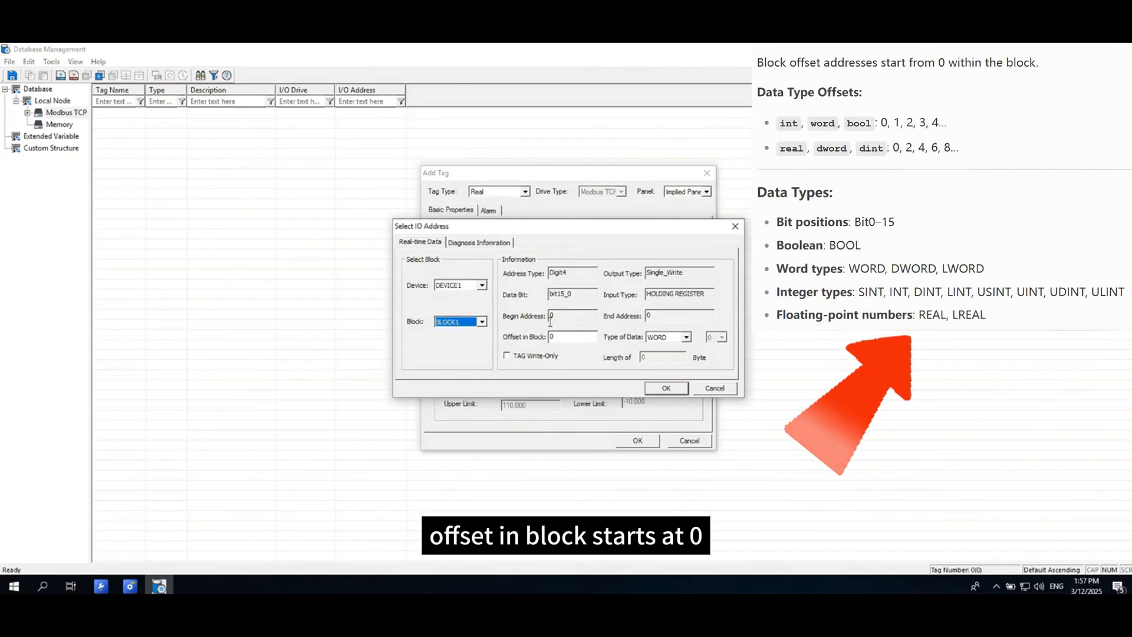
{"action": "left_click", "coordinate": [571, 336]}
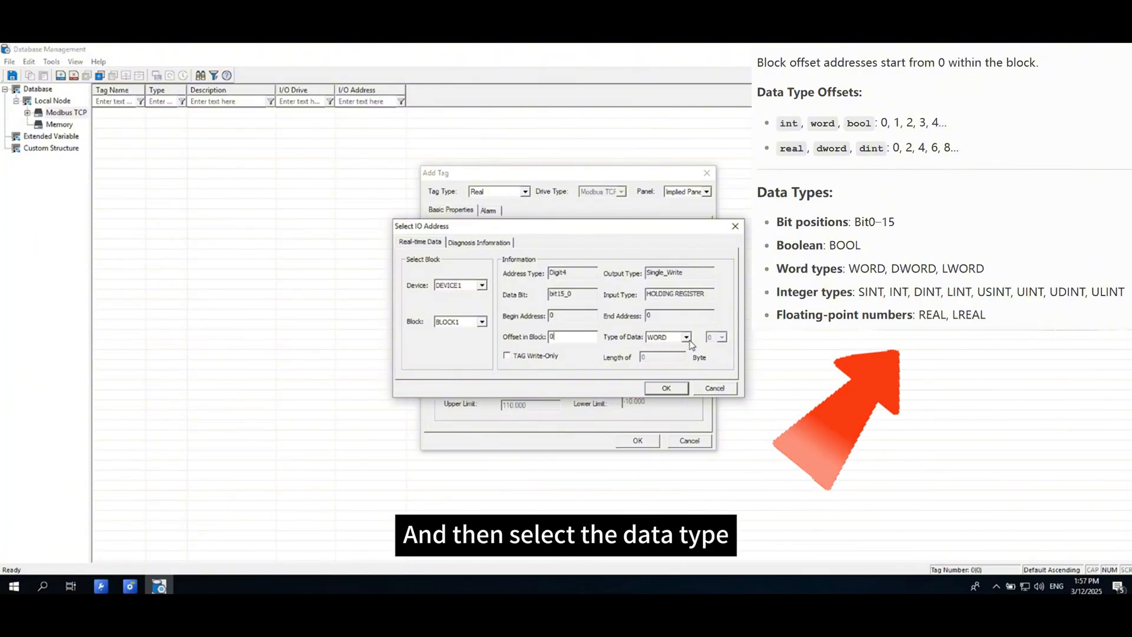
{"action": "left_click", "coordinate": [685, 336]}
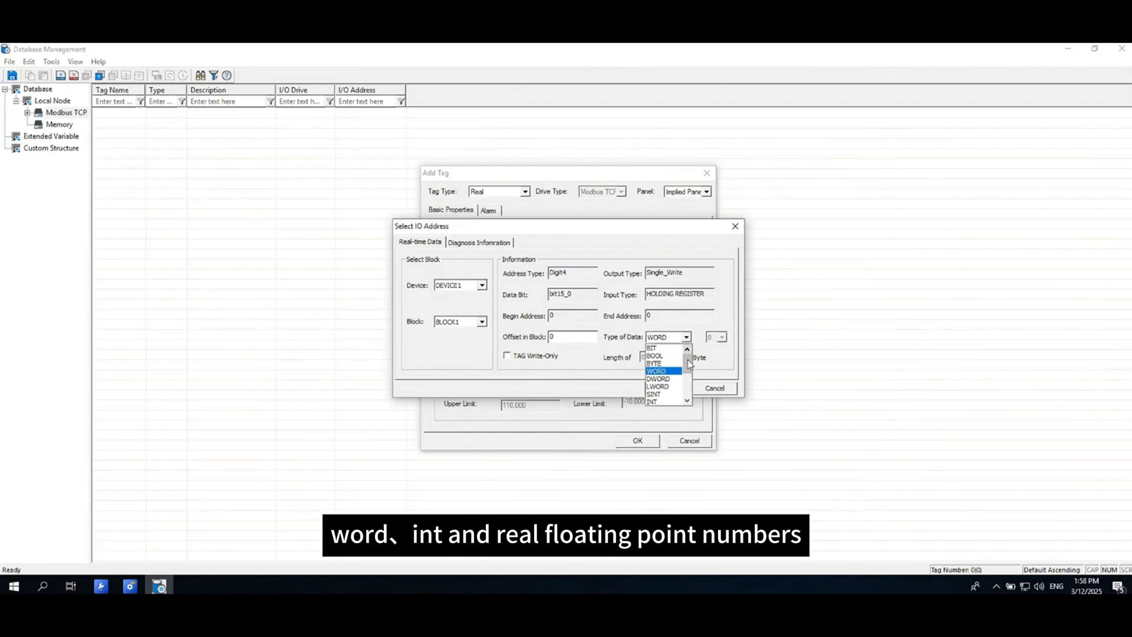
{"action": "scroll", "scroll_direction": "down", "scroll_amount": 3}
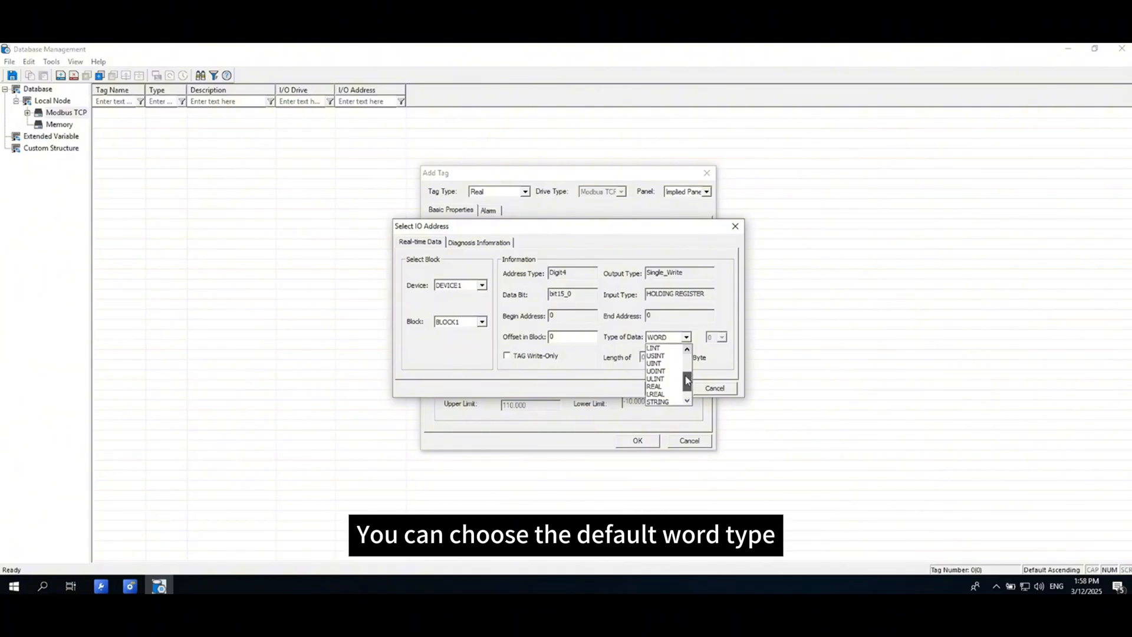
{"action": "left_click", "coordinate": [664, 336]}
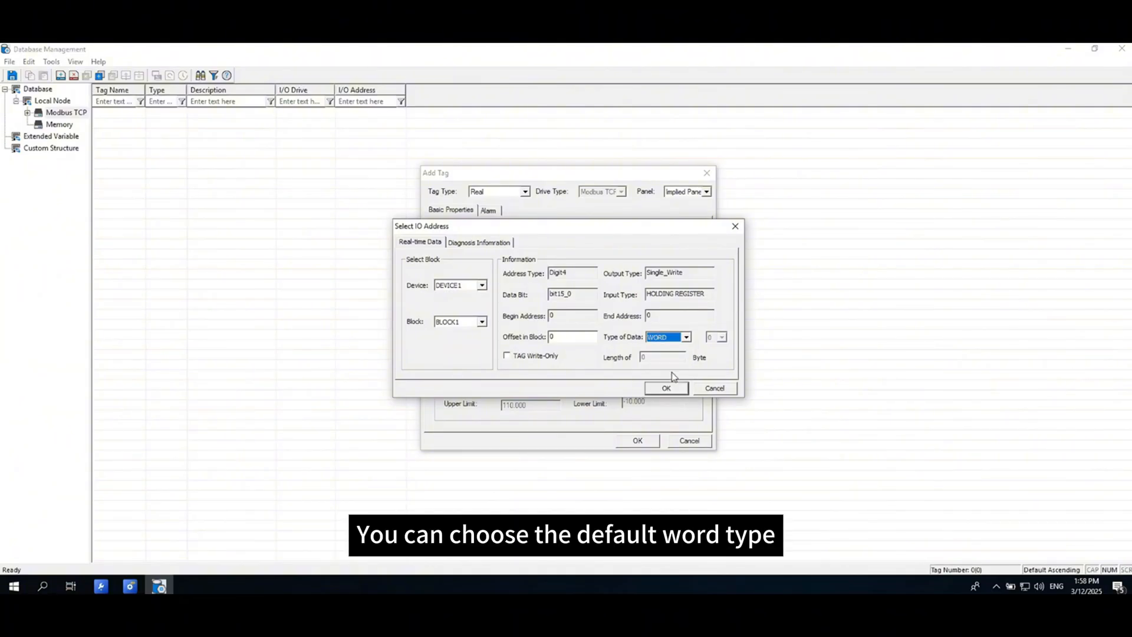
{"action": "left_click", "coordinate": [665, 388]}
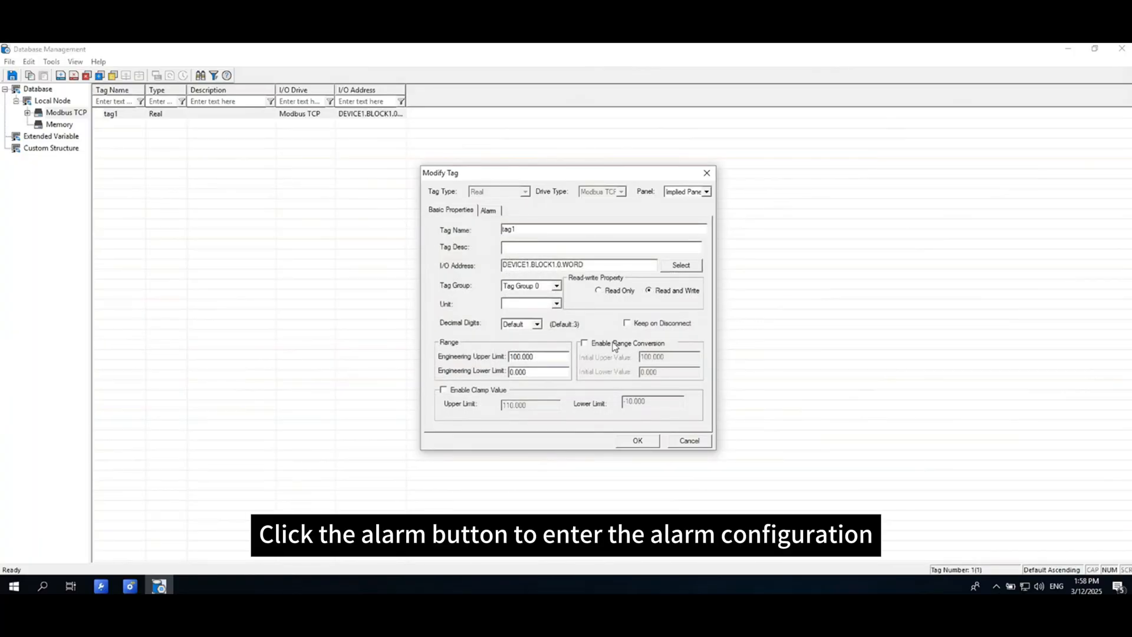
- Tick Enable on tag1's Alarm tab and confirm with OK
{"action": "left_click", "coordinate": [487, 210]}
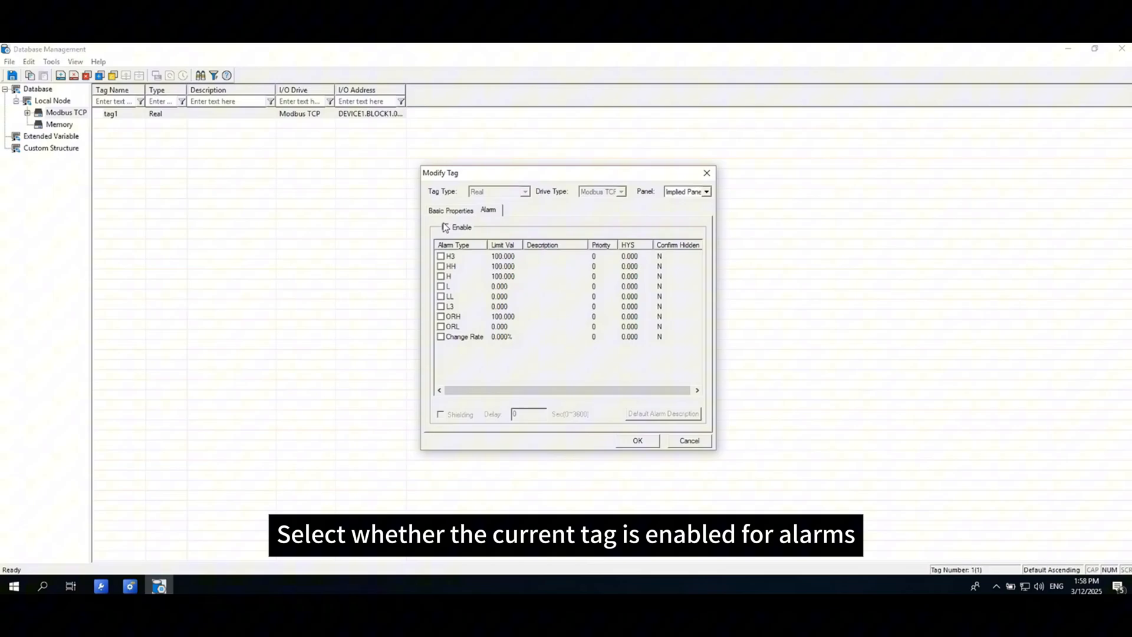
{"action": "left_click", "coordinate": [444, 227]}
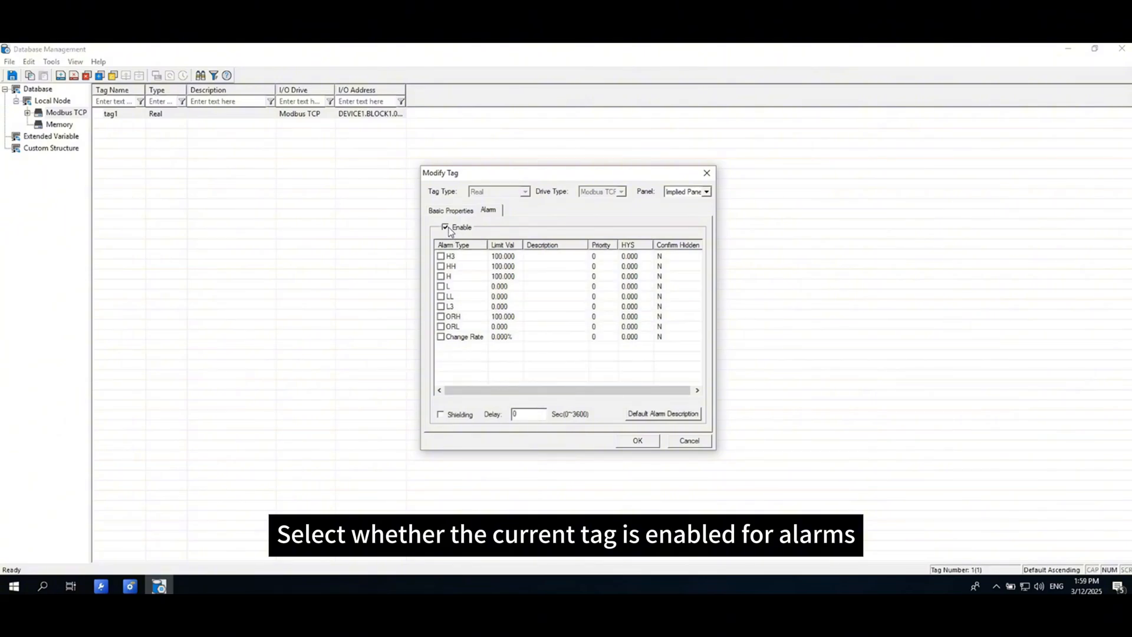
{"action": "left_click", "coordinate": [444, 227]}
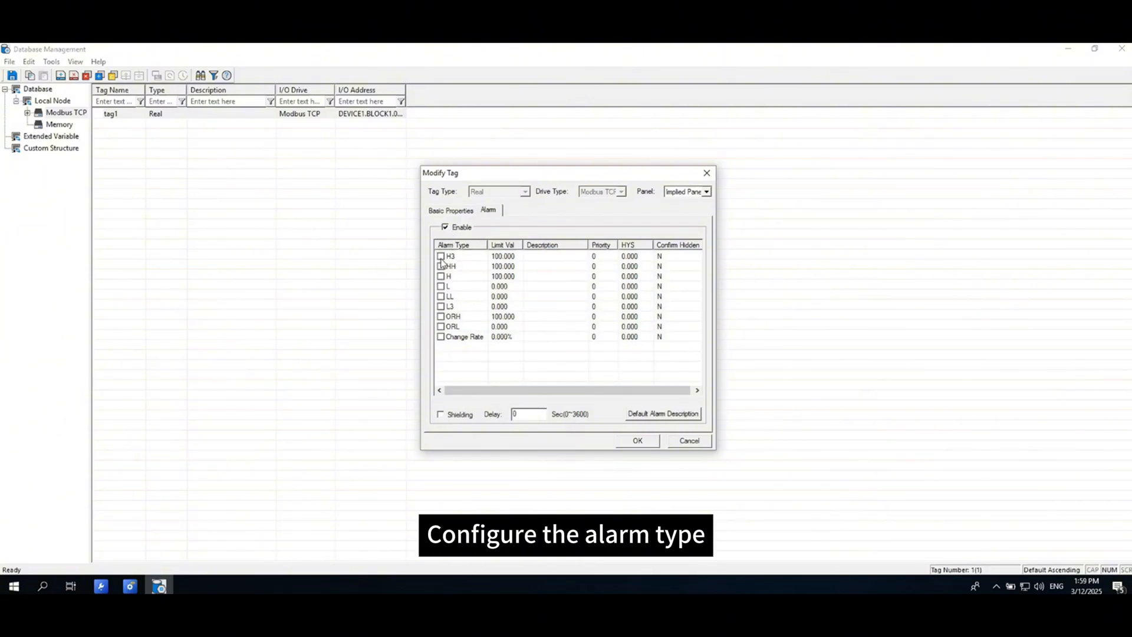
{"action": "left_click", "coordinate": [441, 256]}
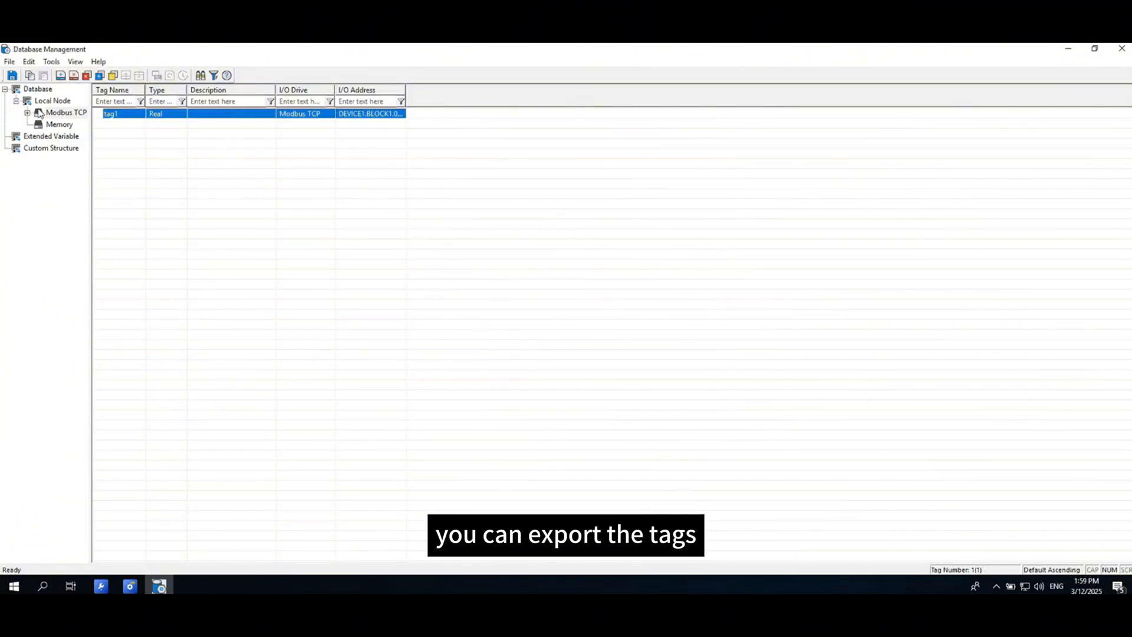
- Paste a copy of tag1 and name it tag2
{"action": "right_click", "coordinate": [52, 99]}
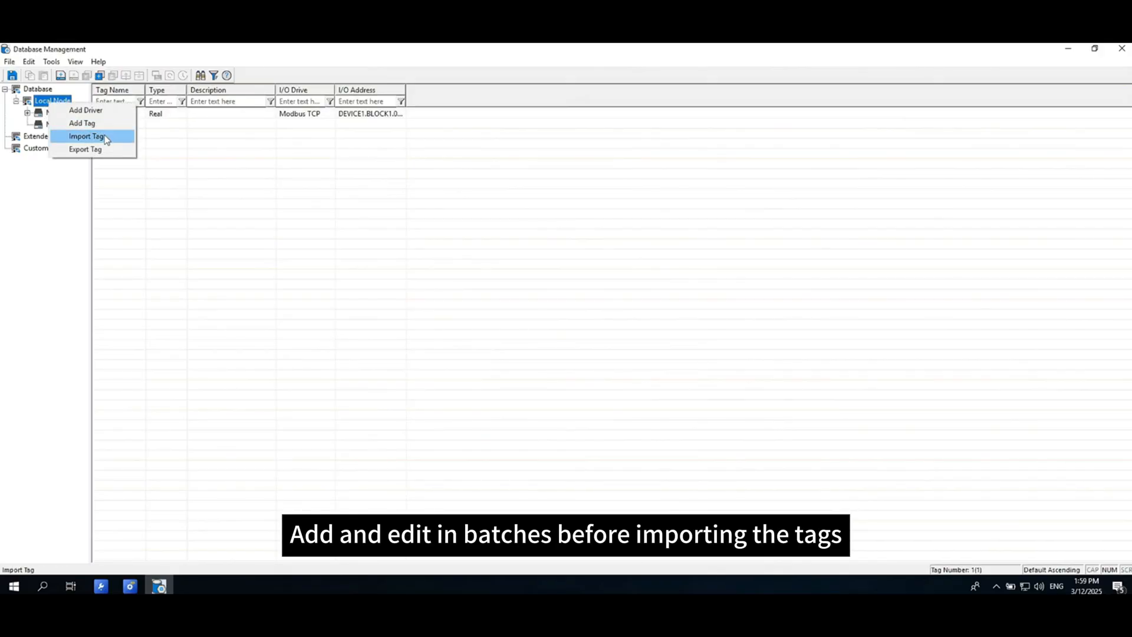
{"action": "mouse_move", "coordinate": [105, 154]}
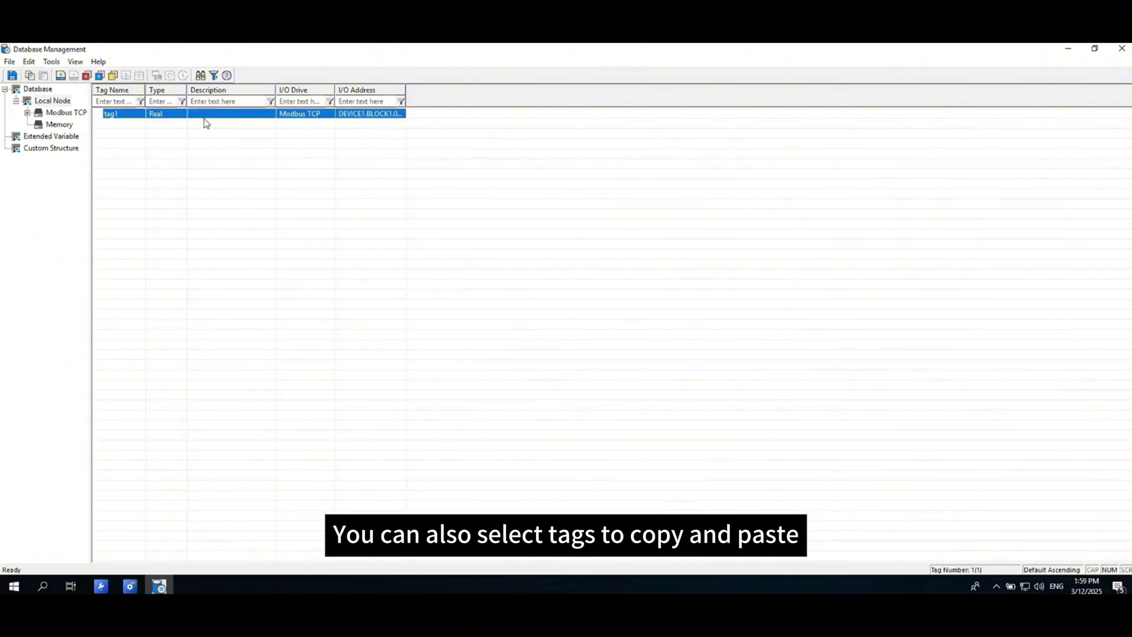
{"action": "left_click", "coordinate": [42, 75]}
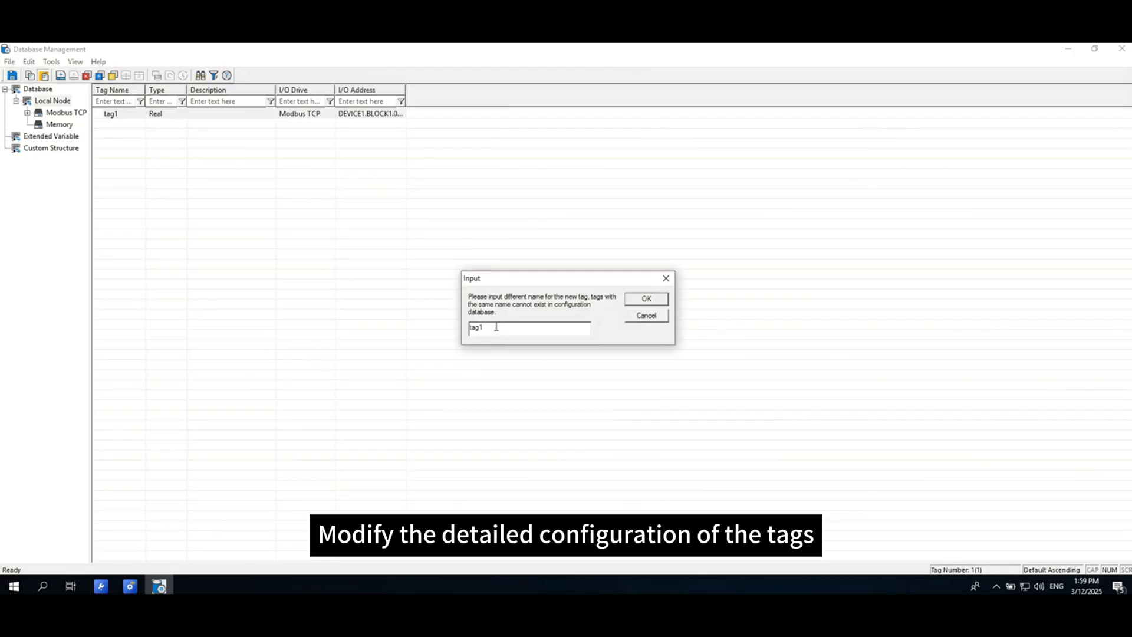
{"action": "left_click", "coordinate": [646, 299]}
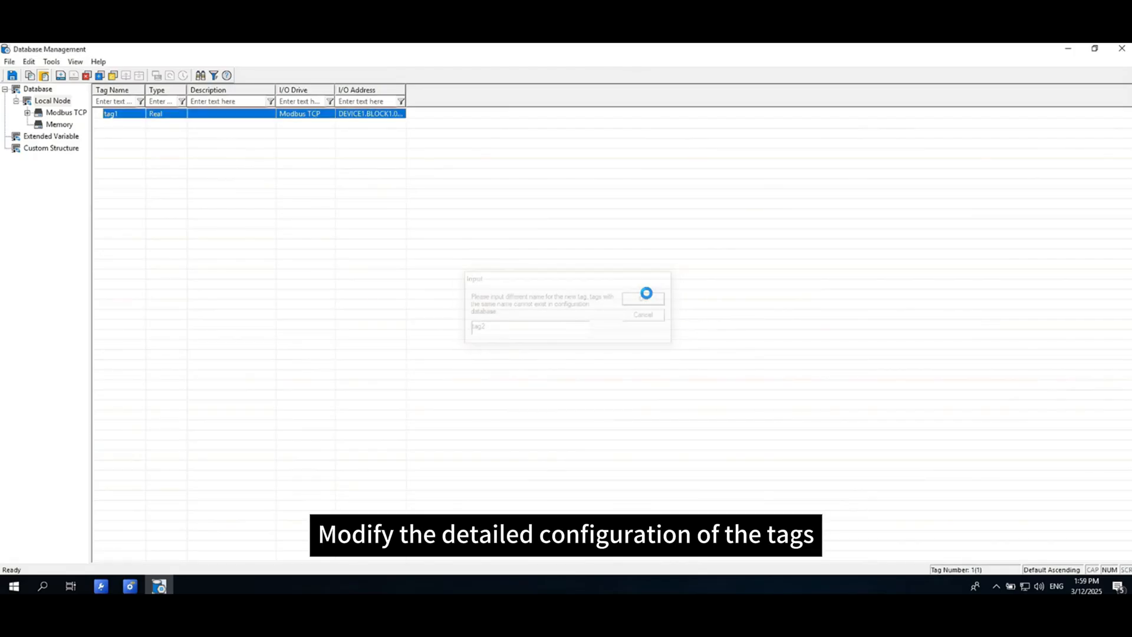
{"action": "left_click", "coordinate": [643, 299]}
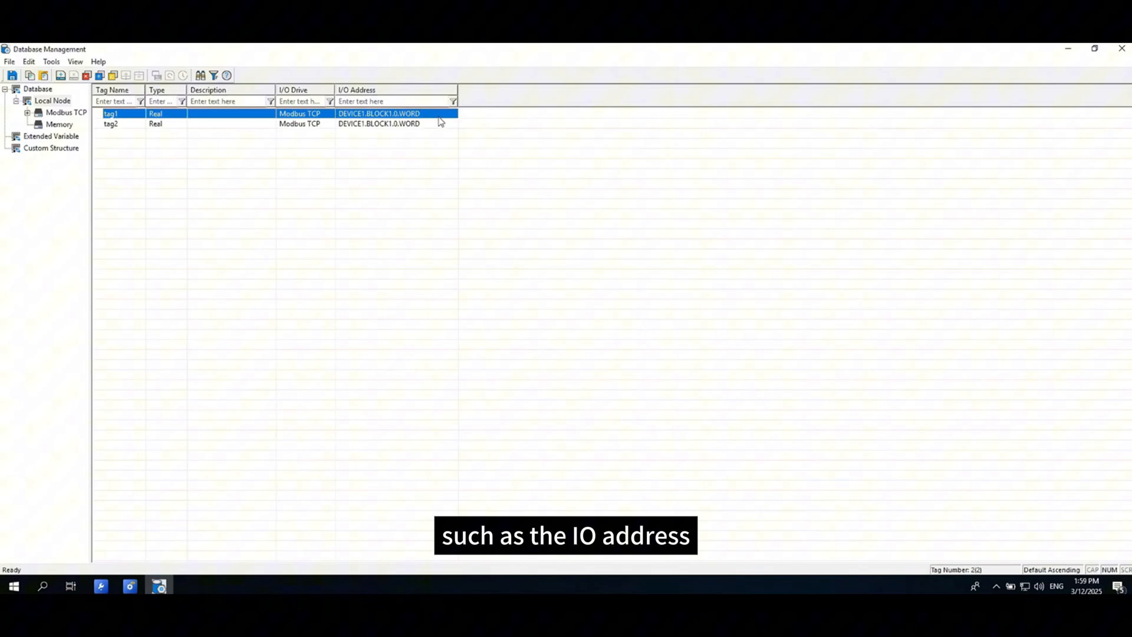
- Confirm tag2's I/O address and save its settings
{"action": "double_click", "coordinate": [110, 123]}
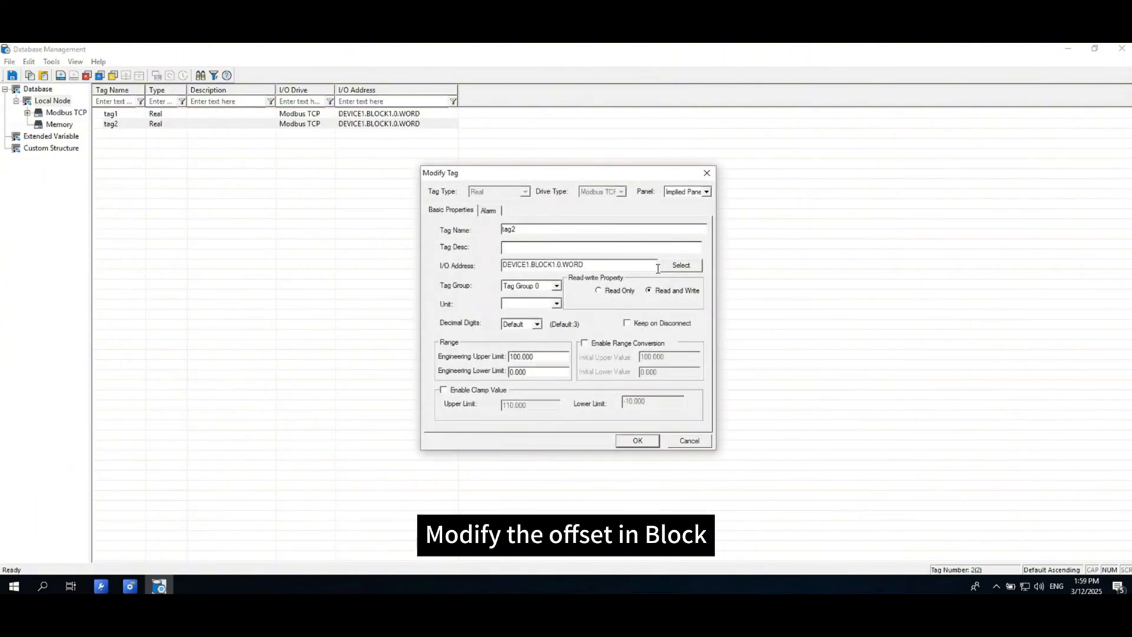
{"action": "left_click", "coordinate": [681, 265]}
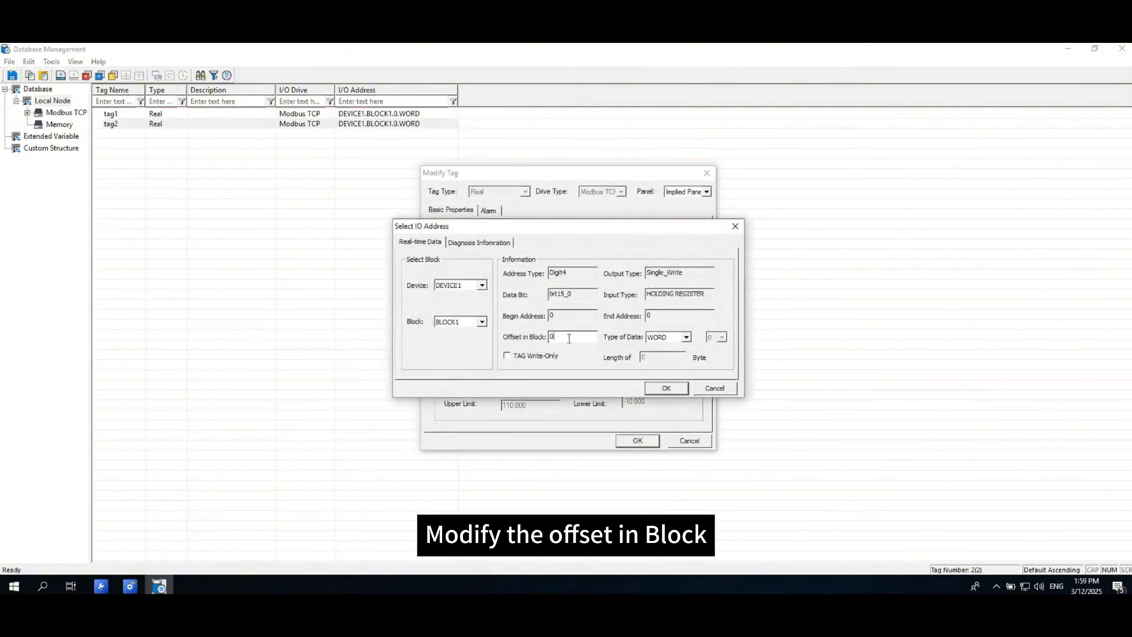
{"action": "left_click", "coordinate": [666, 388]}
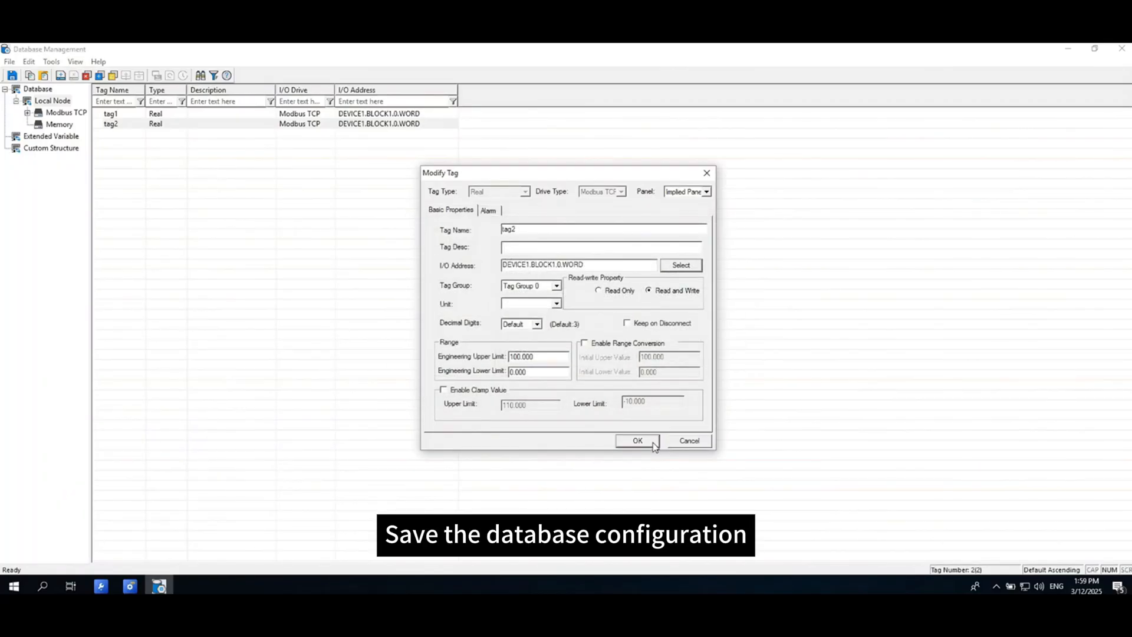
{"action": "left_click", "coordinate": [637, 441]}
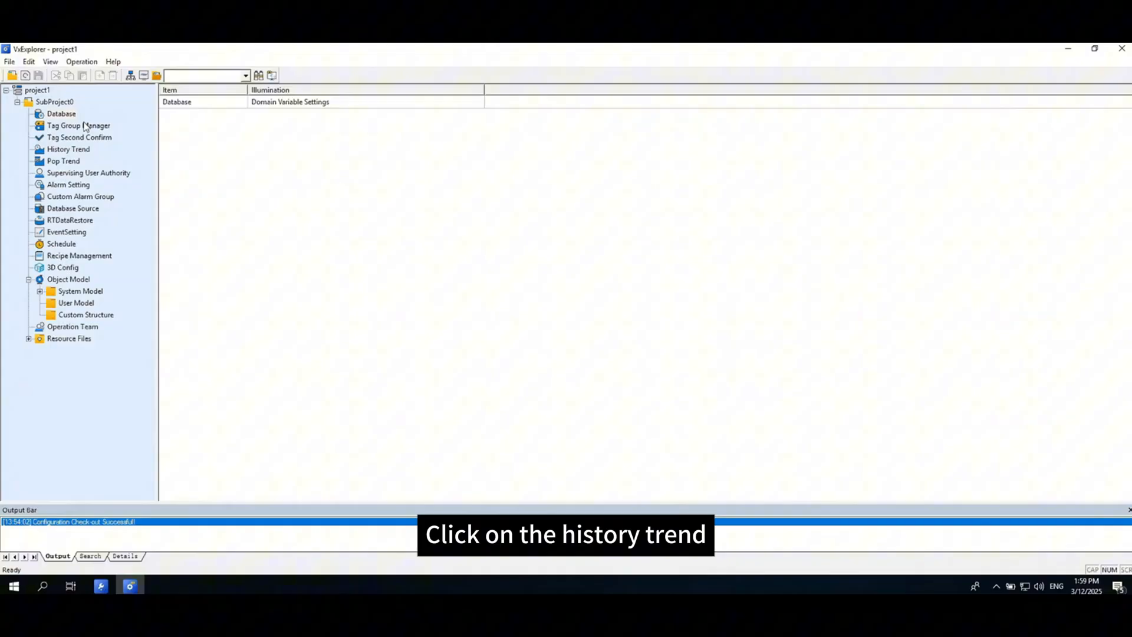
- Add tag2 as a trend database tag with 1 s sampling and High Precision compression
{"action": "left_click", "coordinate": [67, 149]}
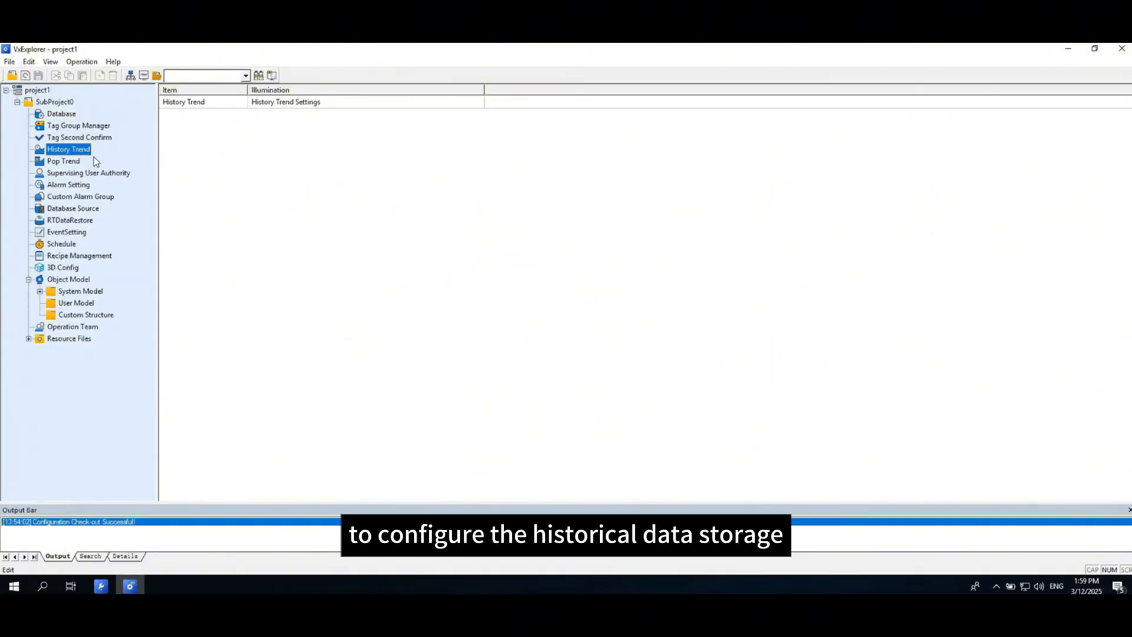
{"action": "double_click", "coordinate": [69, 149]}
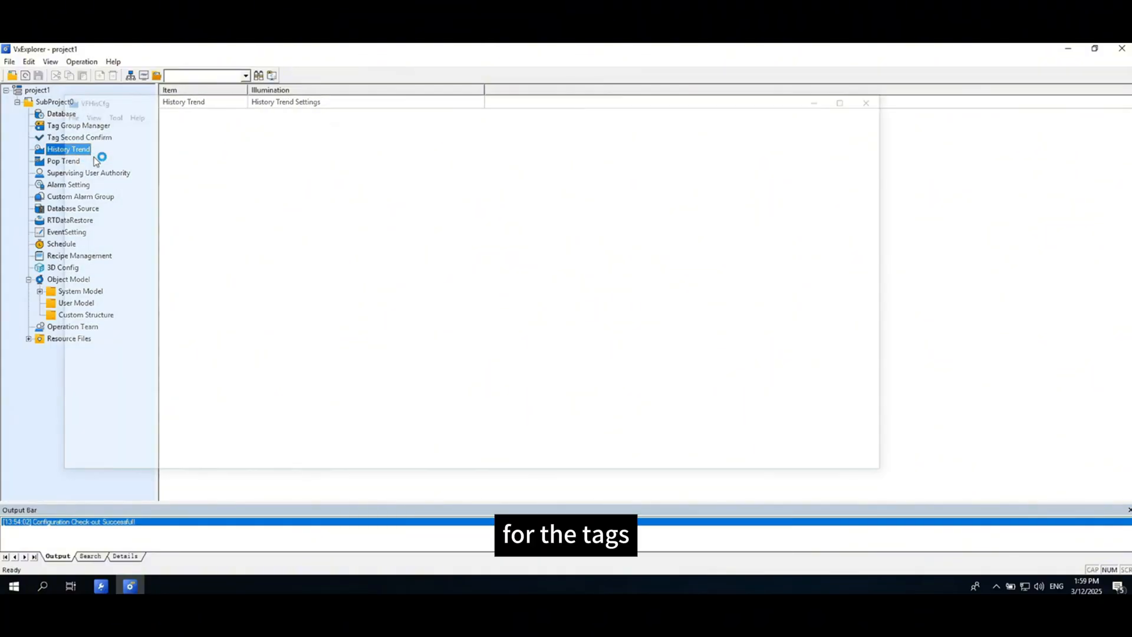
{"action": "right_click", "coordinate": [108, 151]}
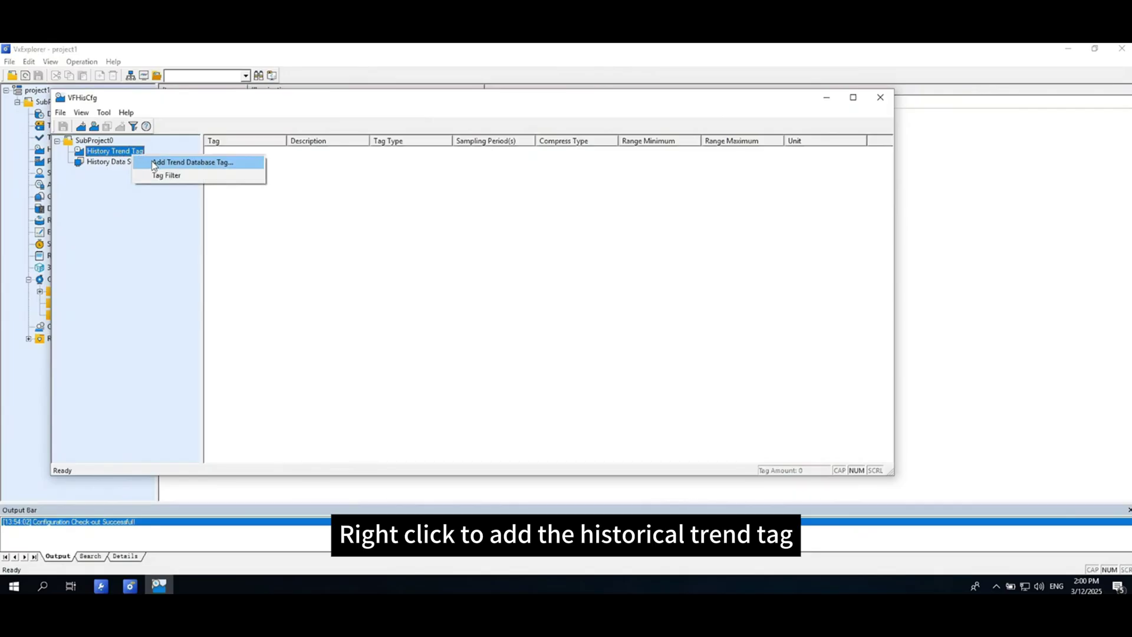
{"action": "left_click", "coordinate": [192, 162]}
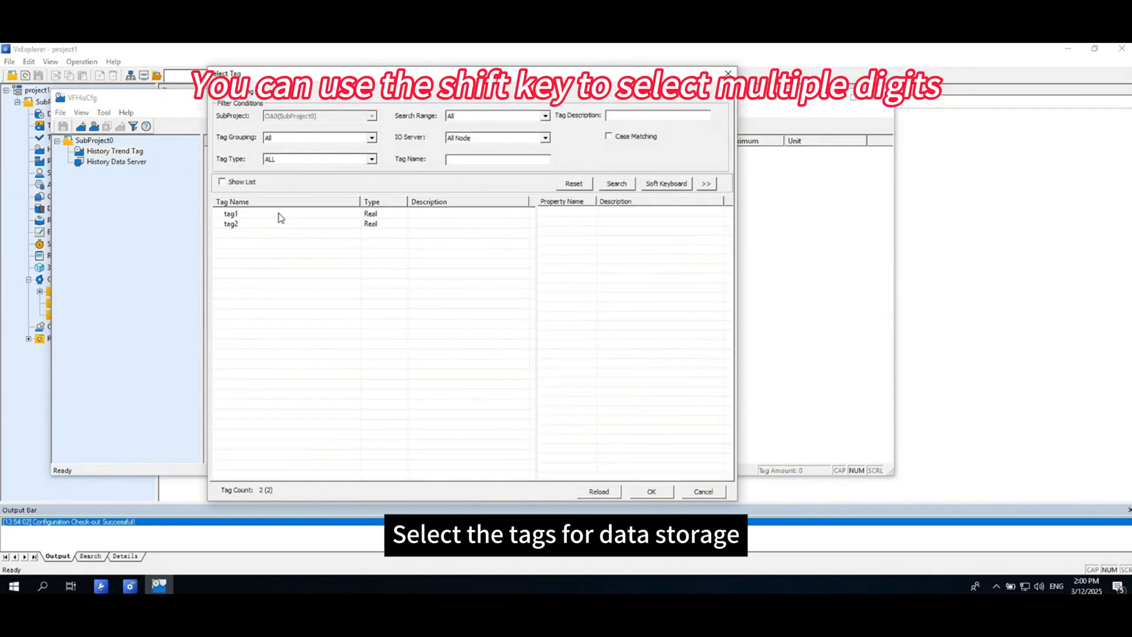
{"action": "left_click", "coordinate": [254, 224]}
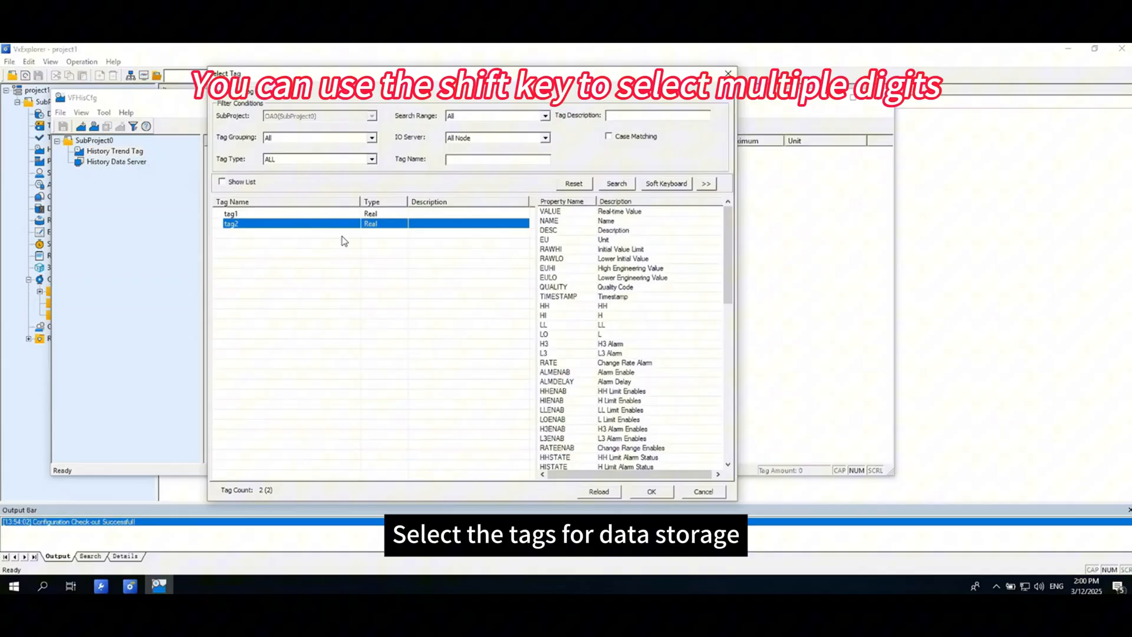
{"action": "left_click", "coordinate": [651, 491]}
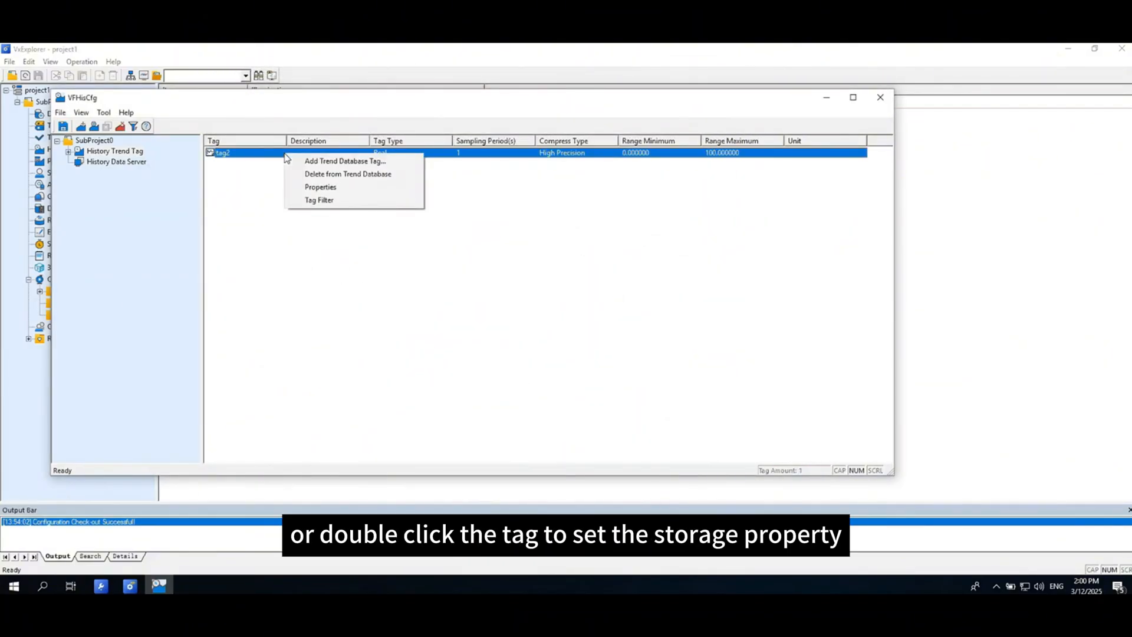
{"action": "left_click", "coordinate": [320, 187]}
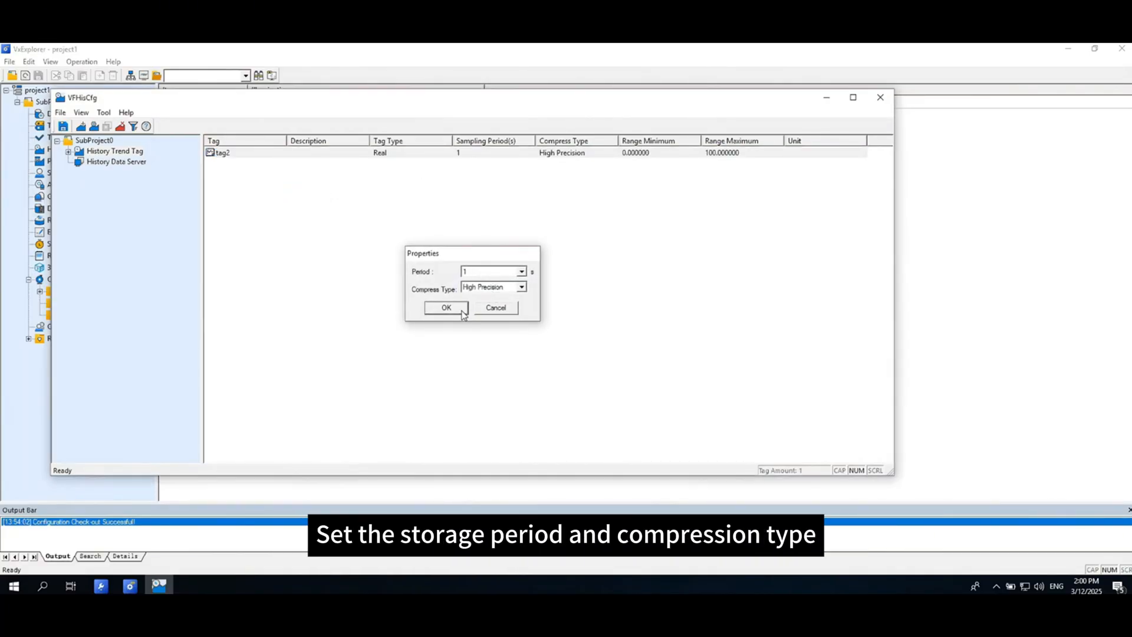
{"action": "left_click", "coordinate": [446, 308]}
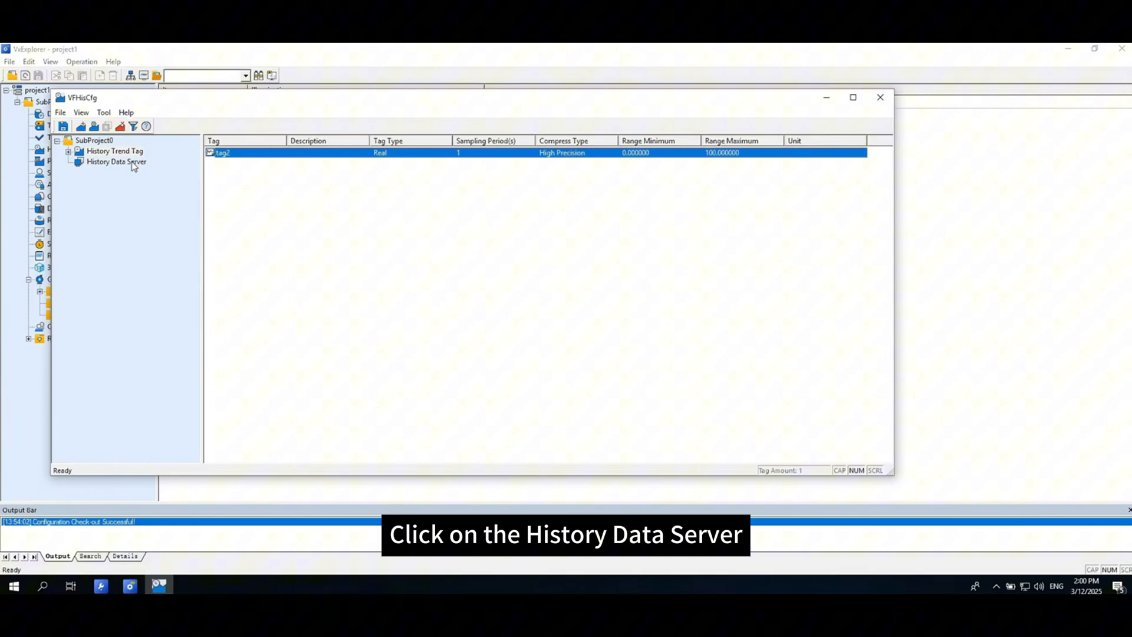
- Create History Data Server 0000 storing data on Server_1 at 127.0.0.1
{"action": "right_click", "coordinate": [114, 161]}
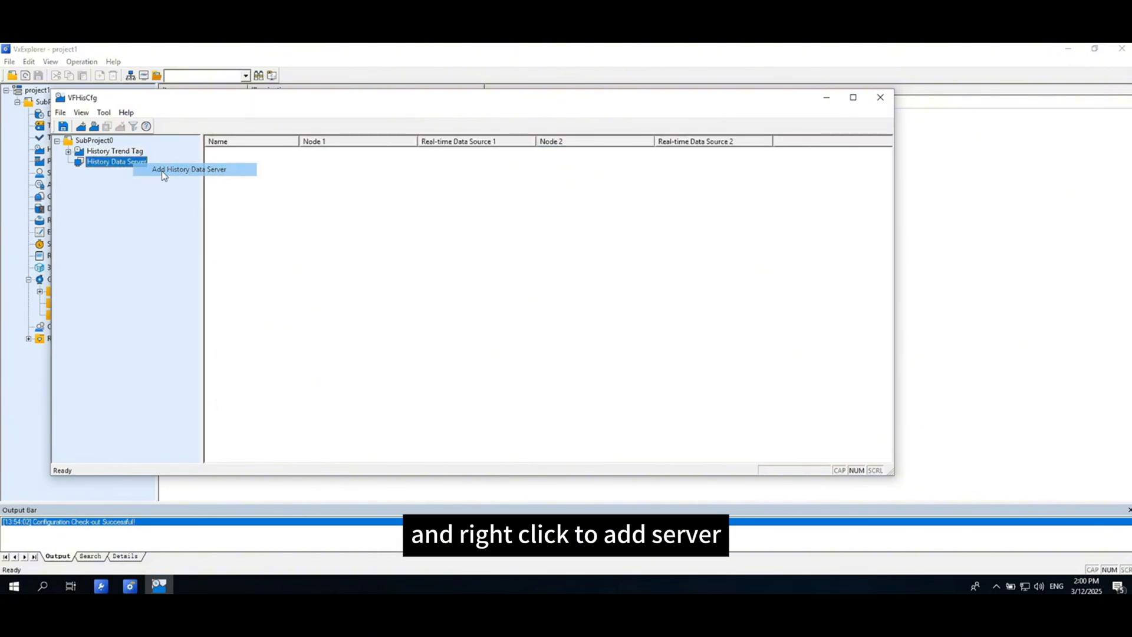
{"action": "left_click", "coordinate": [196, 170]}
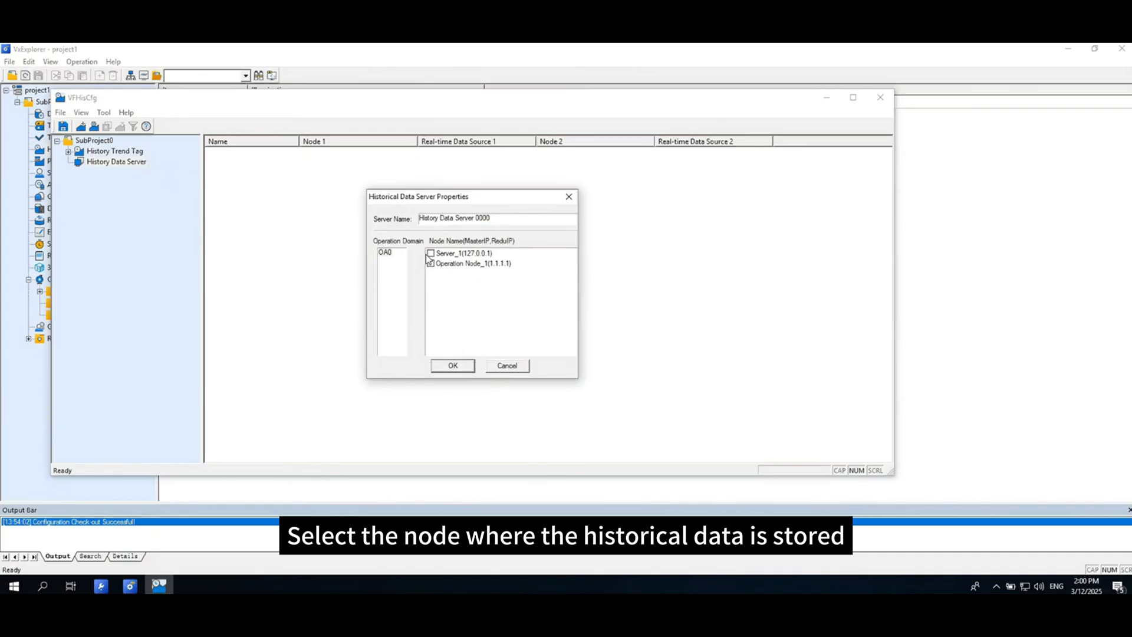
{"action": "left_click", "coordinate": [429, 253]}
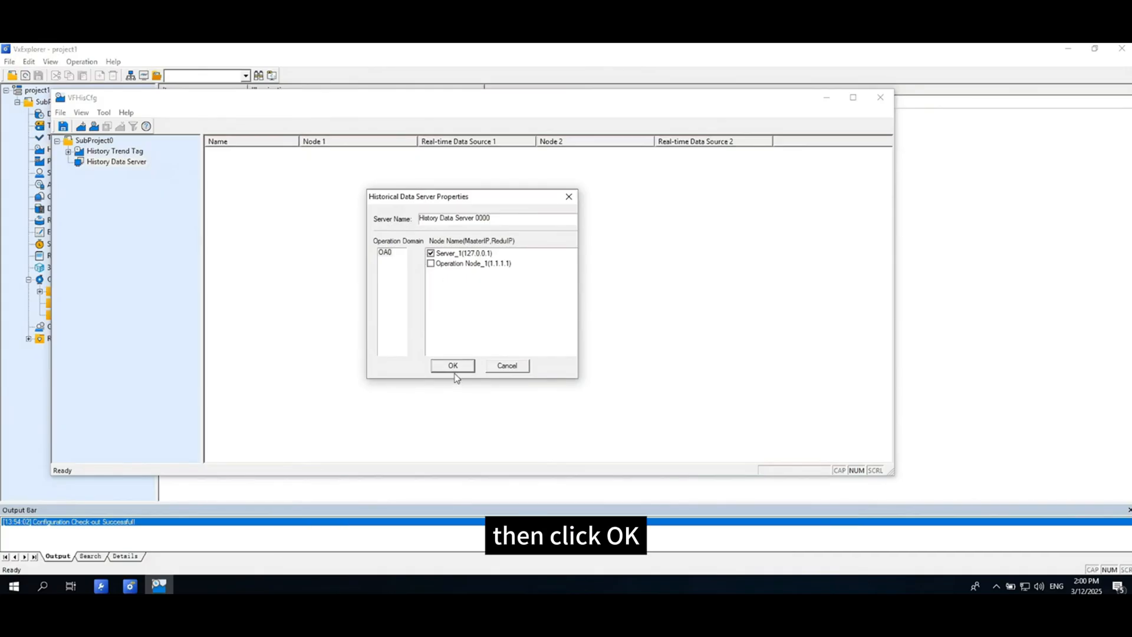
{"action": "left_click", "coordinate": [452, 366]}
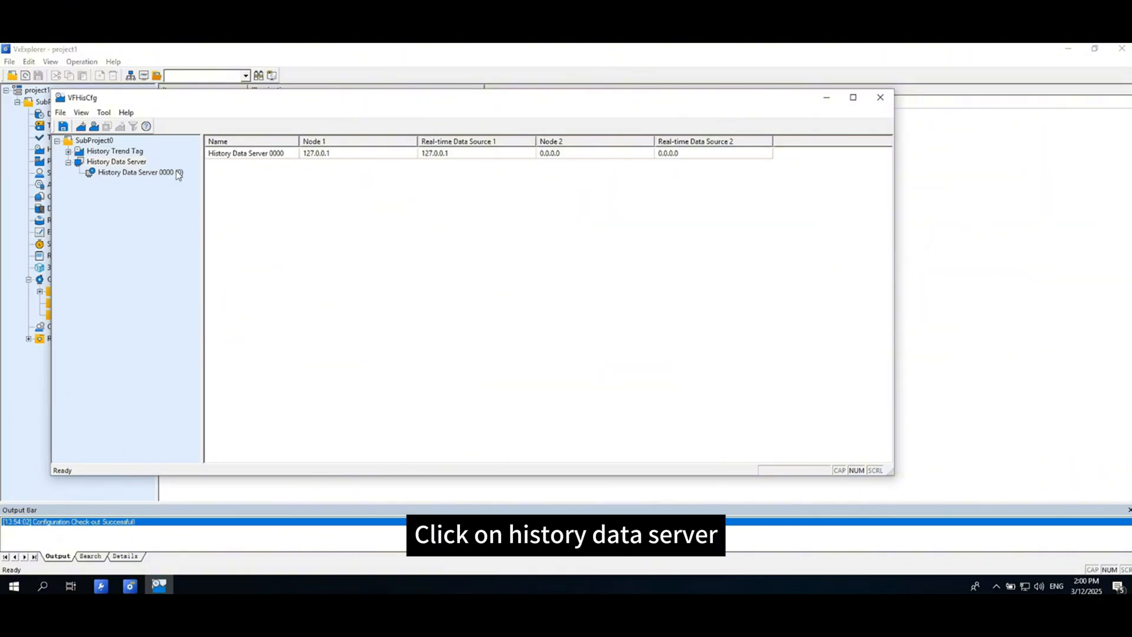
{"action": "left_click", "coordinate": [135, 173]}
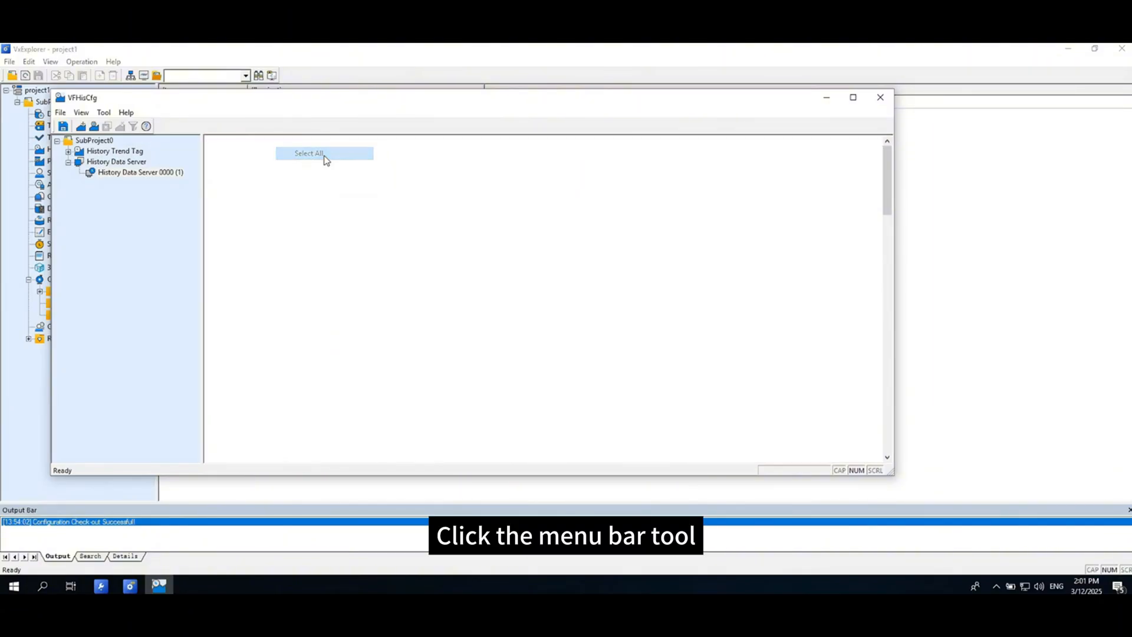
- Set Data Reserved to 0 in Trend Database Settings, save, and close VFHisCfg
{"action": "left_click", "coordinate": [103, 112]}
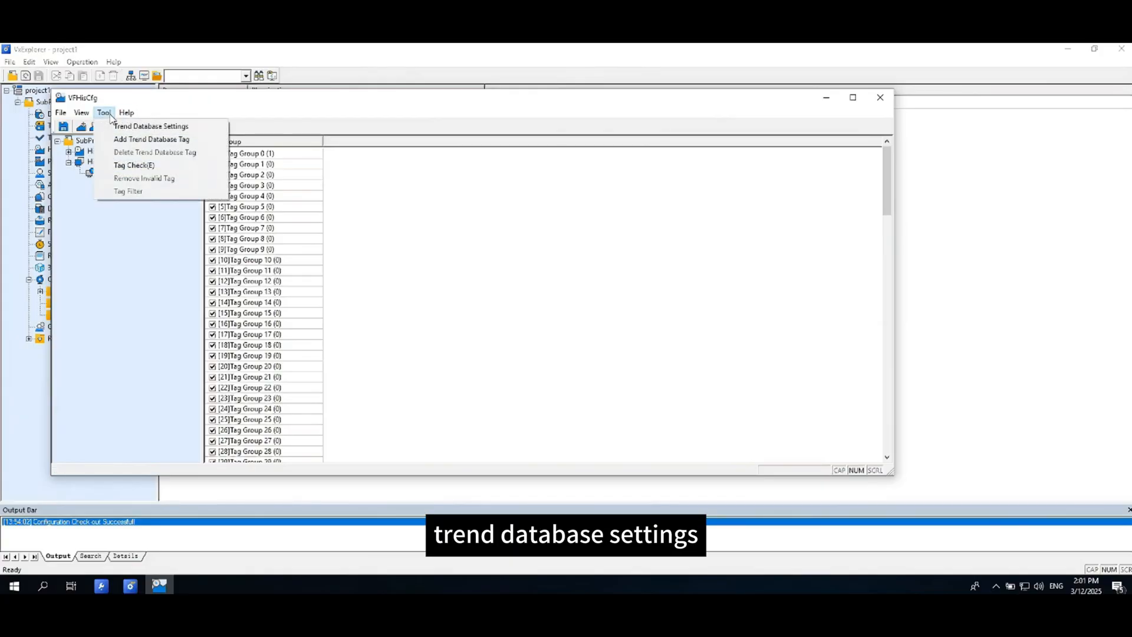
{"action": "left_click", "coordinate": [151, 125]}
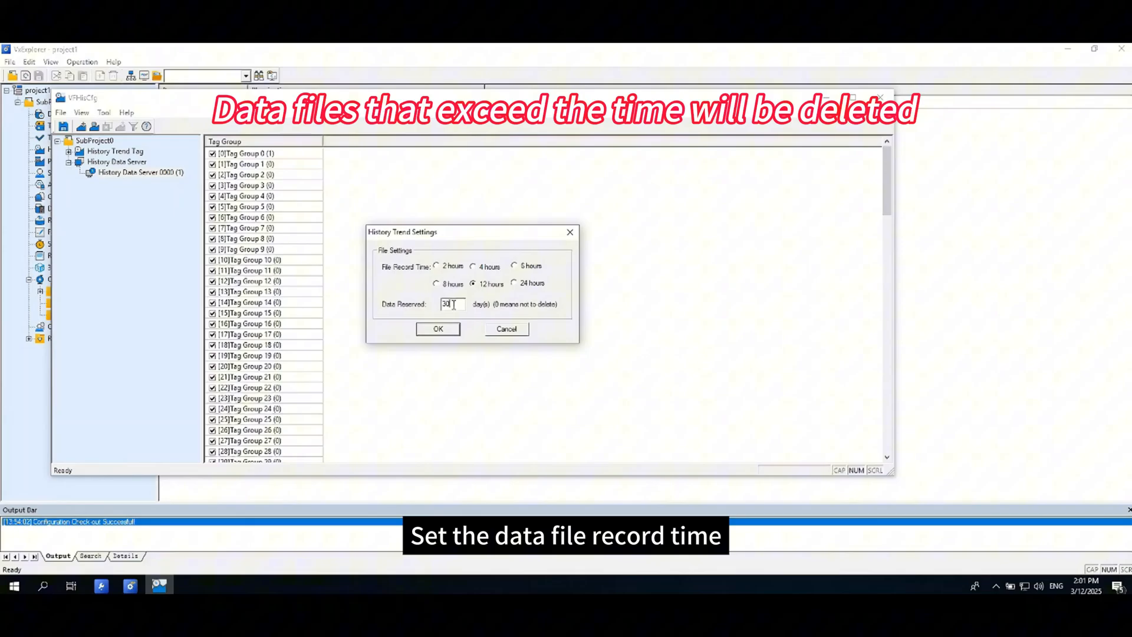
{"action": "double_click", "coordinate": [447, 303]}
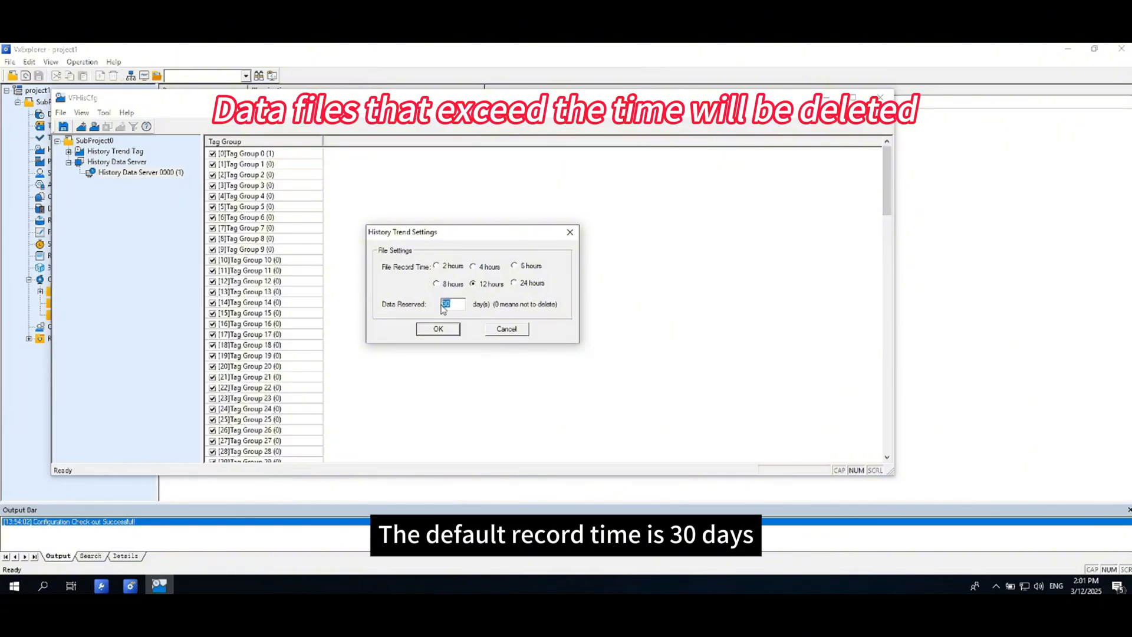
{"action": "type", "text": "0"}
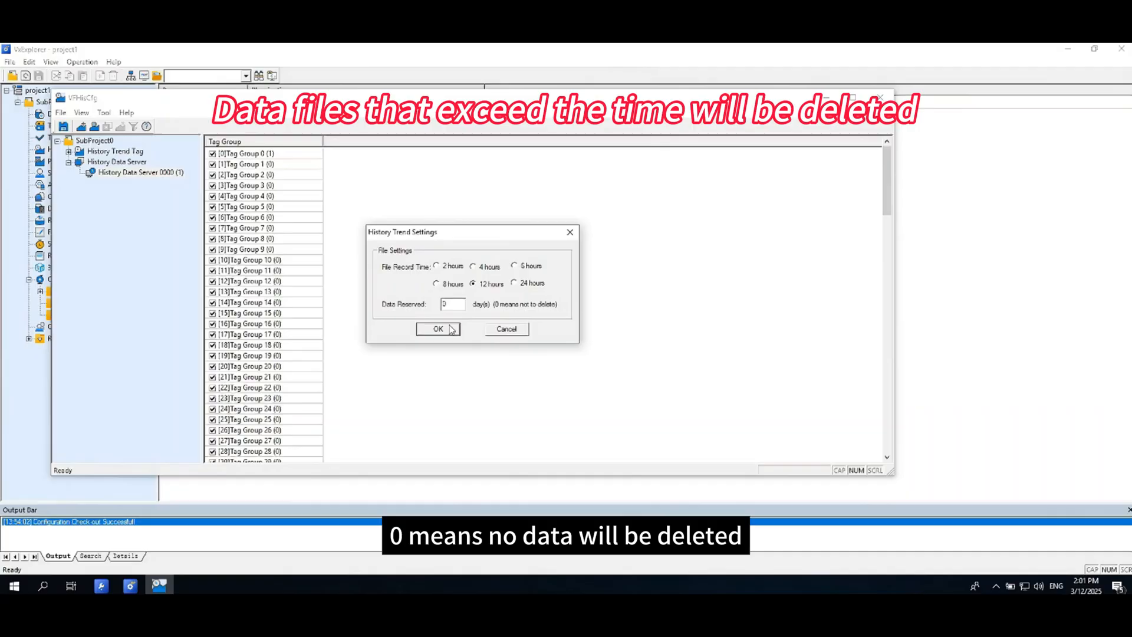
{"action": "left_click", "coordinate": [437, 328]}
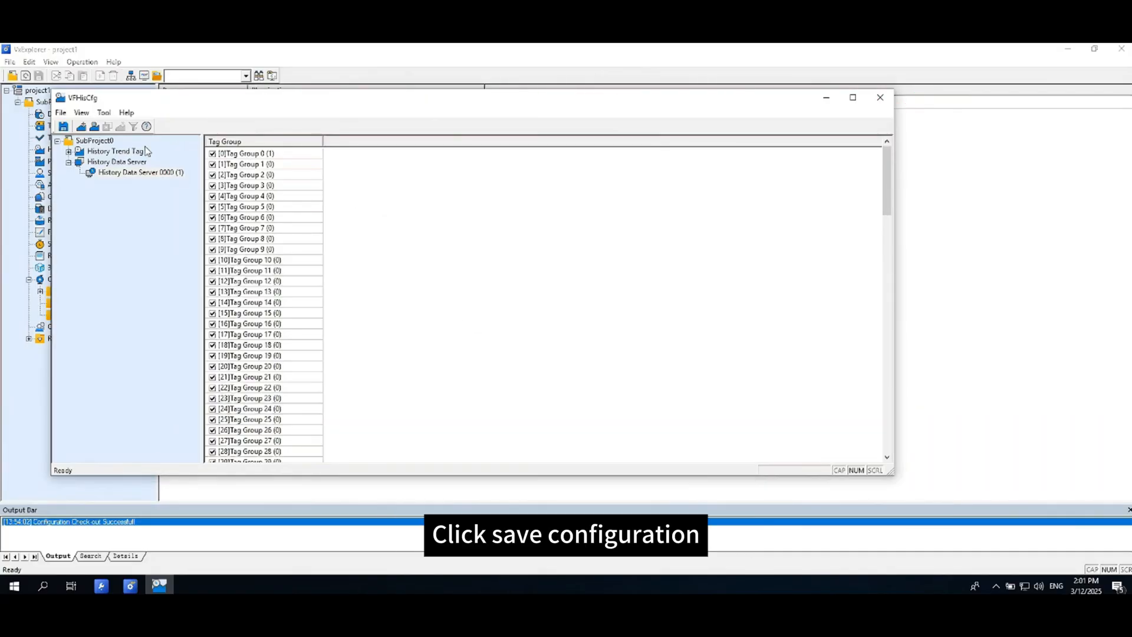
{"action": "left_click", "coordinate": [62, 127]}
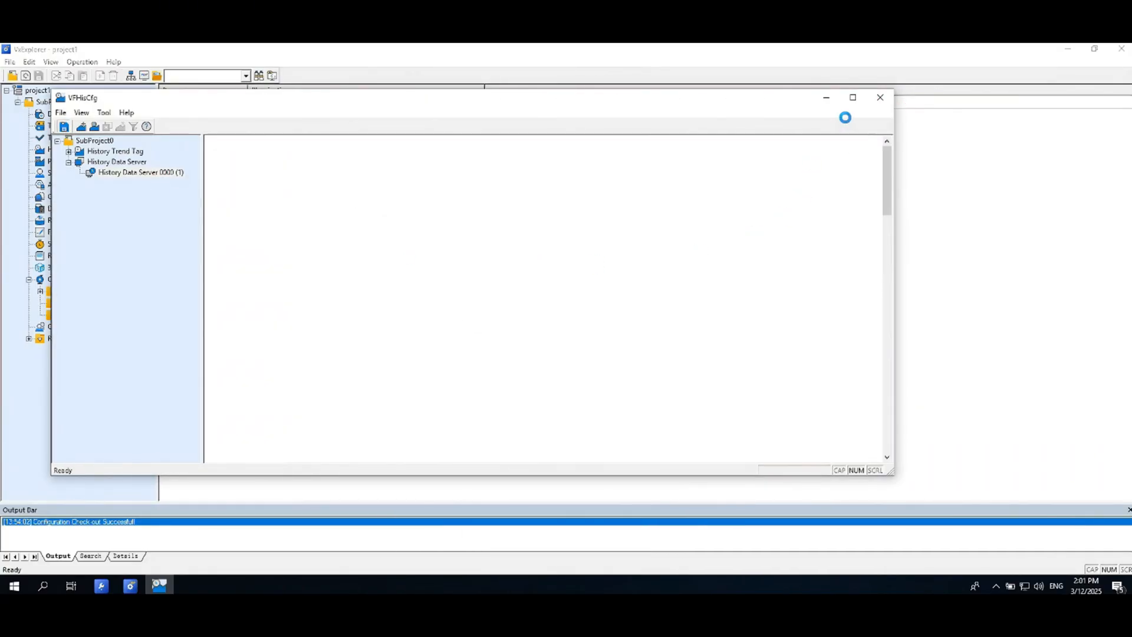
{"action": "left_click", "coordinate": [880, 98]}
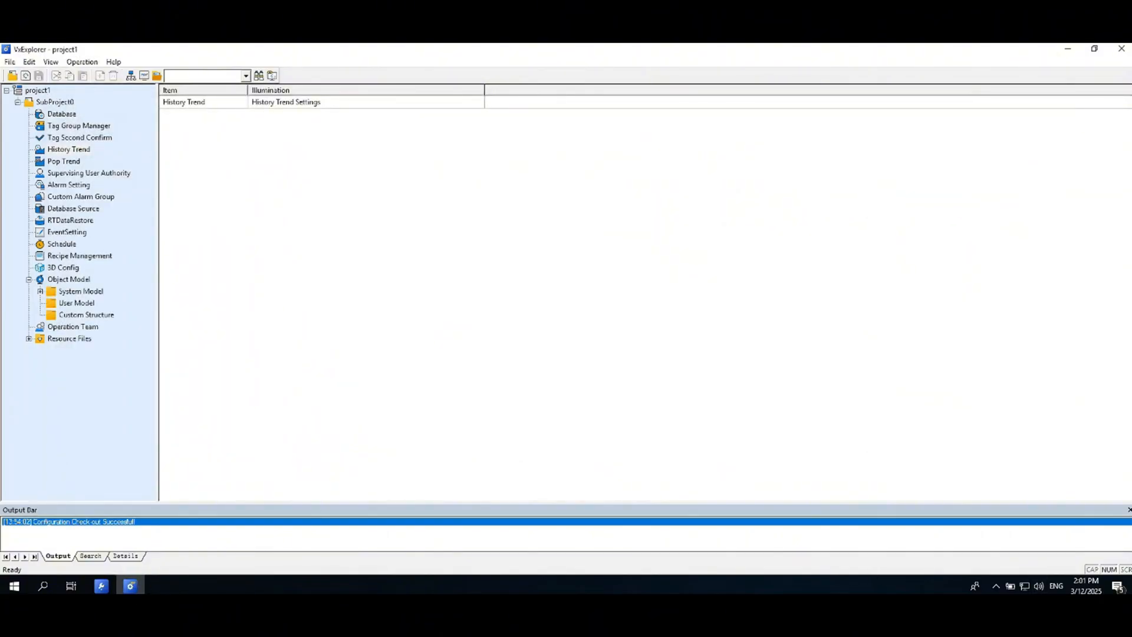
- Expand Team0001 and view its Data Overview, Trend, Report and Alarm Region items
{"action": "left_click", "coordinate": [73, 326]}
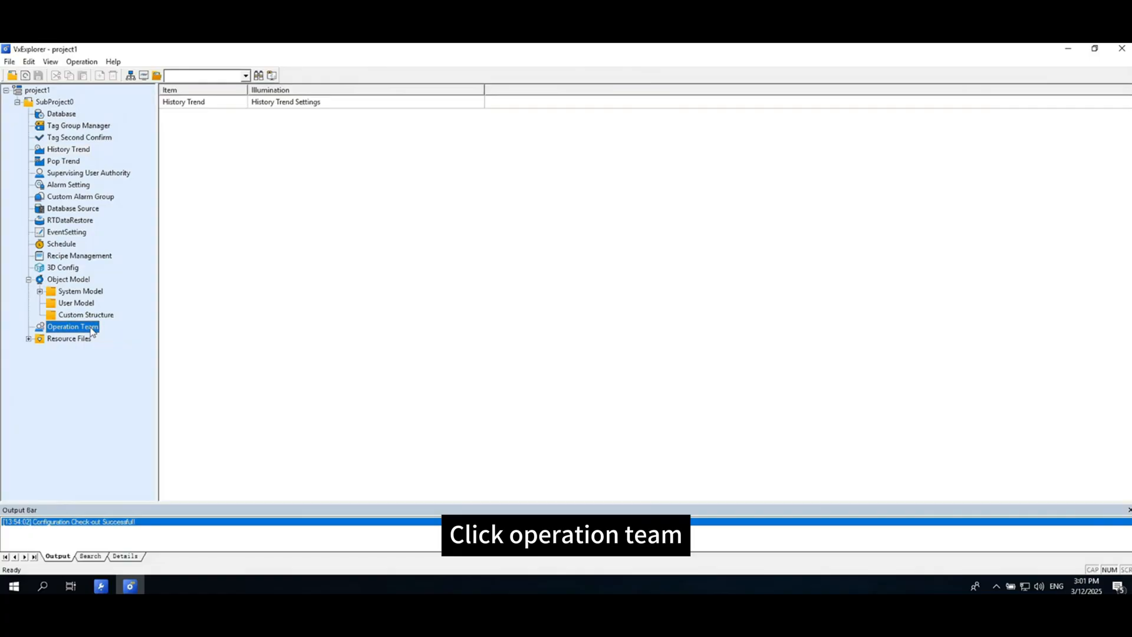
{"action": "left_click", "coordinate": [72, 326]}
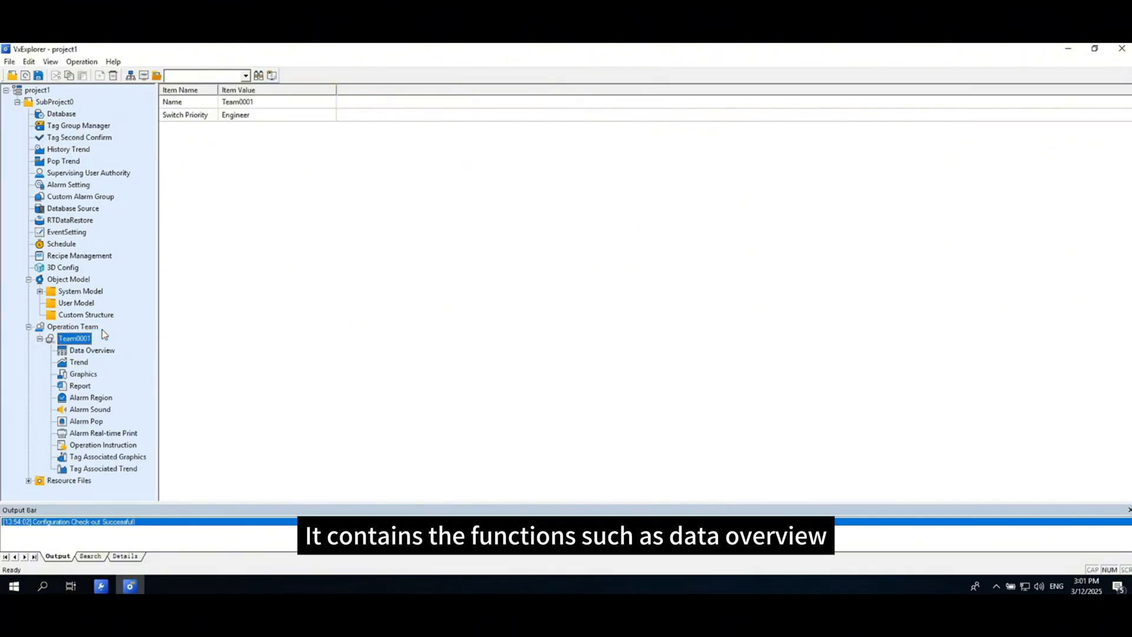
{"action": "left_click", "coordinate": [92, 350]}
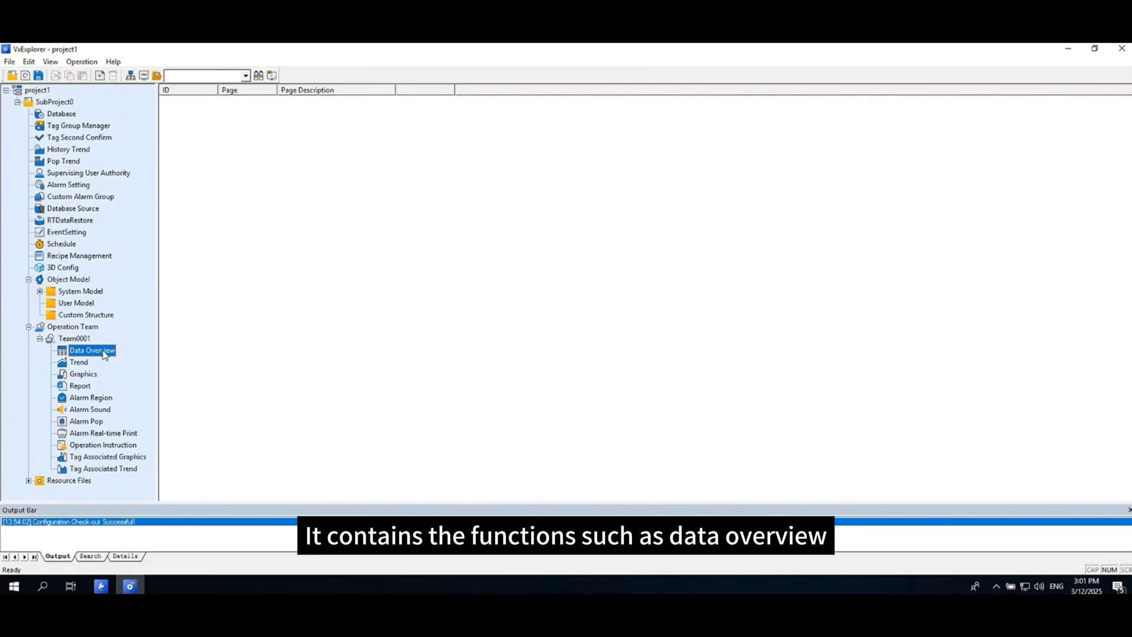
{"action": "left_click", "coordinate": [79, 361]}
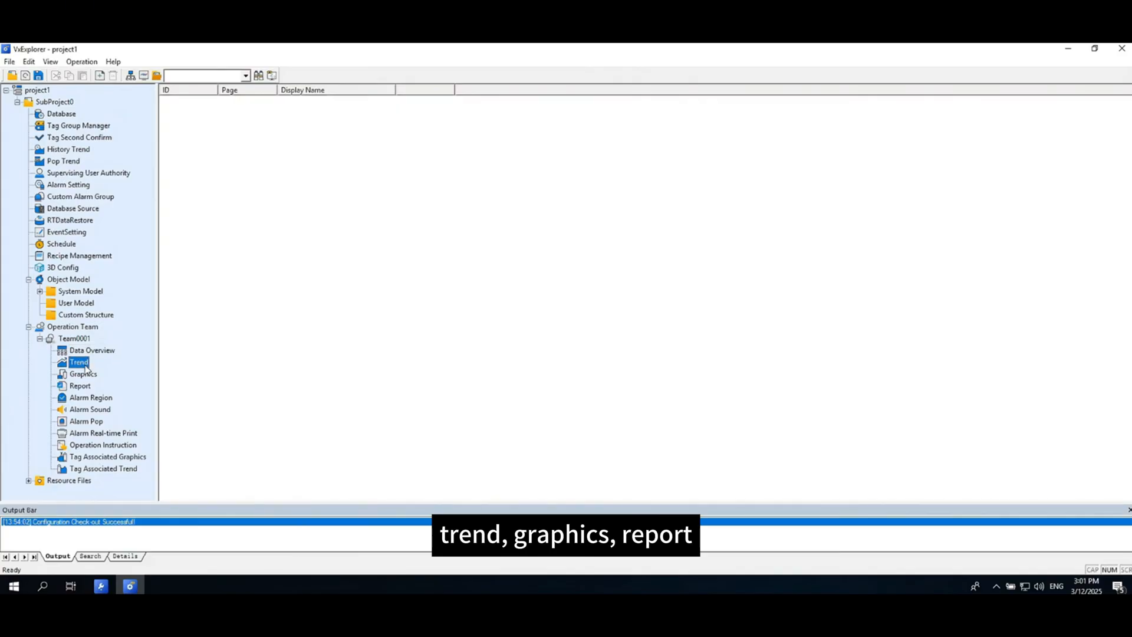
{"action": "left_click", "coordinate": [80, 385]}
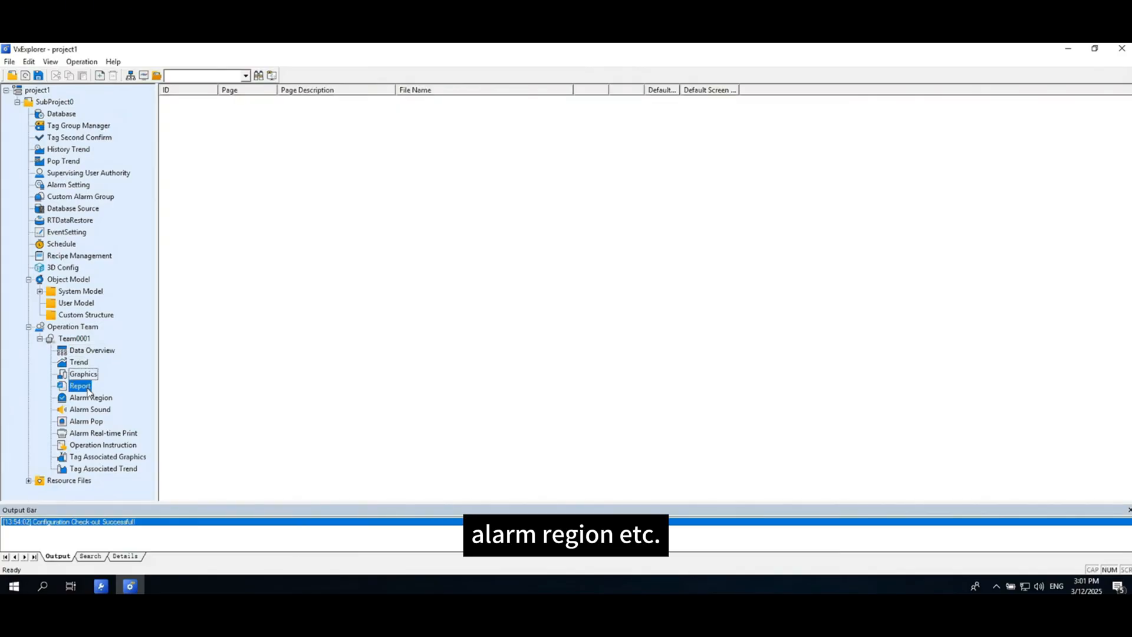
{"action": "left_click", "coordinate": [90, 398]}
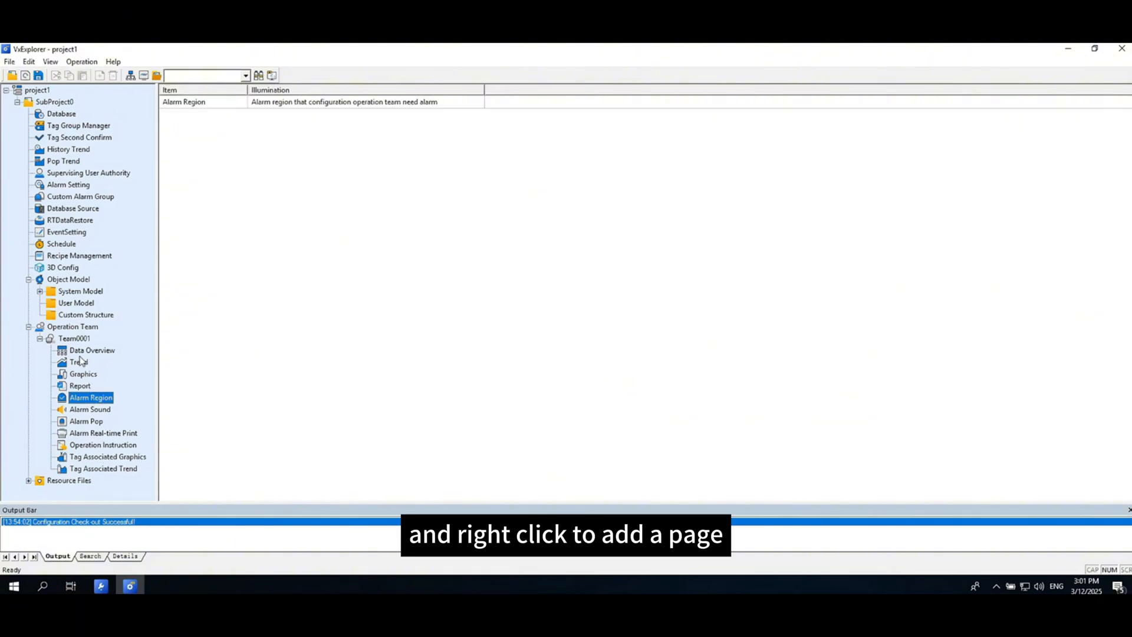
- Add default graphics page 'first' (first.pic), then add a second Graphics page
{"action": "right_click", "coordinate": [80, 373]}
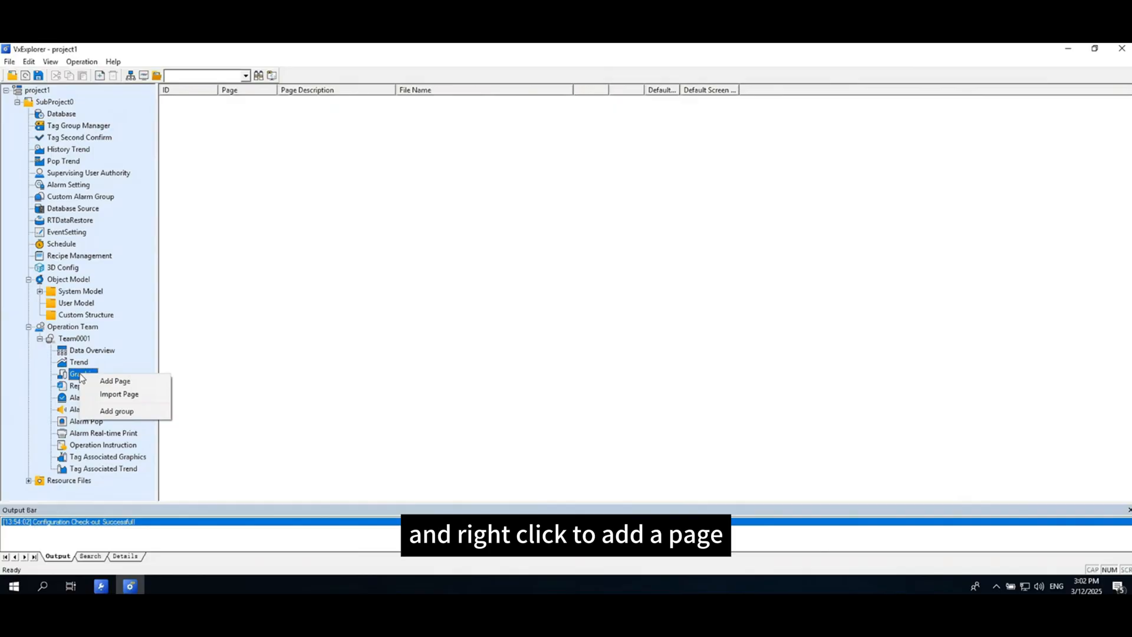
{"action": "left_click", "coordinate": [114, 381]}
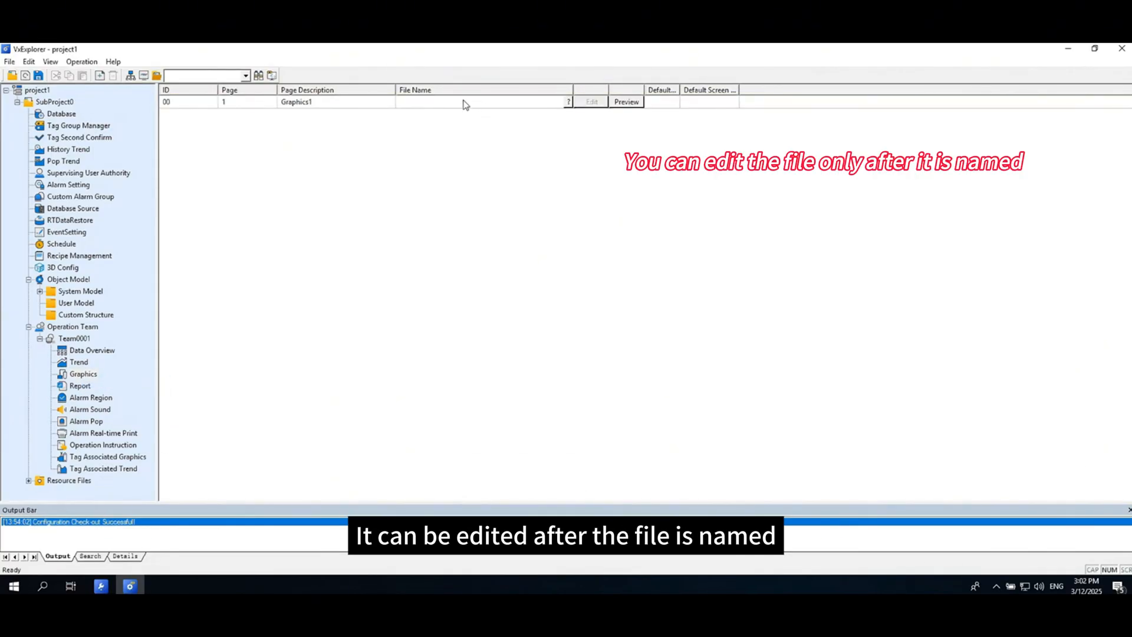
{"action": "type", "text": "first.pic"}
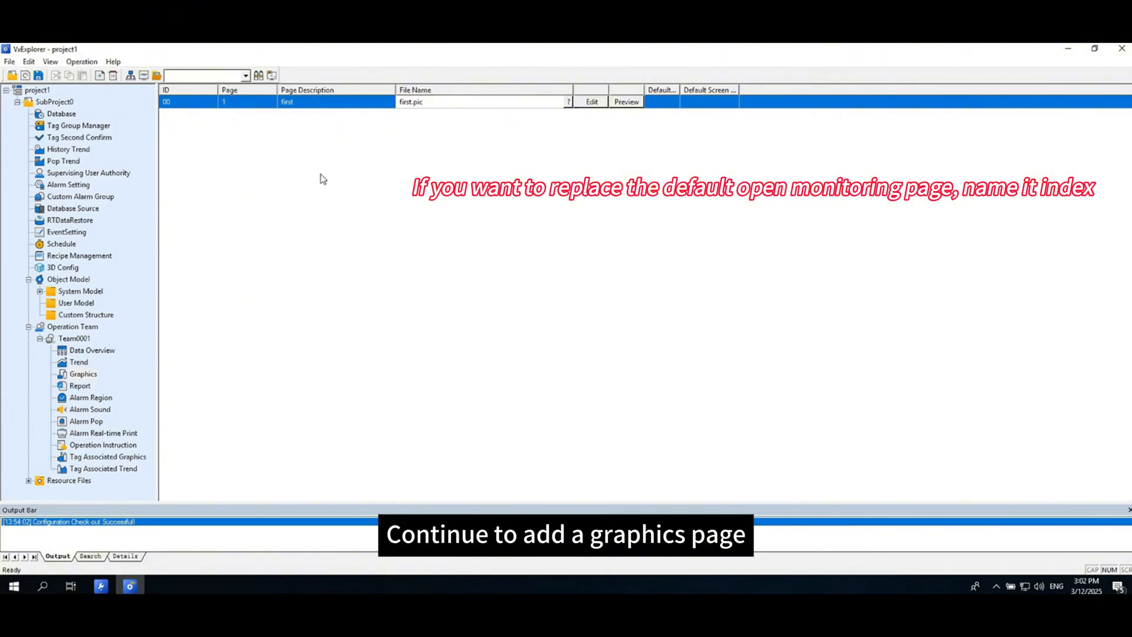
{"action": "right_click", "coordinate": [82, 373]}
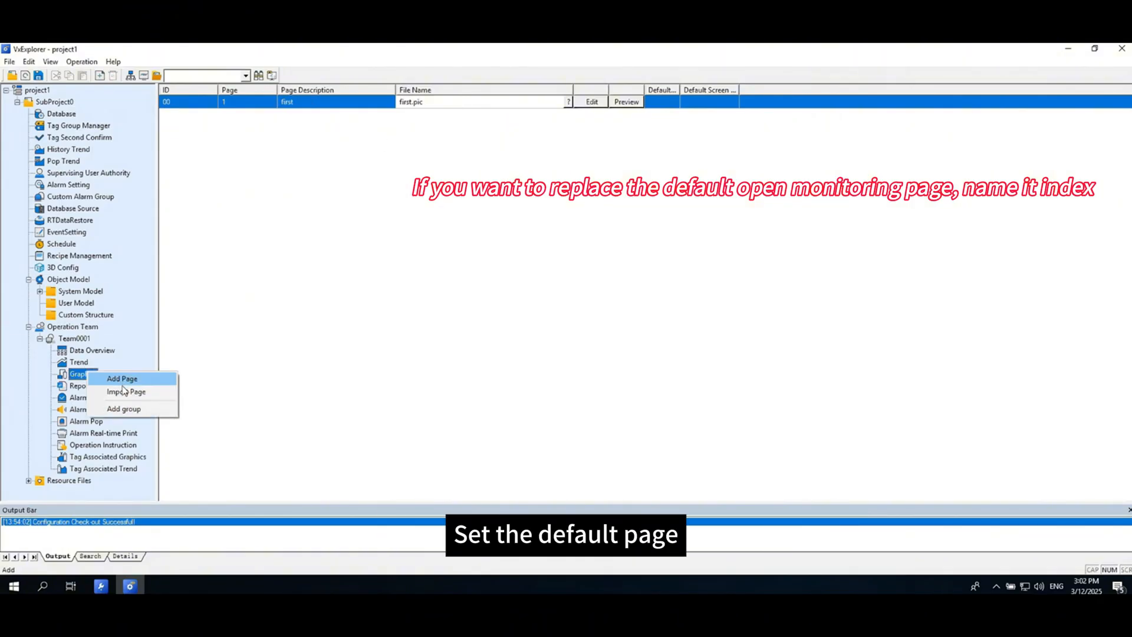
{"action": "left_click", "coordinate": [122, 378]}
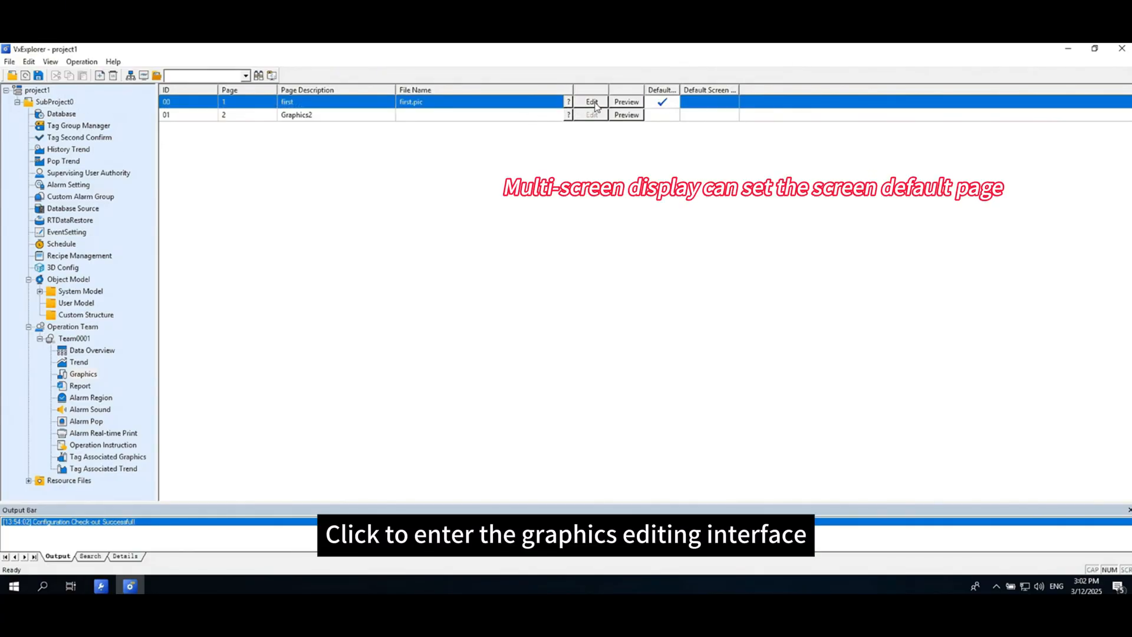
- Launch VFDraw on the 'first' graphics page via its Edit button
{"action": "left_click", "coordinate": [593, 101]}
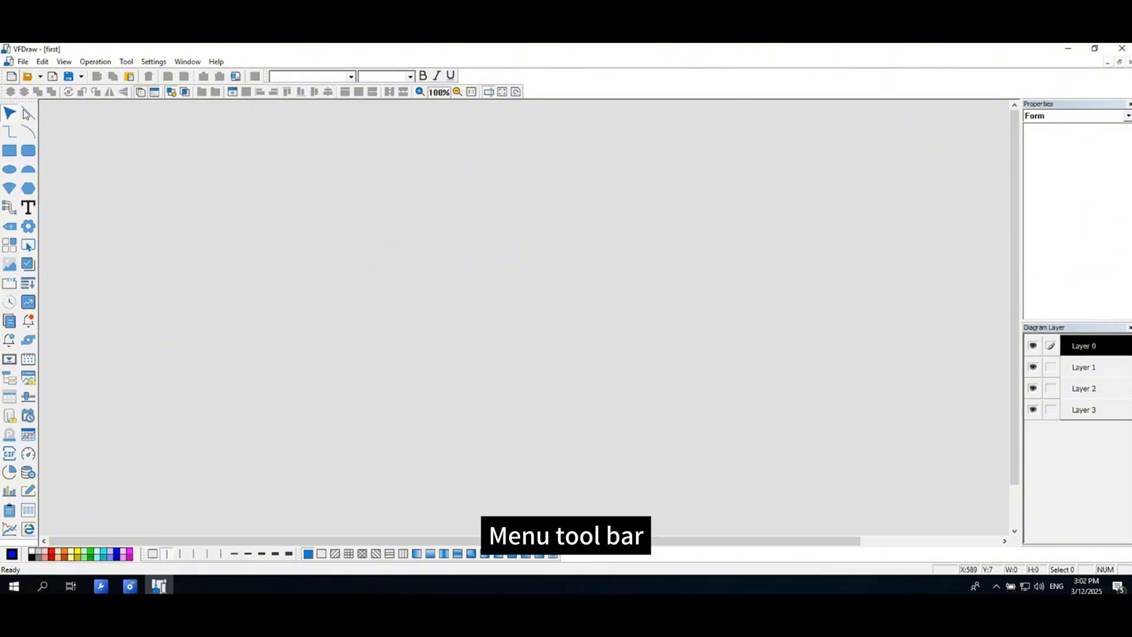
{"action": "mouse_move", "coordinate": [932, 95]}
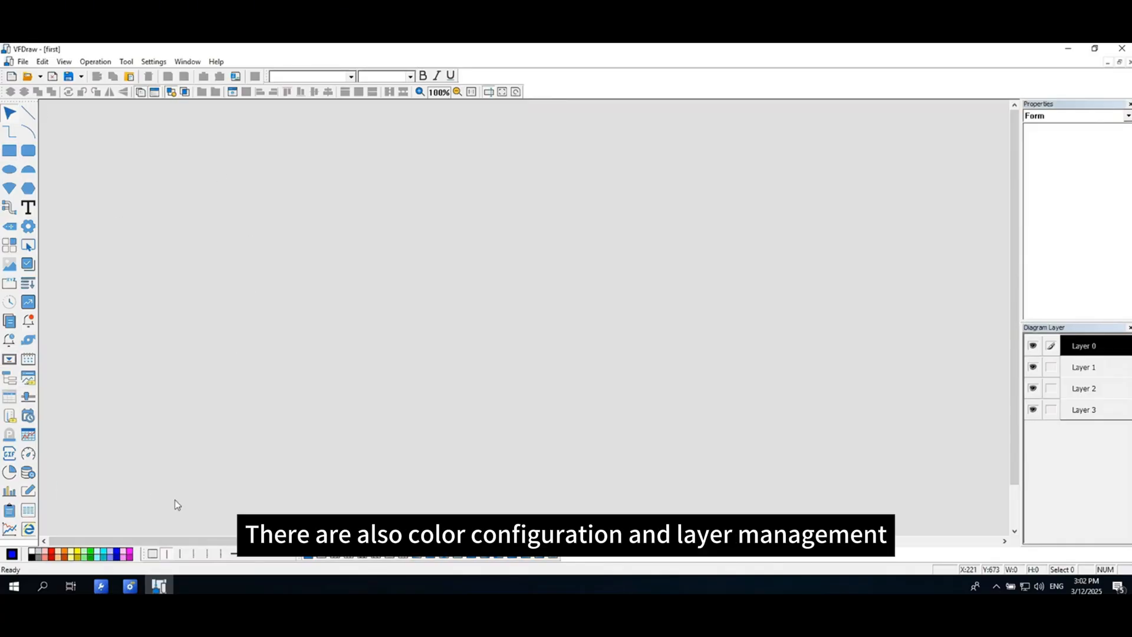
{"action": "mouse_move", "coordinate": [1012, 573]}
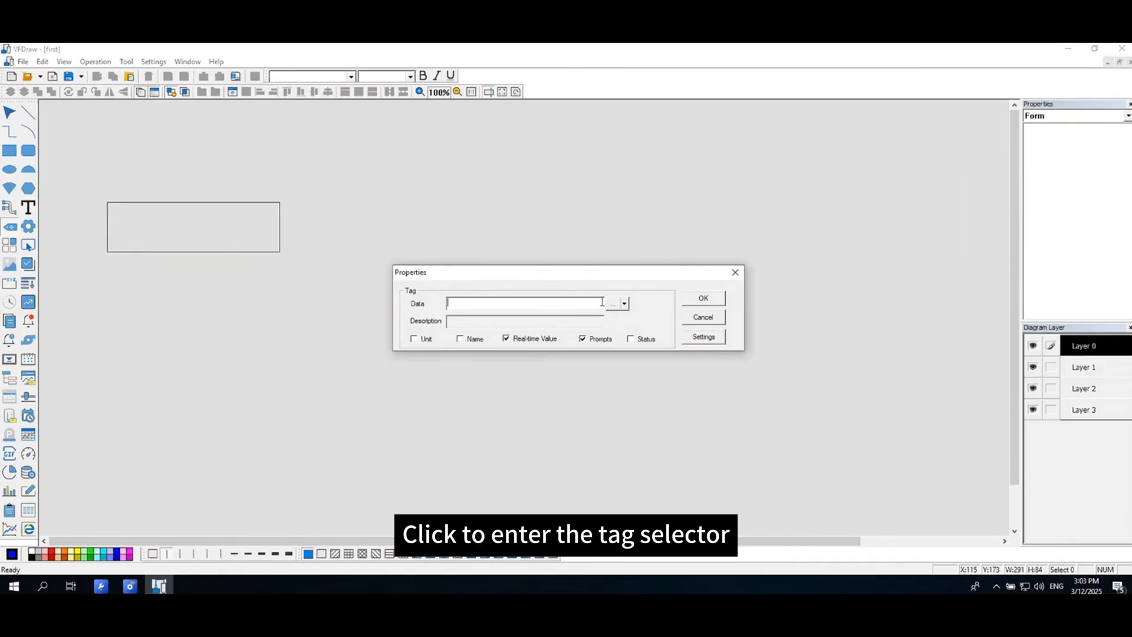
- Bind the value display to tag1, review its advanced display settings, and confirm
{"action": "left_click", "coordinate": [612, 303]}
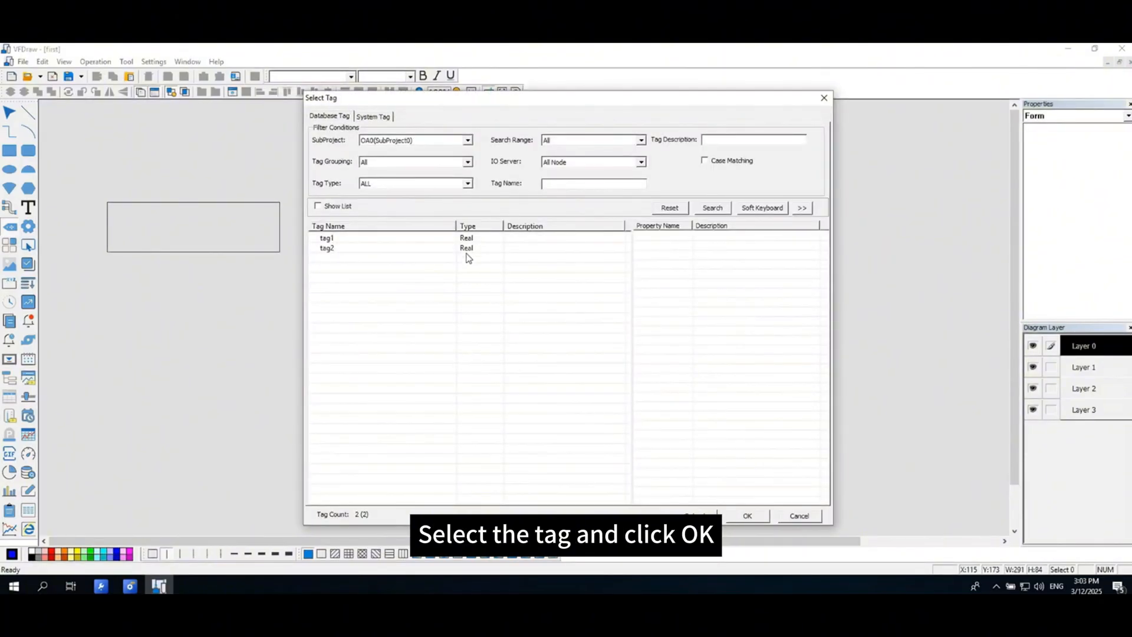
{"action": "left_click", "coordinate": [327, 237]}
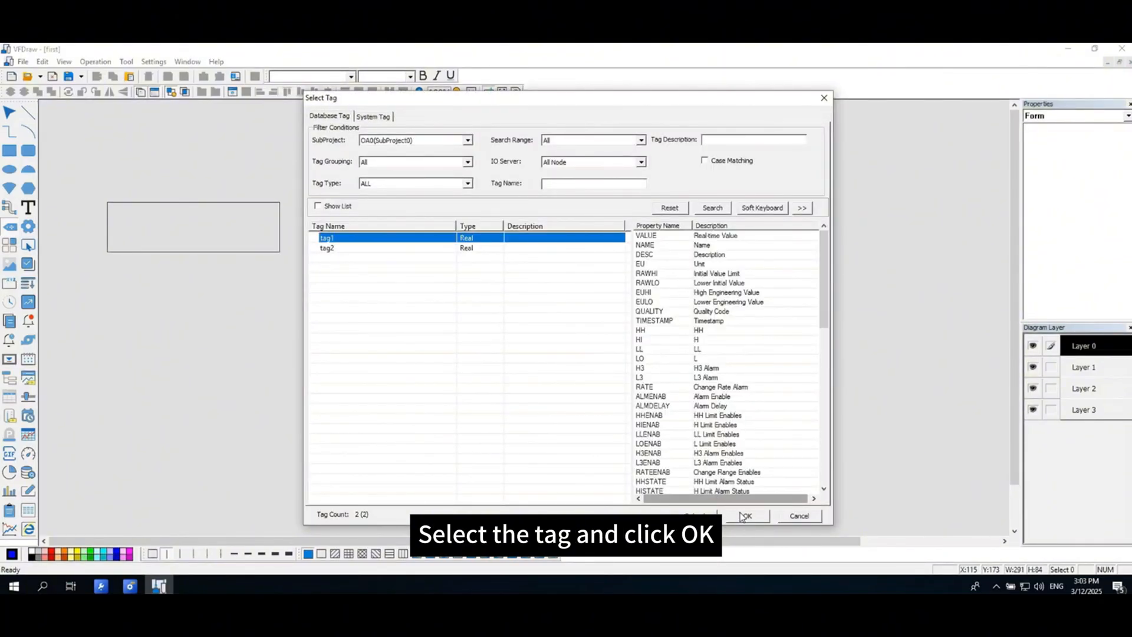
{"action": "left_click", "coordinate": [746, 515]}
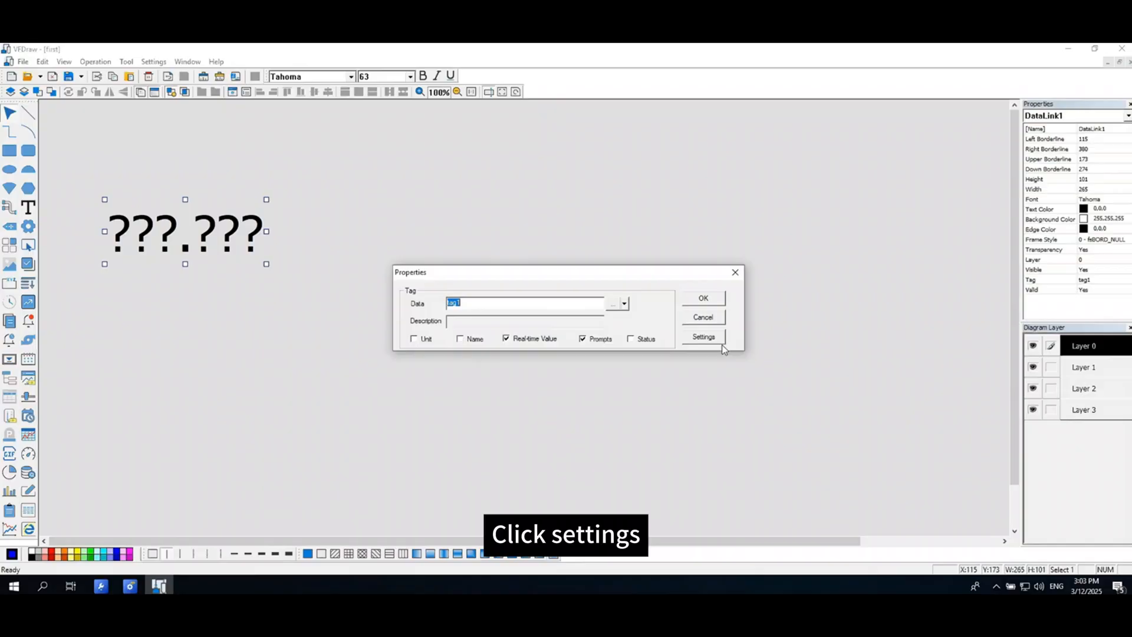
{"action": "left_click", "coordinate": [703, 336]}
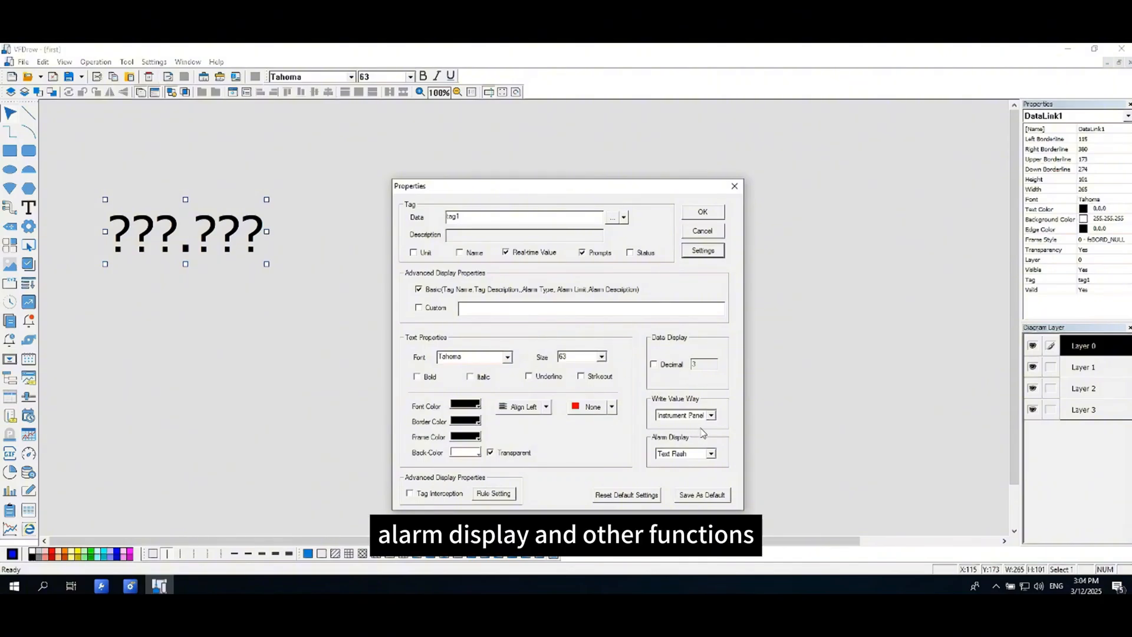
{"action": "mouse_move", "coordinate": [738, 467]}
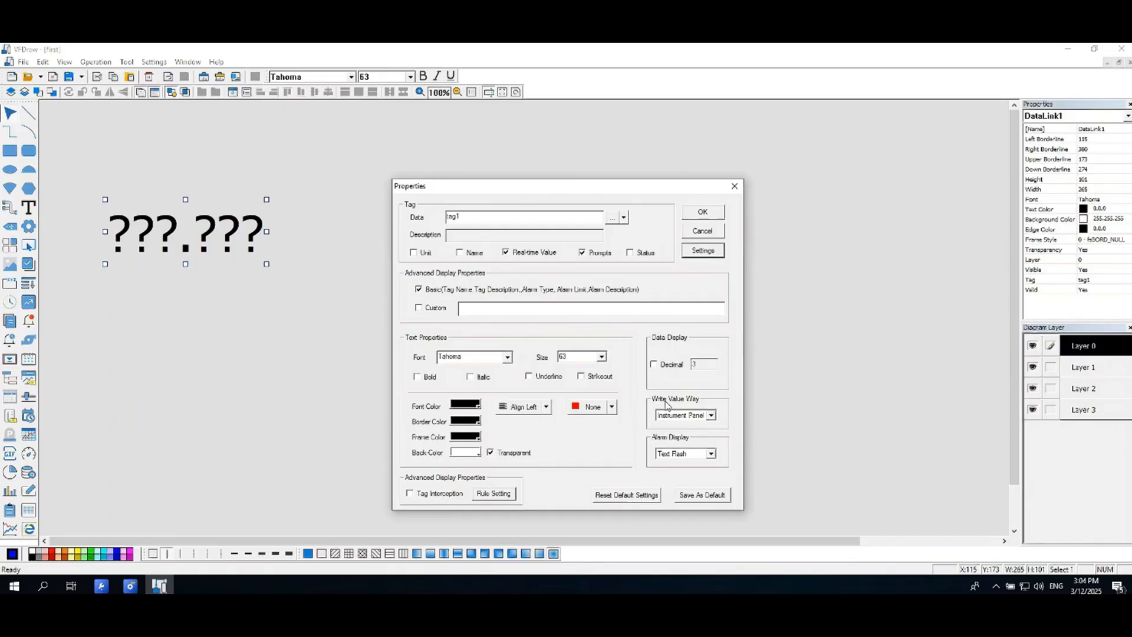
{"action": "left_click", "coordinate": [702, 211]}
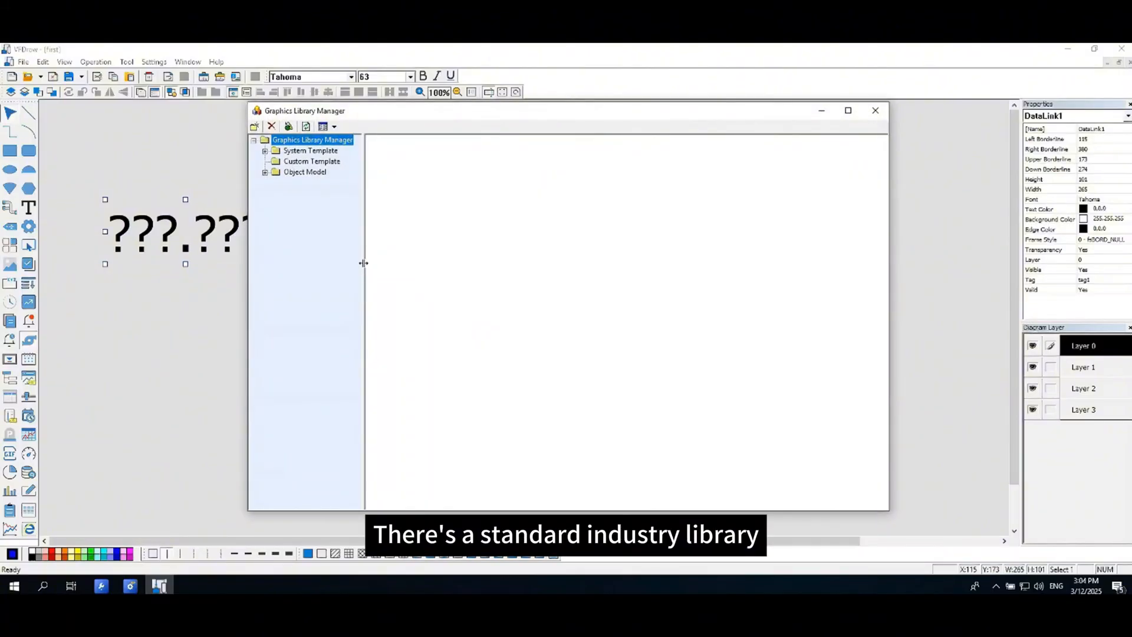
- Drag agitator 01 from System Template onto the page below the value display
{"action": "left_click", "coordinate": [312, 150]}
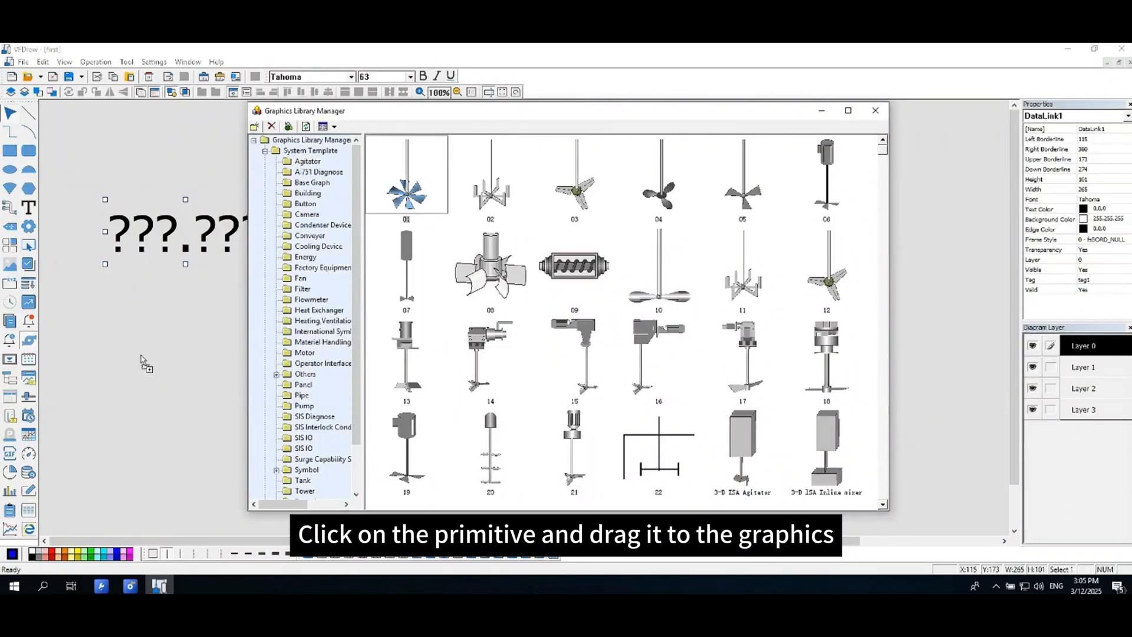
{"action": "left_click_drag", "start_coordinate": [405, 175], "coordinate": [182, 448]}
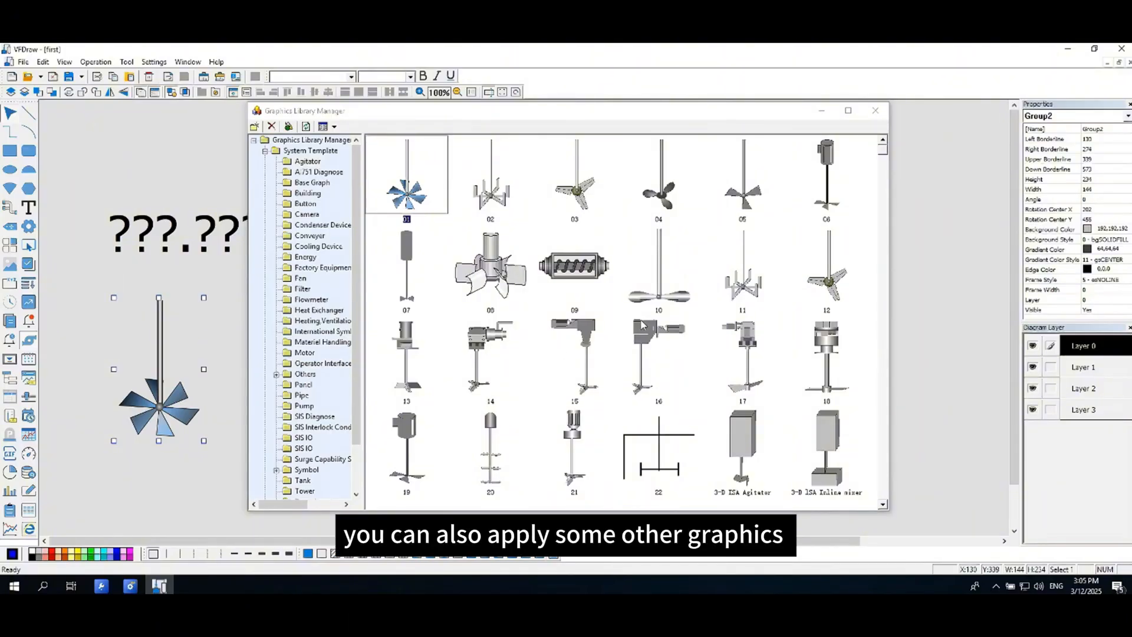
{"action": "left_click", "coordinate": [875, 110]}
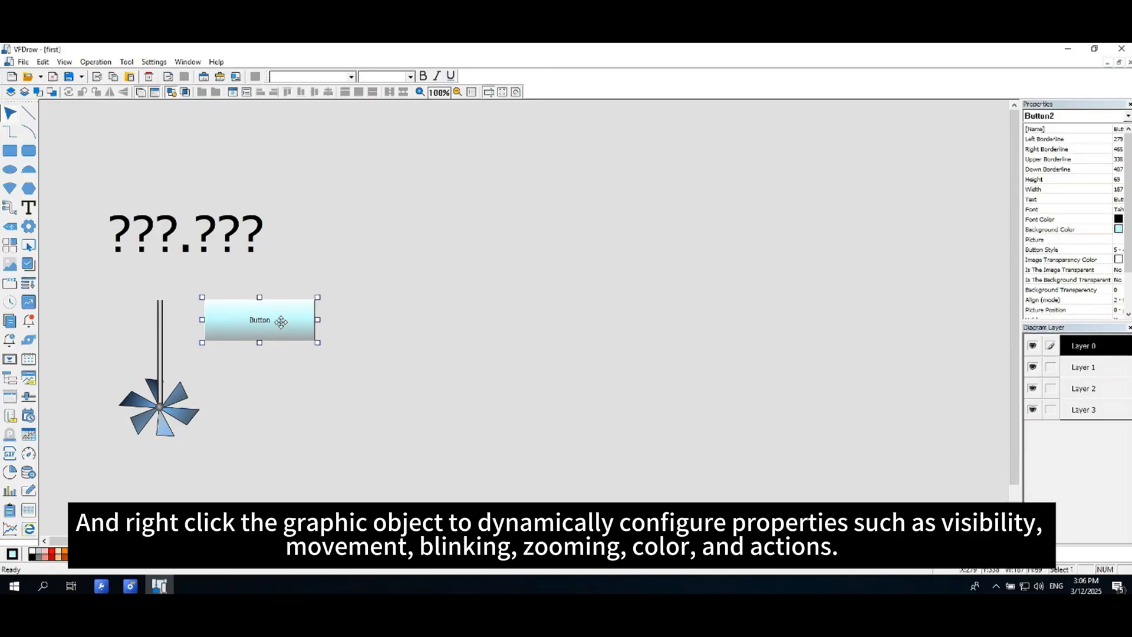
- Review the button's Dynamic properties, browsing its Visibility and Action options, then confirm
{"action": "right_click", "coordinate": [258, 321]}
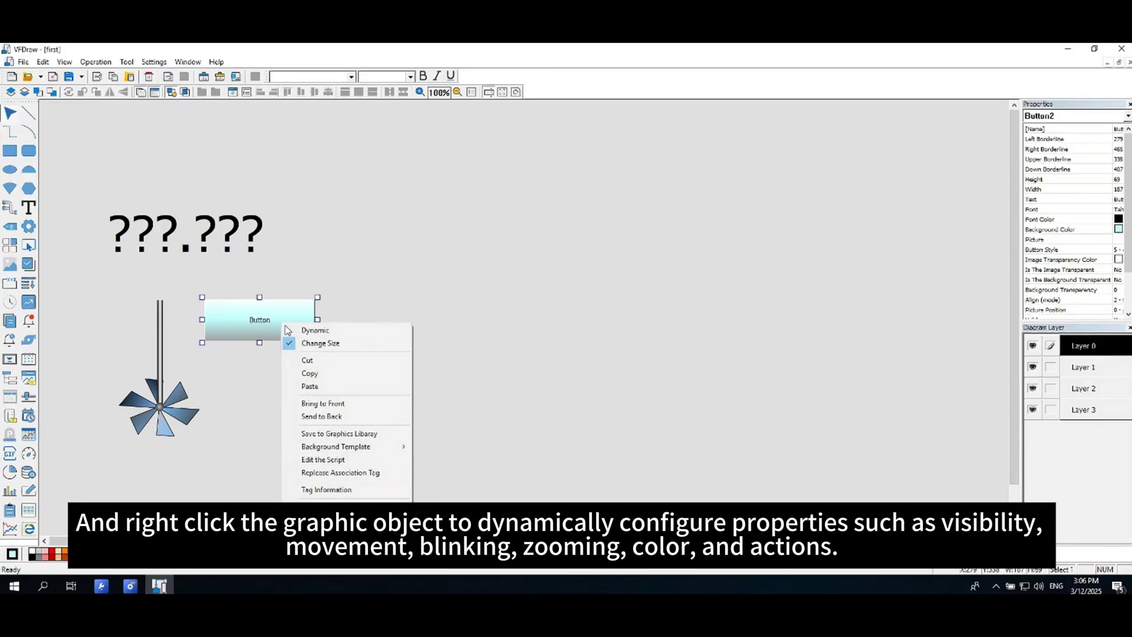
{"action": "left_click", "coordinate": [314, 330]}
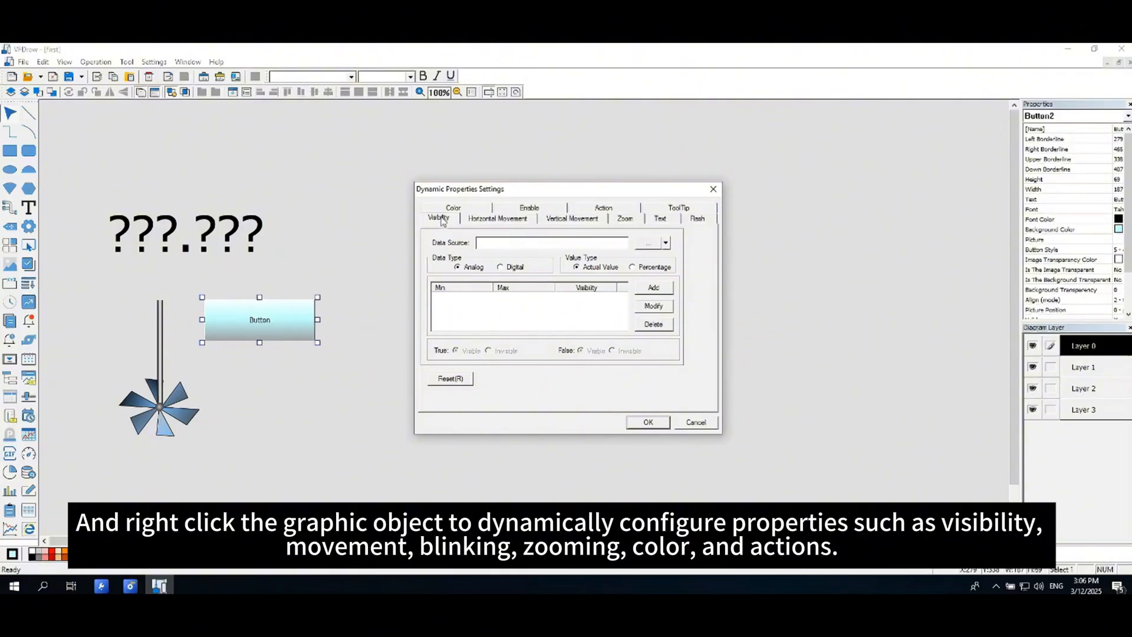
{"action": "mouse_move", "coordinate": [382, 207]}
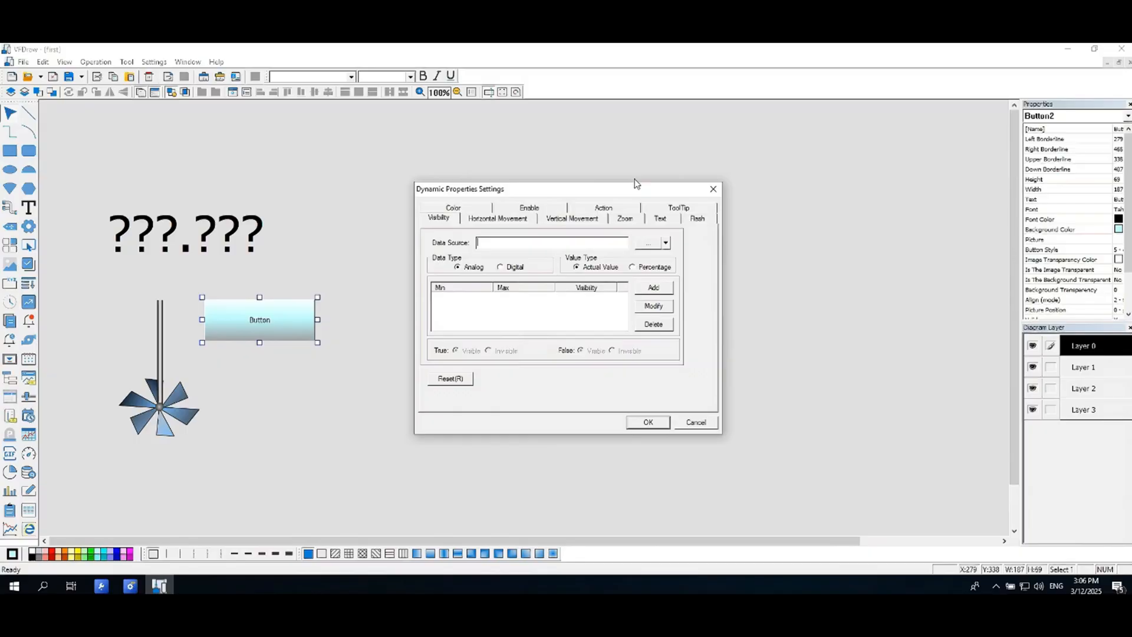
{"action": "left_click", "coordinate": [603, 208]}
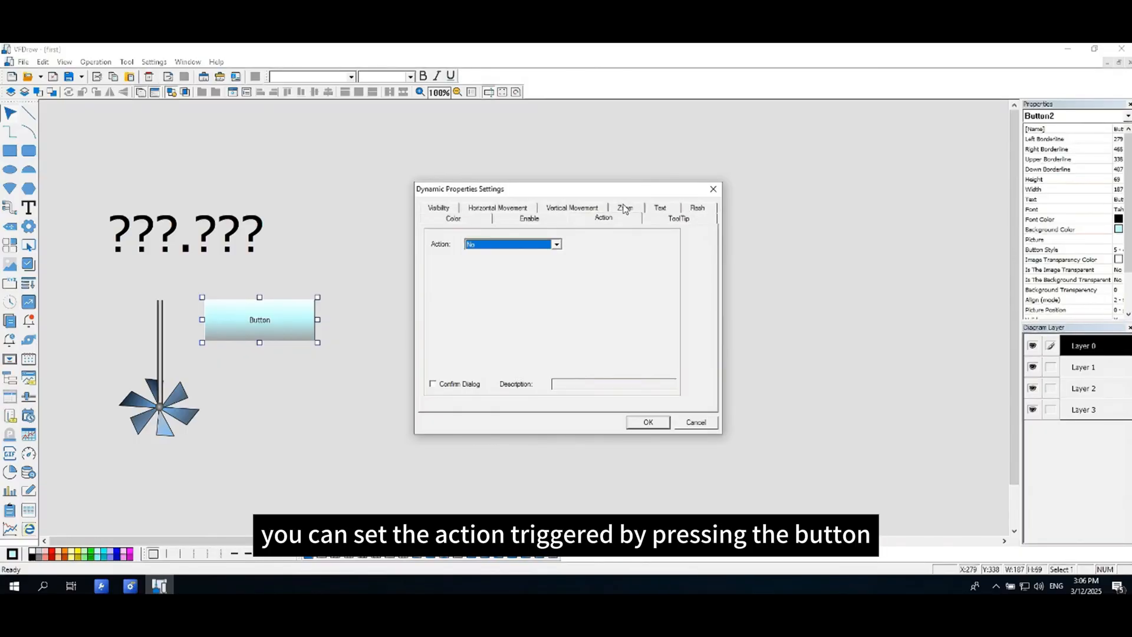
{"action": "left_click", "coordinate": [556, 244]}
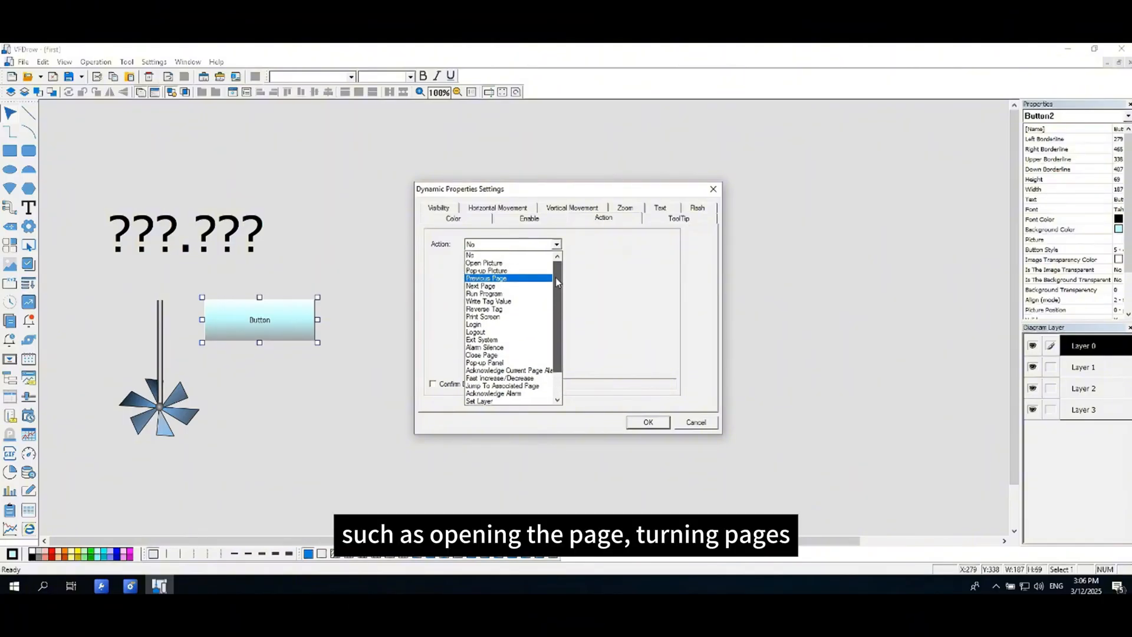
{"action": "scroll", "scroll_direction": "down", "scroll_amount": 3}
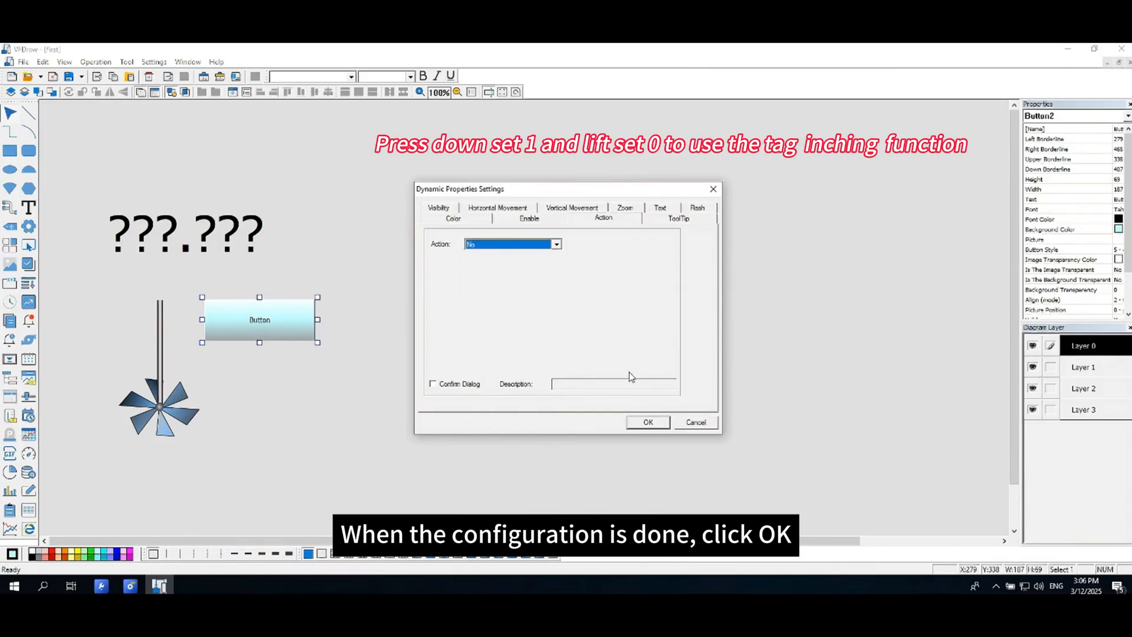
{"action": "left_click", "coordinate": [647, 422]}
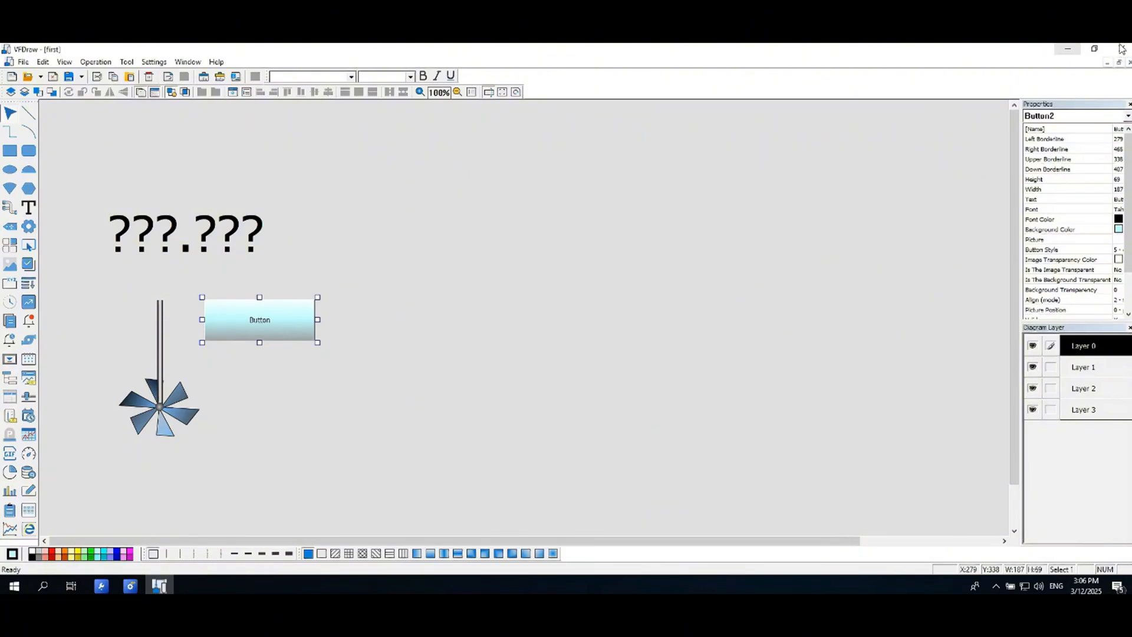
- Close VFDraw and save changes to the 'first' page
{"action": "left_click", "coordinate": [1117, 51]}
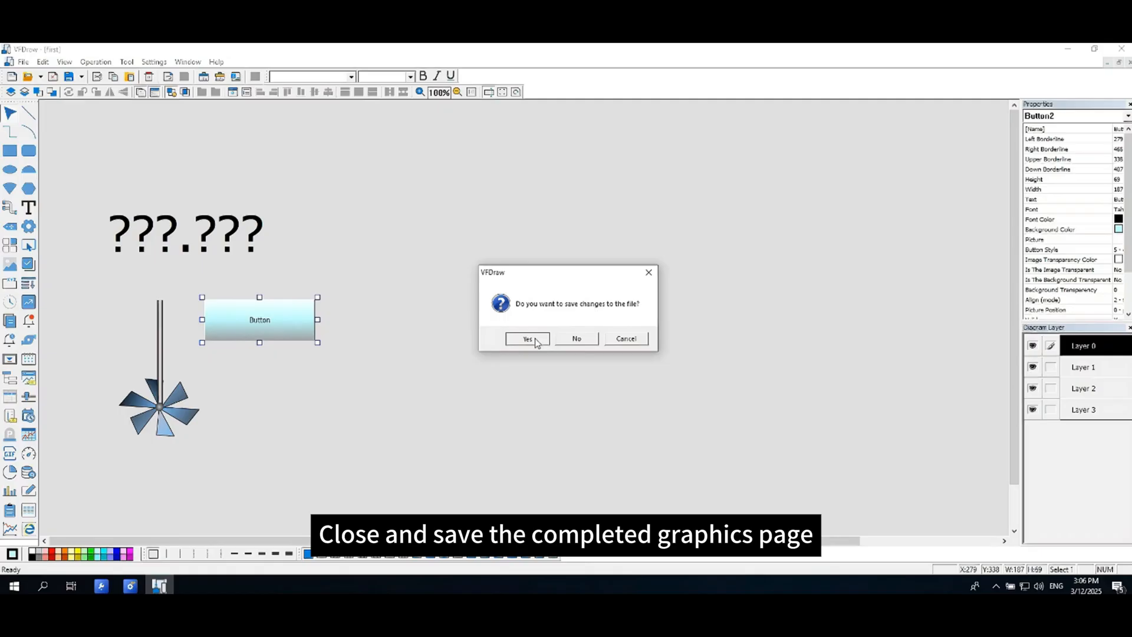
{"action": "left_click", "coordinate": [527, 338]}
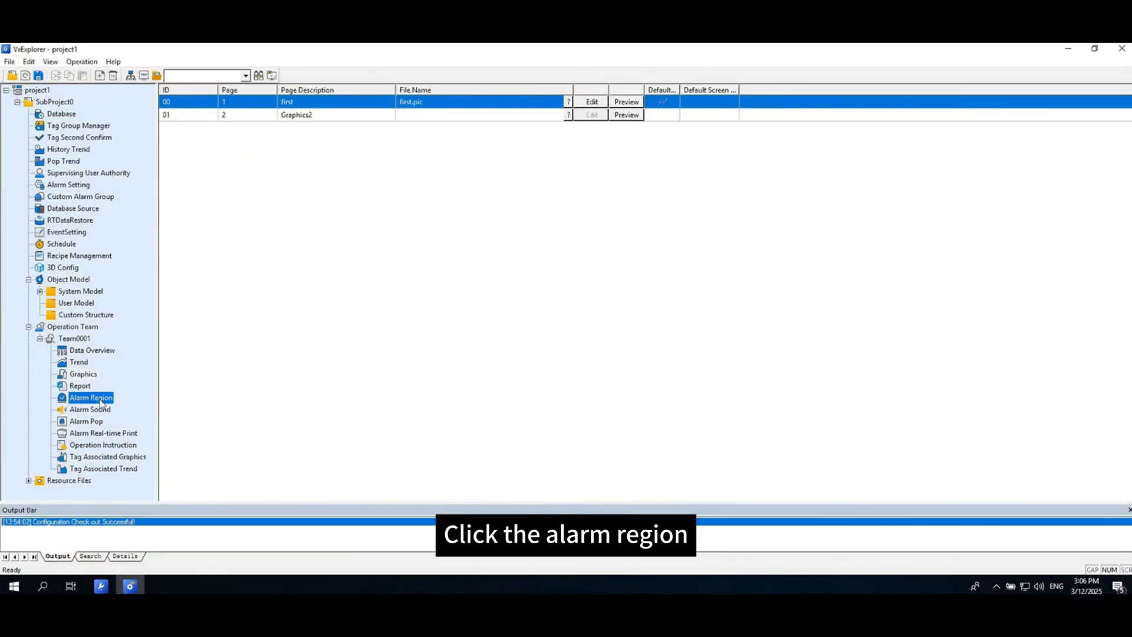
- Select all tag groups in Team0001's alarm region settings and confirm
{"action": "right_click", "coordinate": [90, 397]}
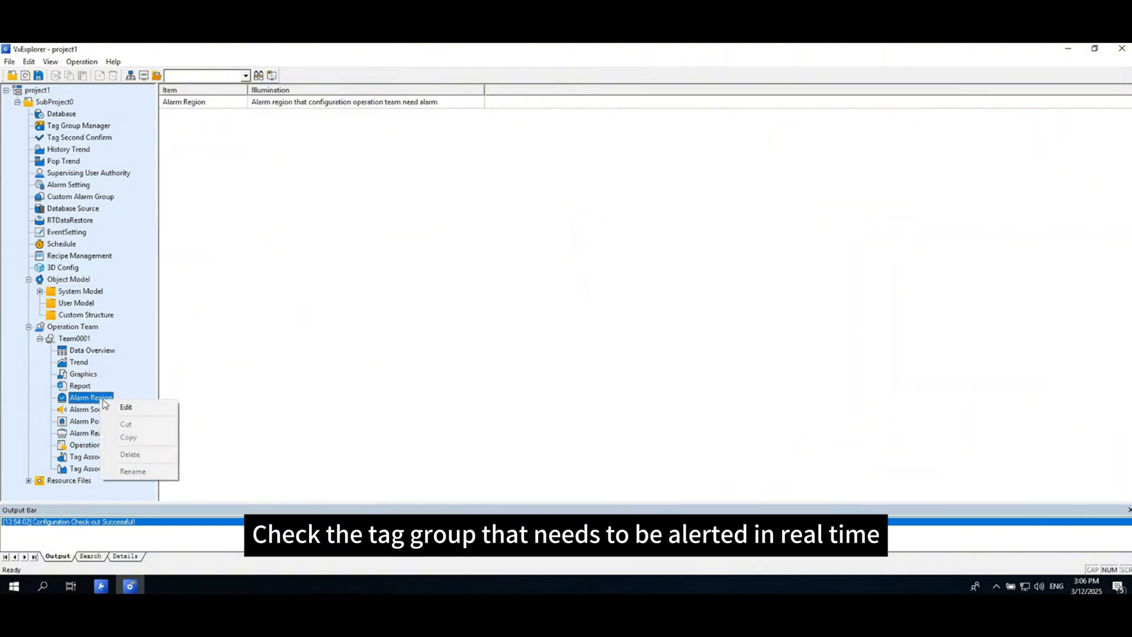
{"action": "left_click", "coordinate": [126, 407]}
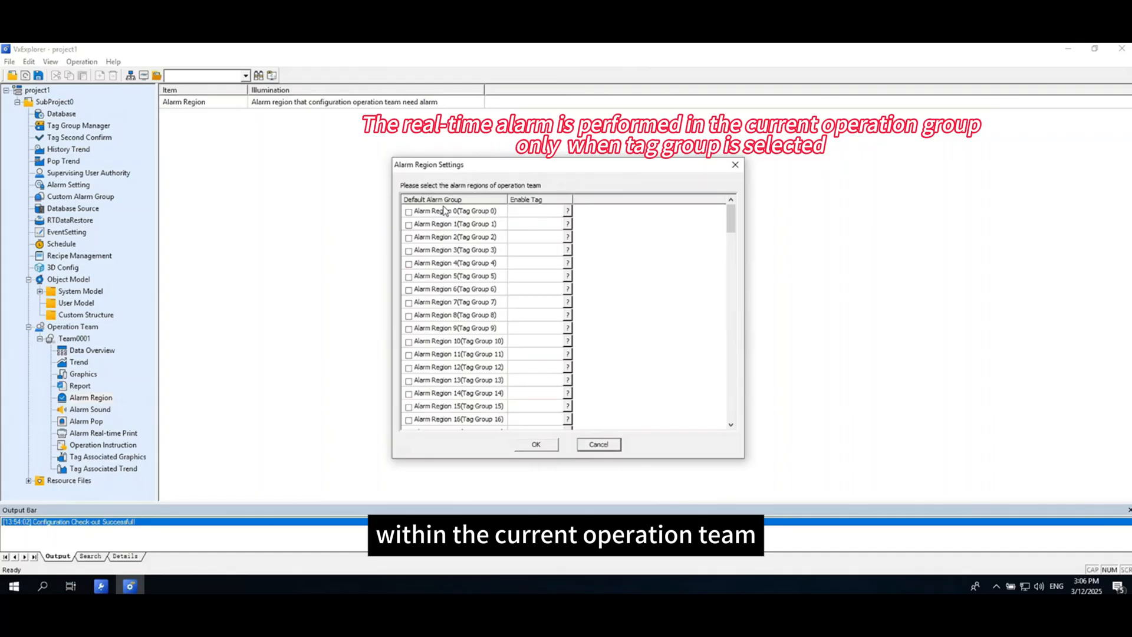
{"action": "right_click", "coordinate": [432, 199]}
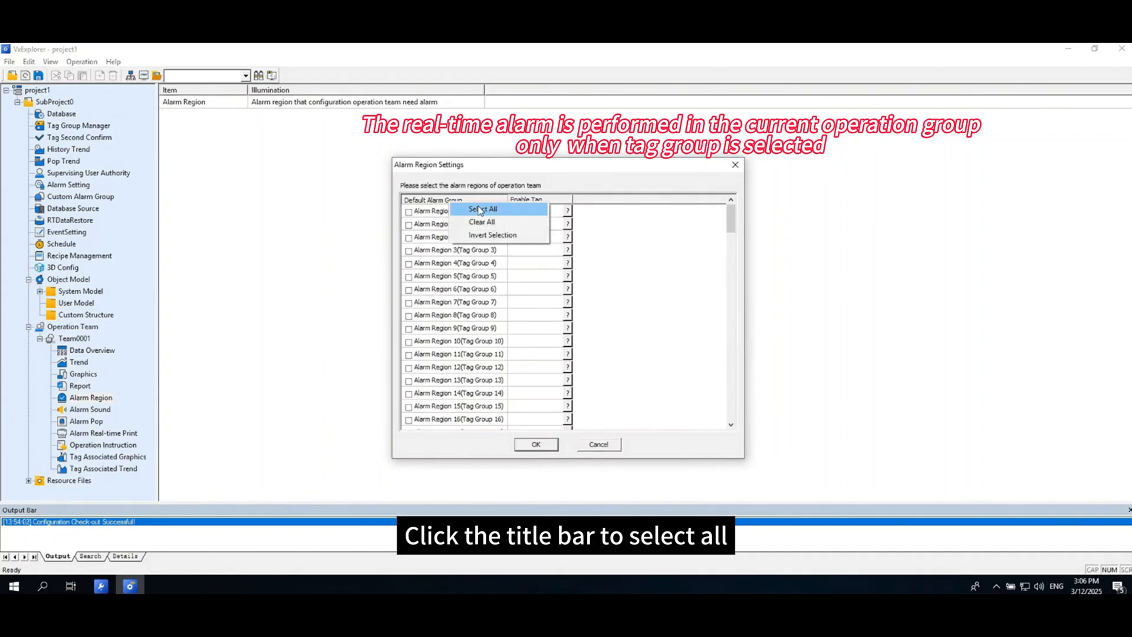
{"action": "left_click", "coordinate": [481, 209]}
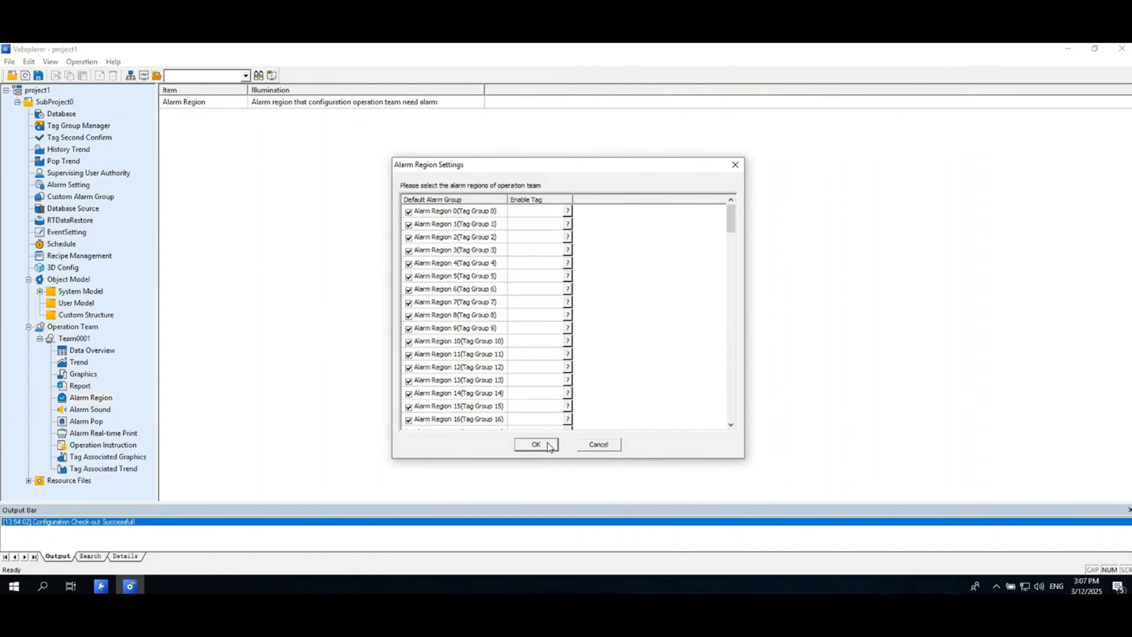
{"action": "left_click", "coordinate": [536, 444]}
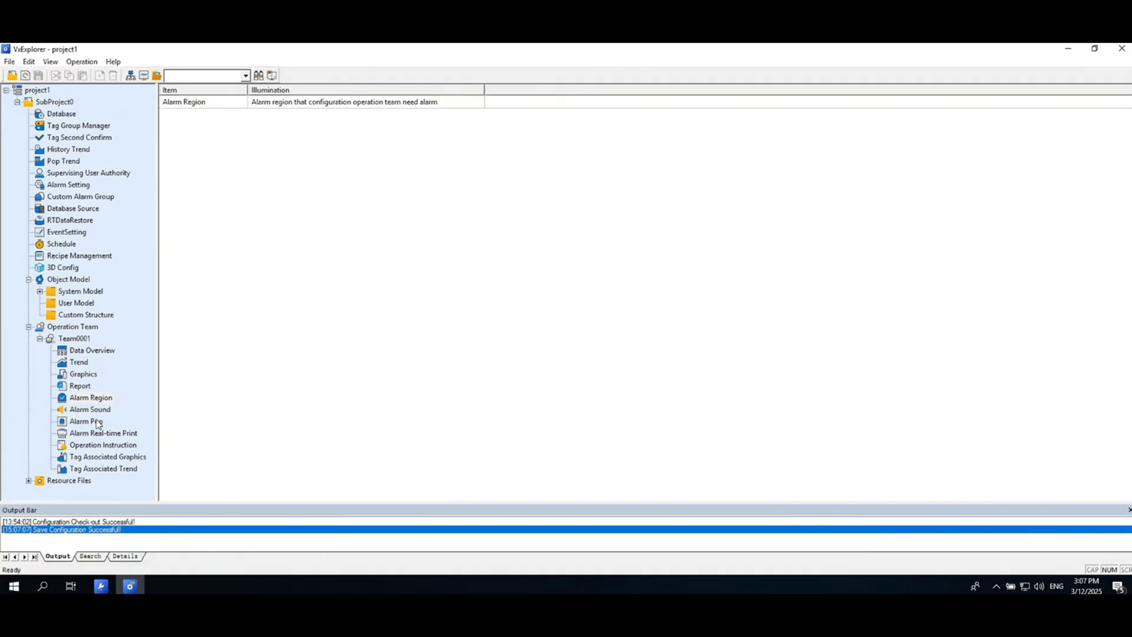
{"action": "mouse_move", "coordinate": [670, 325]}
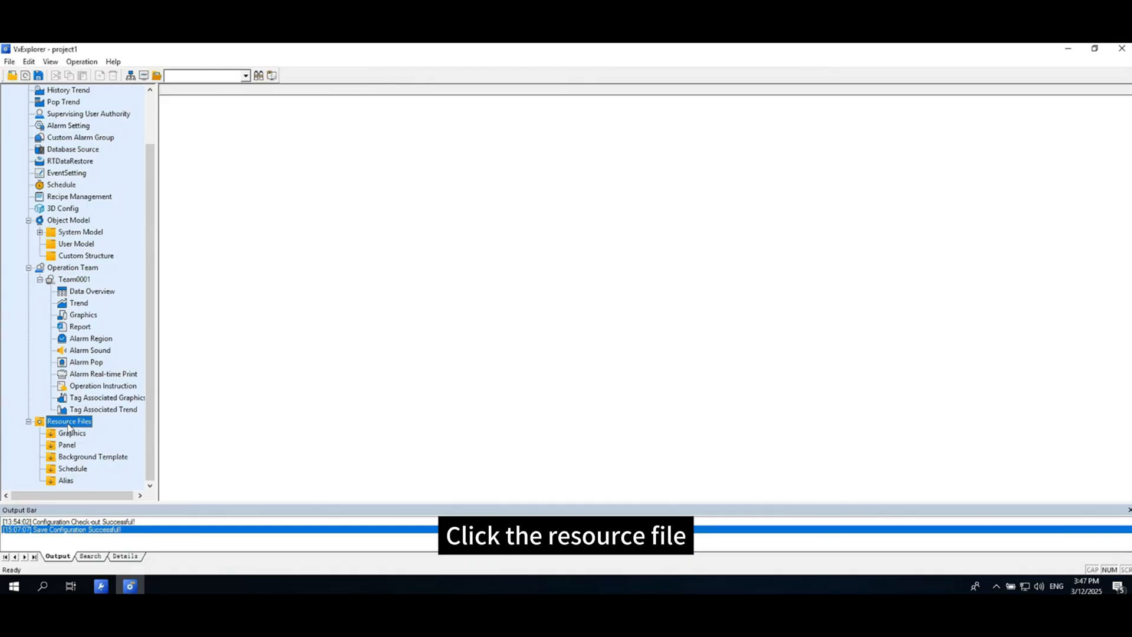
- Browse Graphics, Background Template and Alias resources, selecting page.pic under Graphics
{"action": "left_click", "coordinate": [72, 433]}
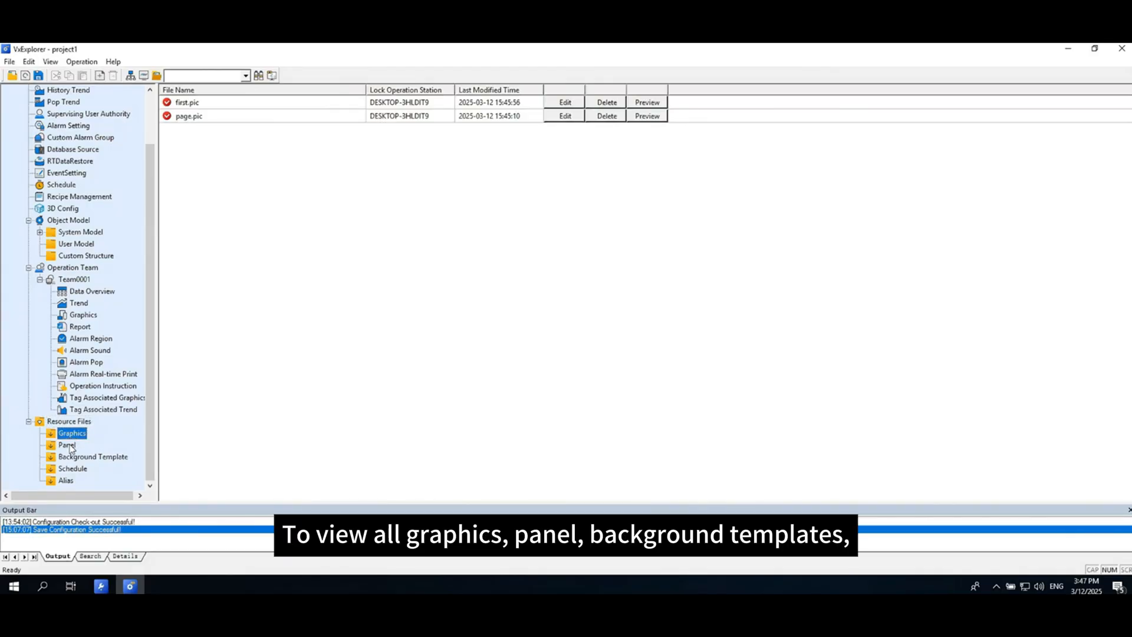
{"action": "left_click", "coordinate": [93, 456]}
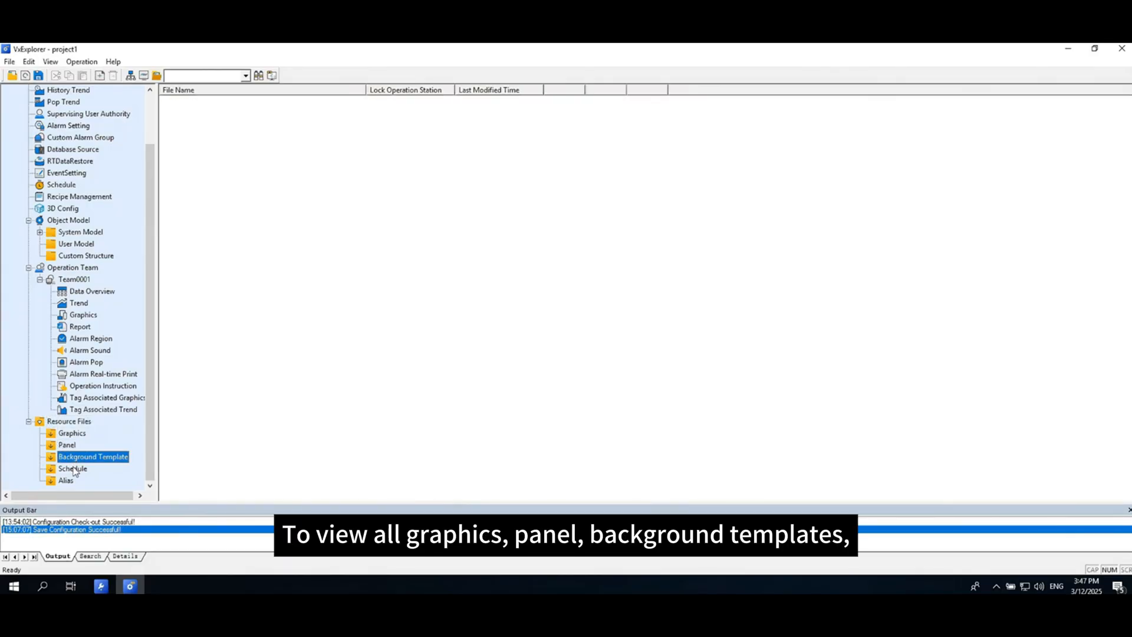
{"action": "left_click", "coordinate": [65, 480]}
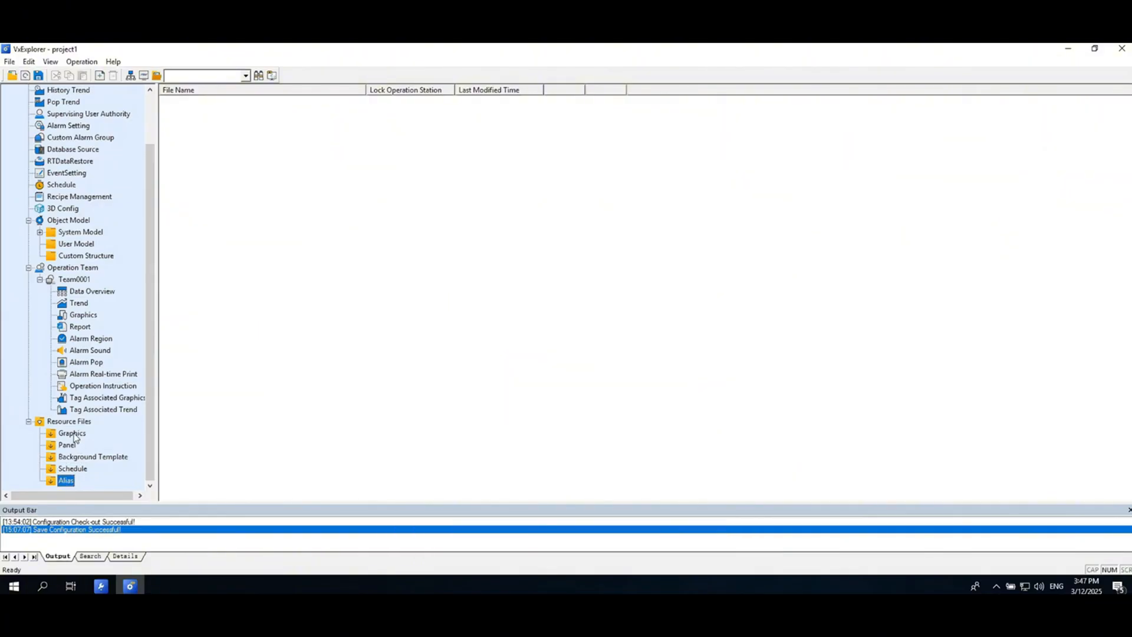
{"action": "left_click", "coordinate": [72, 432]}
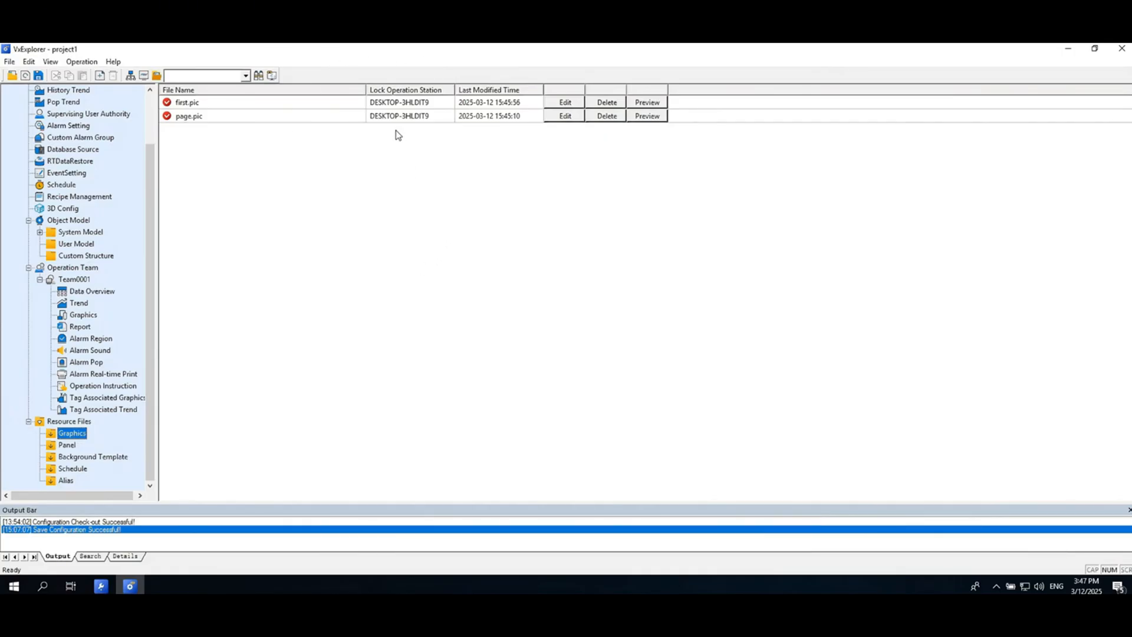
{"action": "left_click", "coordinate": [187, 116]}
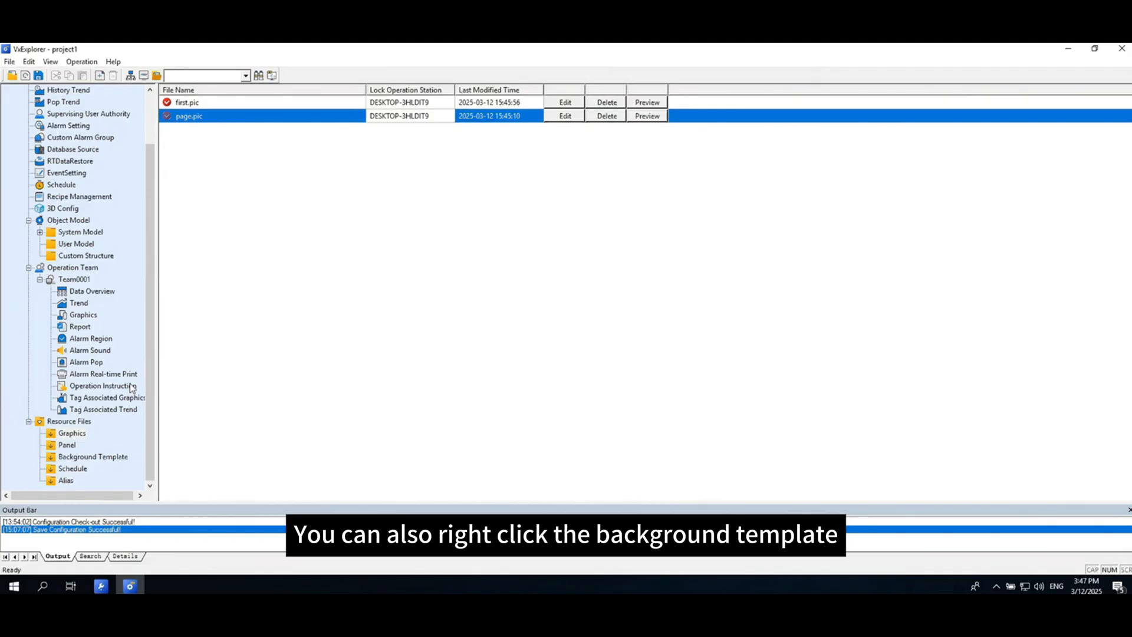
{"action": "left_click", "coordinate": [93, 457]}
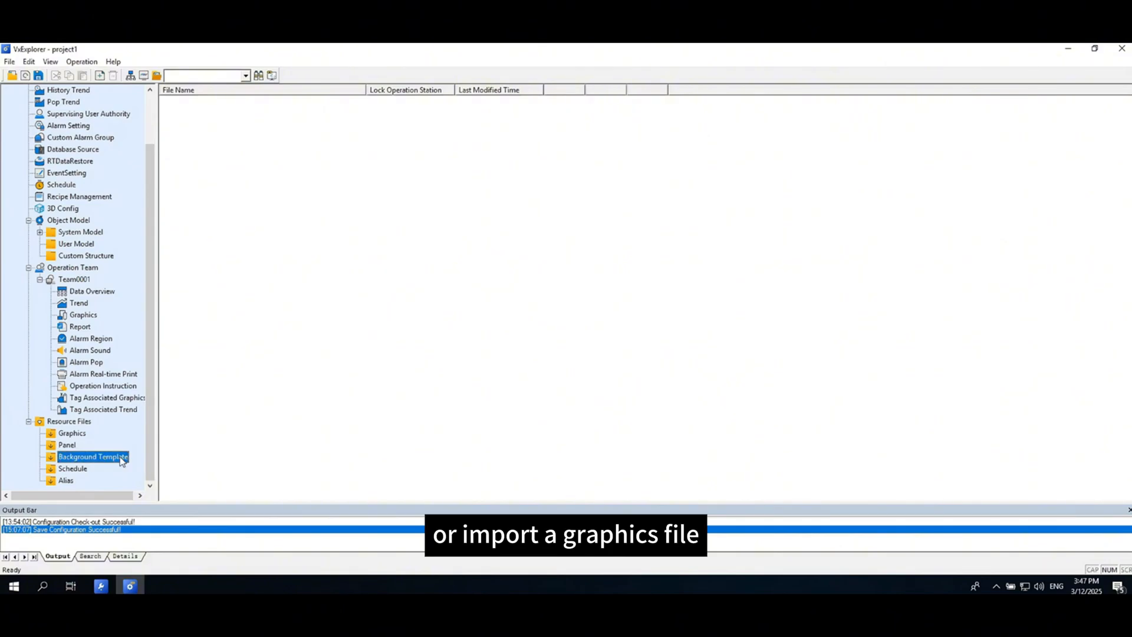
- Import 'page' from the Desktop as a background template
{"action": "right_click", "coordinate": [89, 456]}
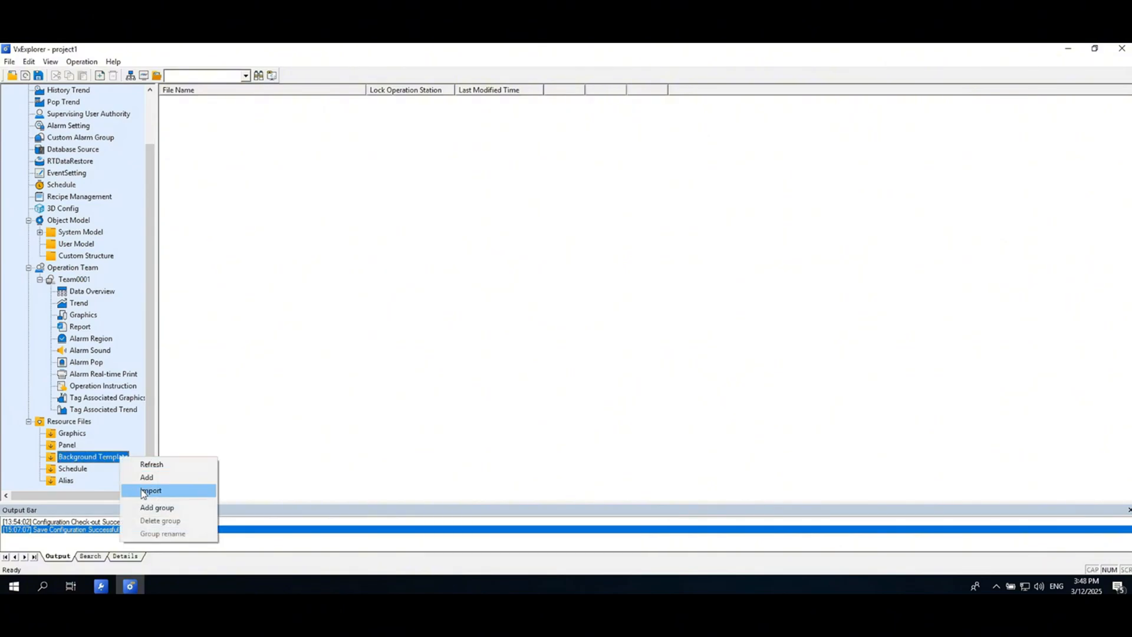
{"action": "left_click", "coordinate": [151, 491]}
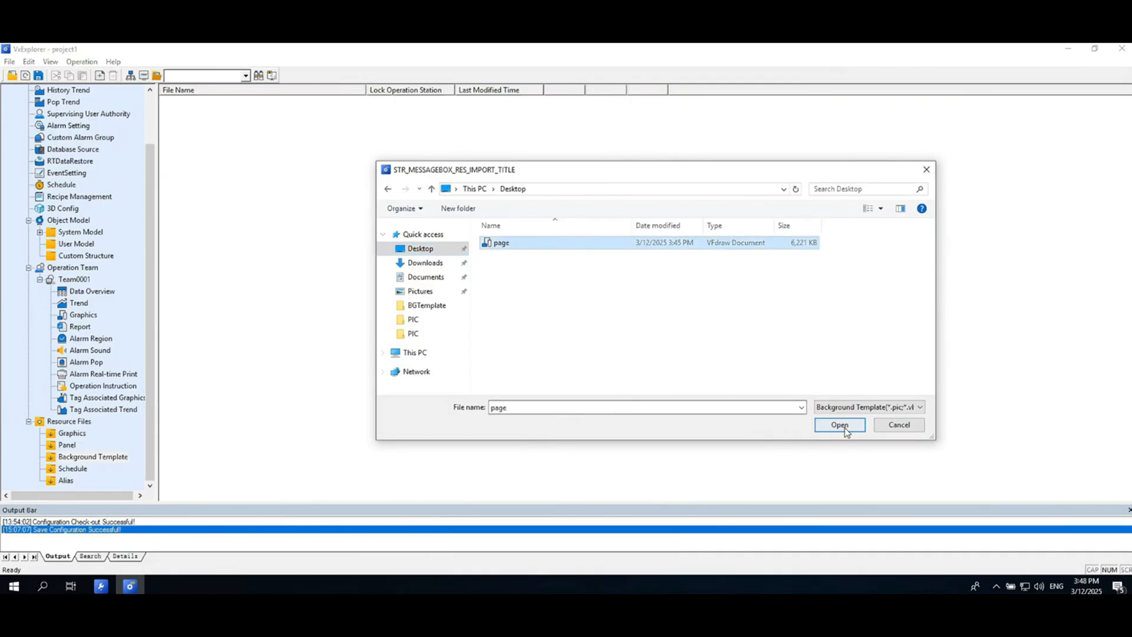
{"action": "left_click", "coordinate": [839, 424]}
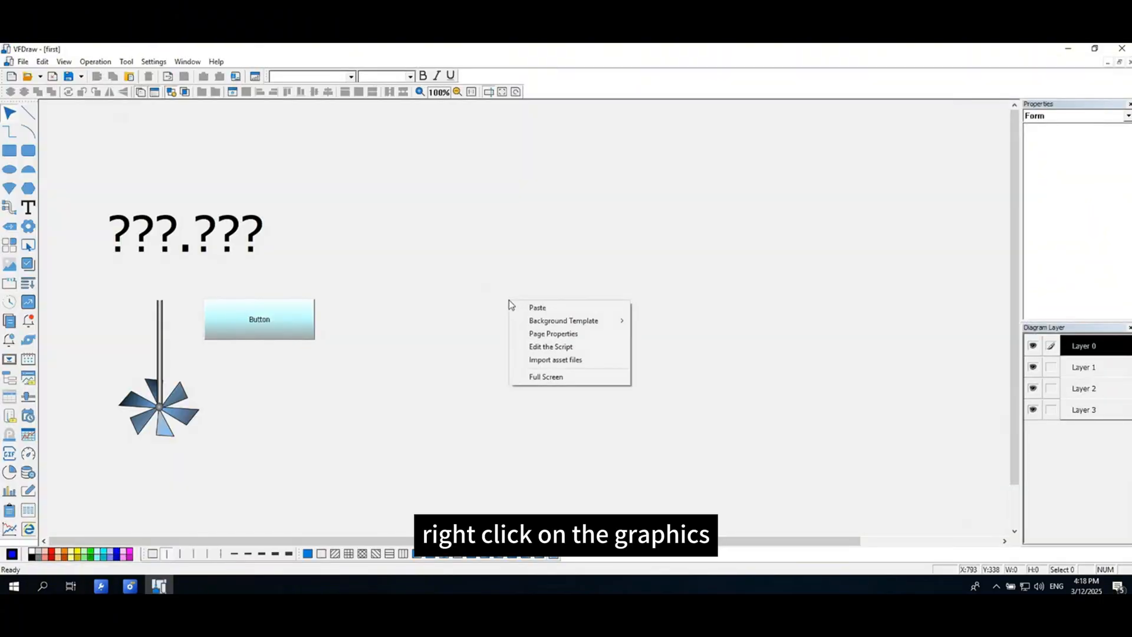
{"action": "left_click", "coordinate": [553, 334]}
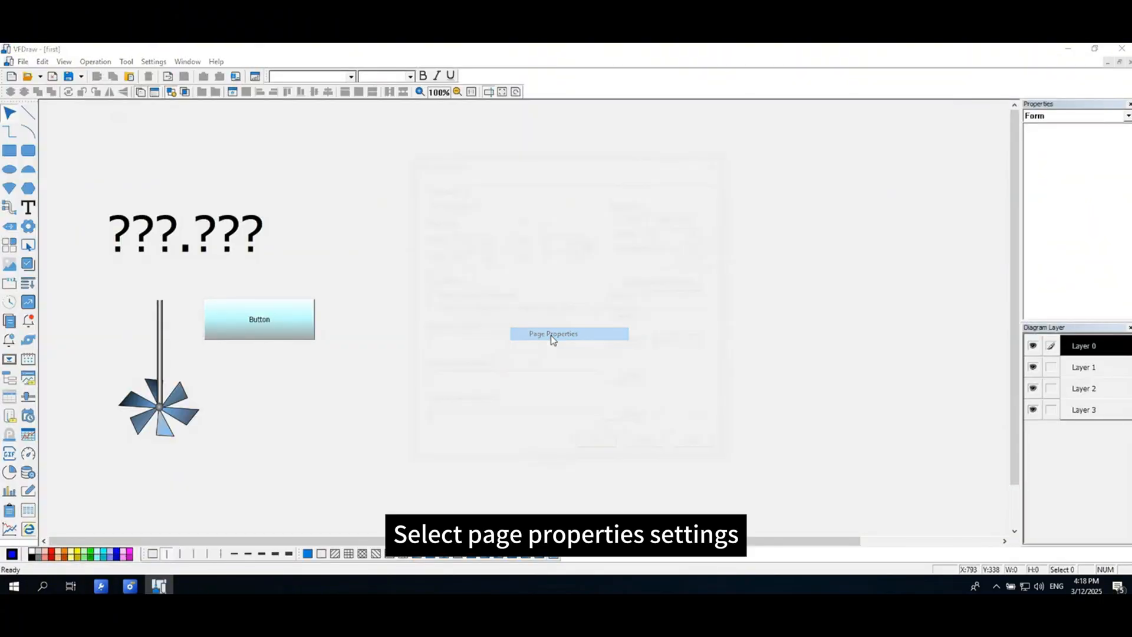
{"action": "left_click", "coordinate": [569, 333]}
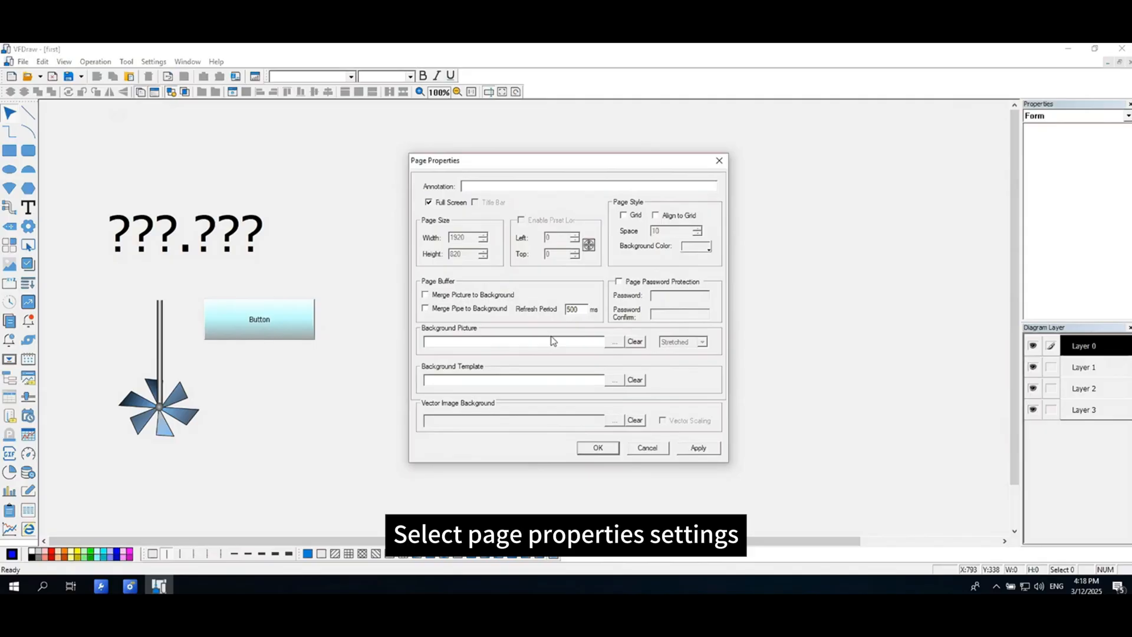
{"action": "left_click", "coordinate": [614, 380]}
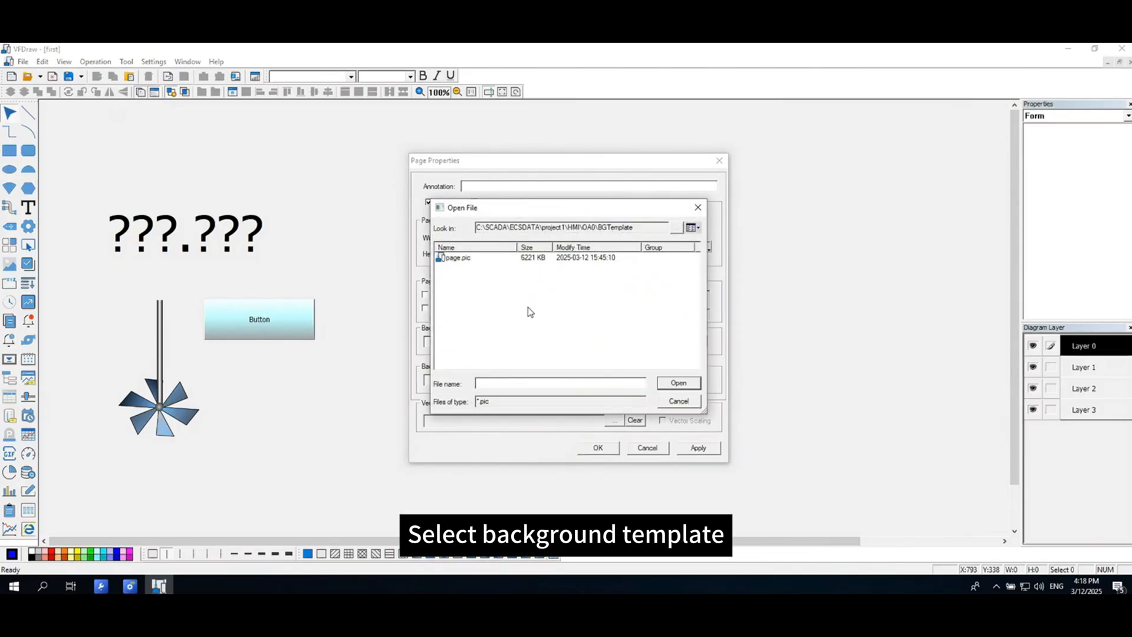
{"action": "left_click", "coordinate": [455, 257]}
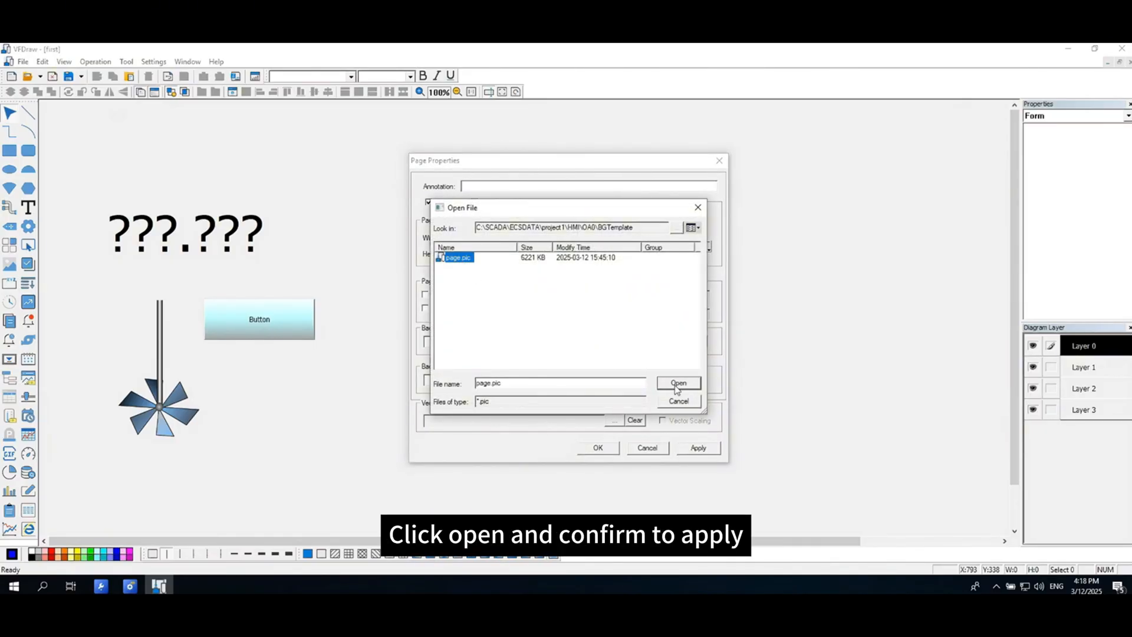
{"action": "left_click", "coordinate": [678, 383]}
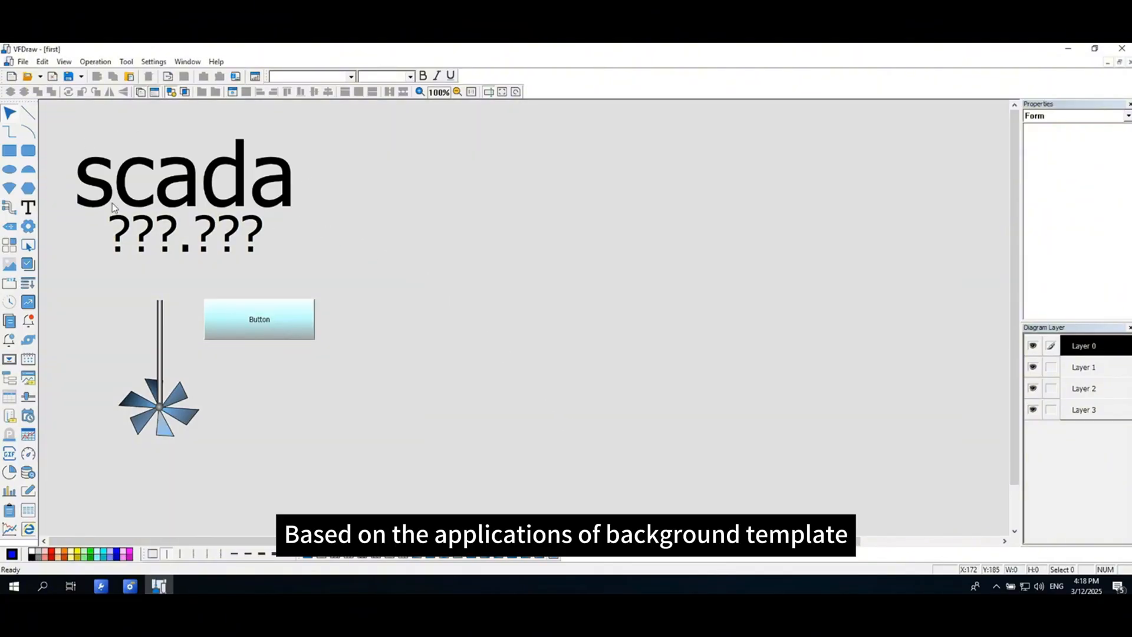
{"action": "mouse_move", "coordinate": [737, 326]}
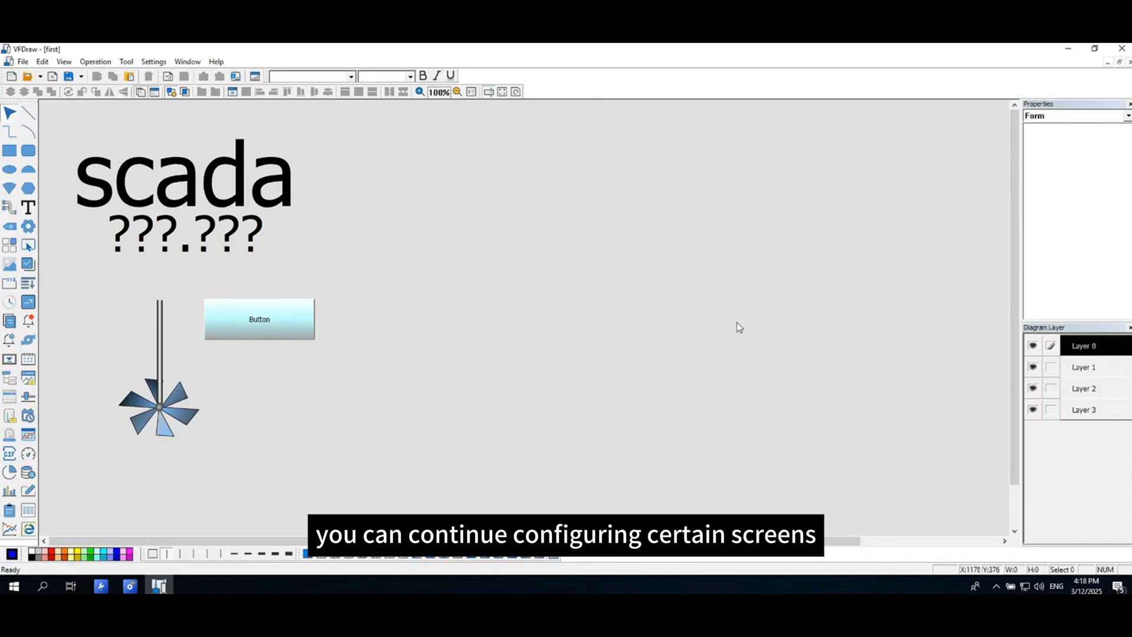
{"action": "mouse_move", "coordinate": [384, 243]}
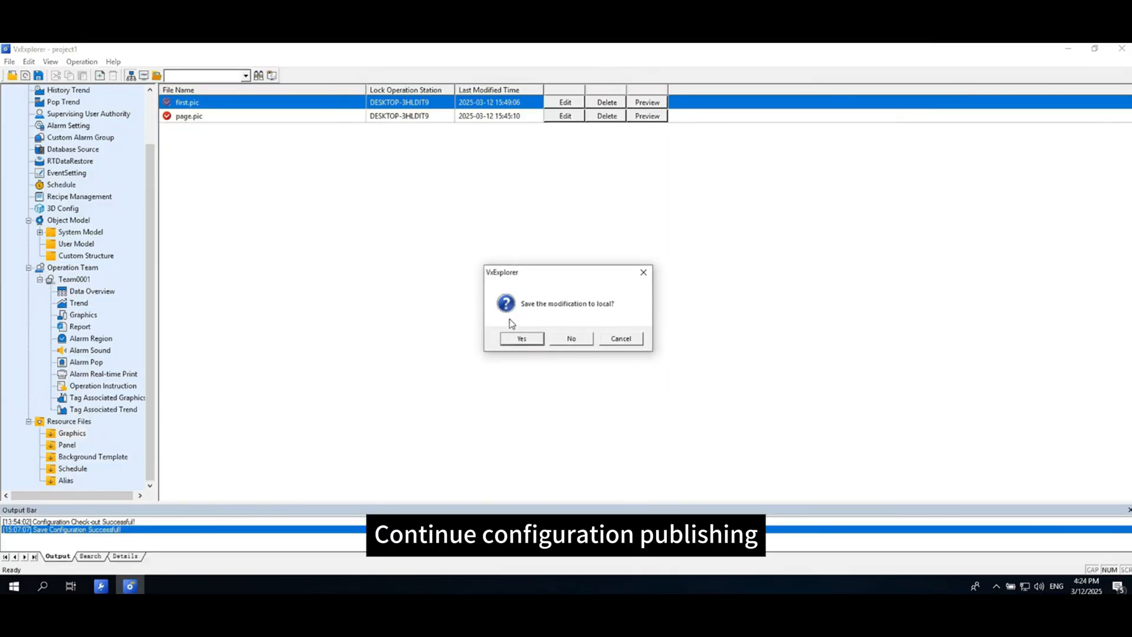
- Save modifications locally, then exit publishing once Server_1 publish succeeds
{"action": "left_click", "coordinate": [521, 339]}
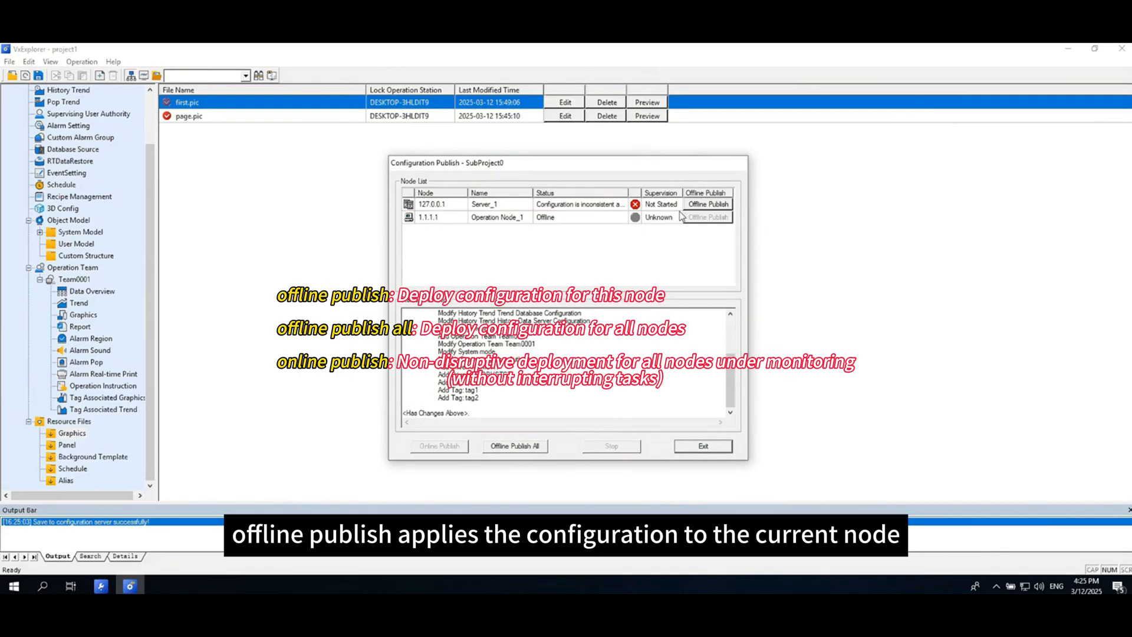
{"action": "mouse_move", "coordinate": [737, 208]}
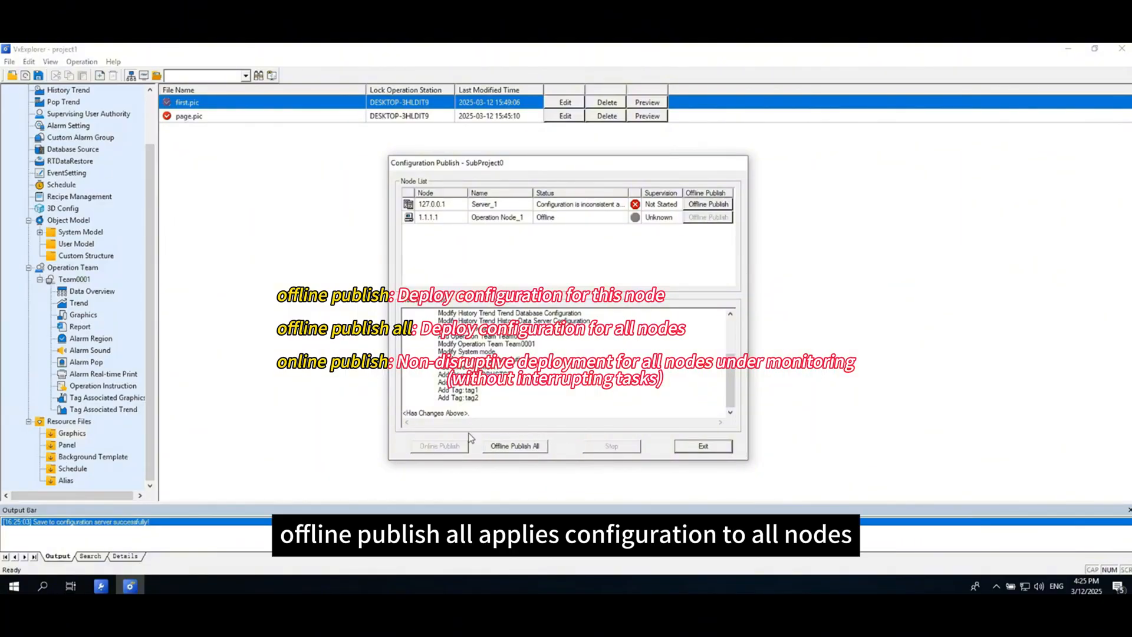
{"action": "mouse_move", "coordinate": [543, 444]}
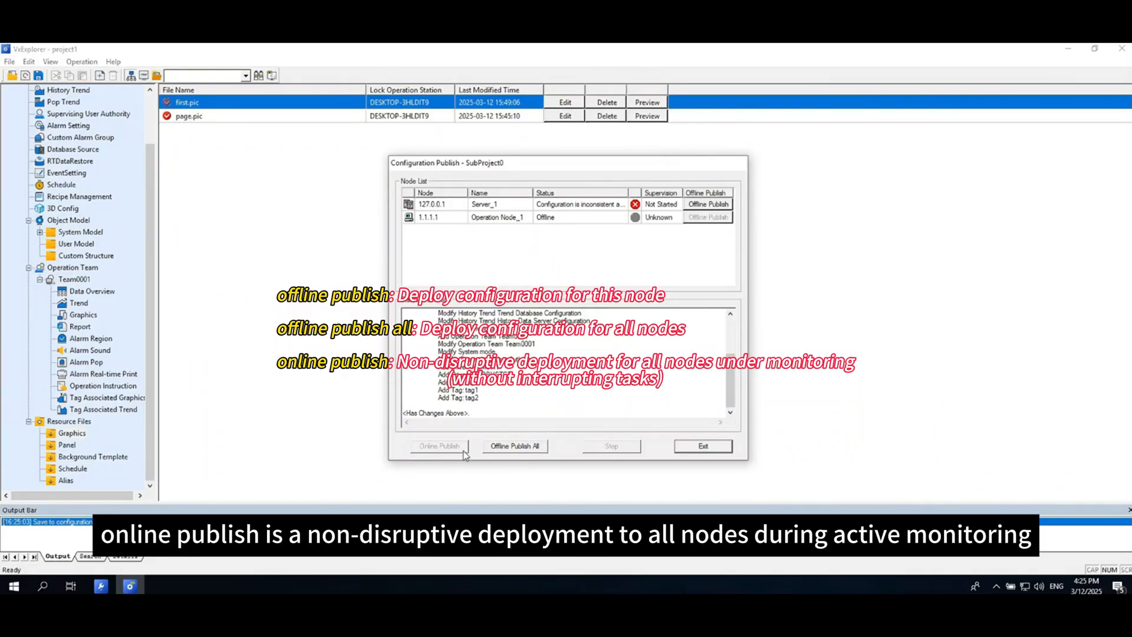
{"action": "mouse_move", "coordinate": [426, 458]}
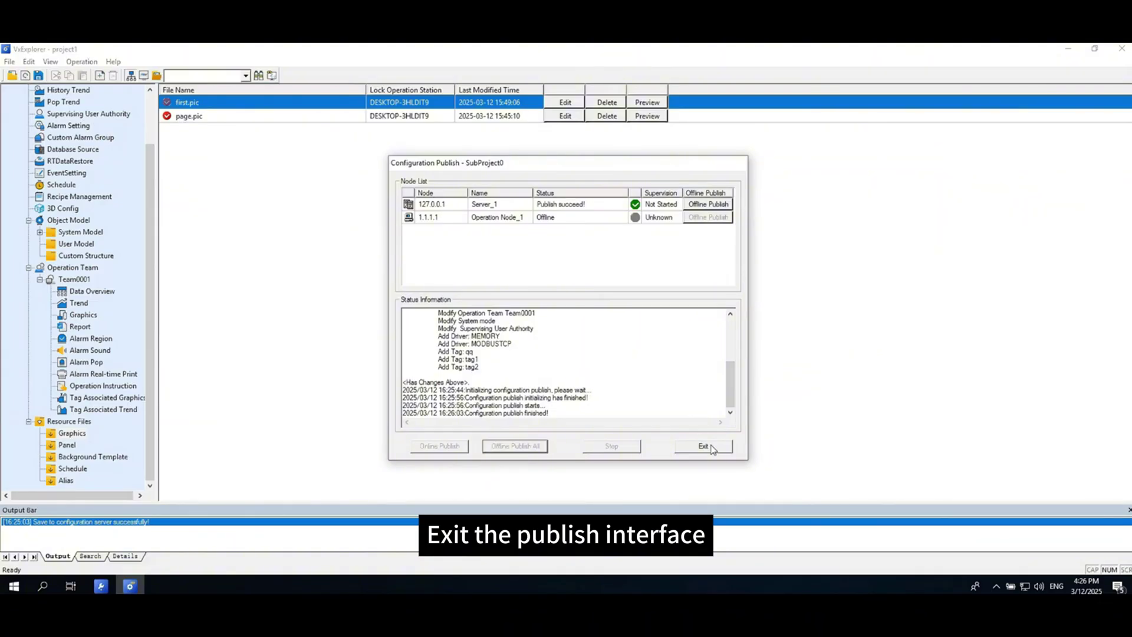
{"action": "left_click", "coordinate": [701, 446]}
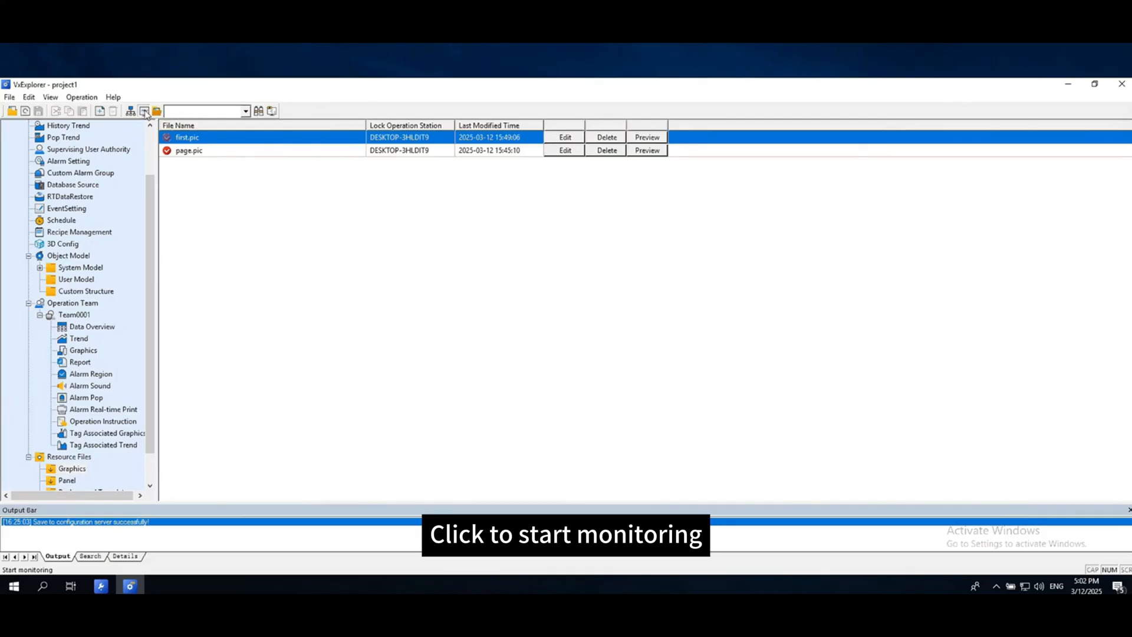
- Start monitoring SubProject0 with Monitoring Screen enabled
{"action": "left_click", "coordinate": [144, 111]}
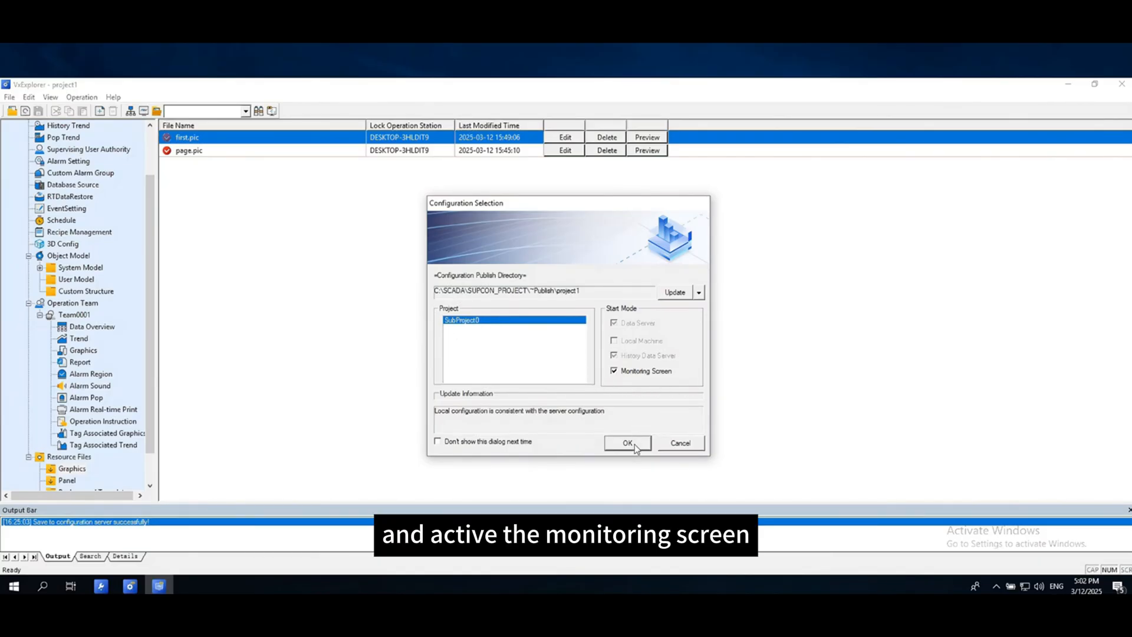
{"action": "left_click", "coordinate": [627, 443]}
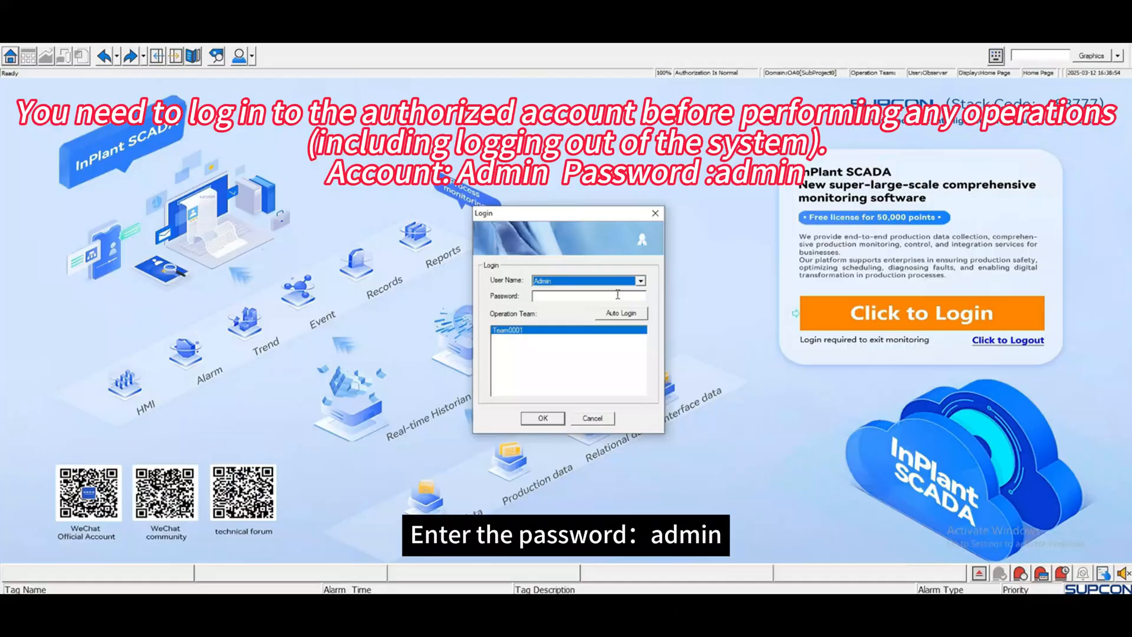
- Log in to monitoring as Admin for Team0001
{"action": "type", "text": "admin"}
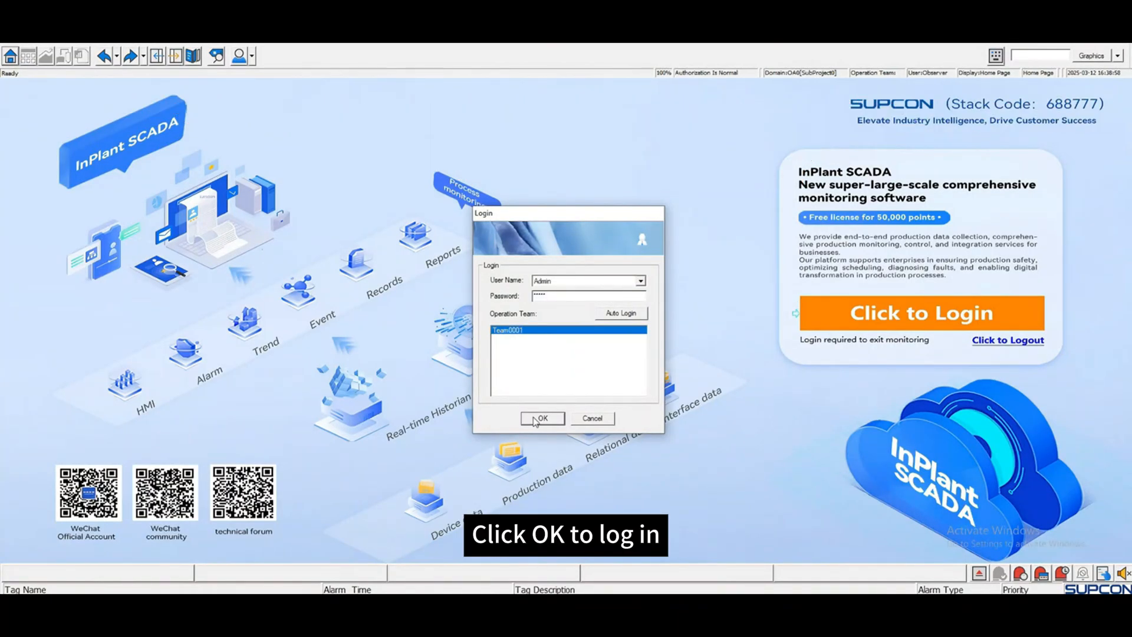
{"action": "left_click", "coordinate": [542, 418]}
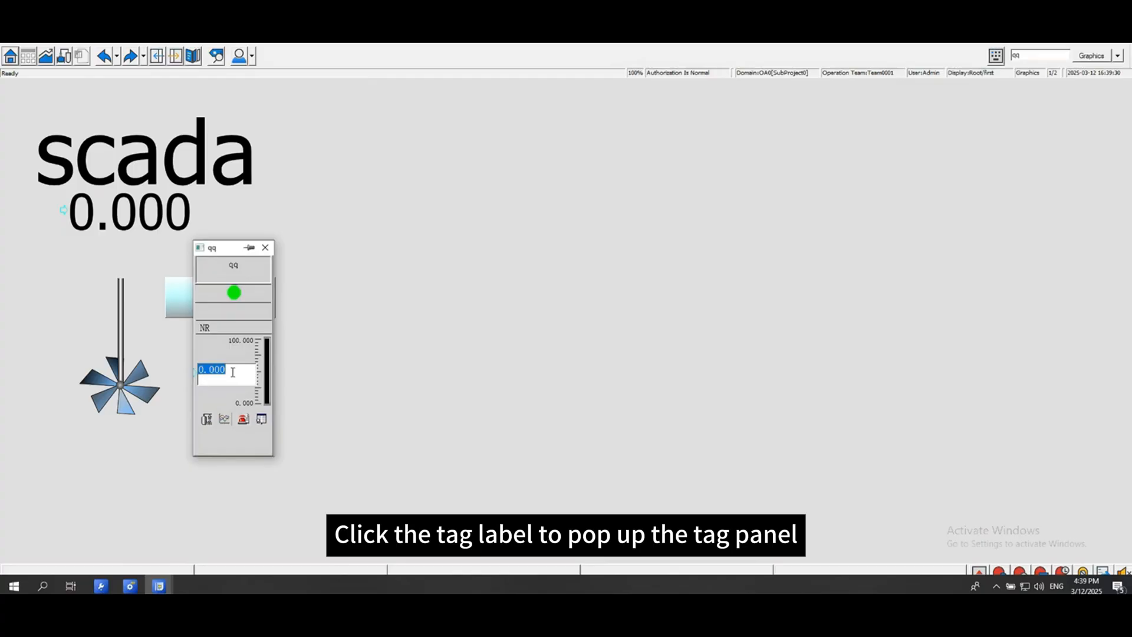
- Enter 50 for tag qq, enable its alarm with the HI limit, and close the panel
{"action": "type", "text": "50"}
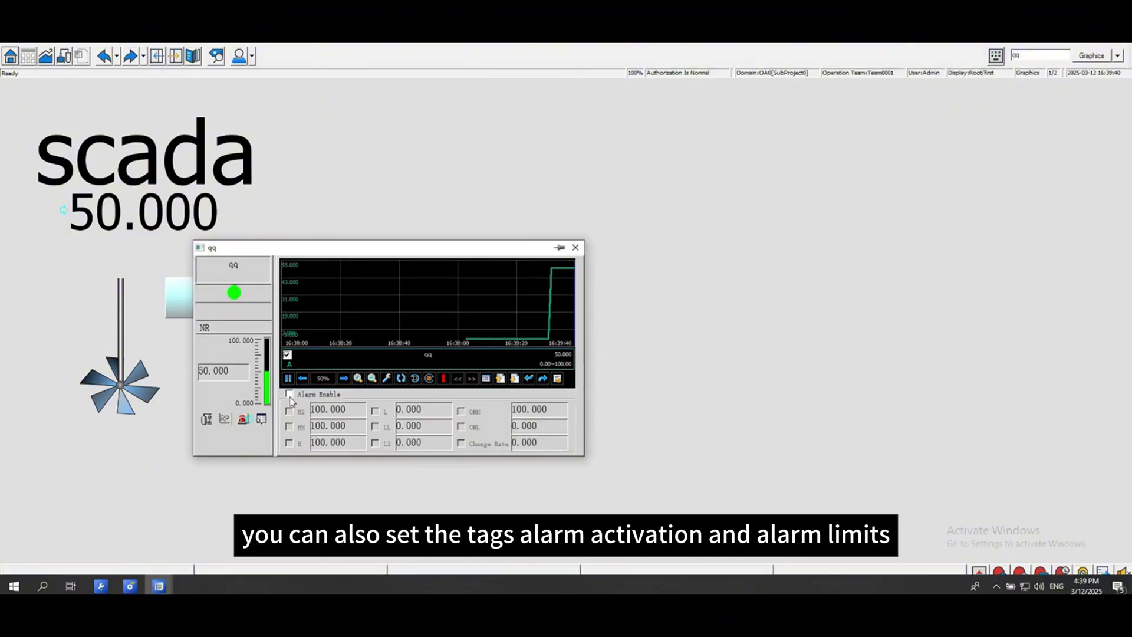
{"action": "left_click", "coordinate": [289, 394]}
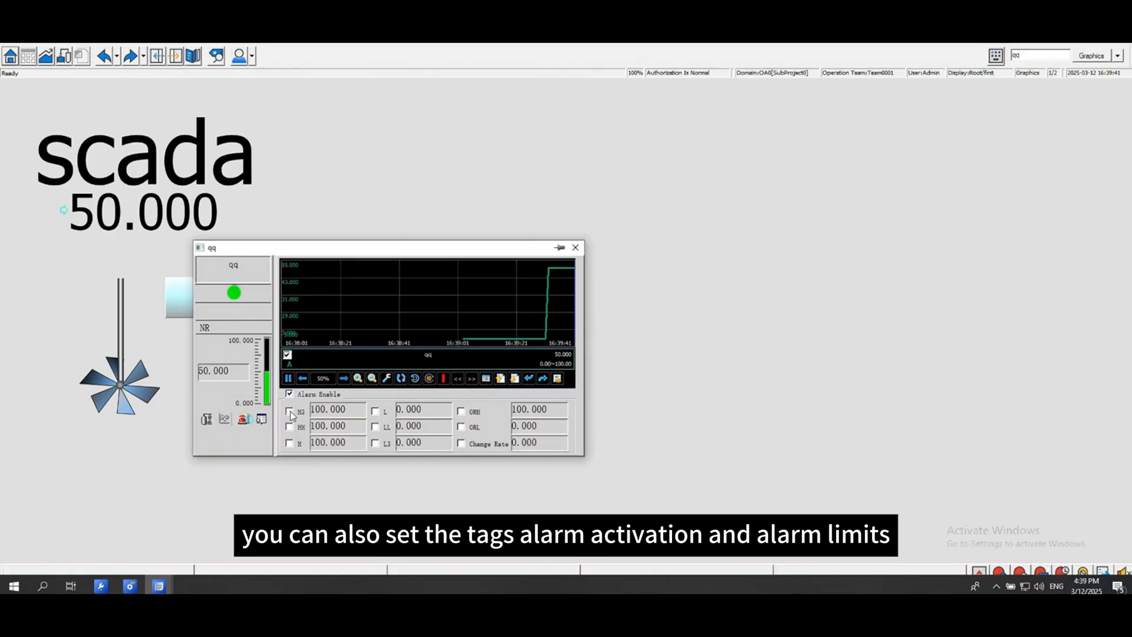
{"action": "left_click", "coordinate": [289, 410]}
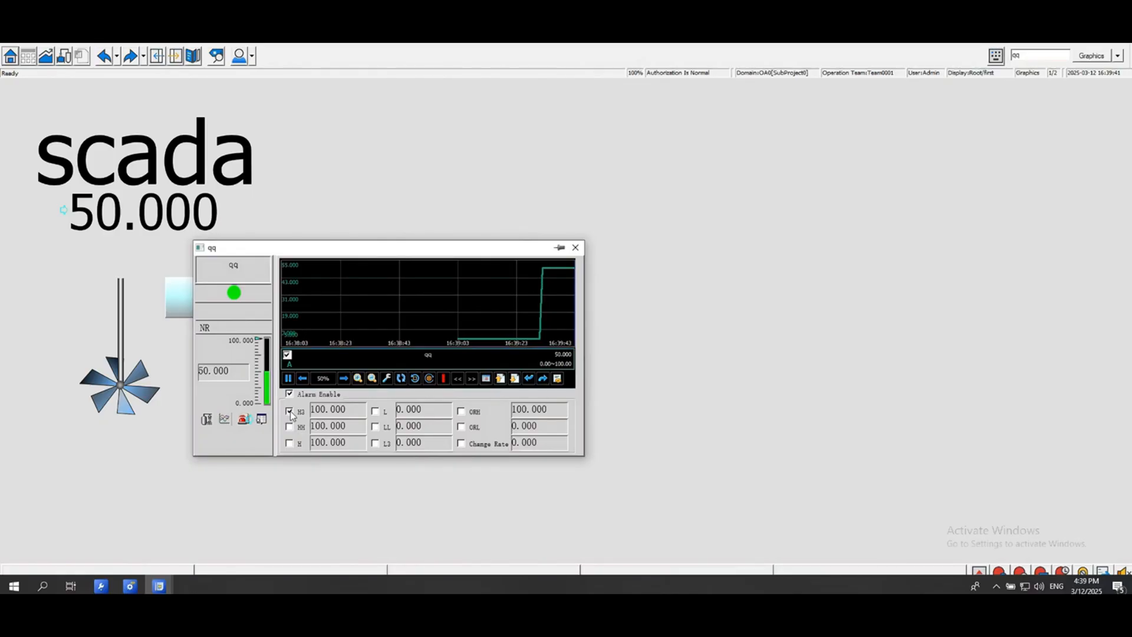
{"action": "left_click", "coordinate": [575, 247]}
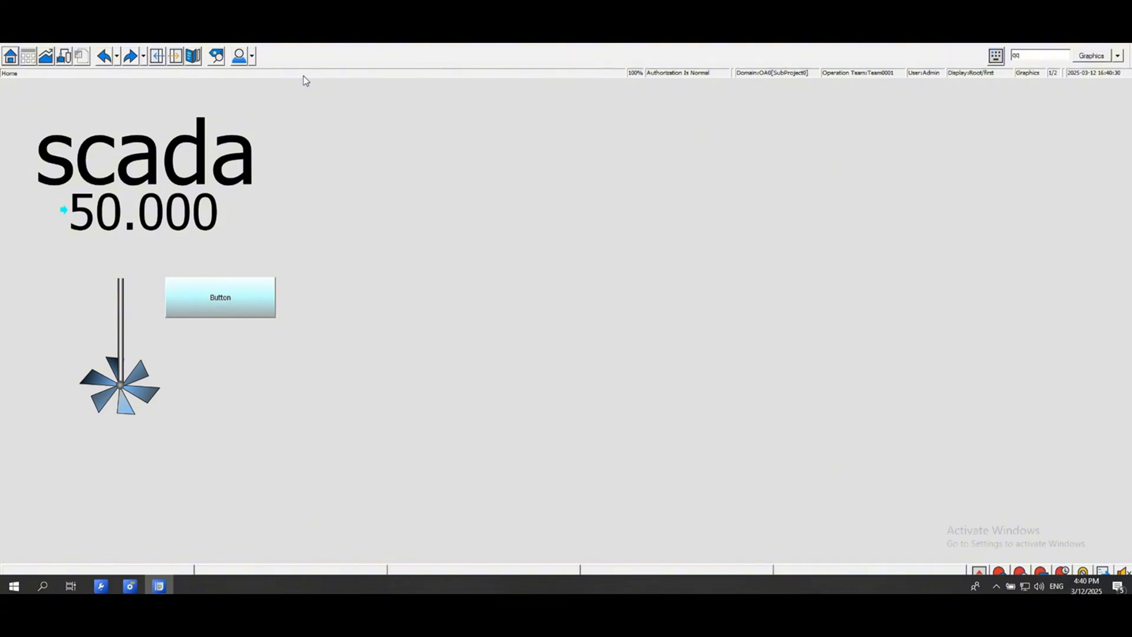
- Open the graphics page 'page' from the Root screen list via the right-click menu
{"action": "right_click", "coordinate": [345, 199]}
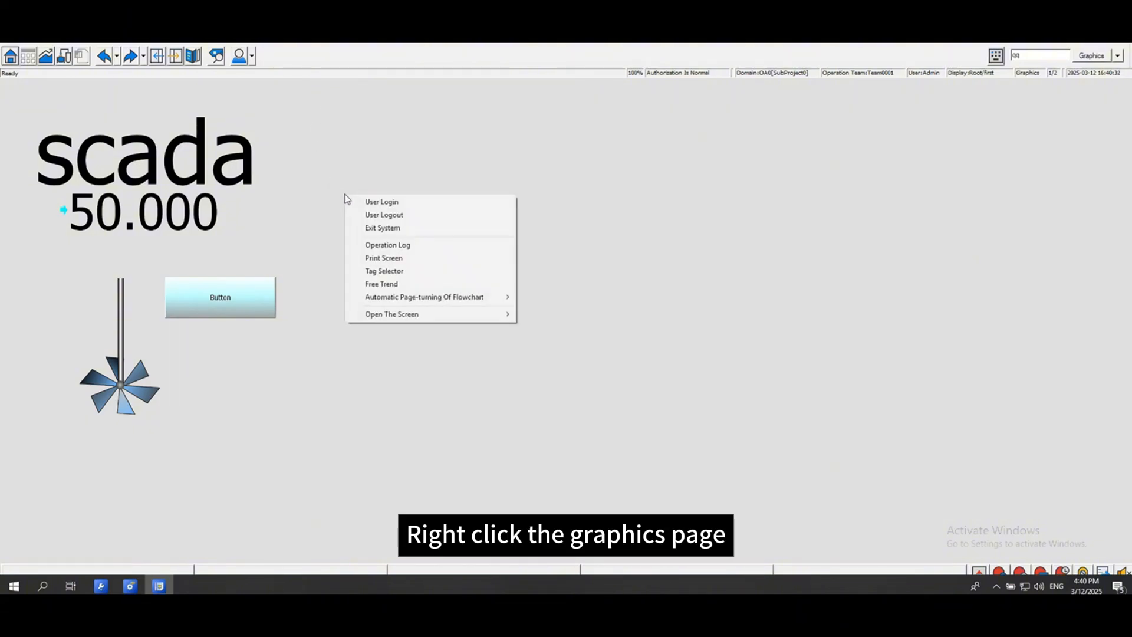
{"action": "mouse_move", "coordinate": [376, 228]}
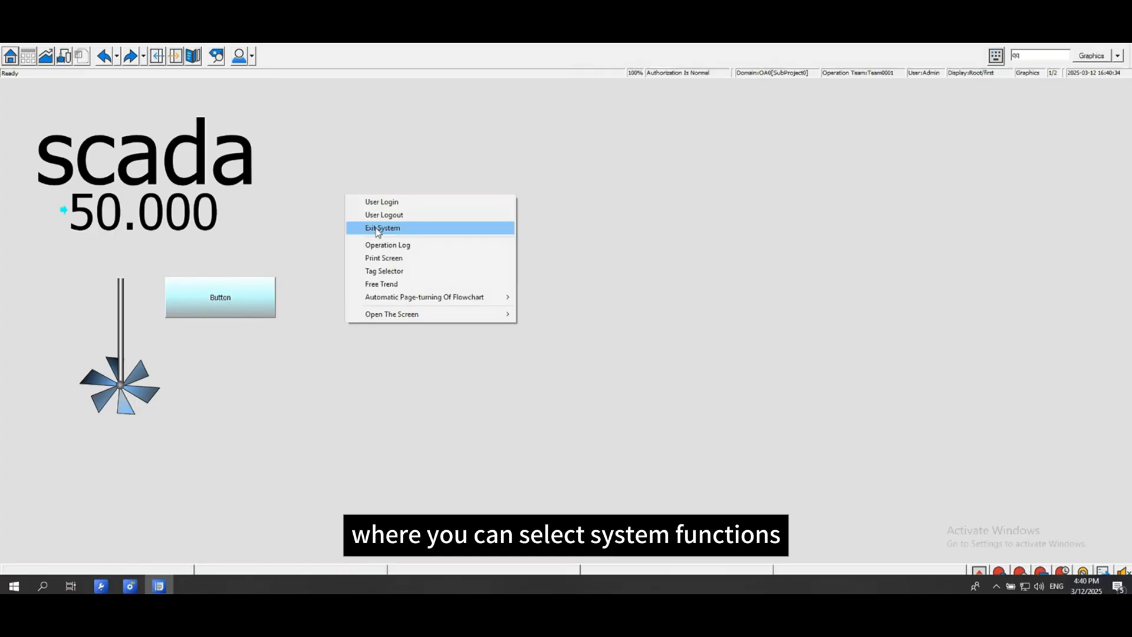
{"action": "mouse_move", "coordinate": [392, 314]}
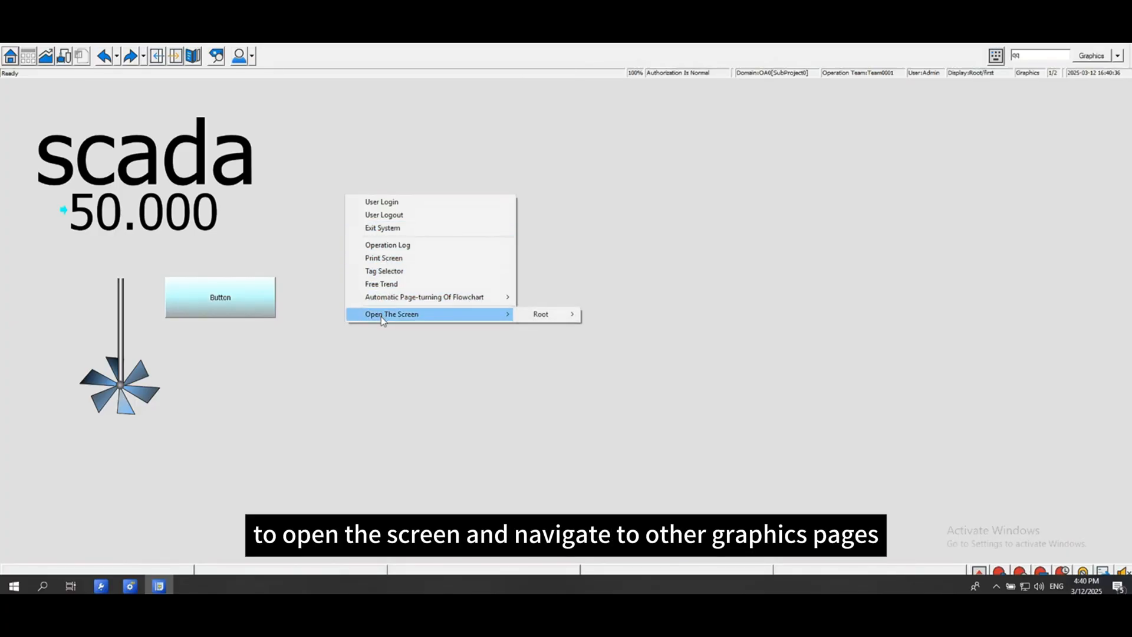
{"action": "left_click", "coordinate": [541, 314]}
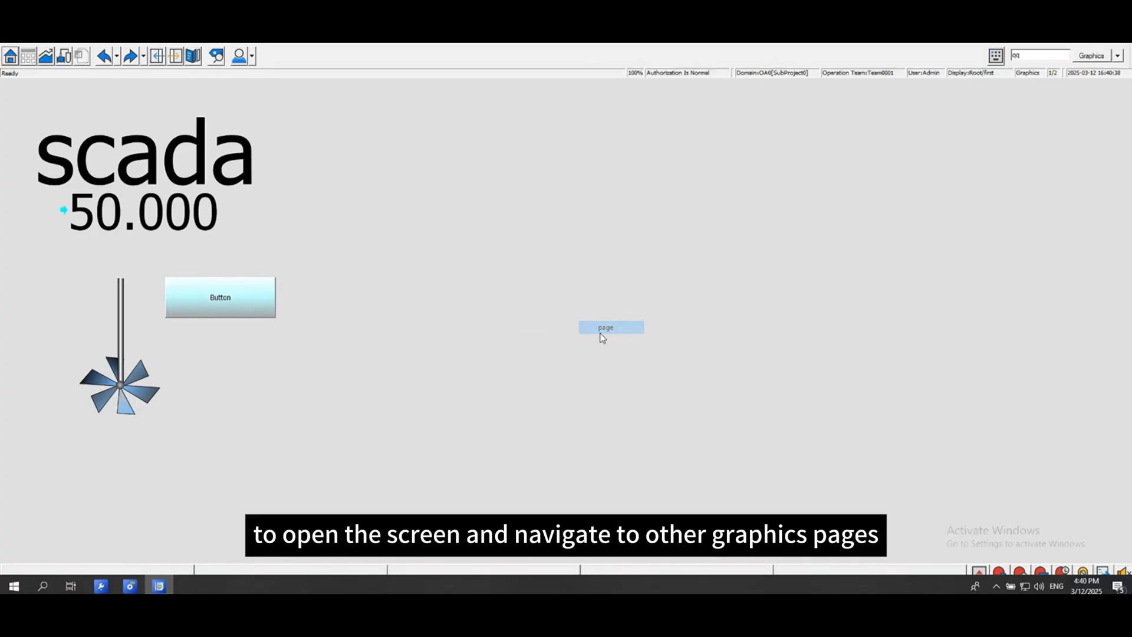
{"action": "left_click", "coordinate": [610, 327]}
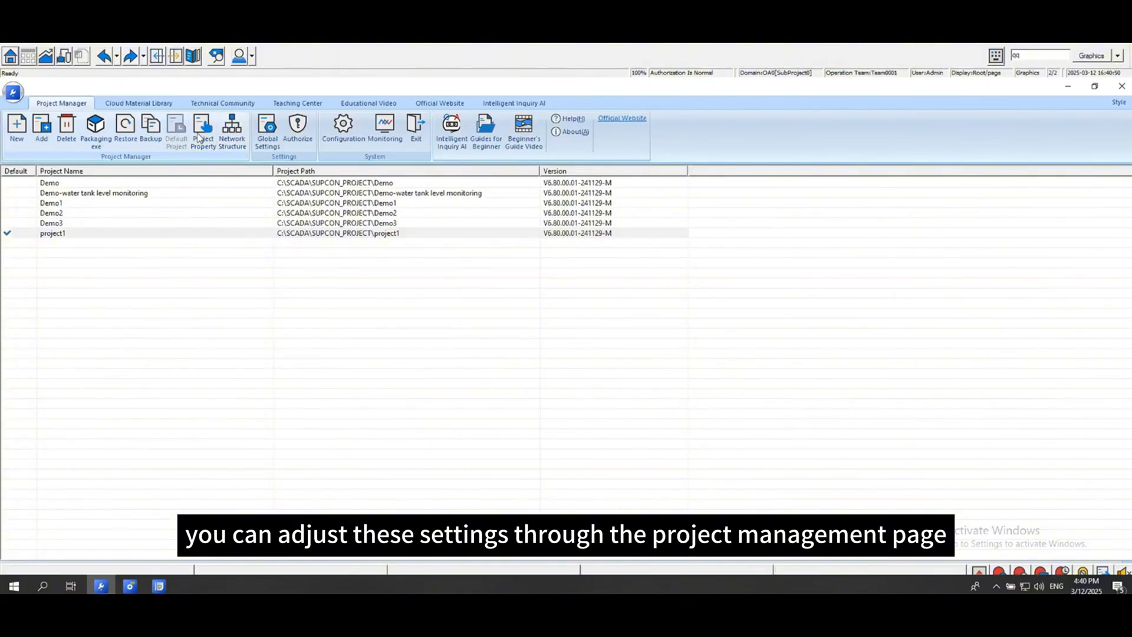
- Untick Enable Classic Style in project1's Project Property and confirm
{"action": "left_click", "coordinate": [202, 126]}
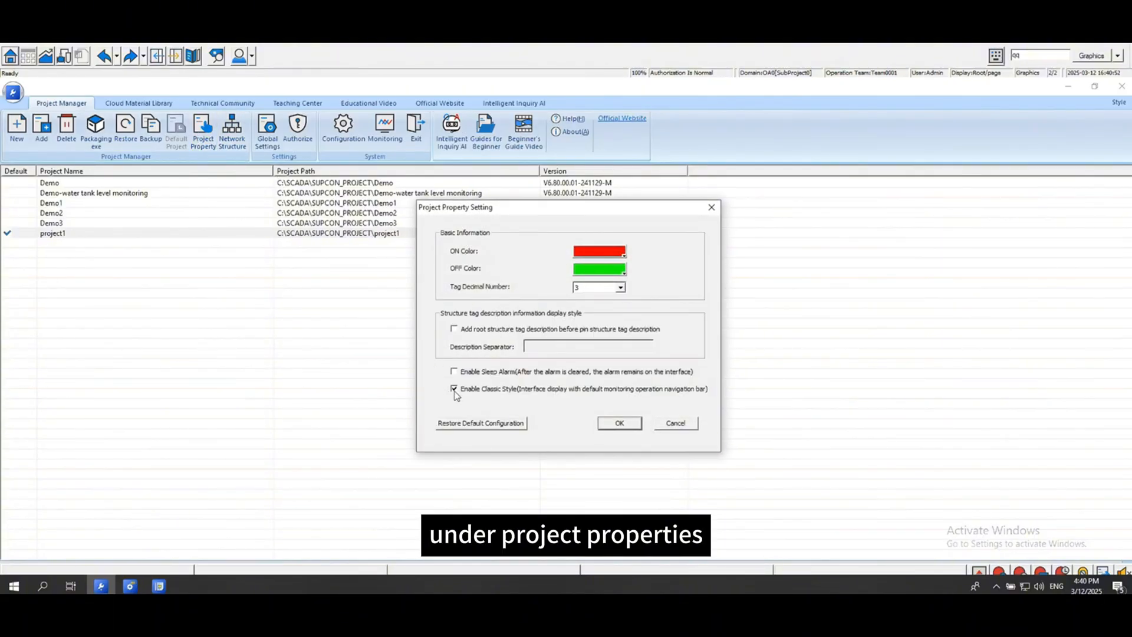
{"action": "left_click", "coordinate": [619, 423]}
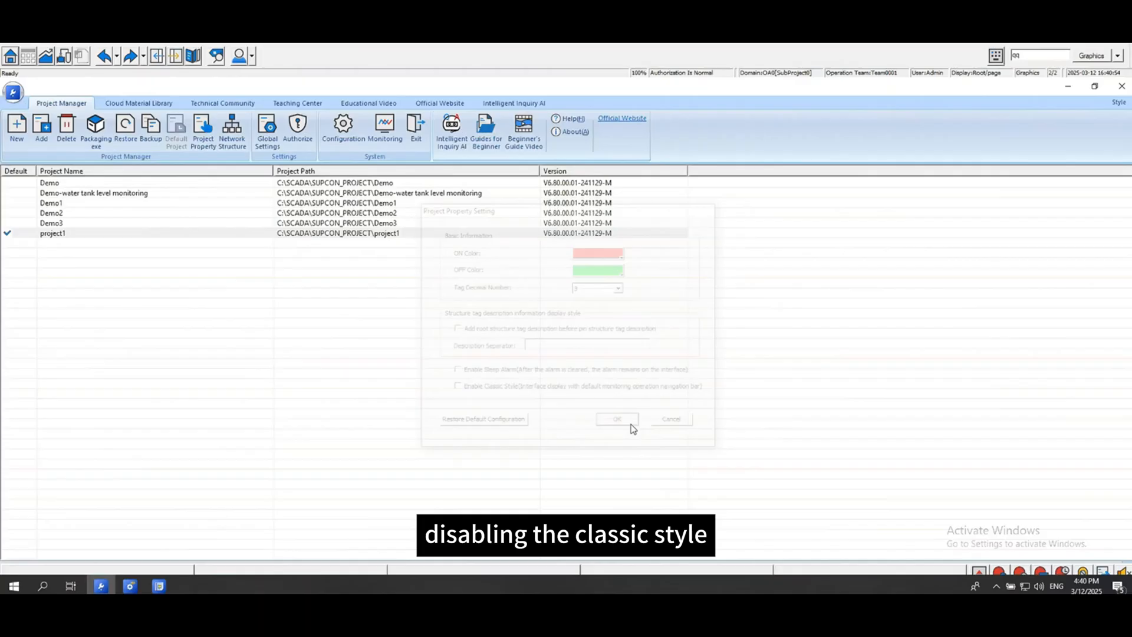
{"action": "left_click", "coordinate": [617, 419]}
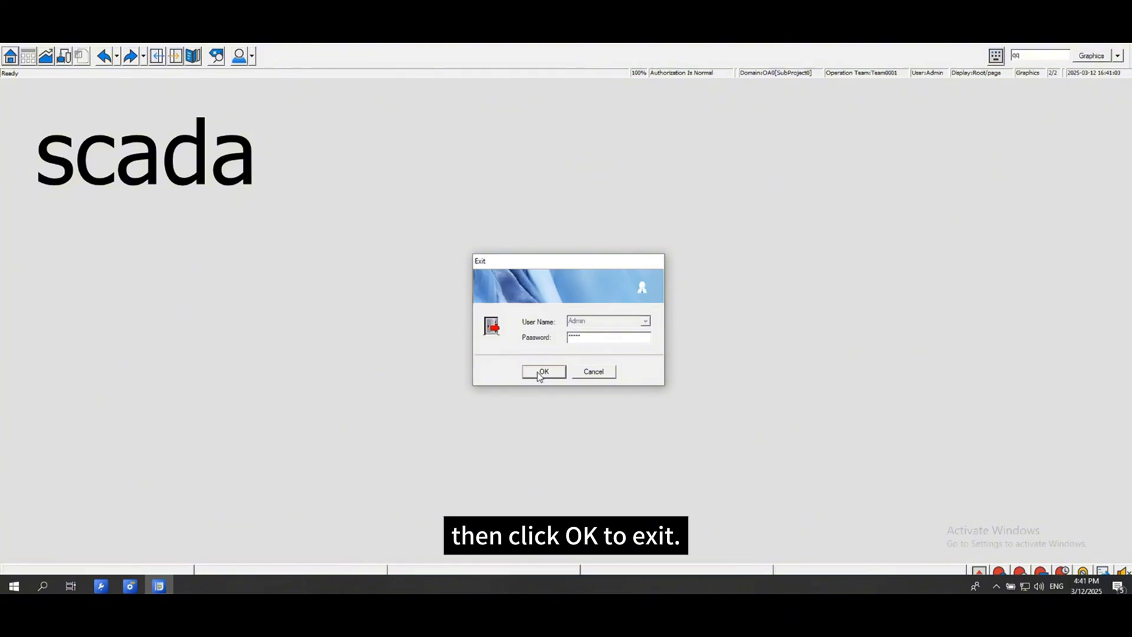
- Confirm the Exit prompt with the entered password to leave monitoring
{"action": "left_click", "coordinate": [543, 372]}
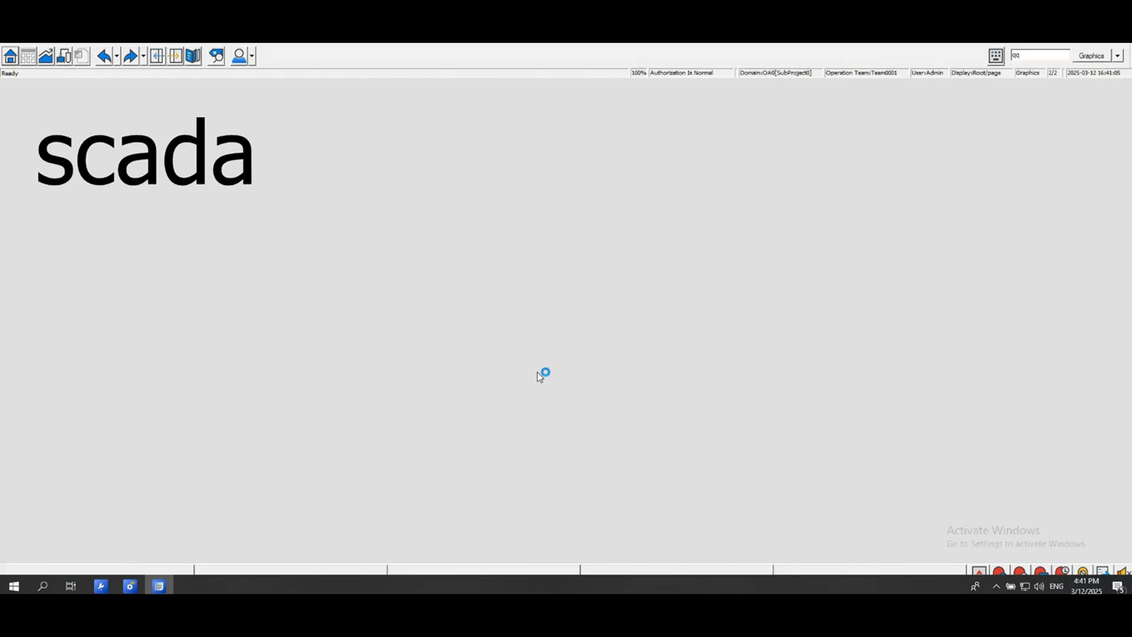